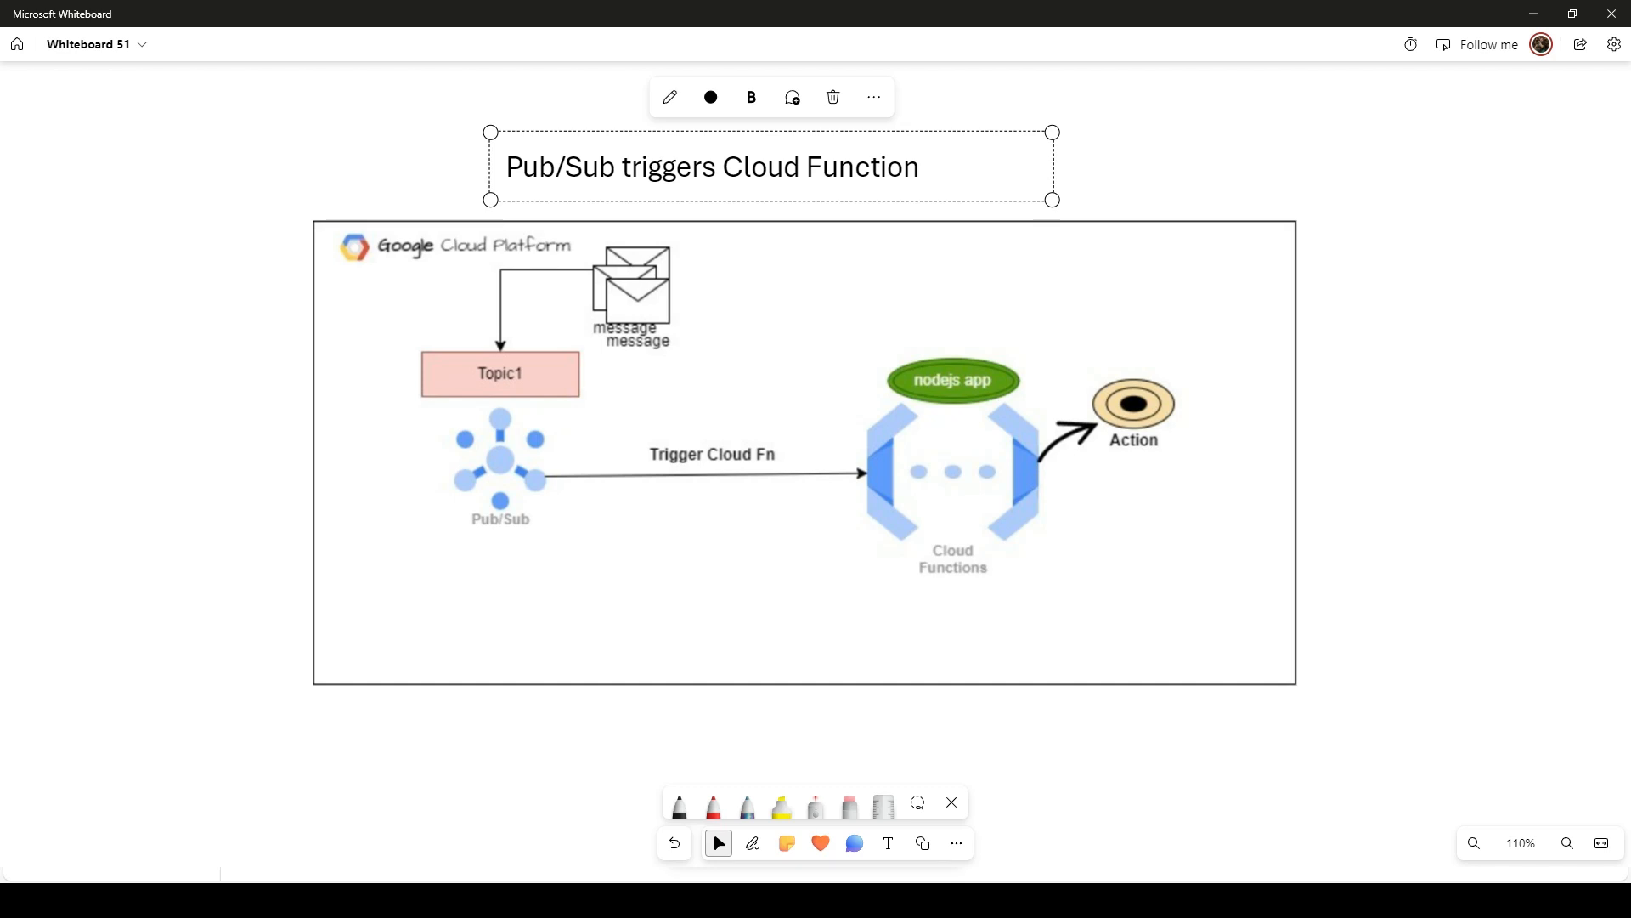
# - Walk through the Pub/Sub-to-Cloud-Functions diagram on the whiteboard without editing it
pyautogui.click(734, 554)
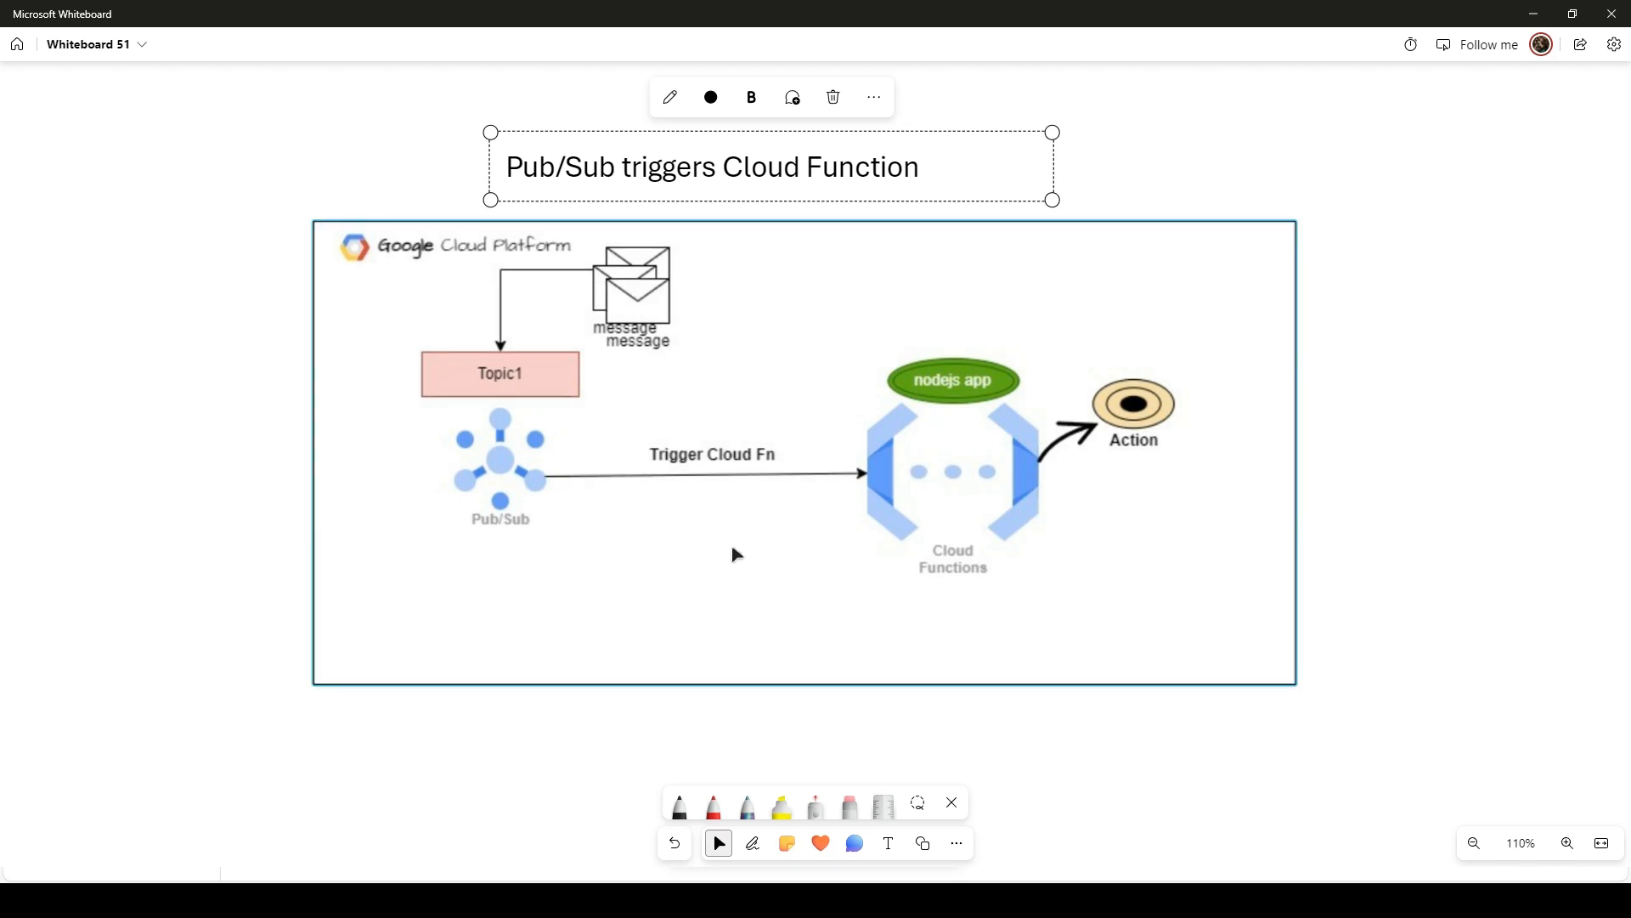
pyautogui.moveTo(715, 571)
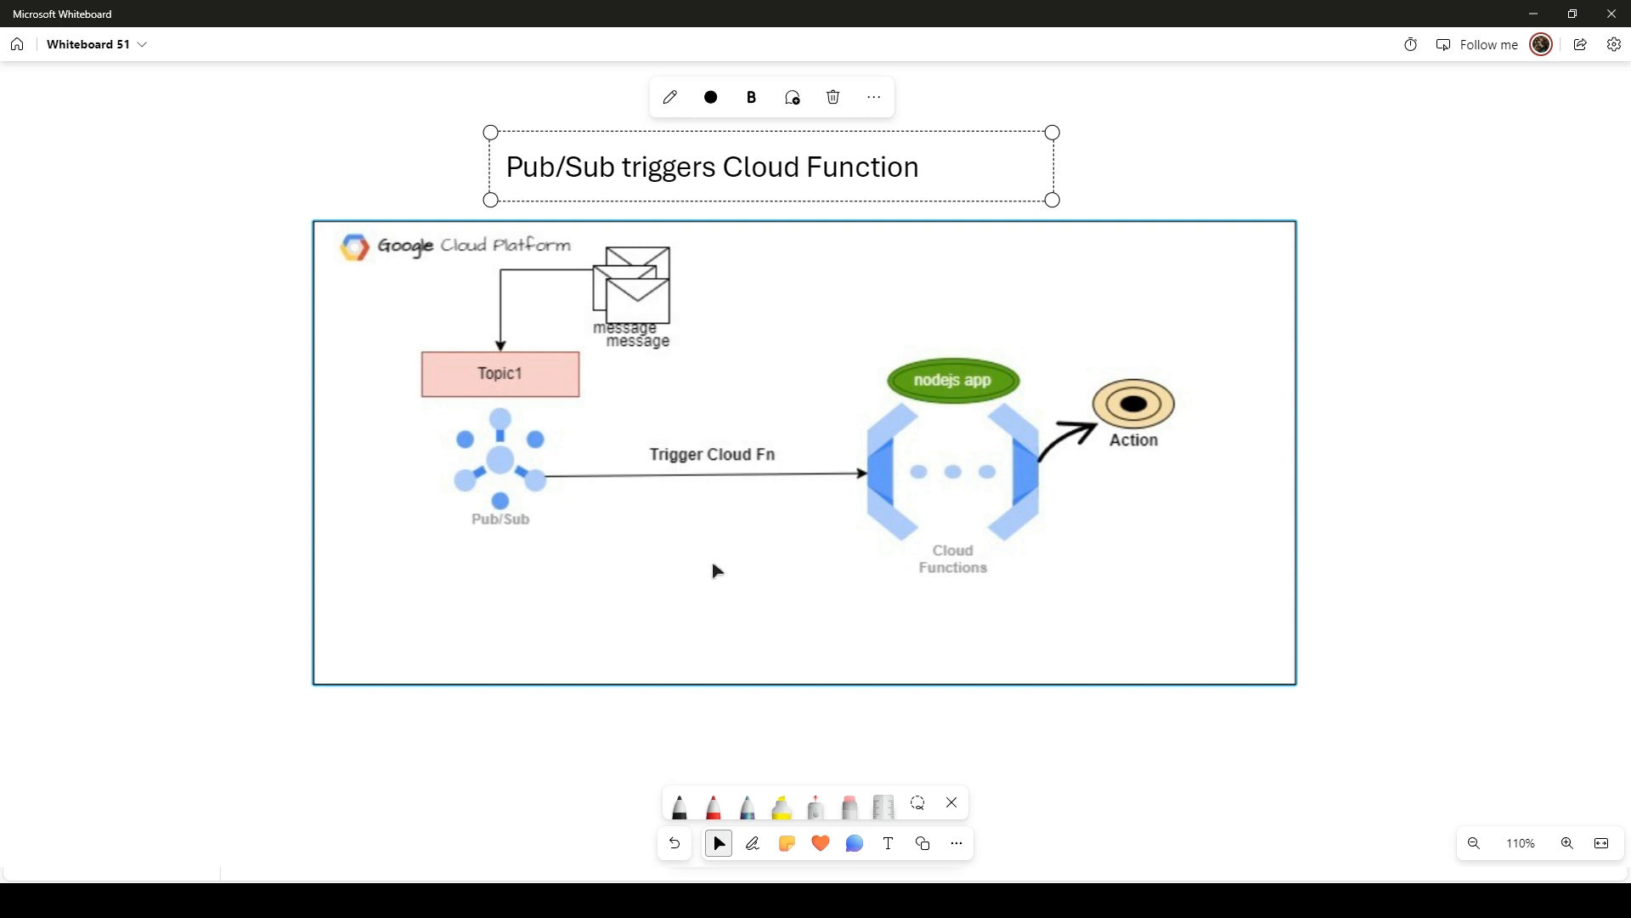
pyautogui.moveTo(851, 564)
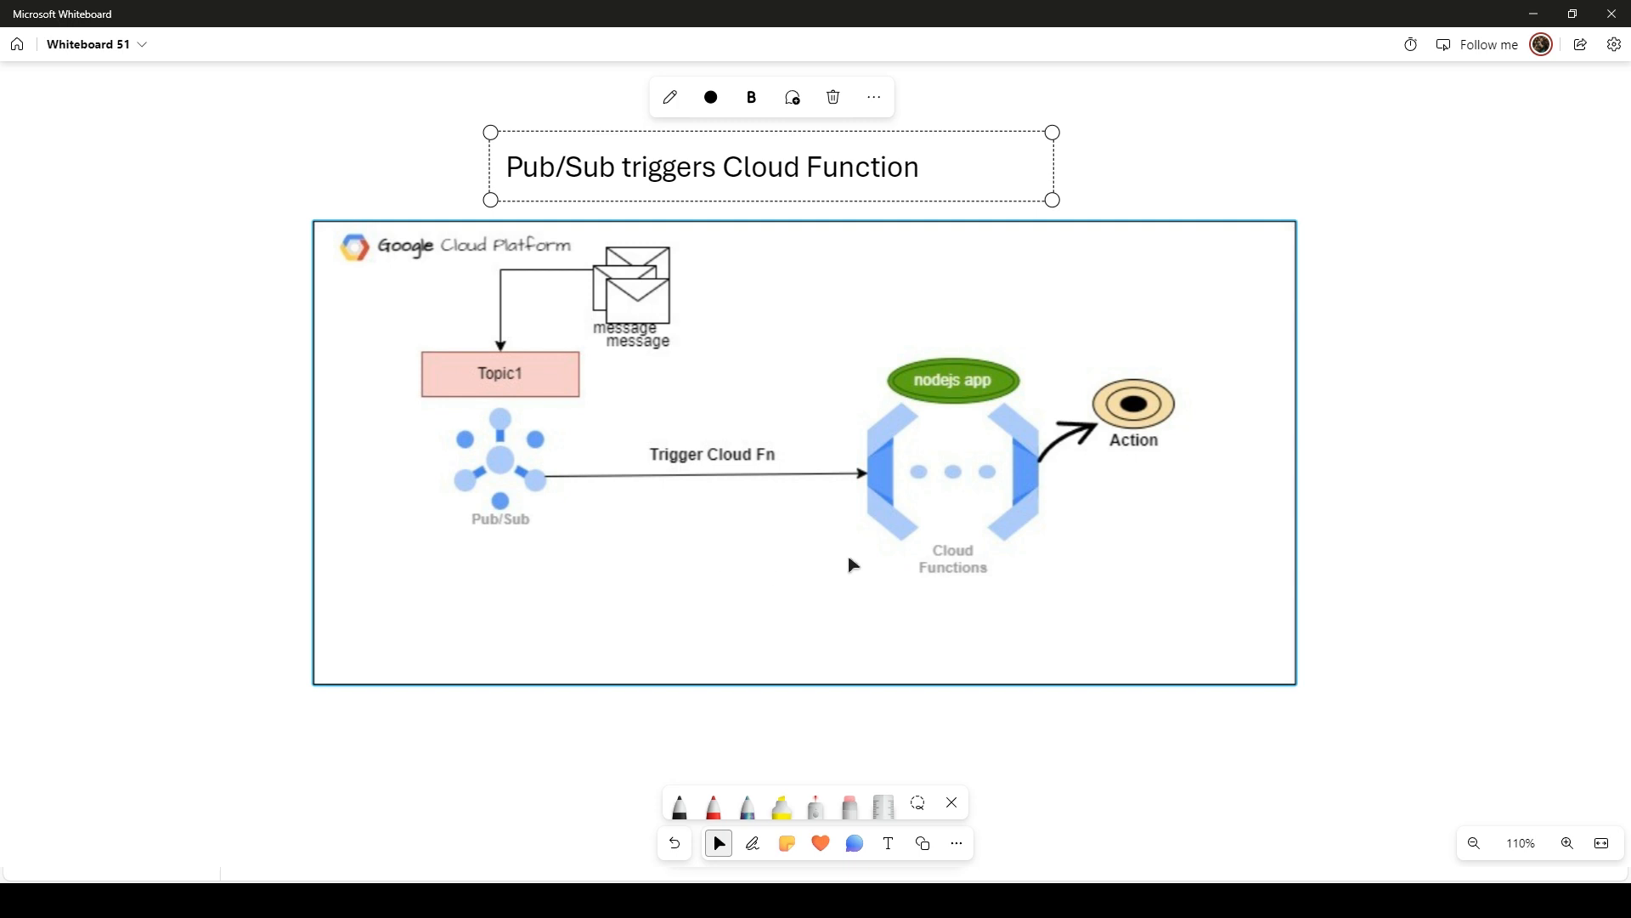
pyautogui.moveTo(583, 536)
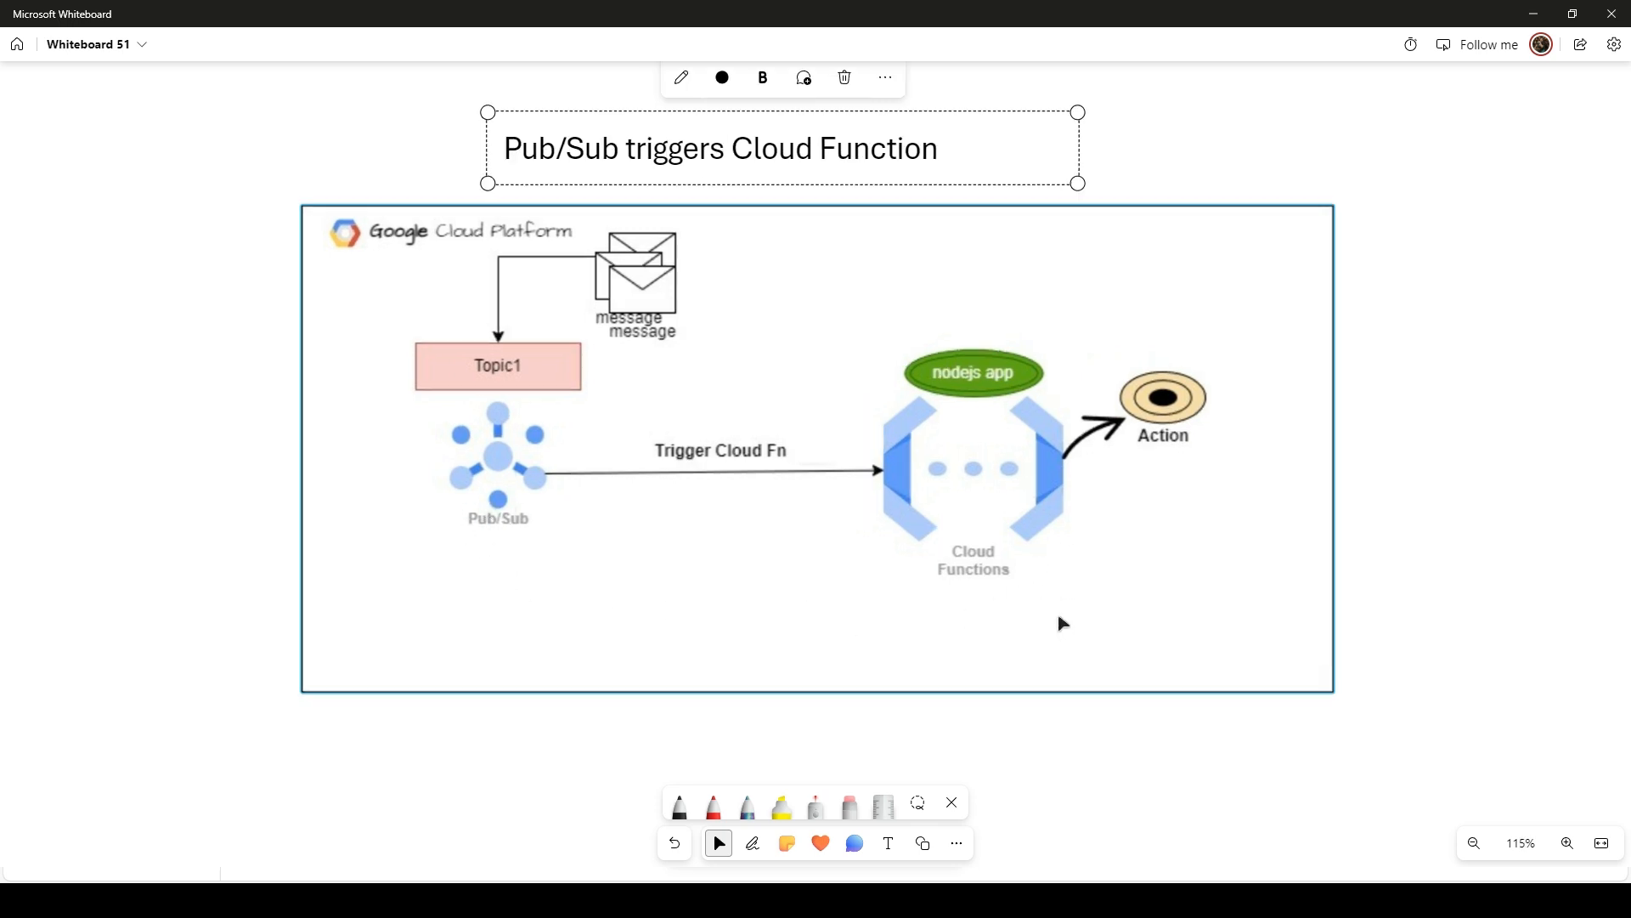
pyautogui.moveTo(716, 498)
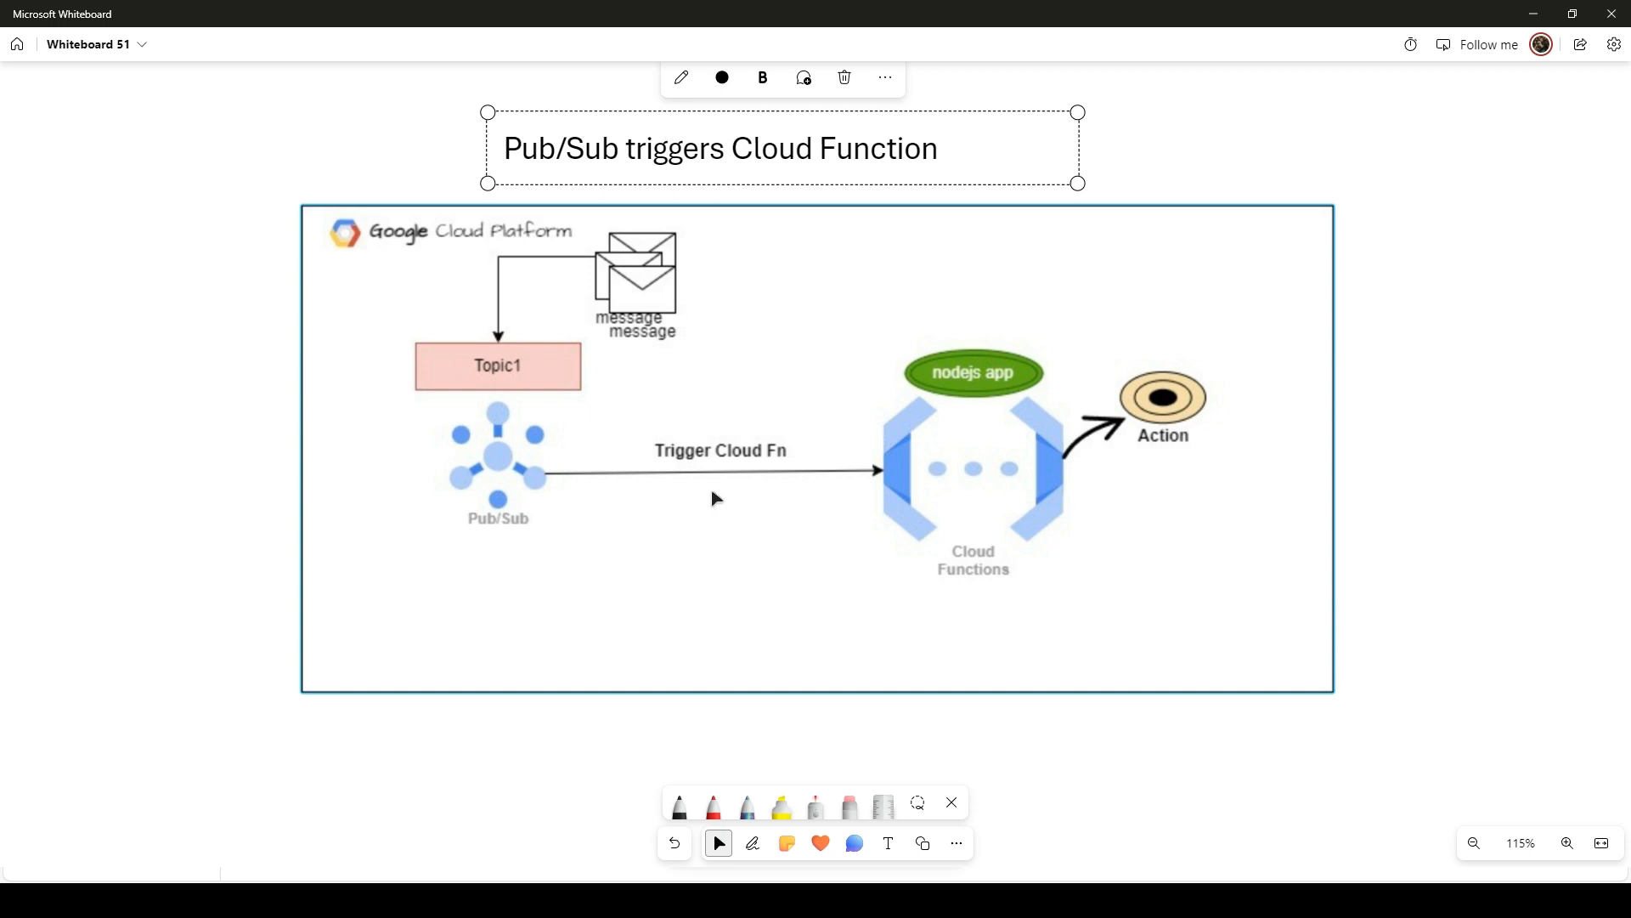
pyautogui.moveTo(698, 535)
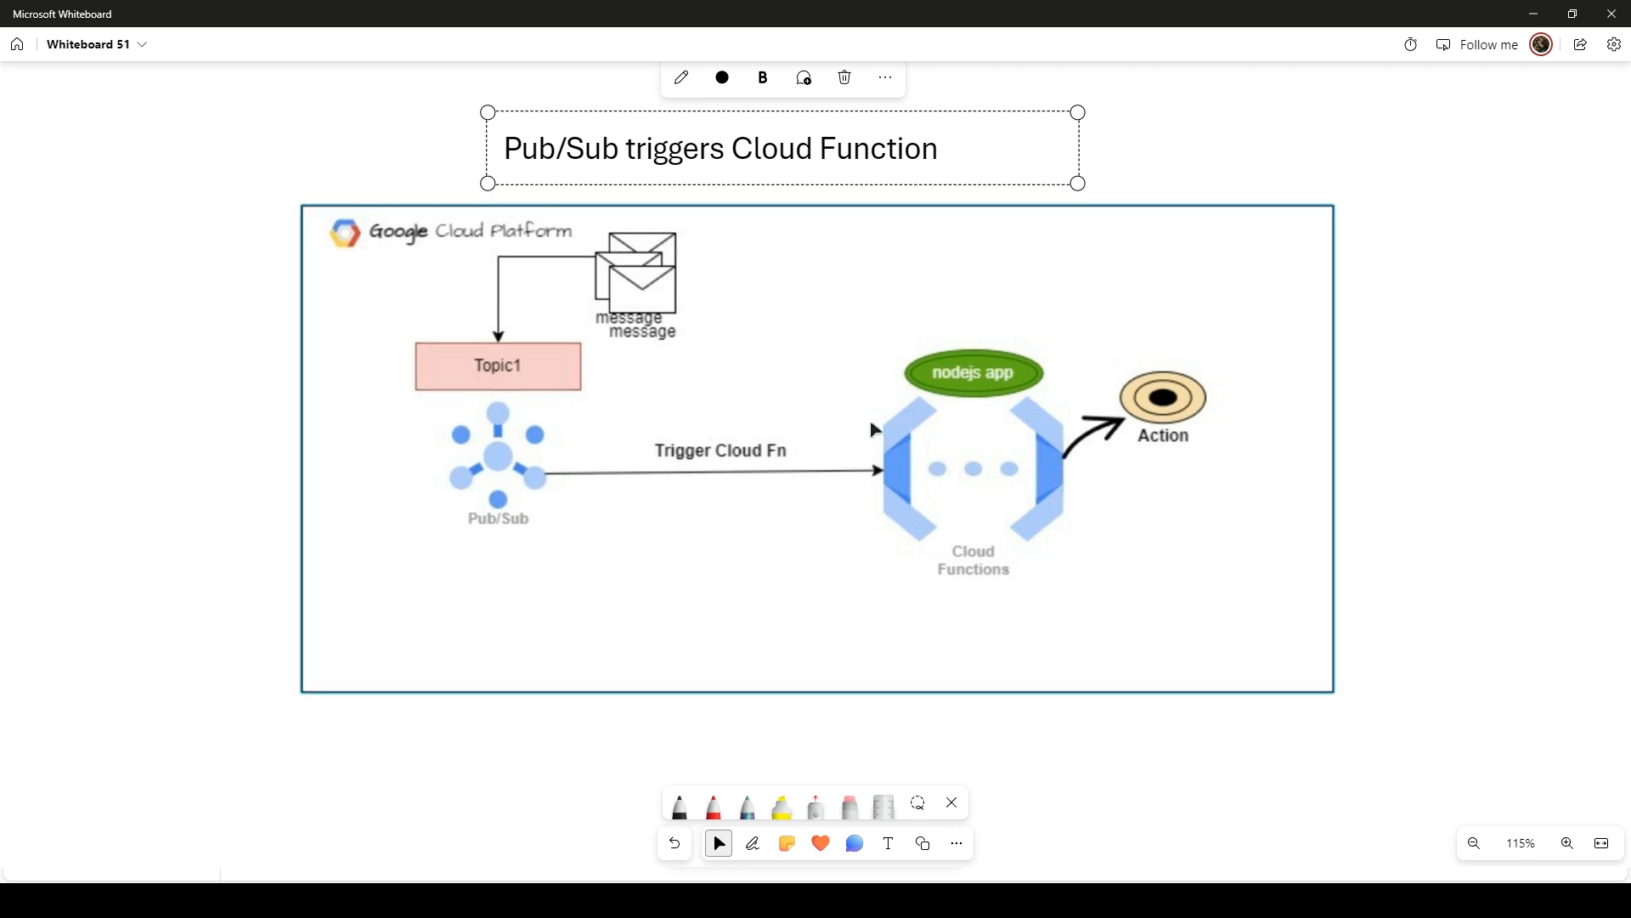
pyautogui.moveTo(809, 450)
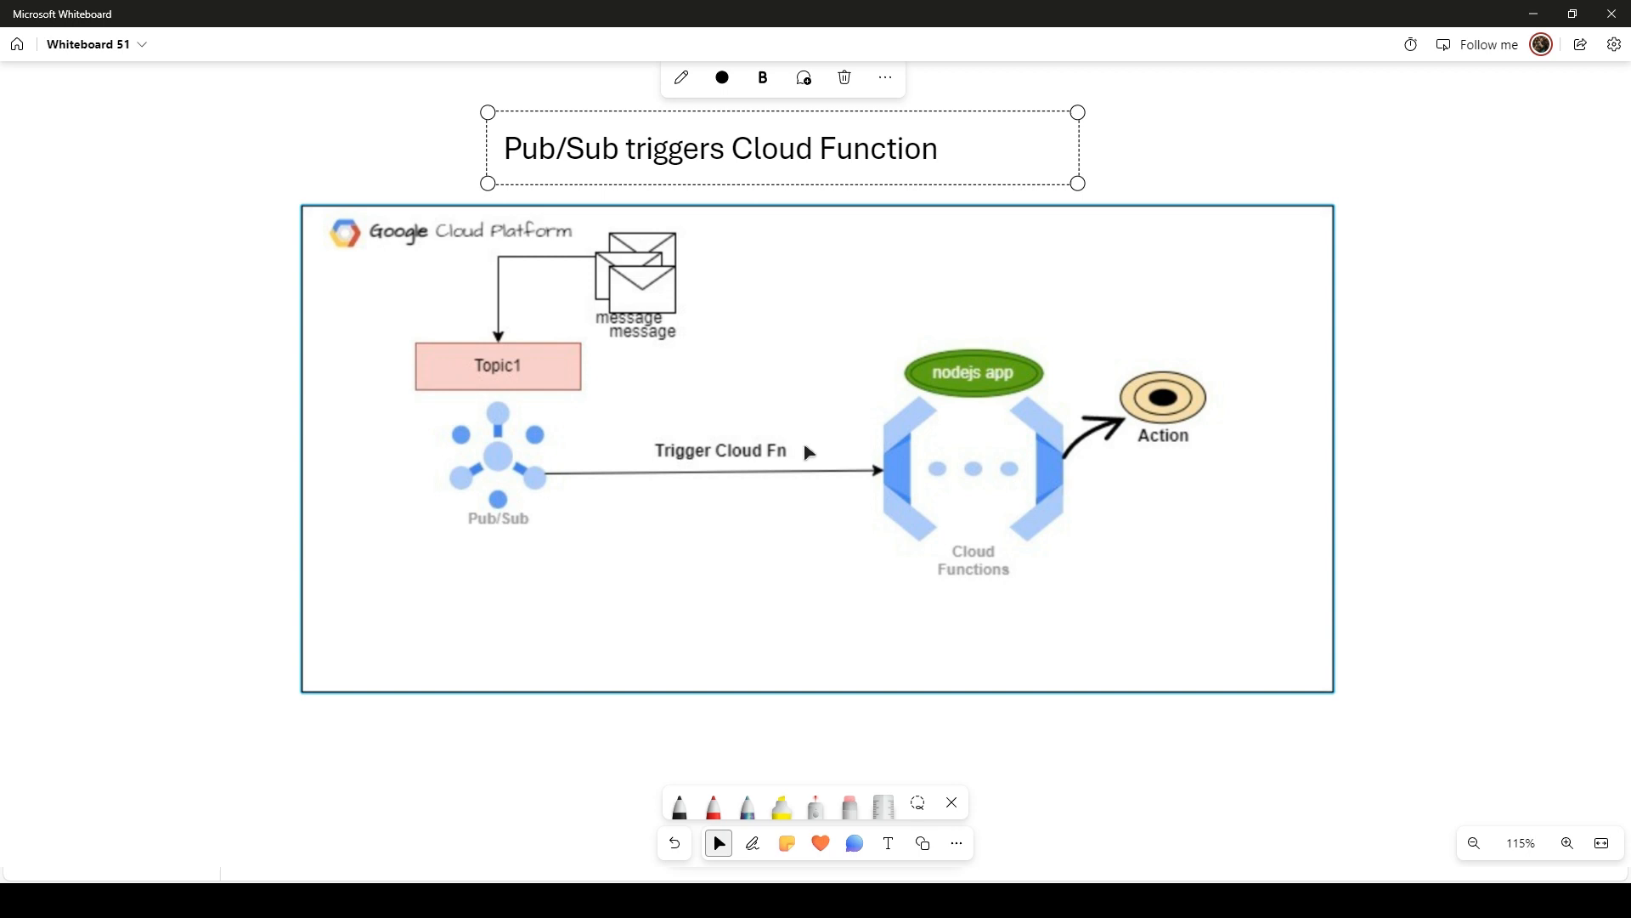
pyautogui.moveTo(652, 319)
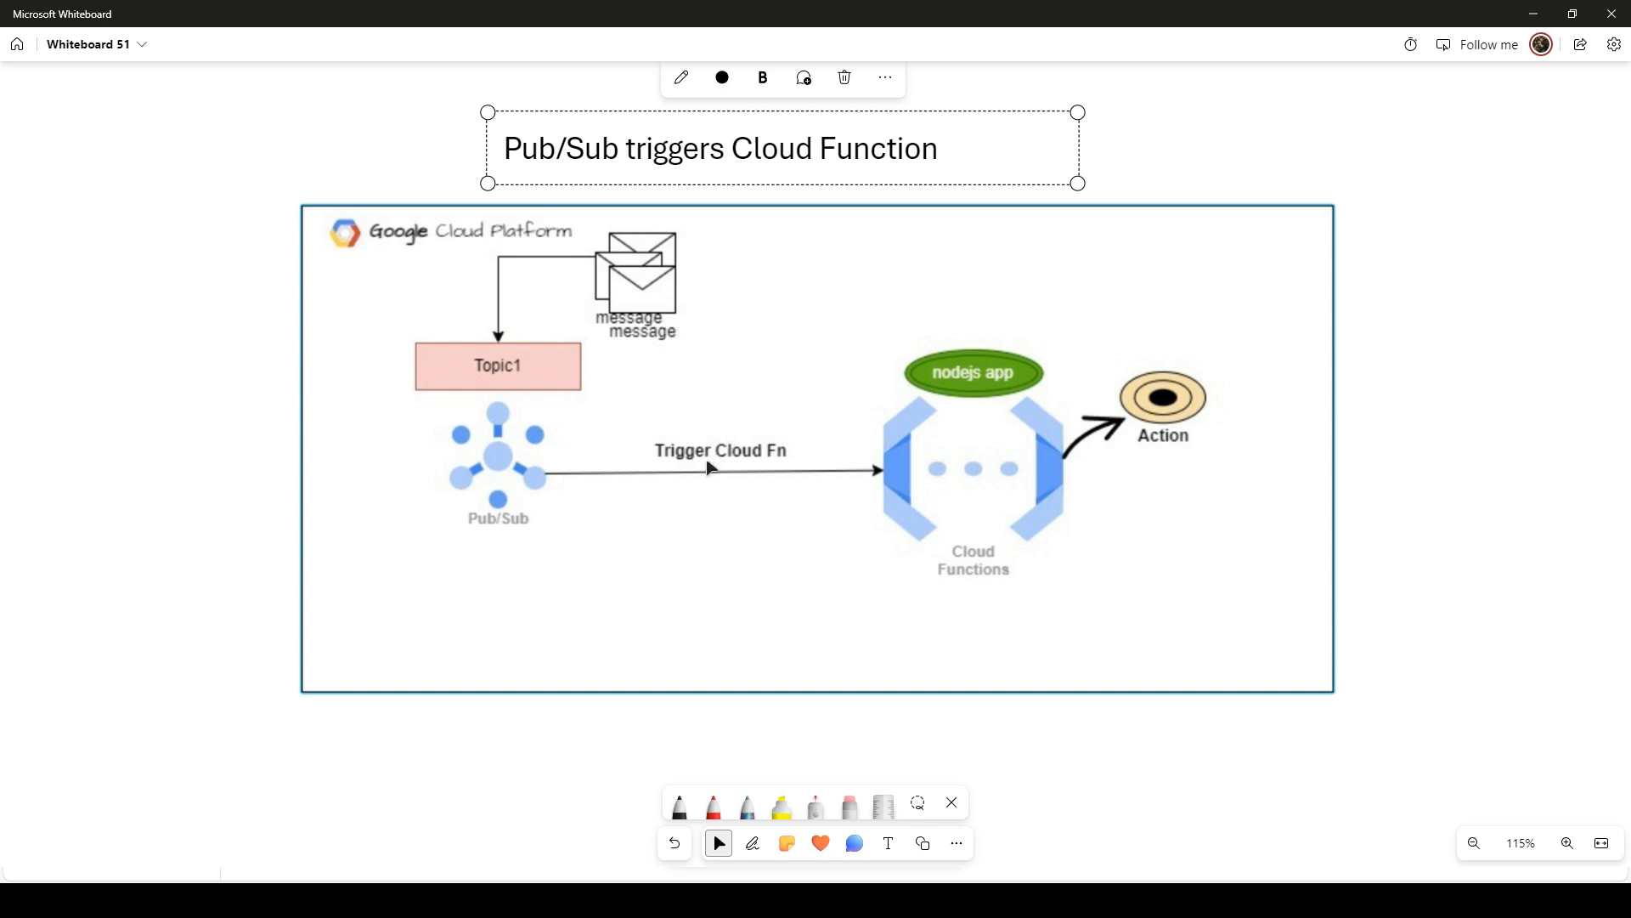
pyautogui.moveTo(563, 368)
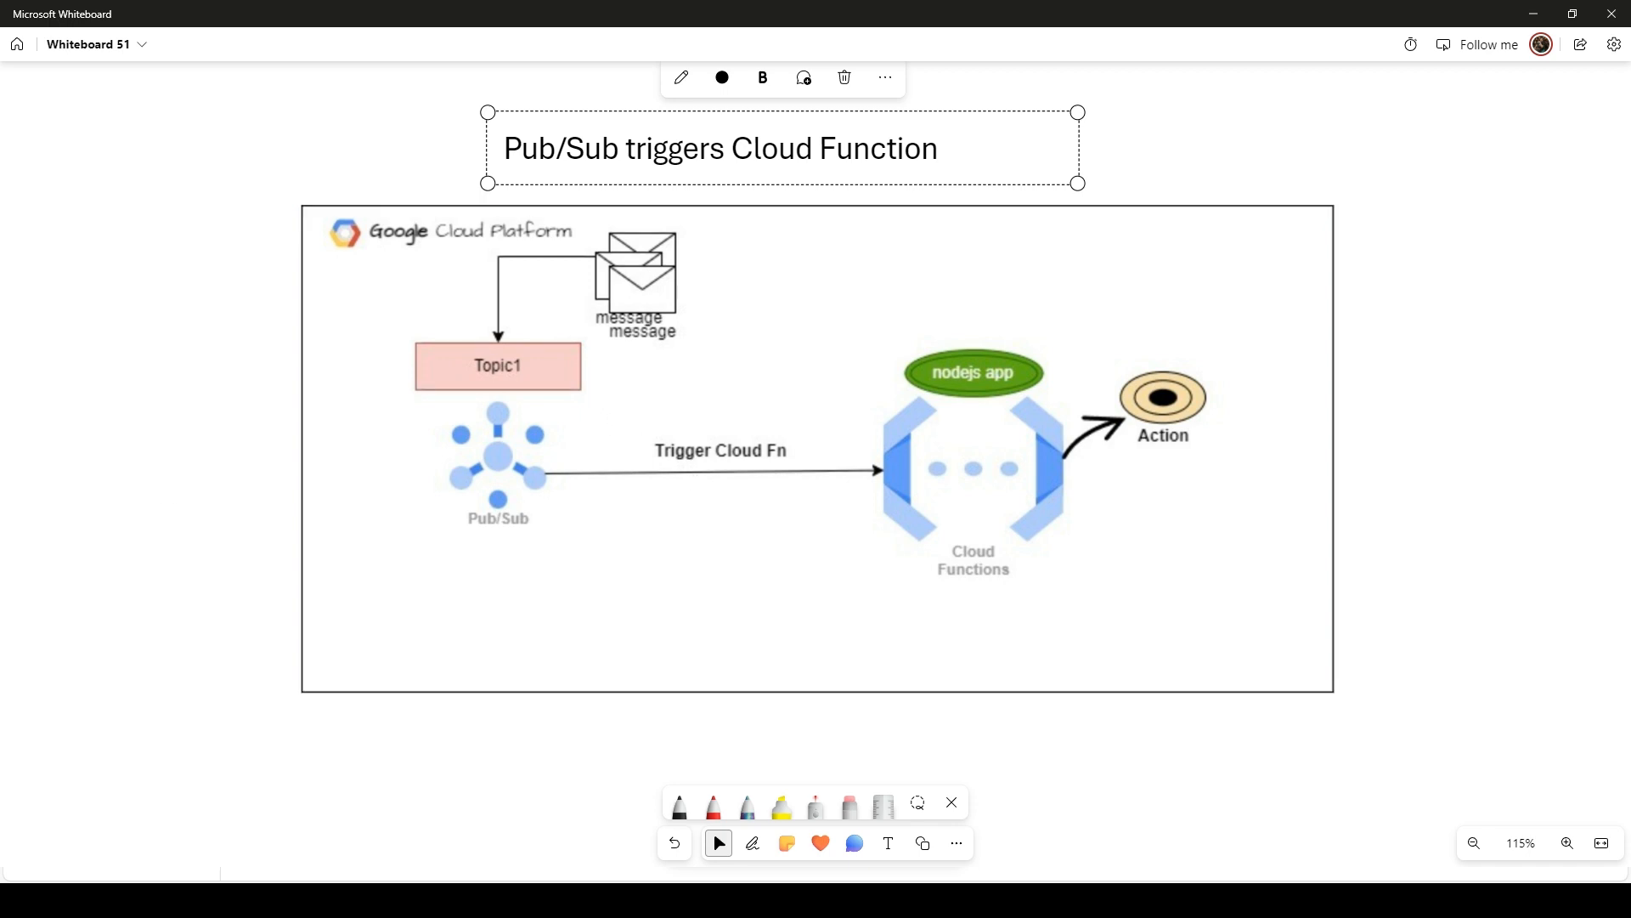
pyautogui.click(607, 518)
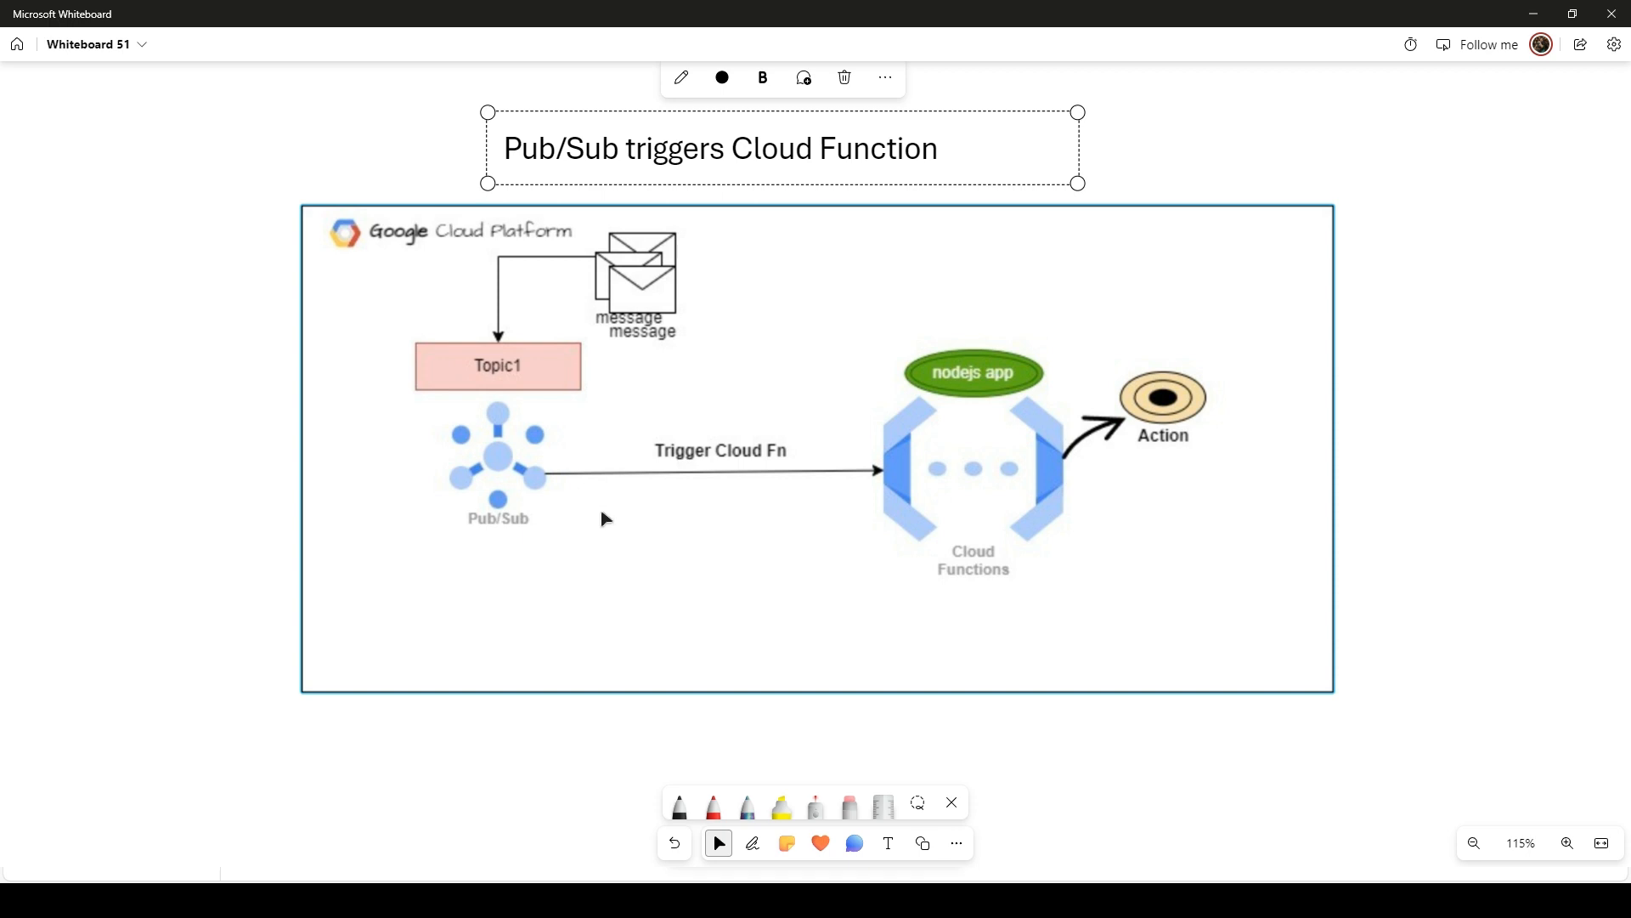
pyautogui.moveTo(536, 448)
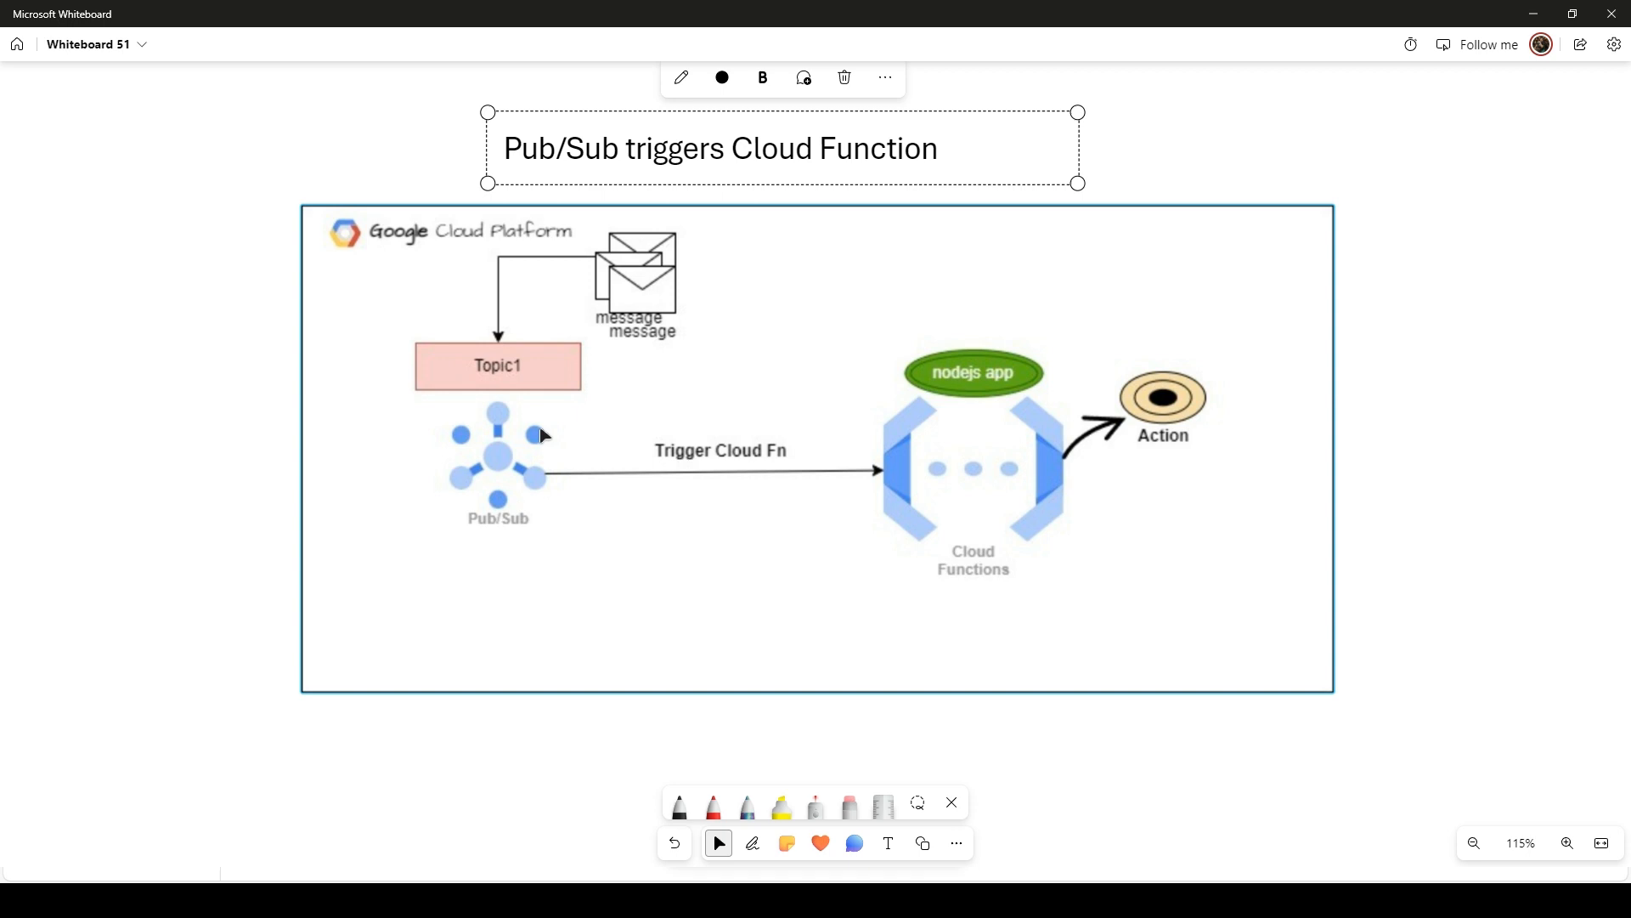
pyautogui.moveTo(508, 443)
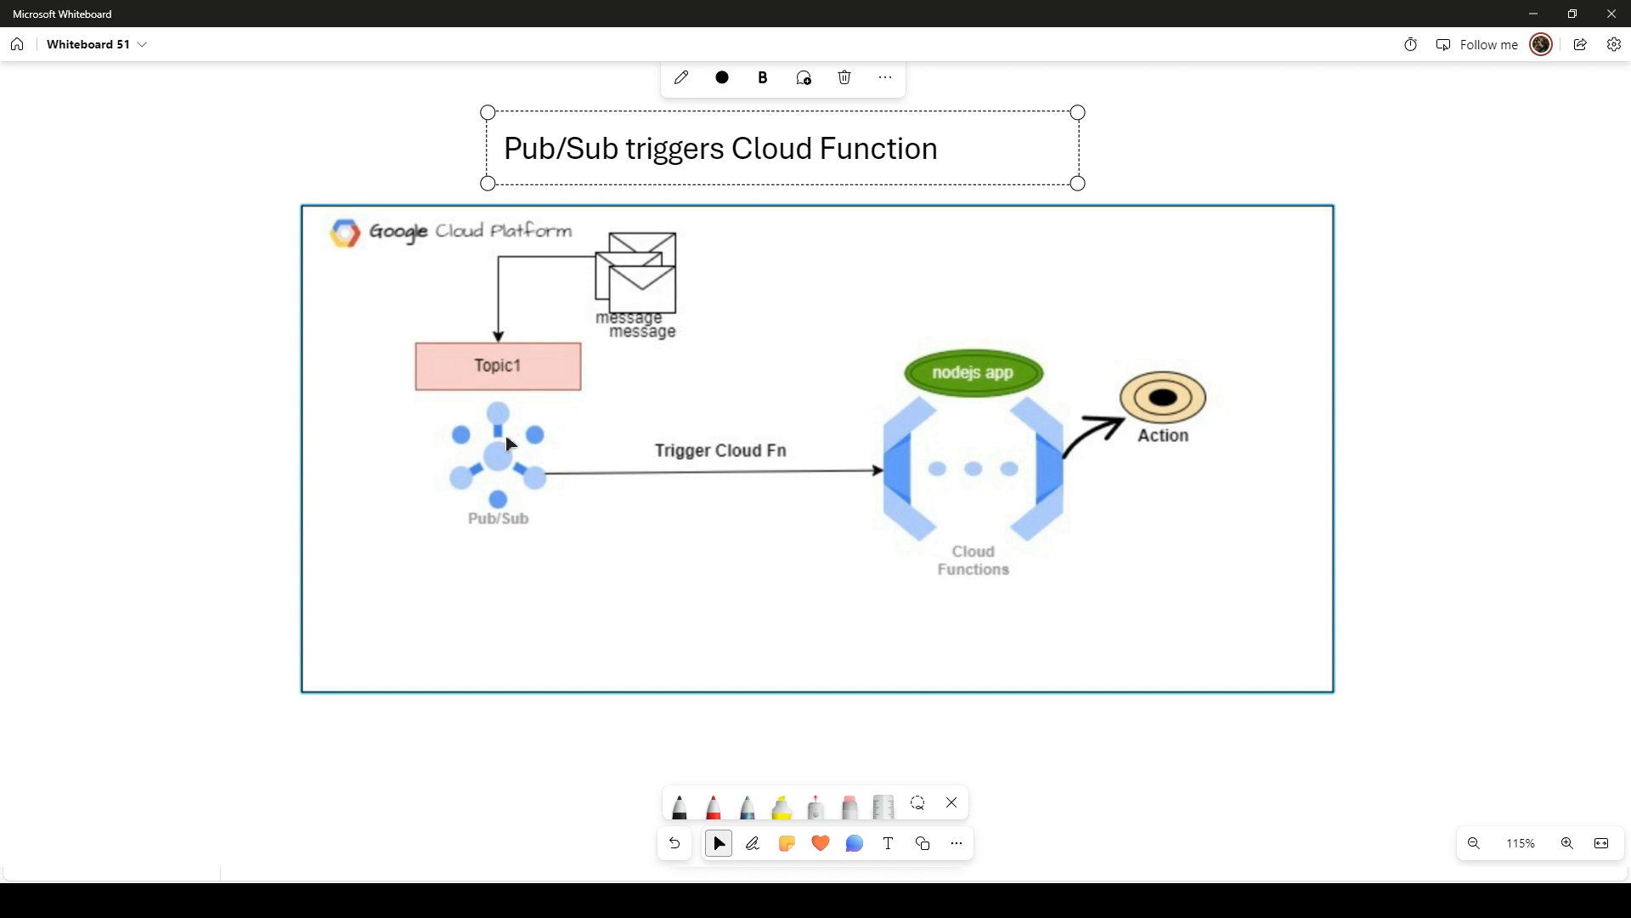
pyautogui.moveTo(533, 449)
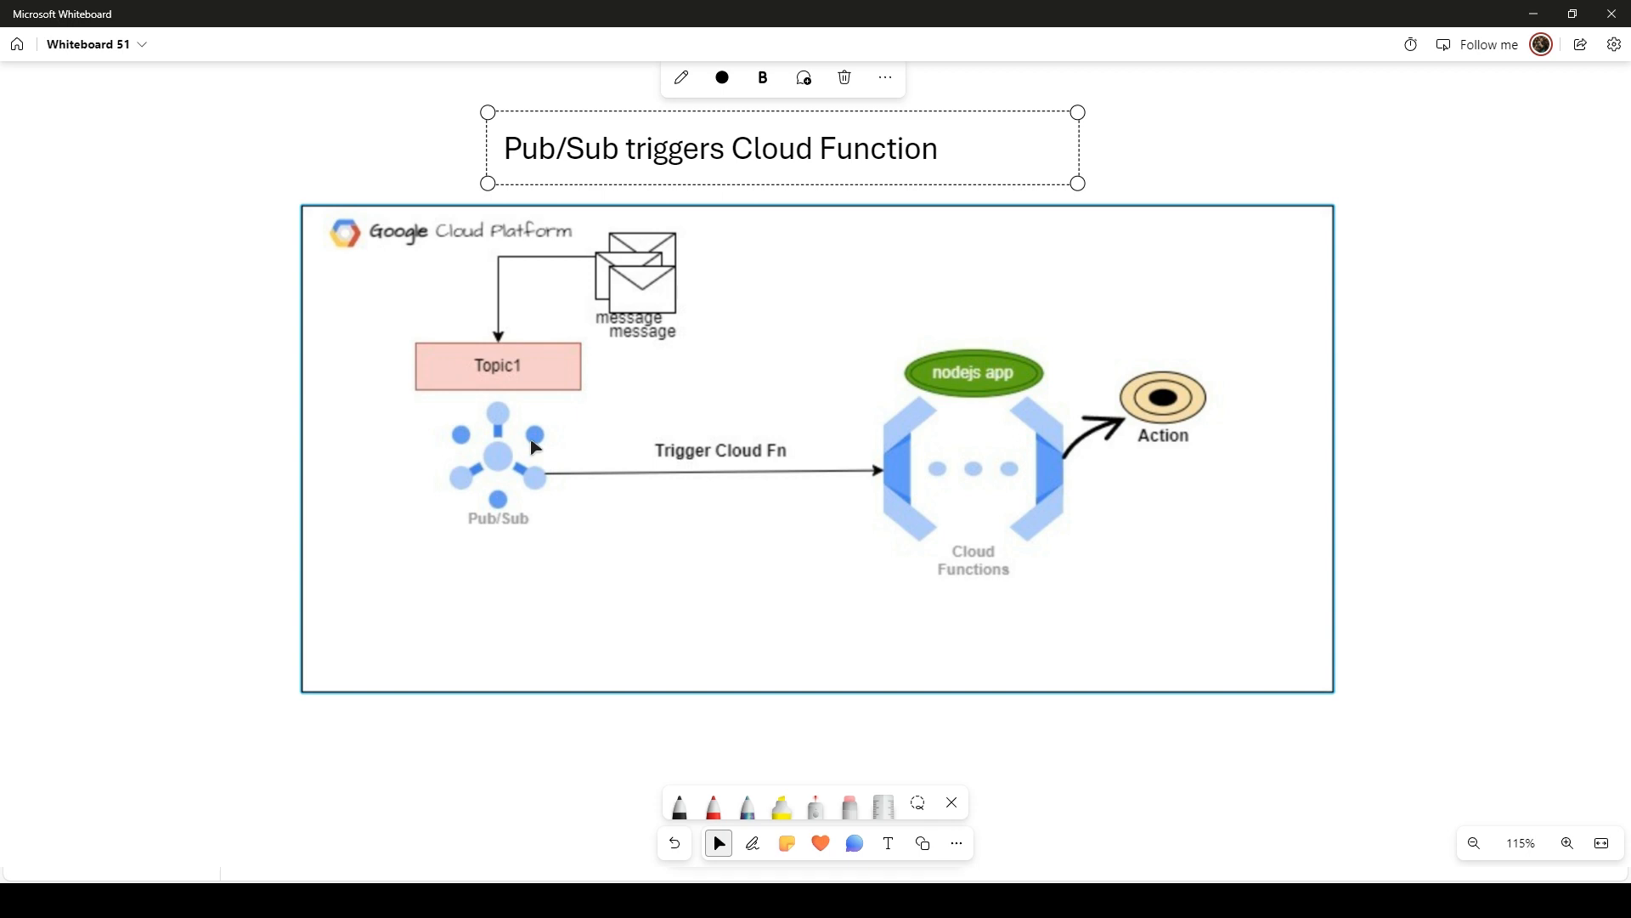
pyautogui.moveTo(775, 551)
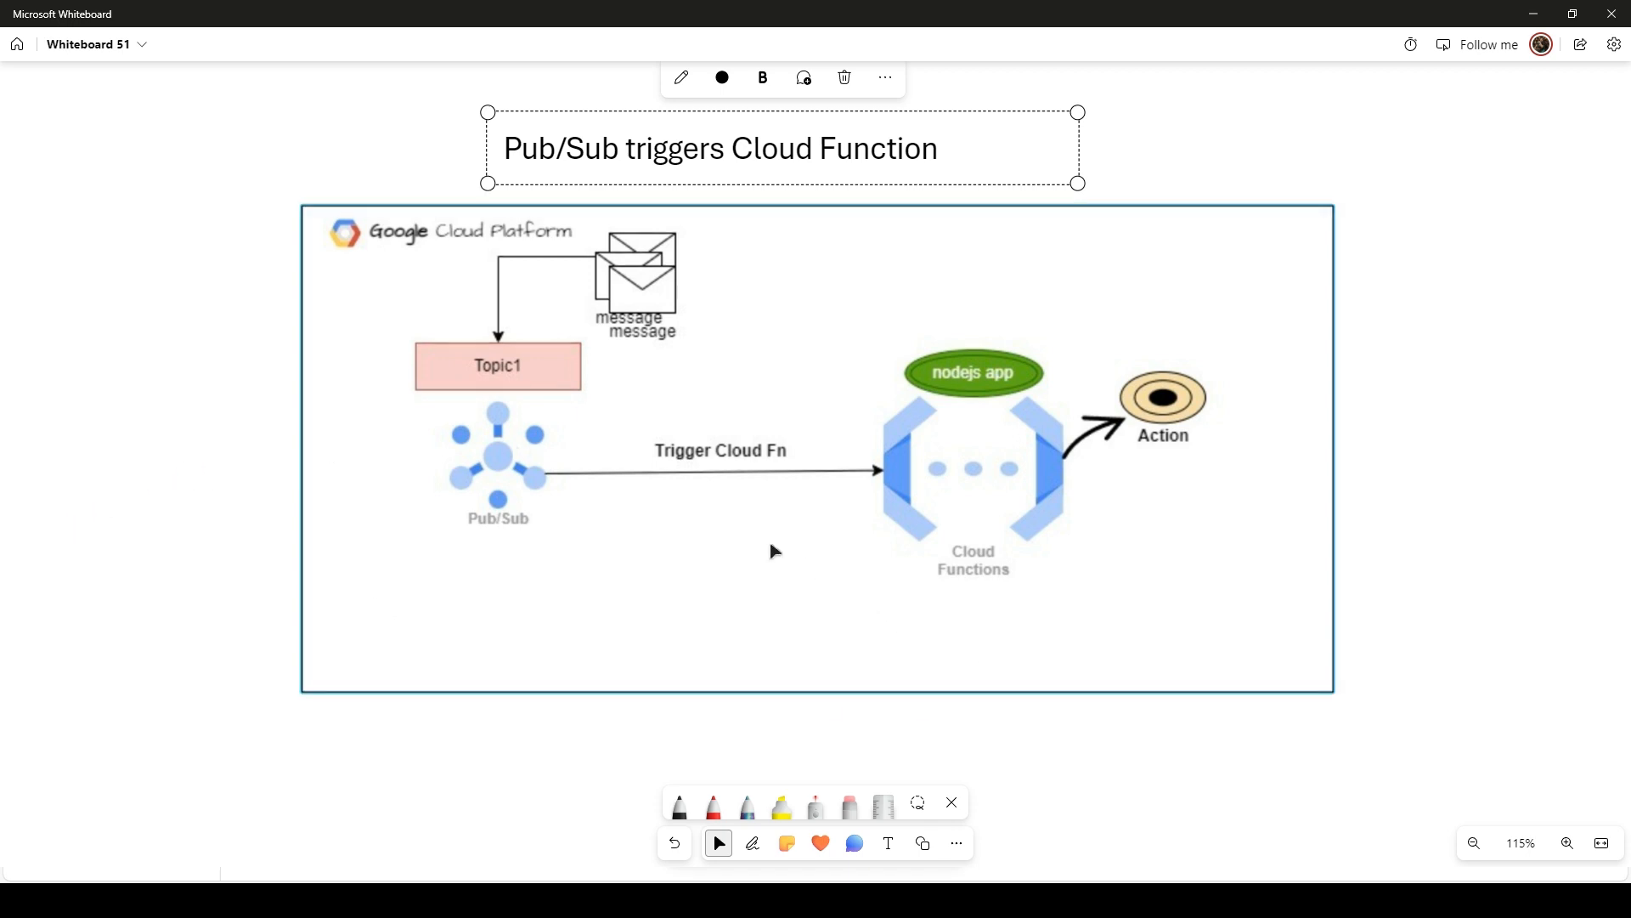
pyautogui.moveTo(735, 517)
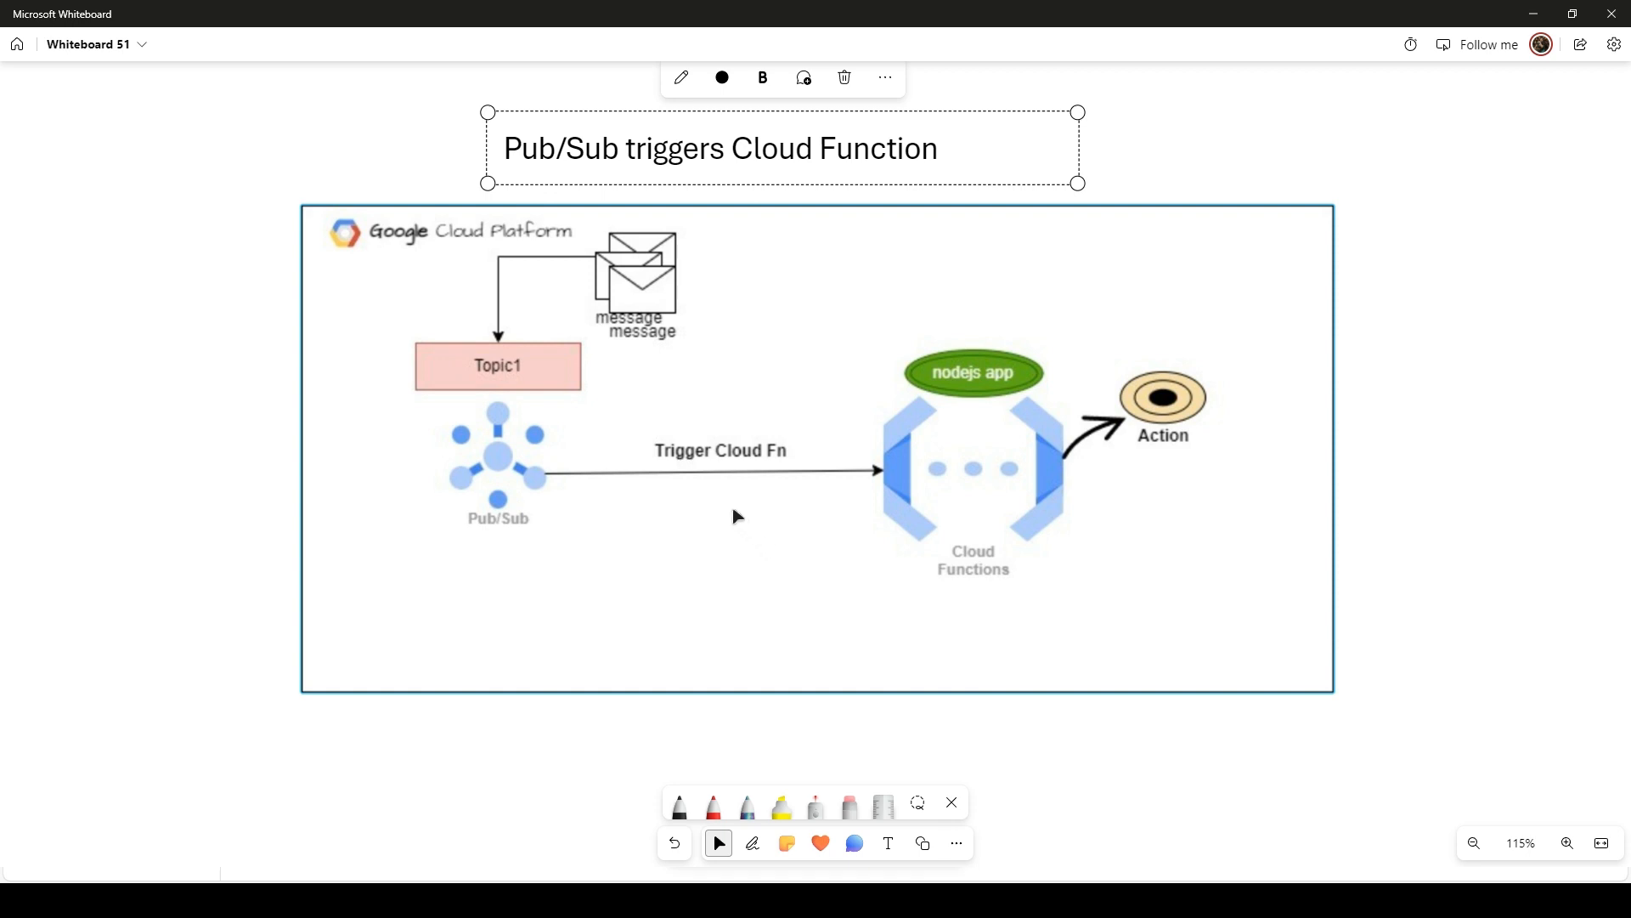
pyautogui.moveTo(752, 506)
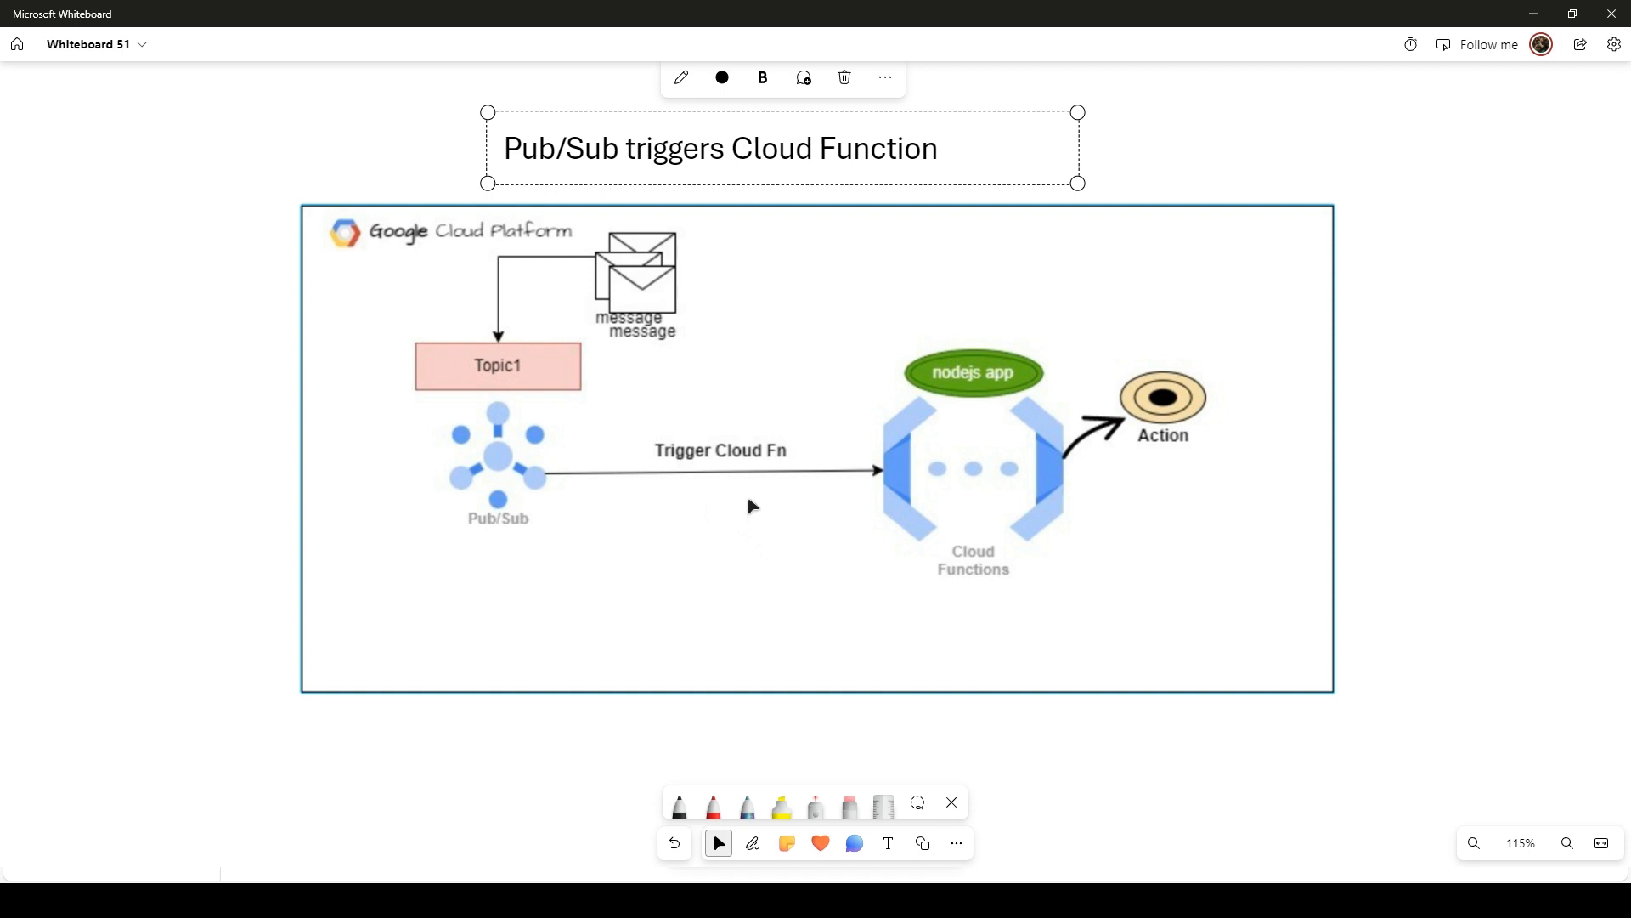
pyautogui.moveTo(724, 471)
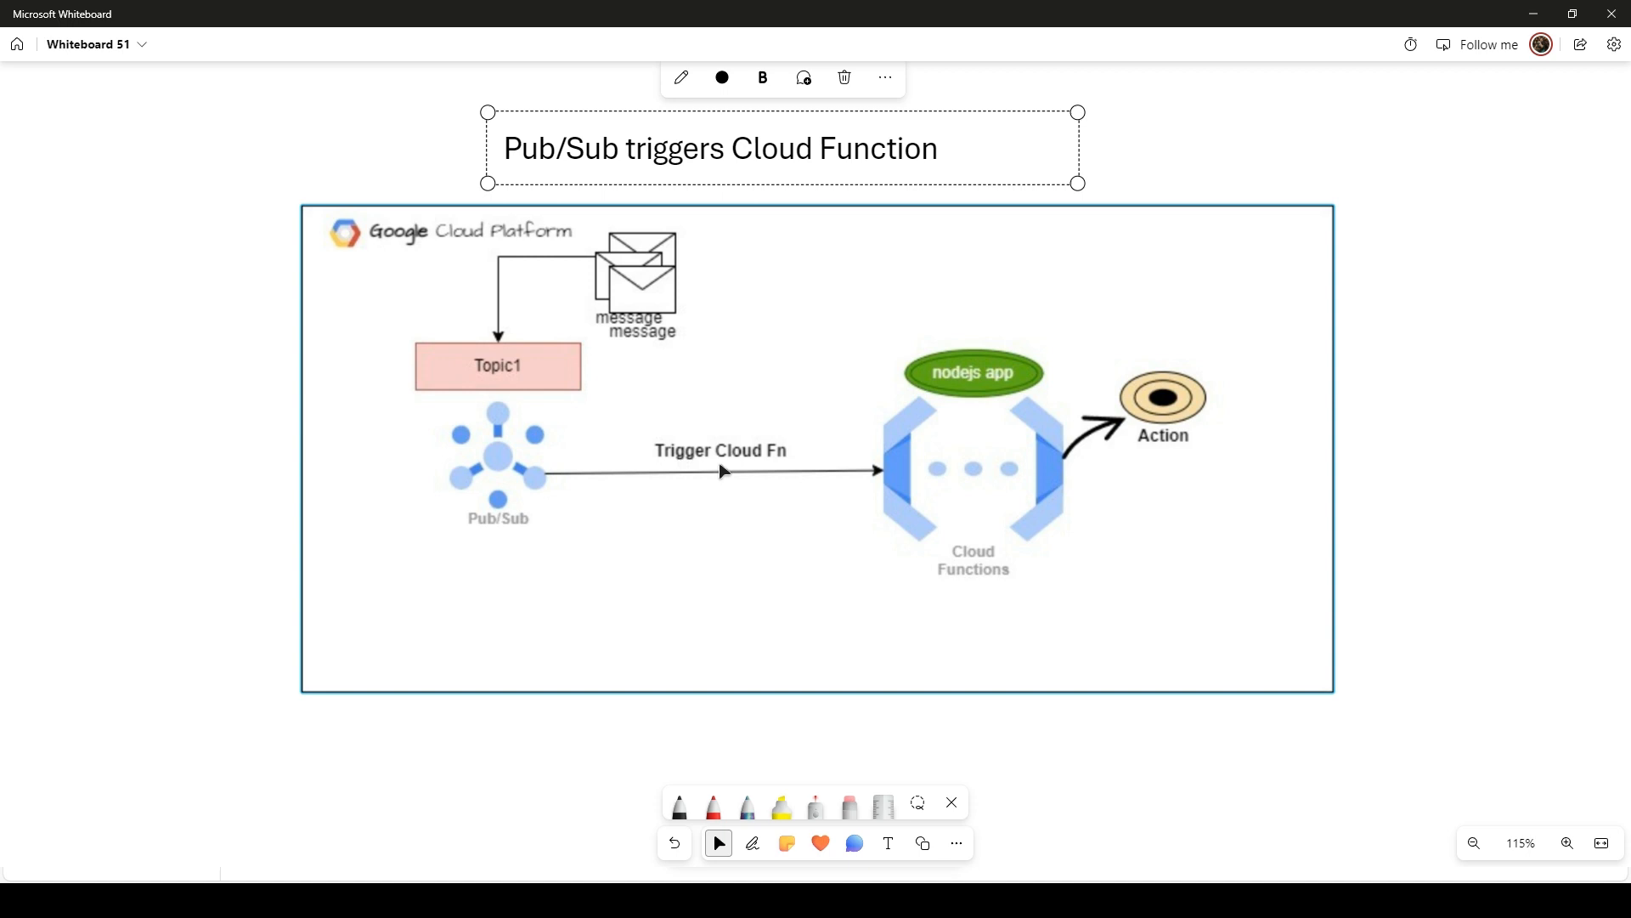
pyautogui.moveTo(607, 455)
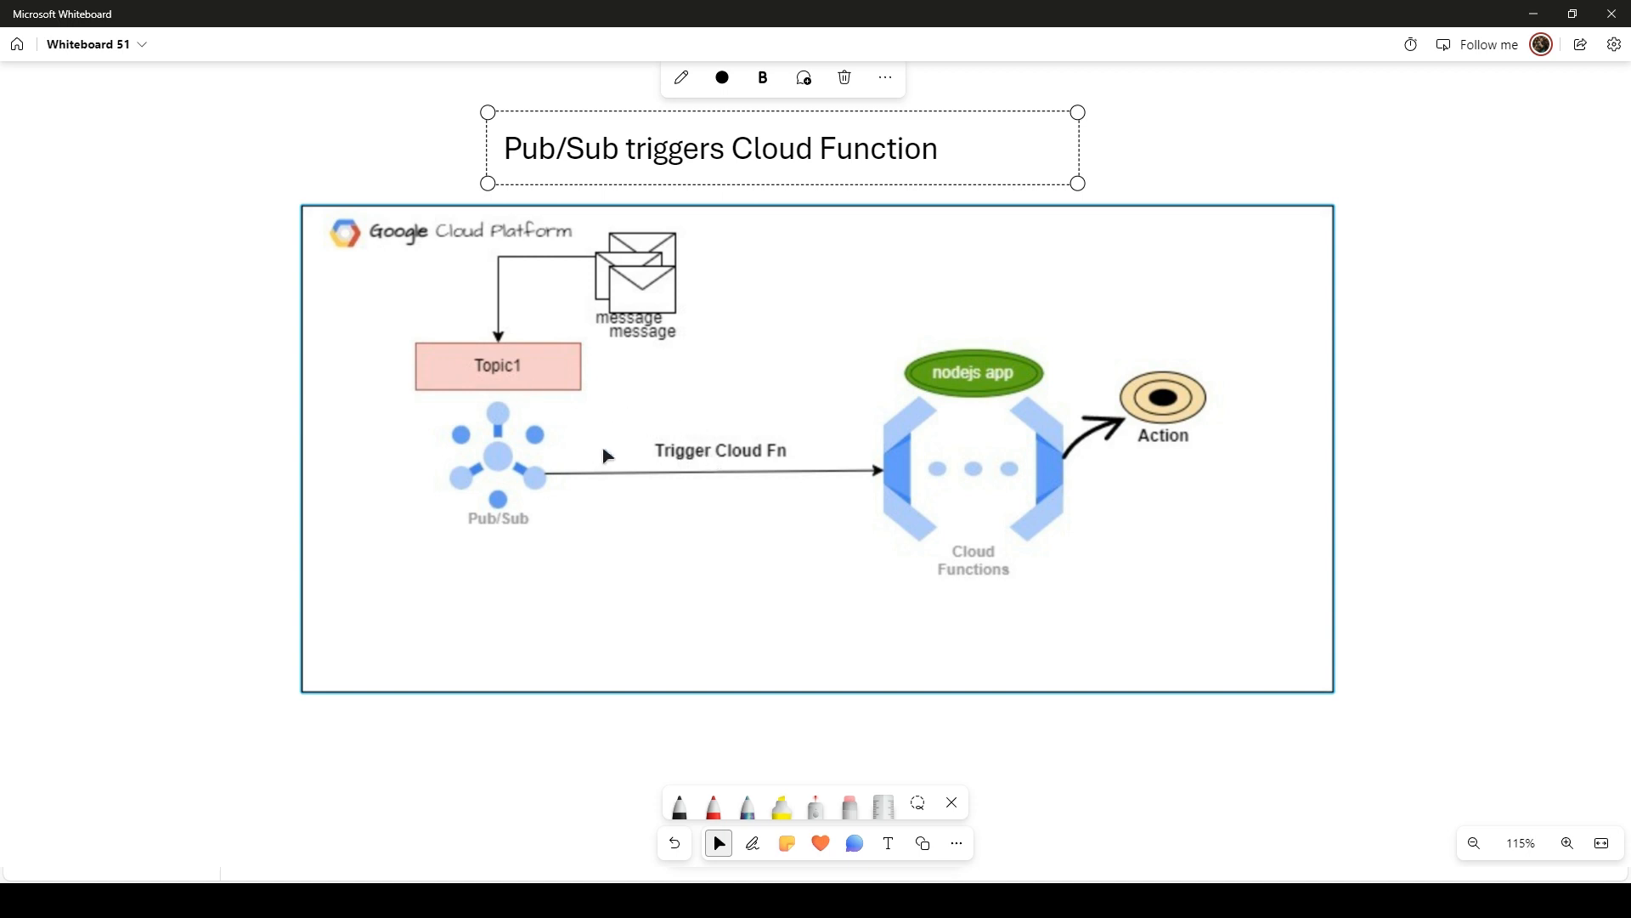
pyautogui.moveTo(677, 265)
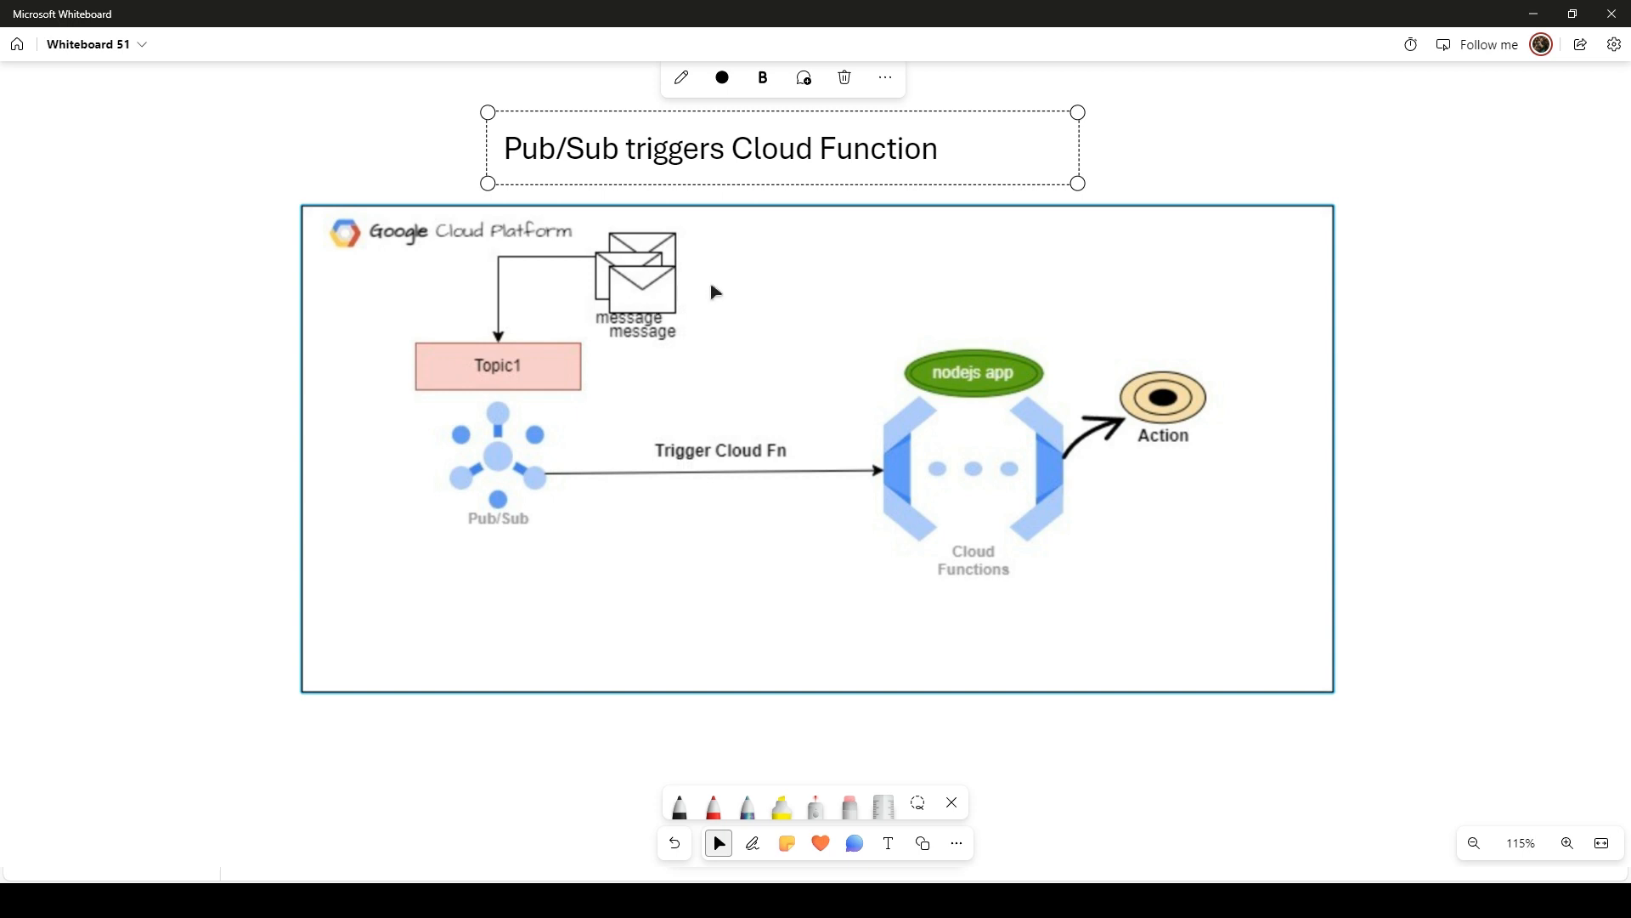
pyautogui.moveTo(530, 362)
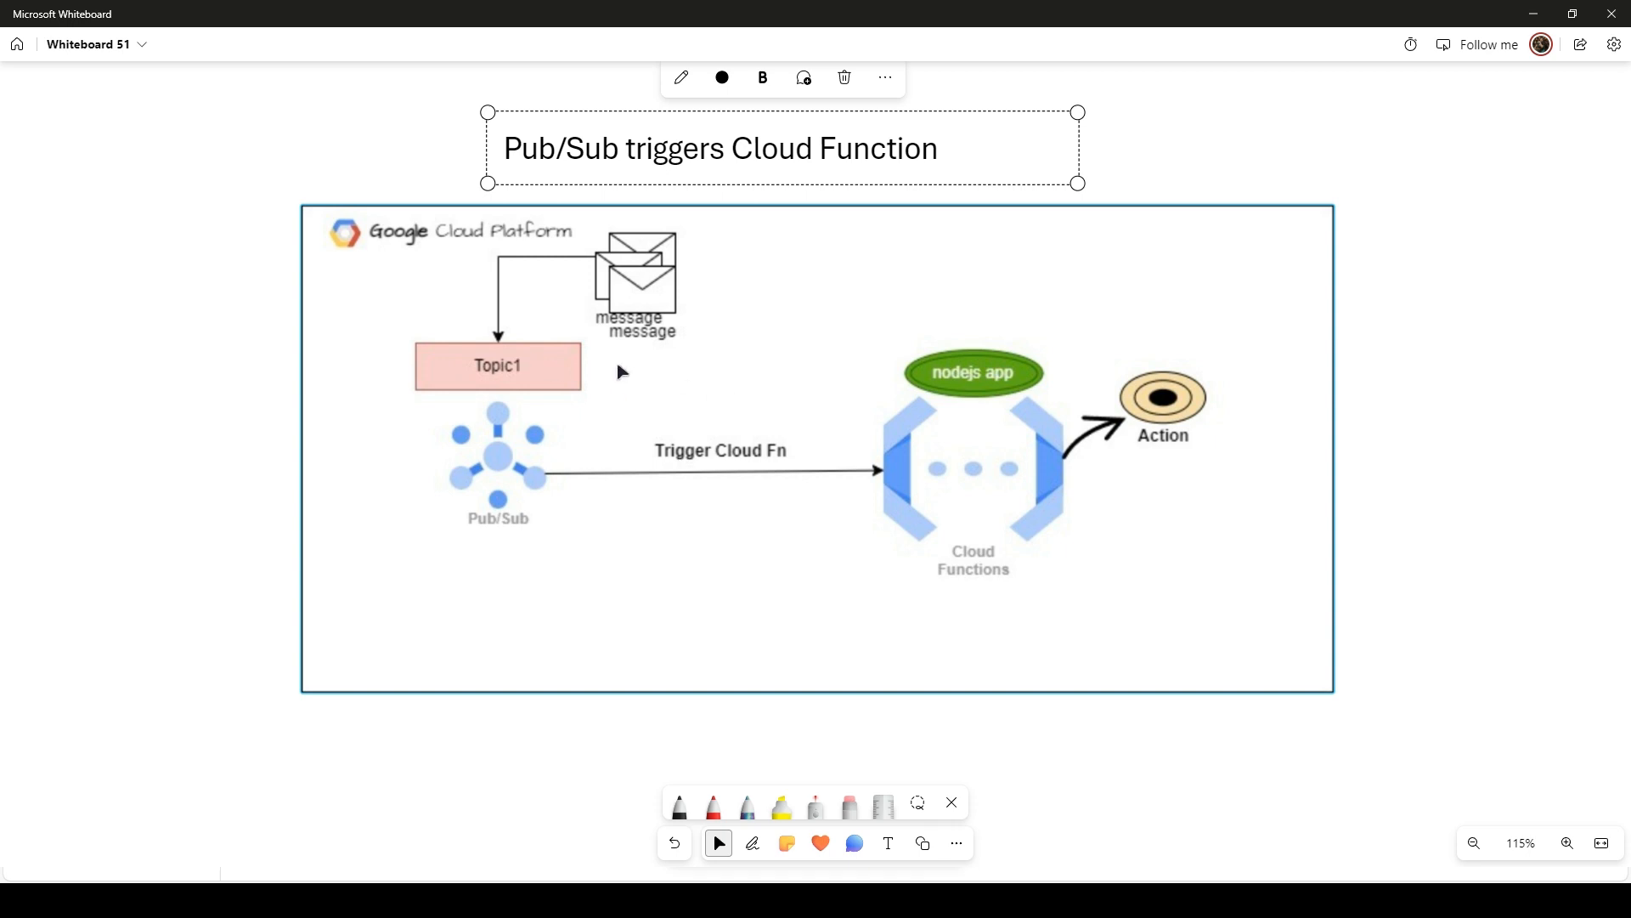
pyautogui.moveTo(905, 505)
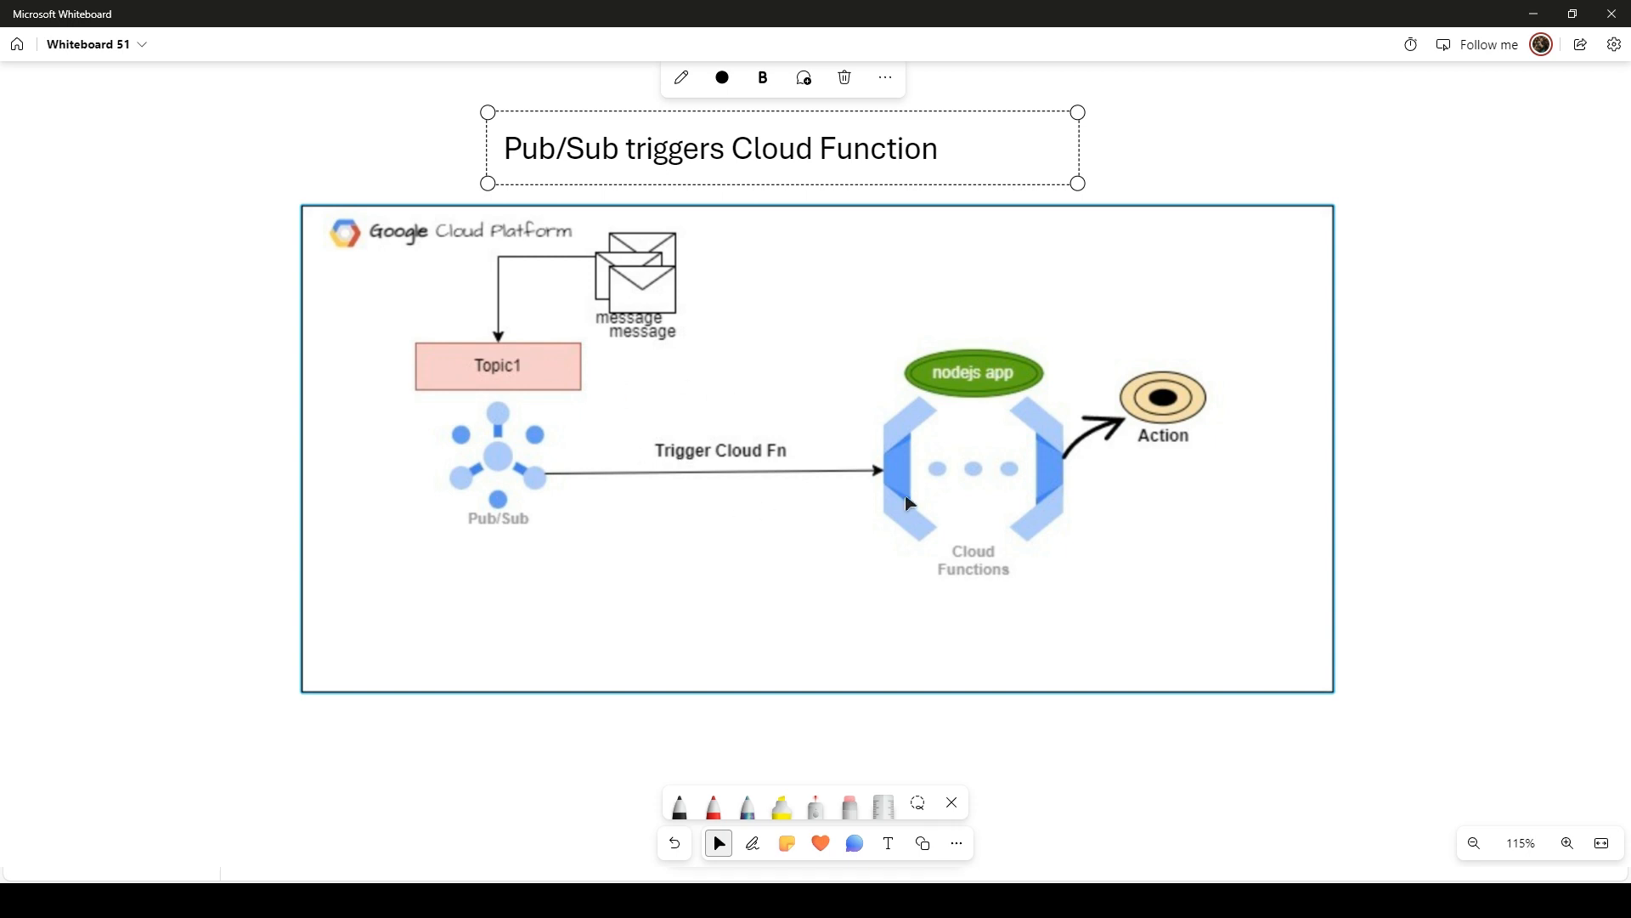
pyautogui.moveTo(997, 437)
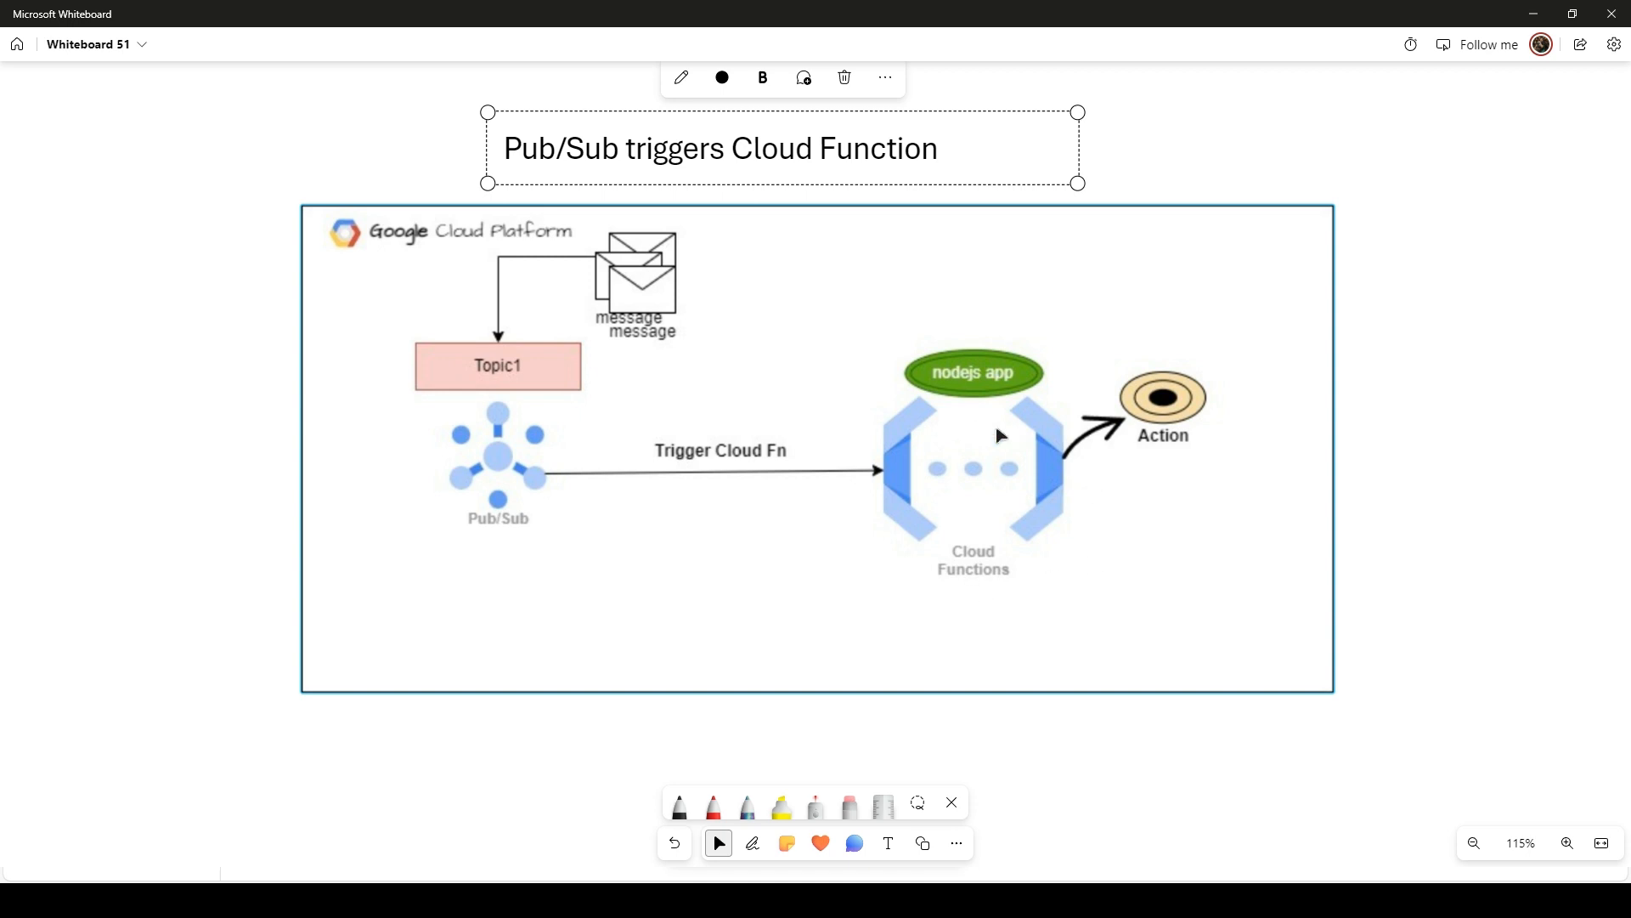
pyautogui.moveTo(873, 512)
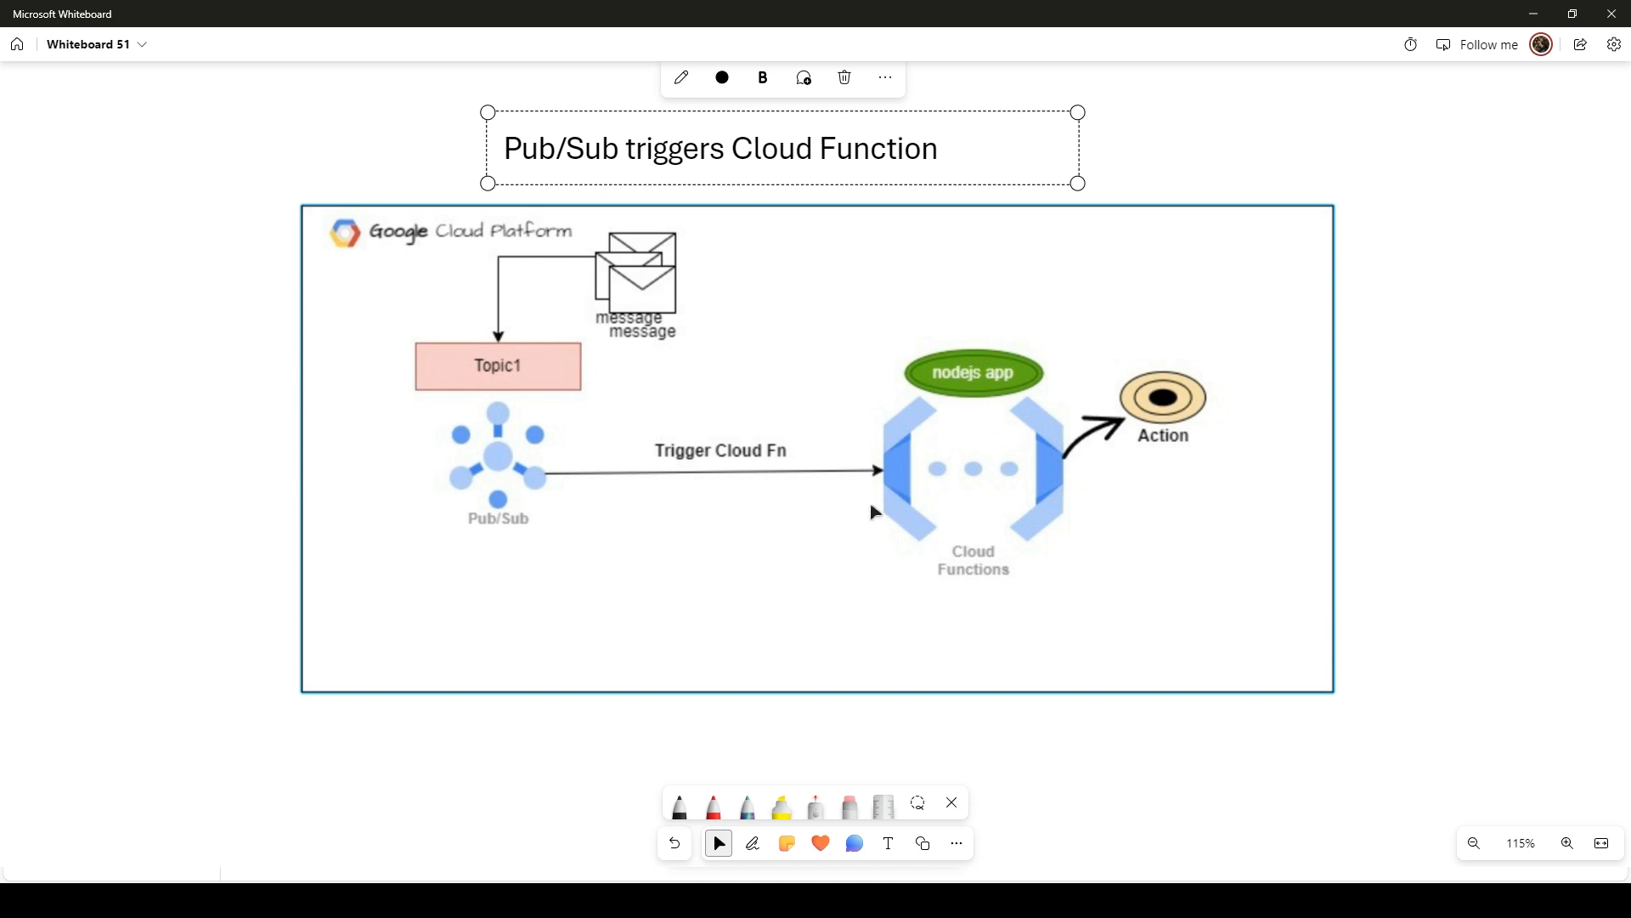
pyautogui.moveTo(670, 299)
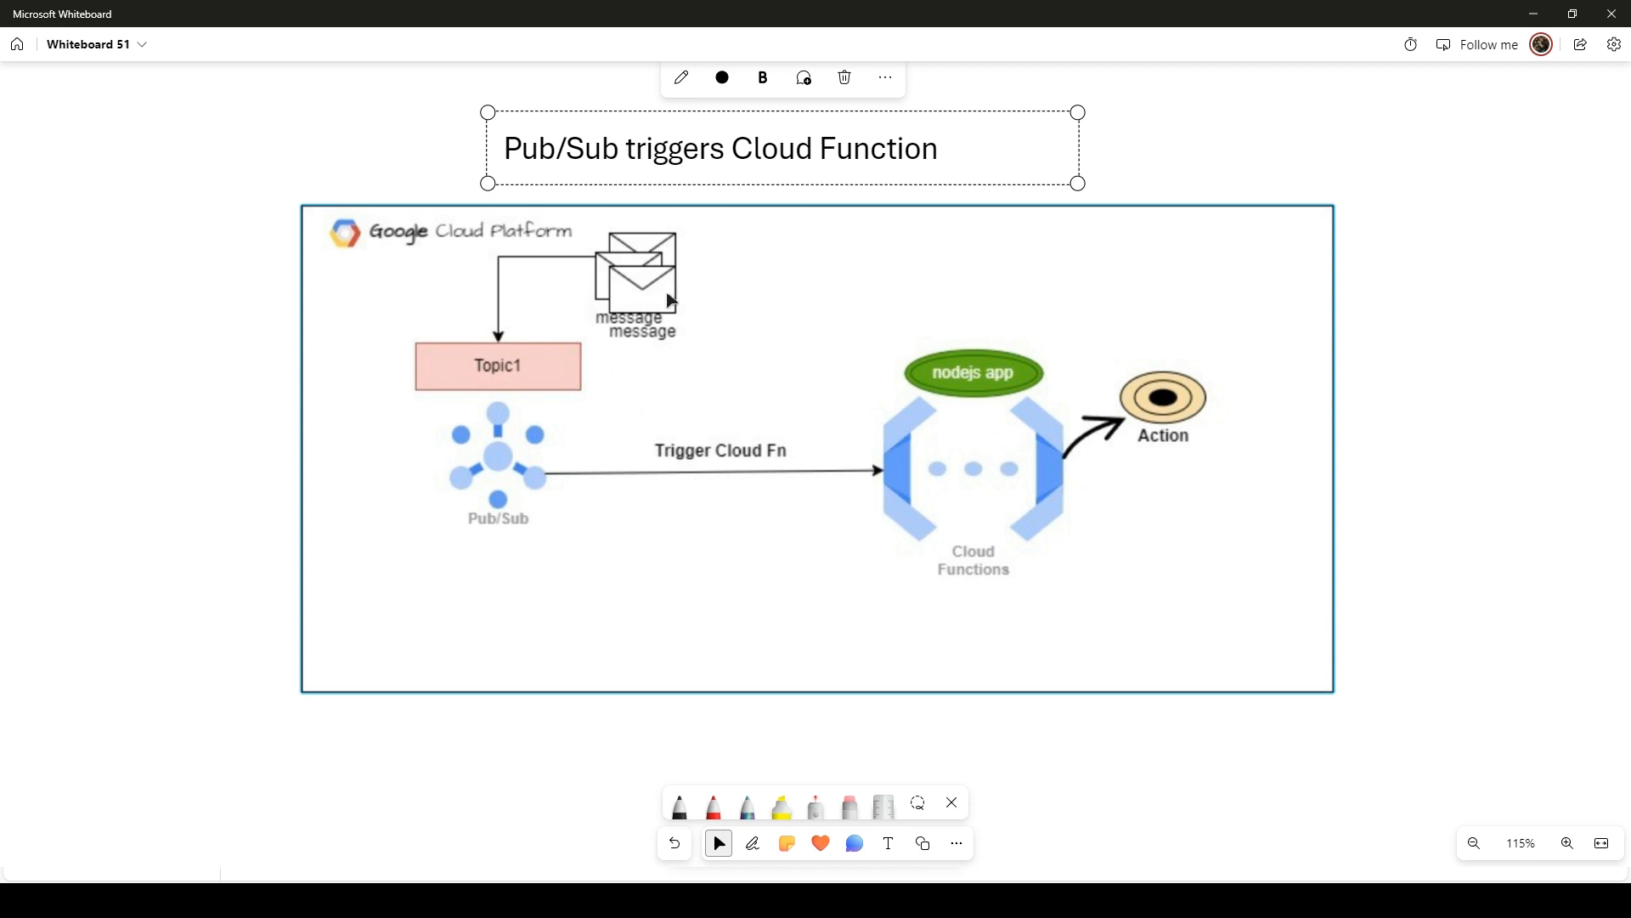
pyautogui.moveTo(541, 277)
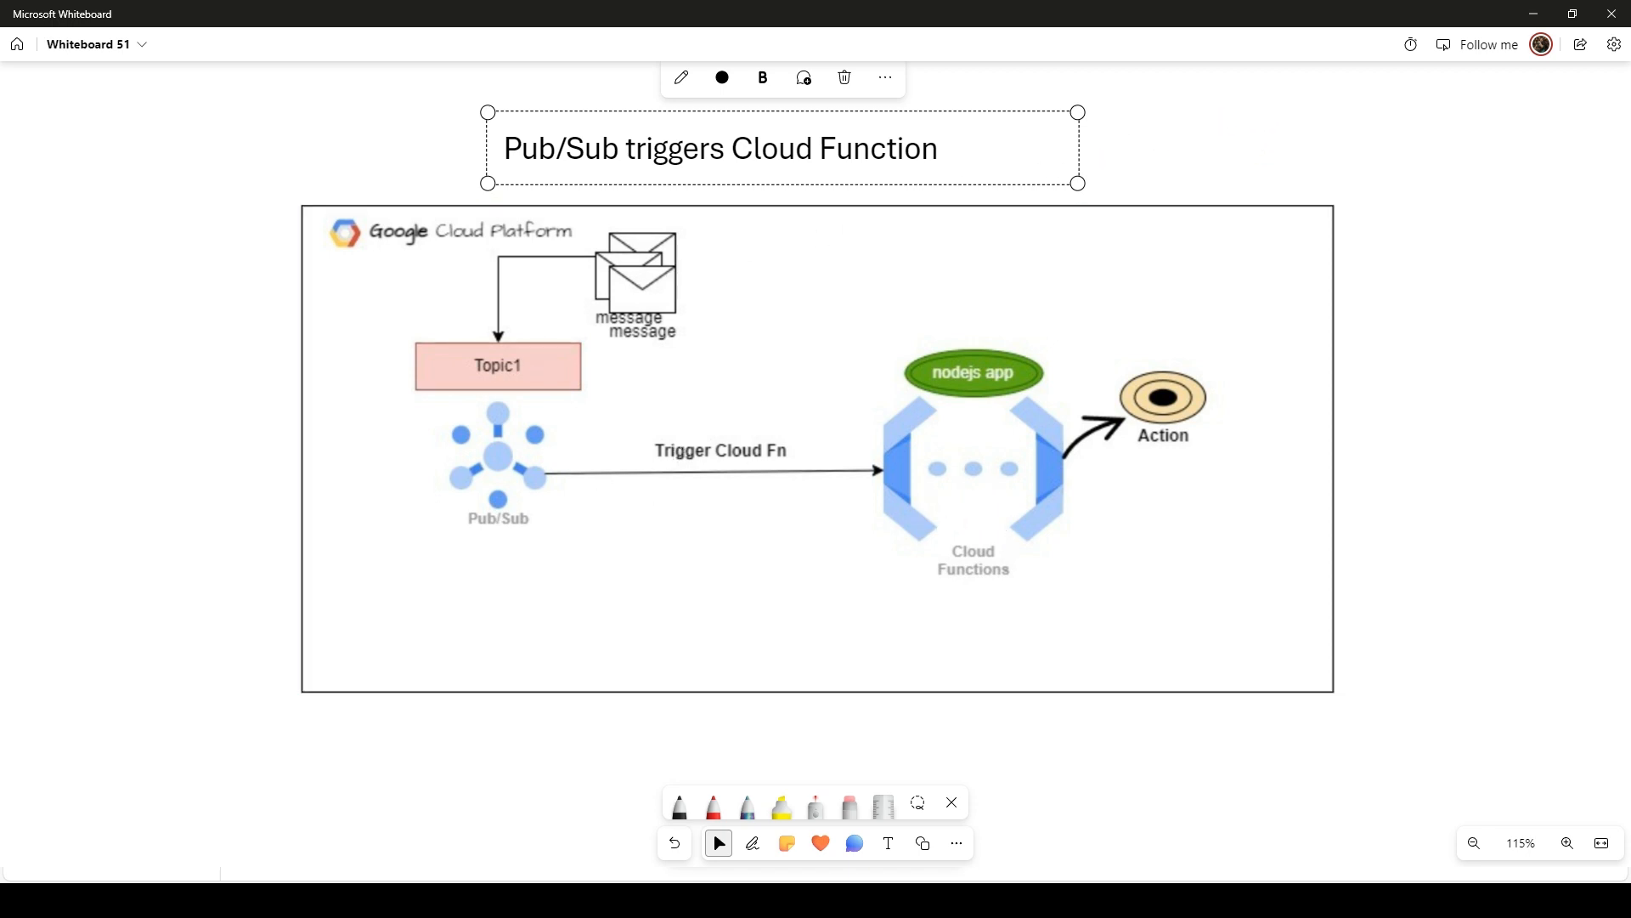
pyautogui.click(882, 522)
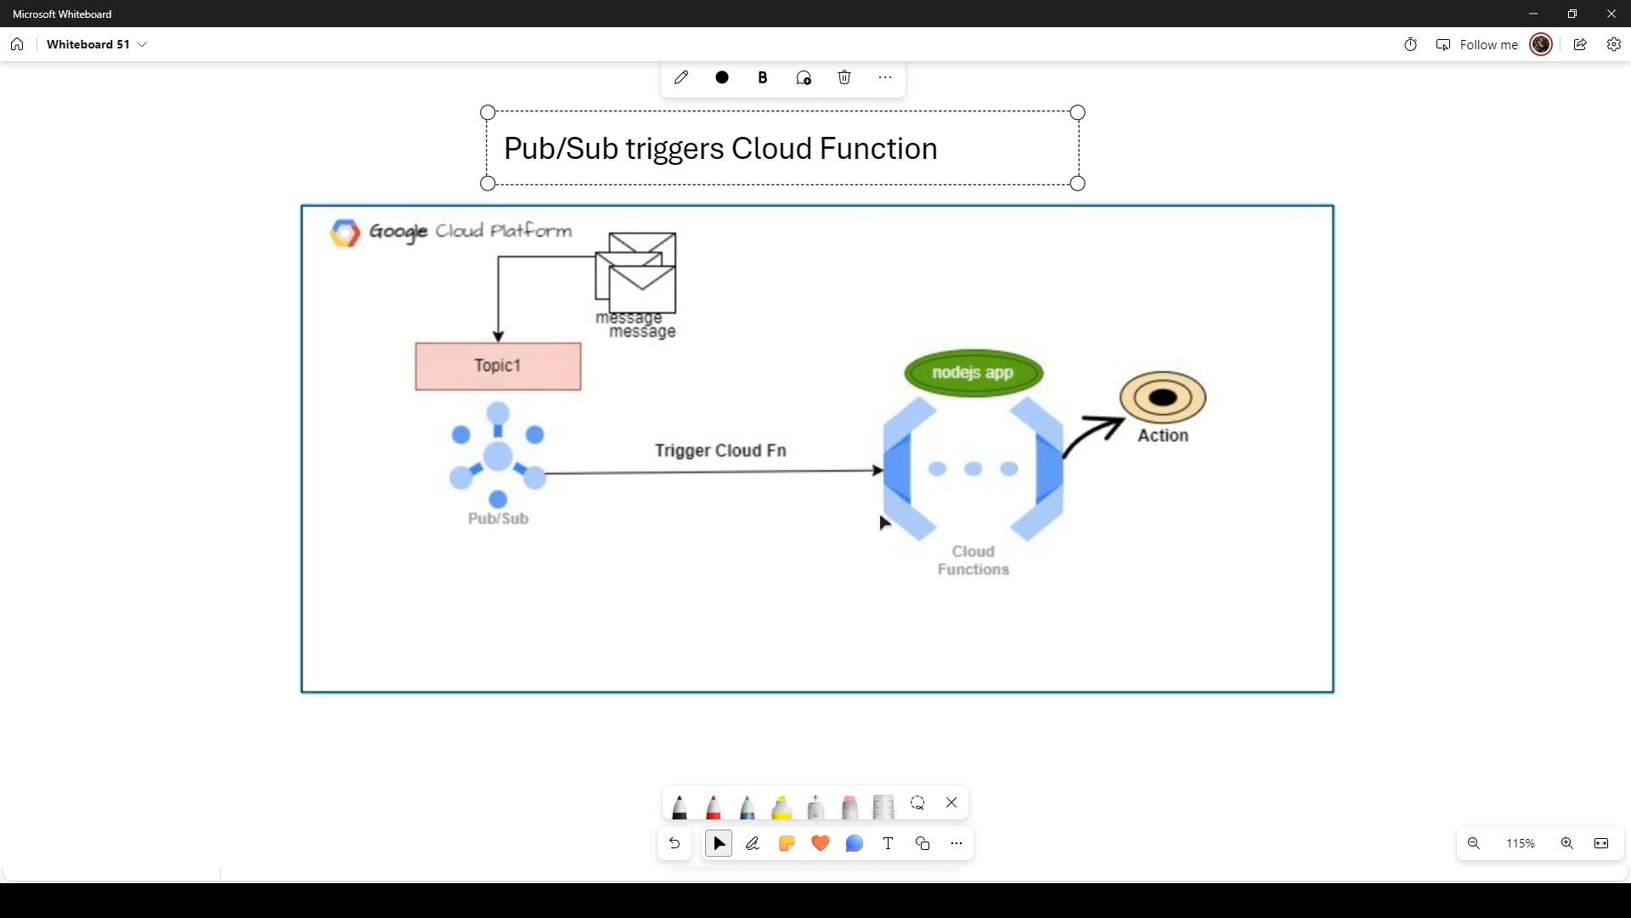
pyautogui.moveTo(814, 450)
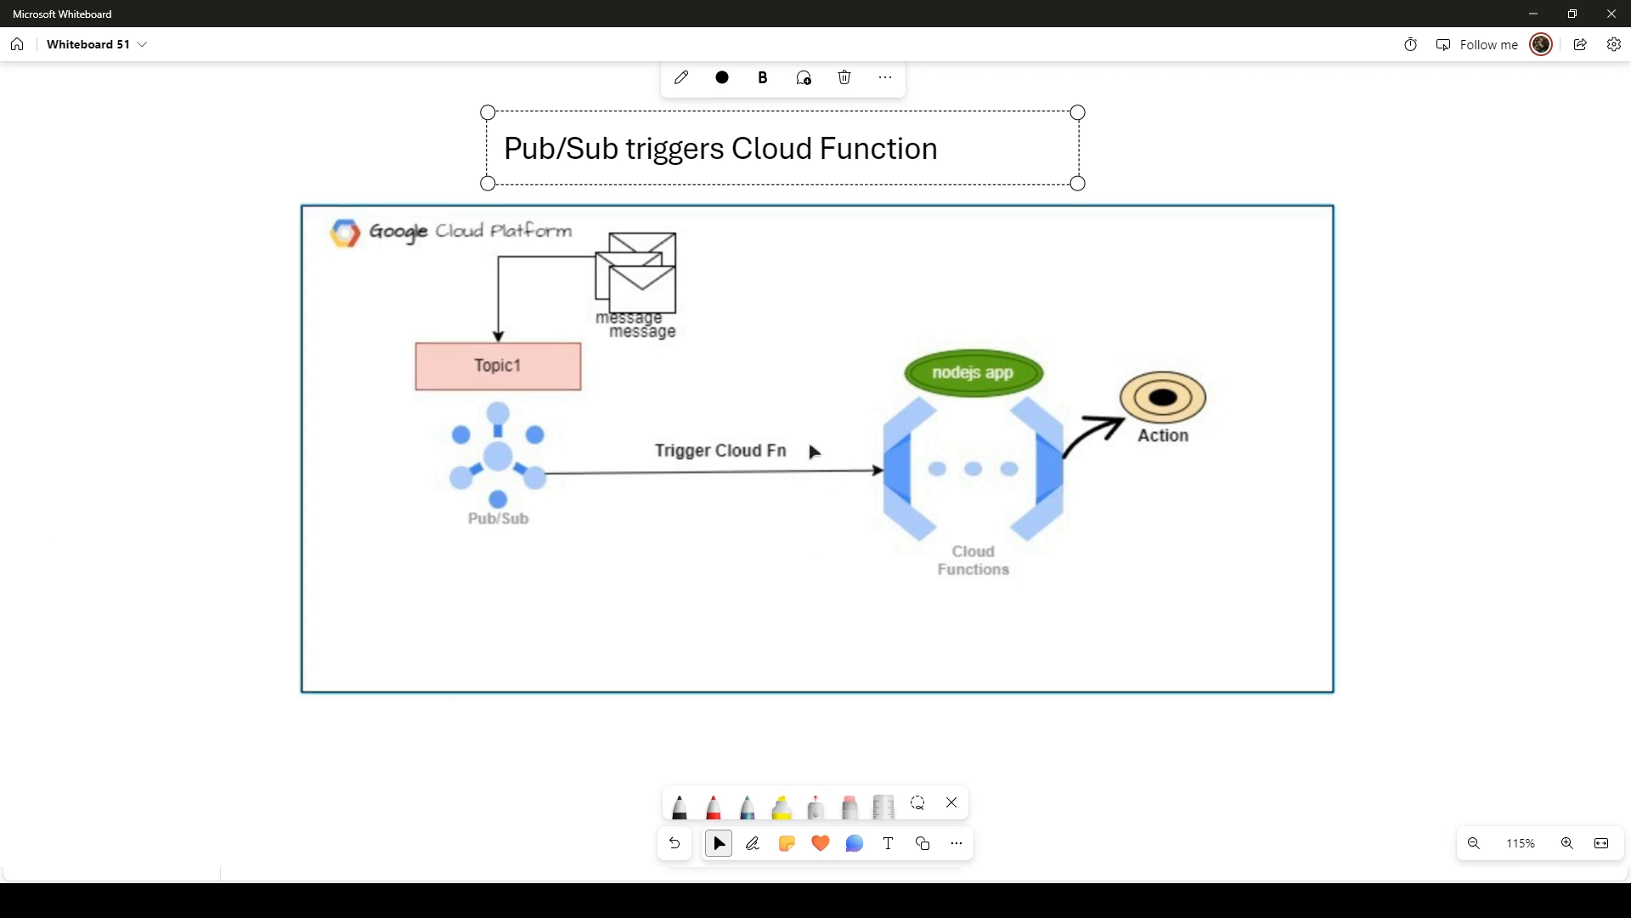
pyautogui.moveTo(778, 379)
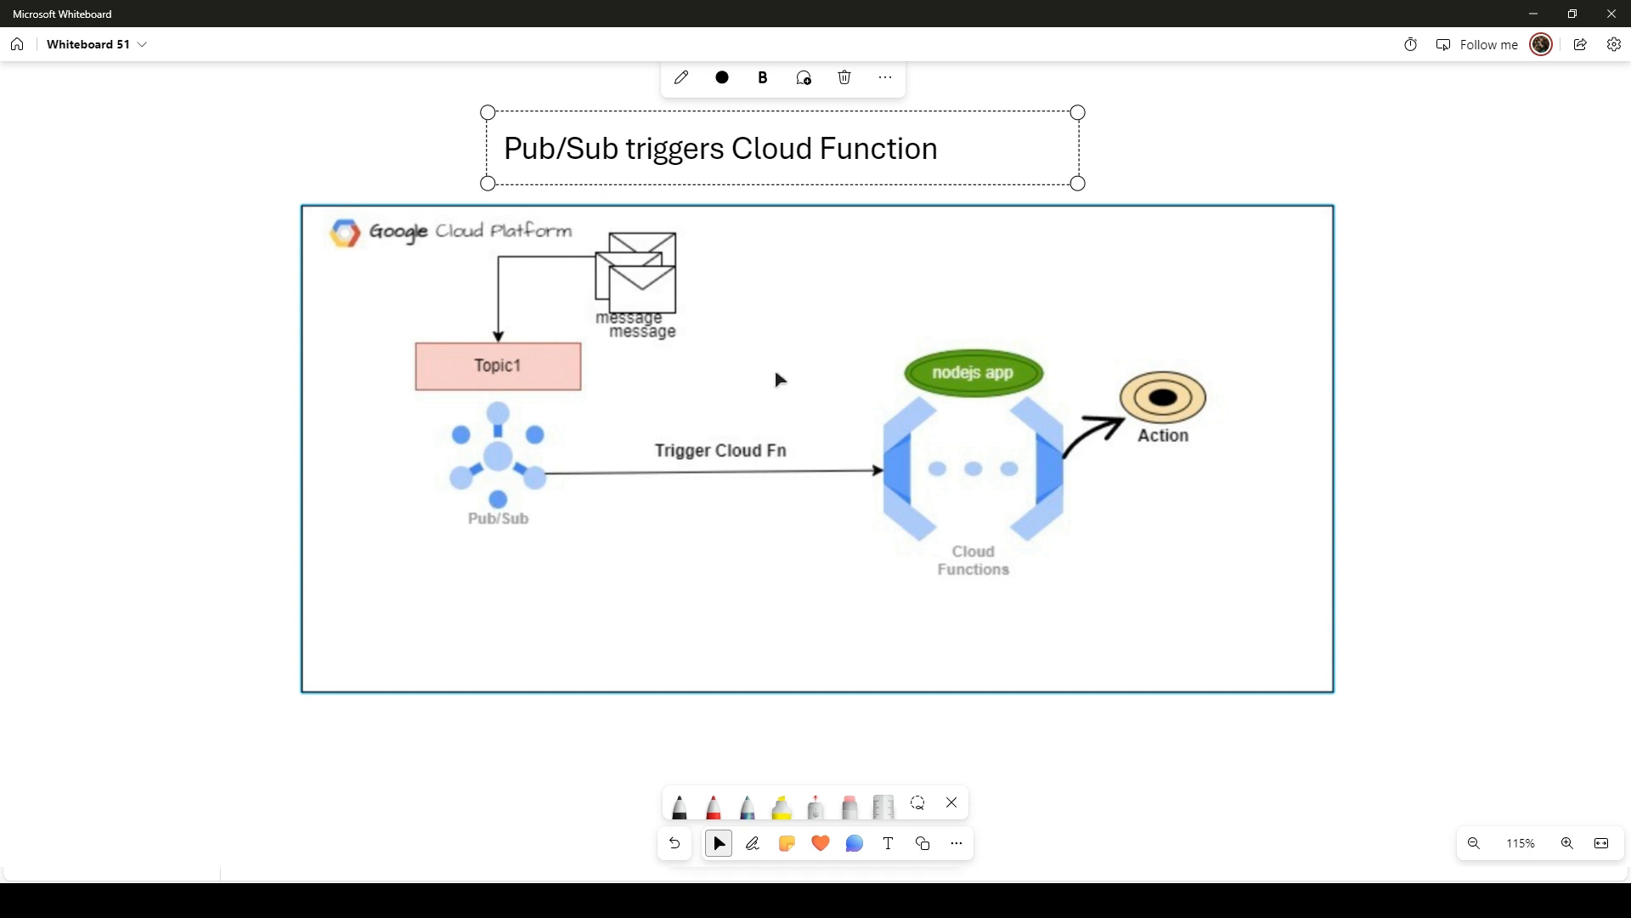
pyautogui.moveTo(744, 357)
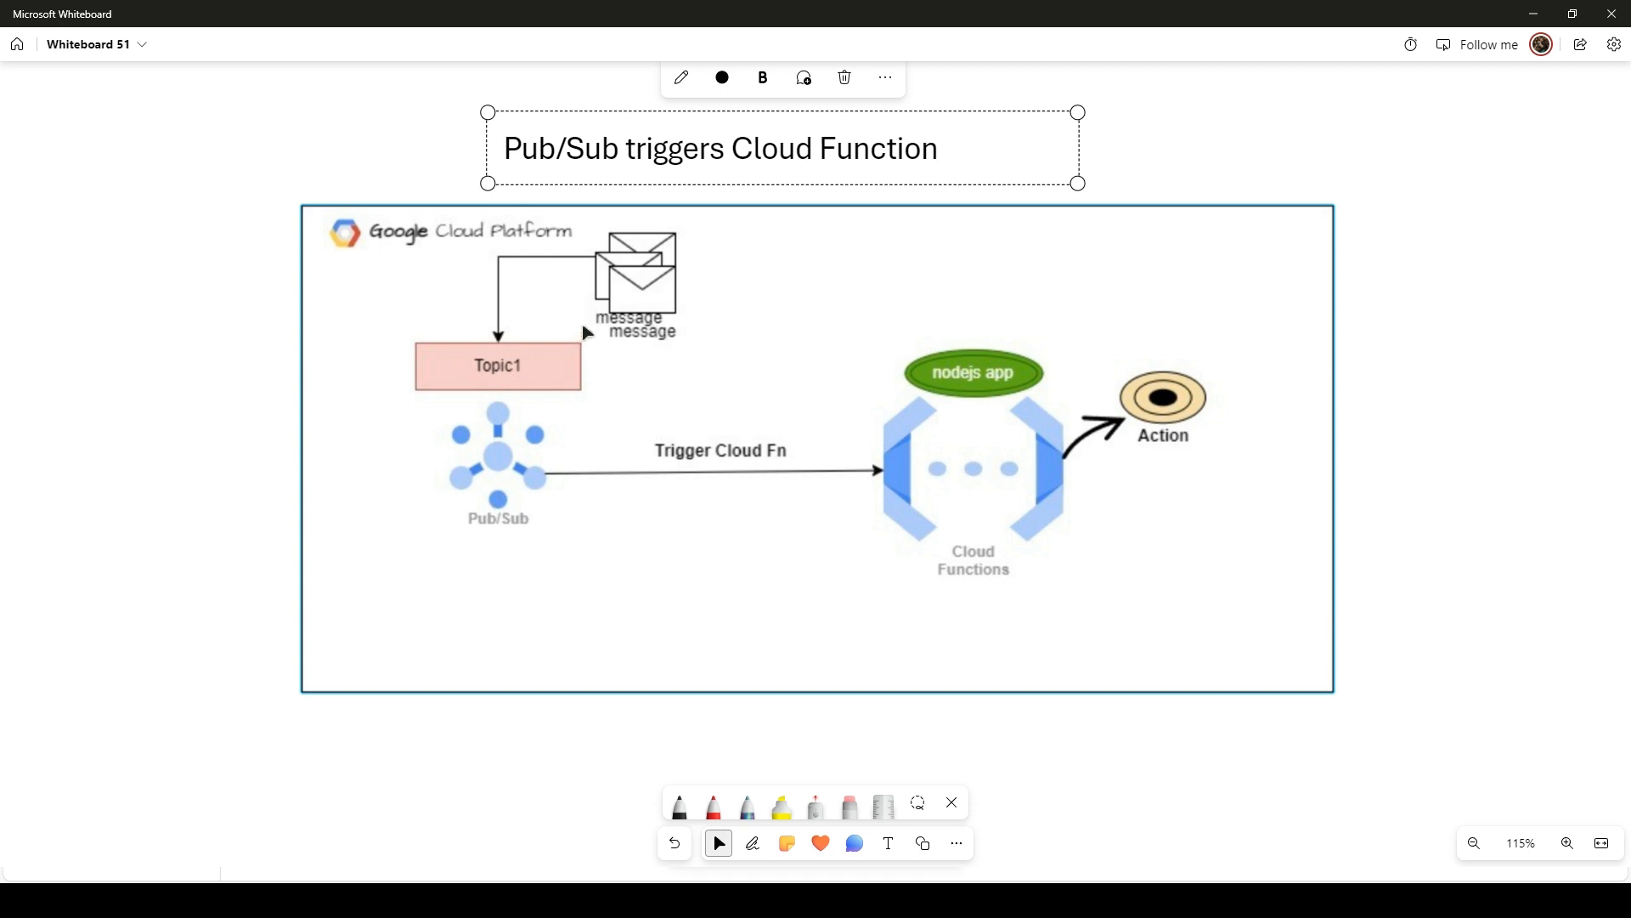
pyautogui.moveTo(664, 382)
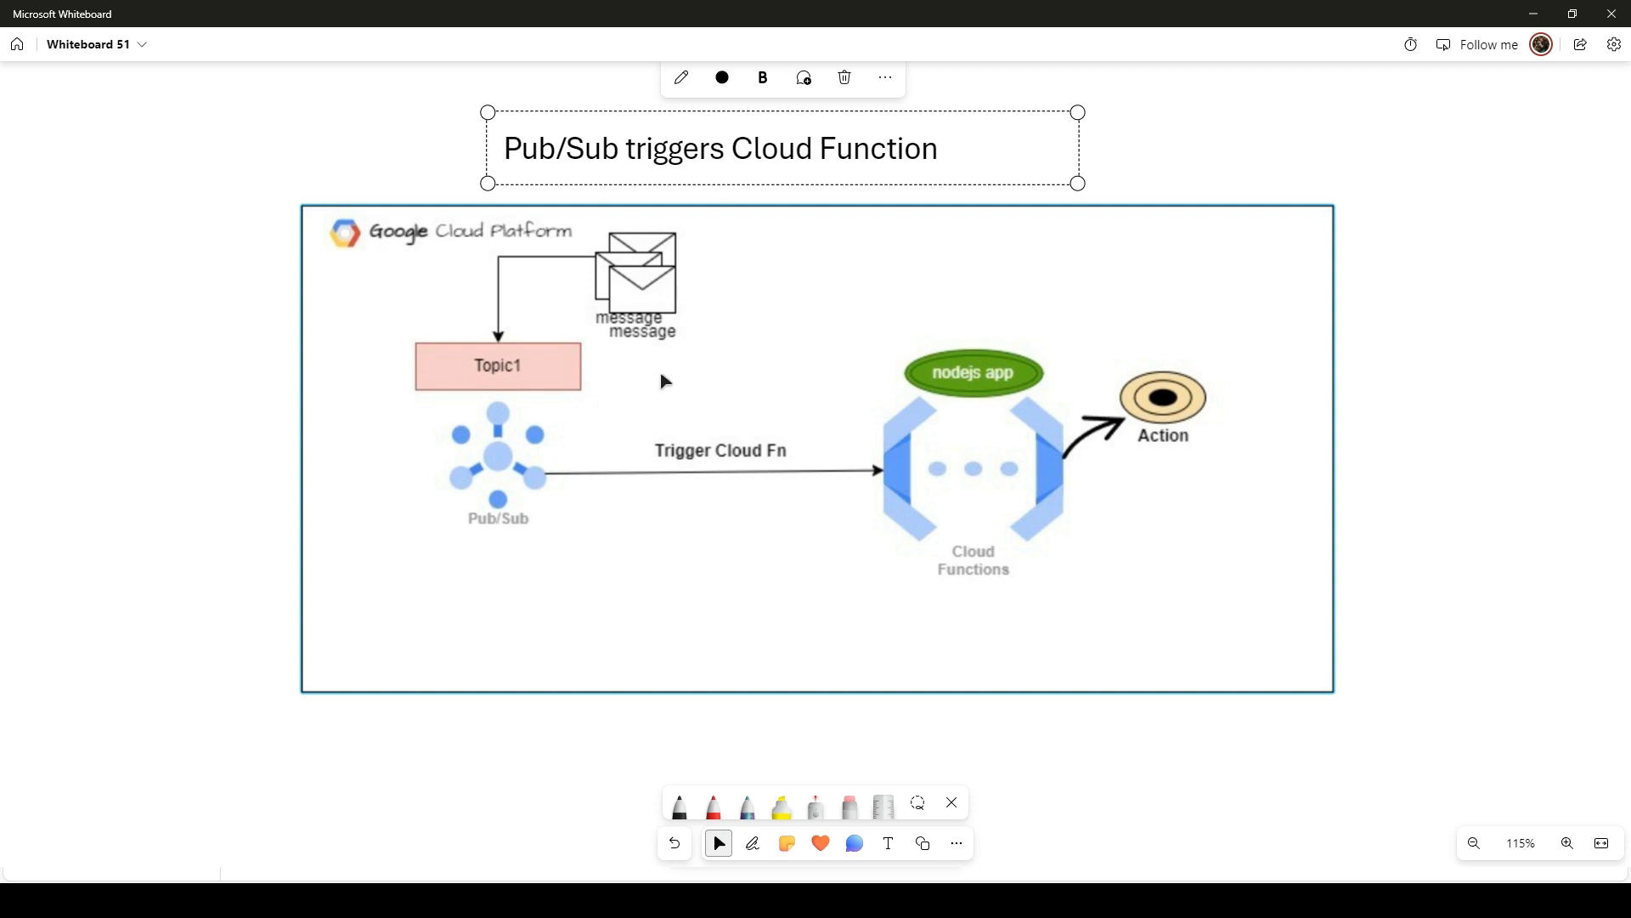
pyautogui.moveTo(776, 428)
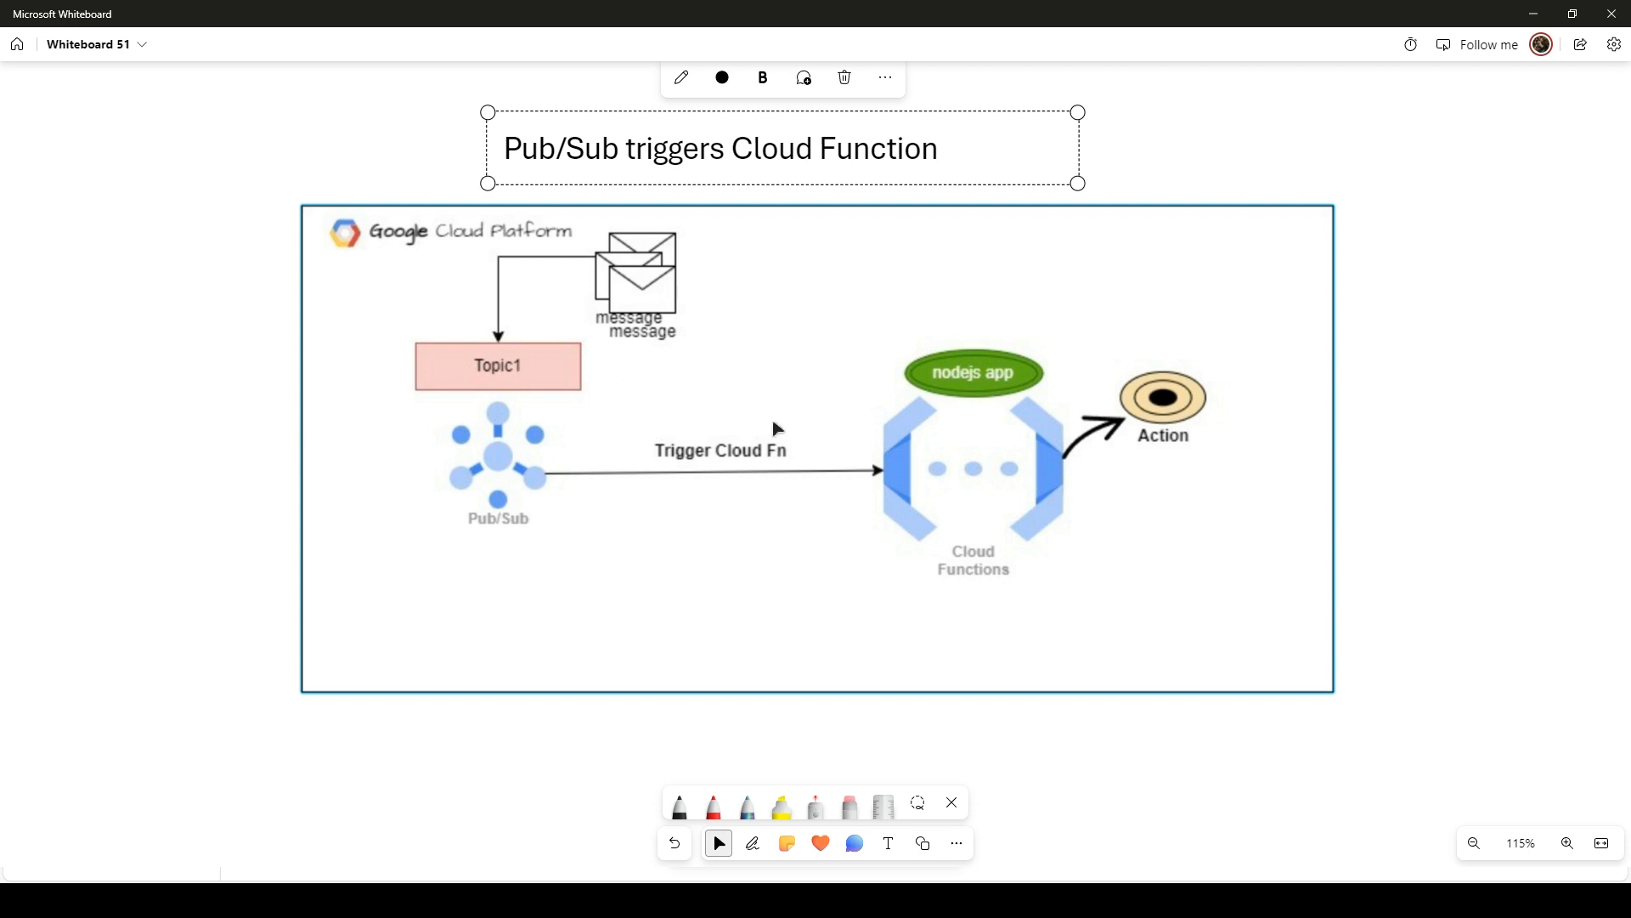
pyautogui.moveTo(927, 510)
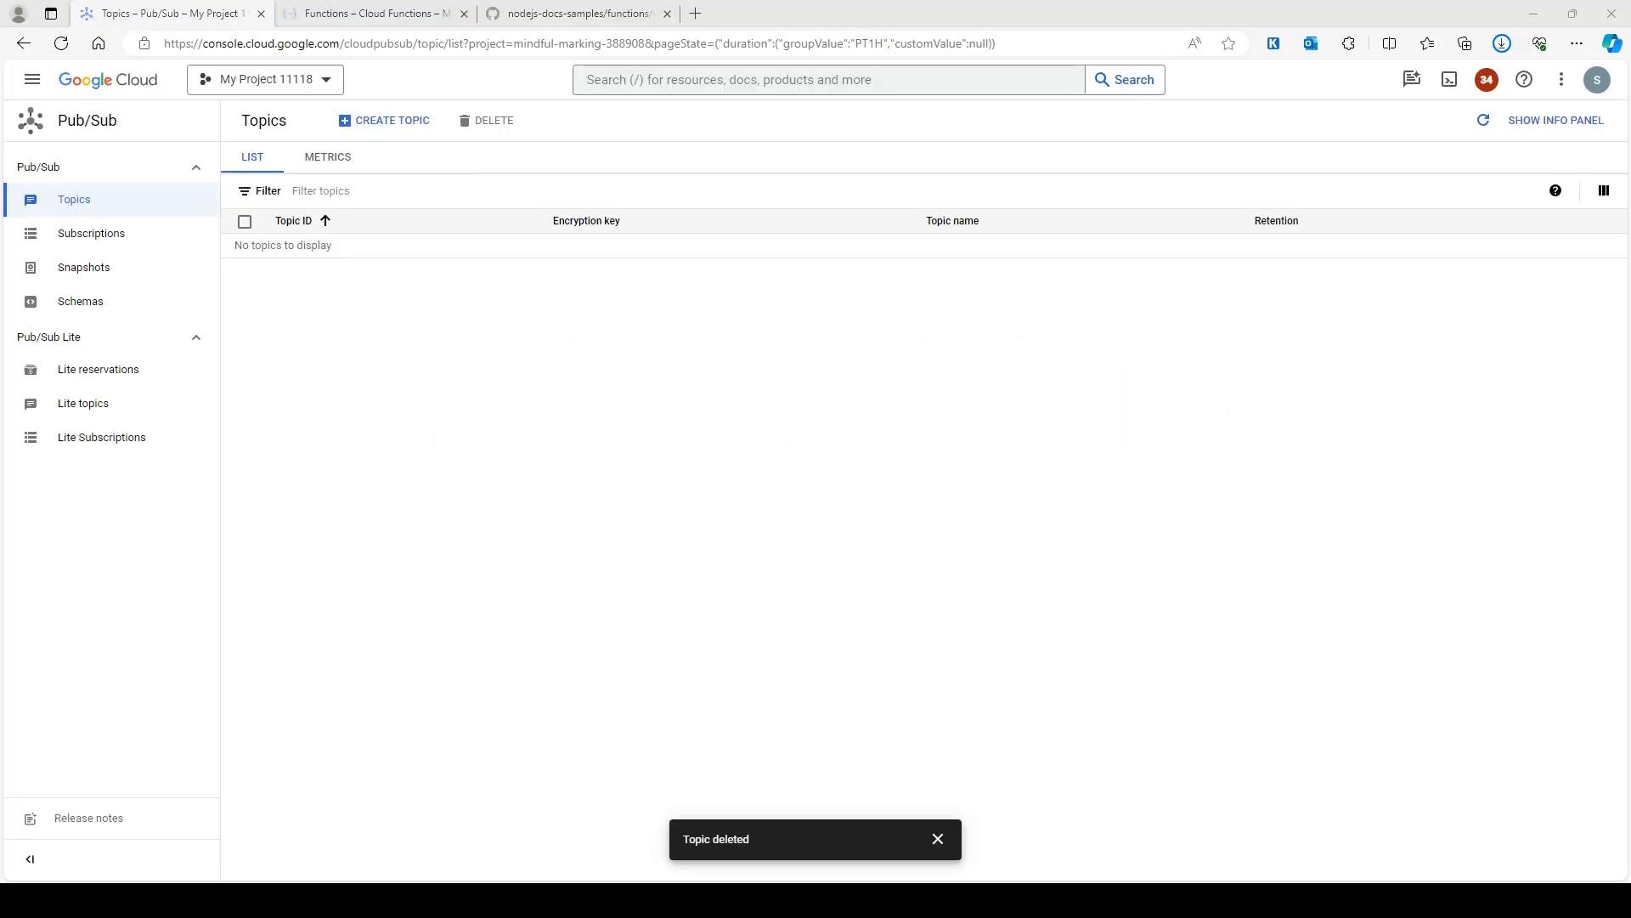
# - Create a new Pub/Sub topic with Topic ID my-topic1
pyautogui.click(382, 119)
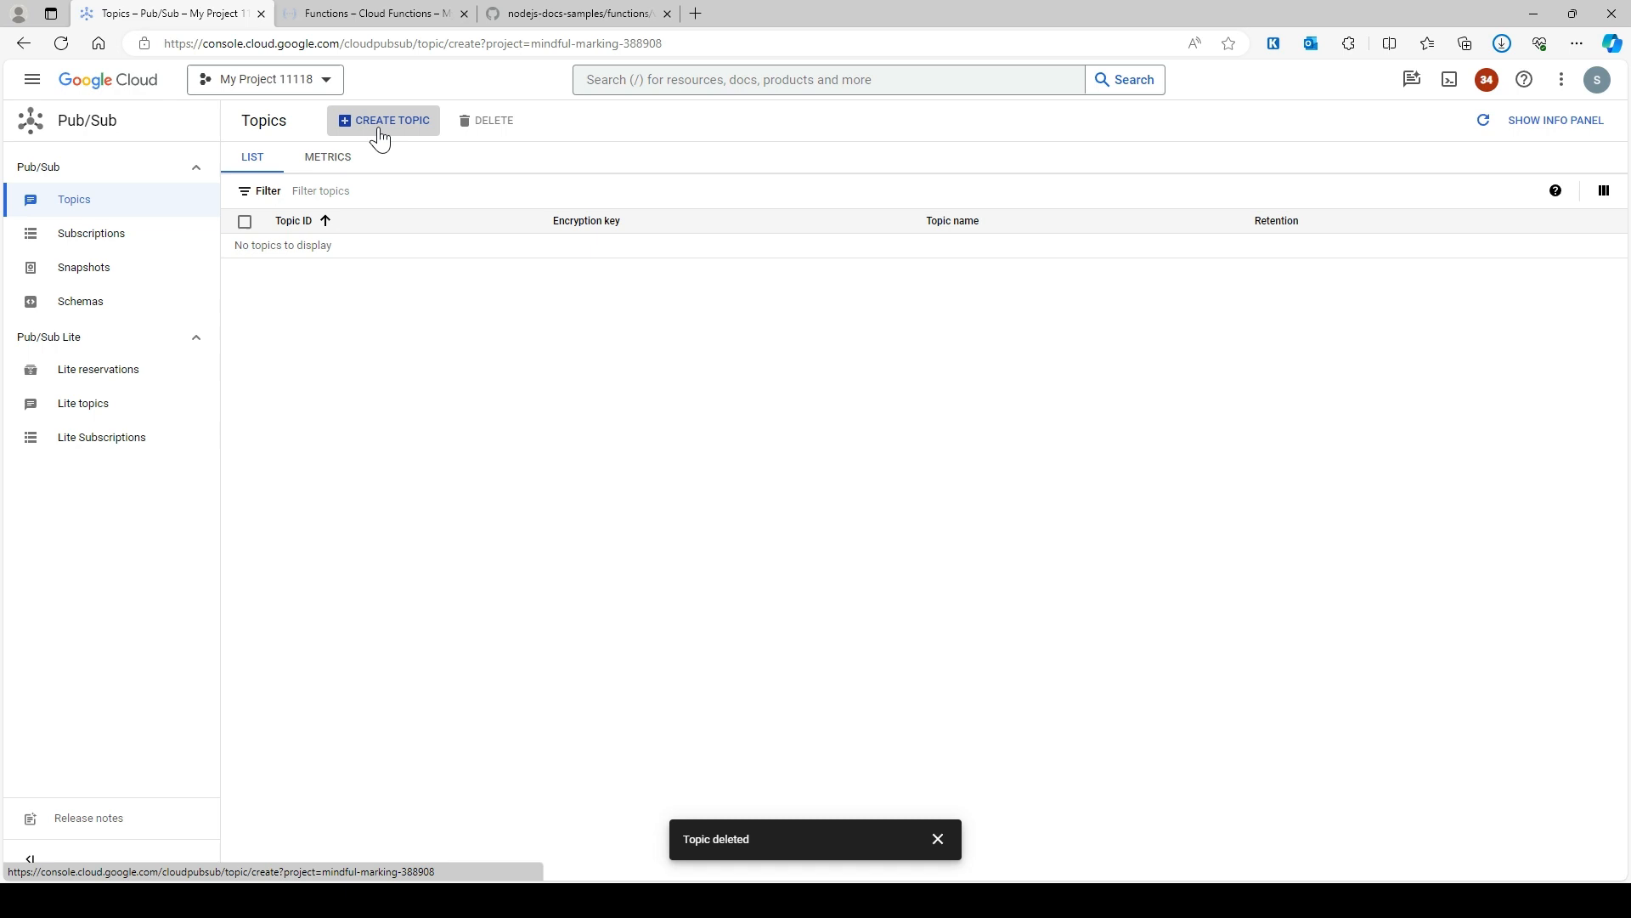
pyautogui.click(382, 119)
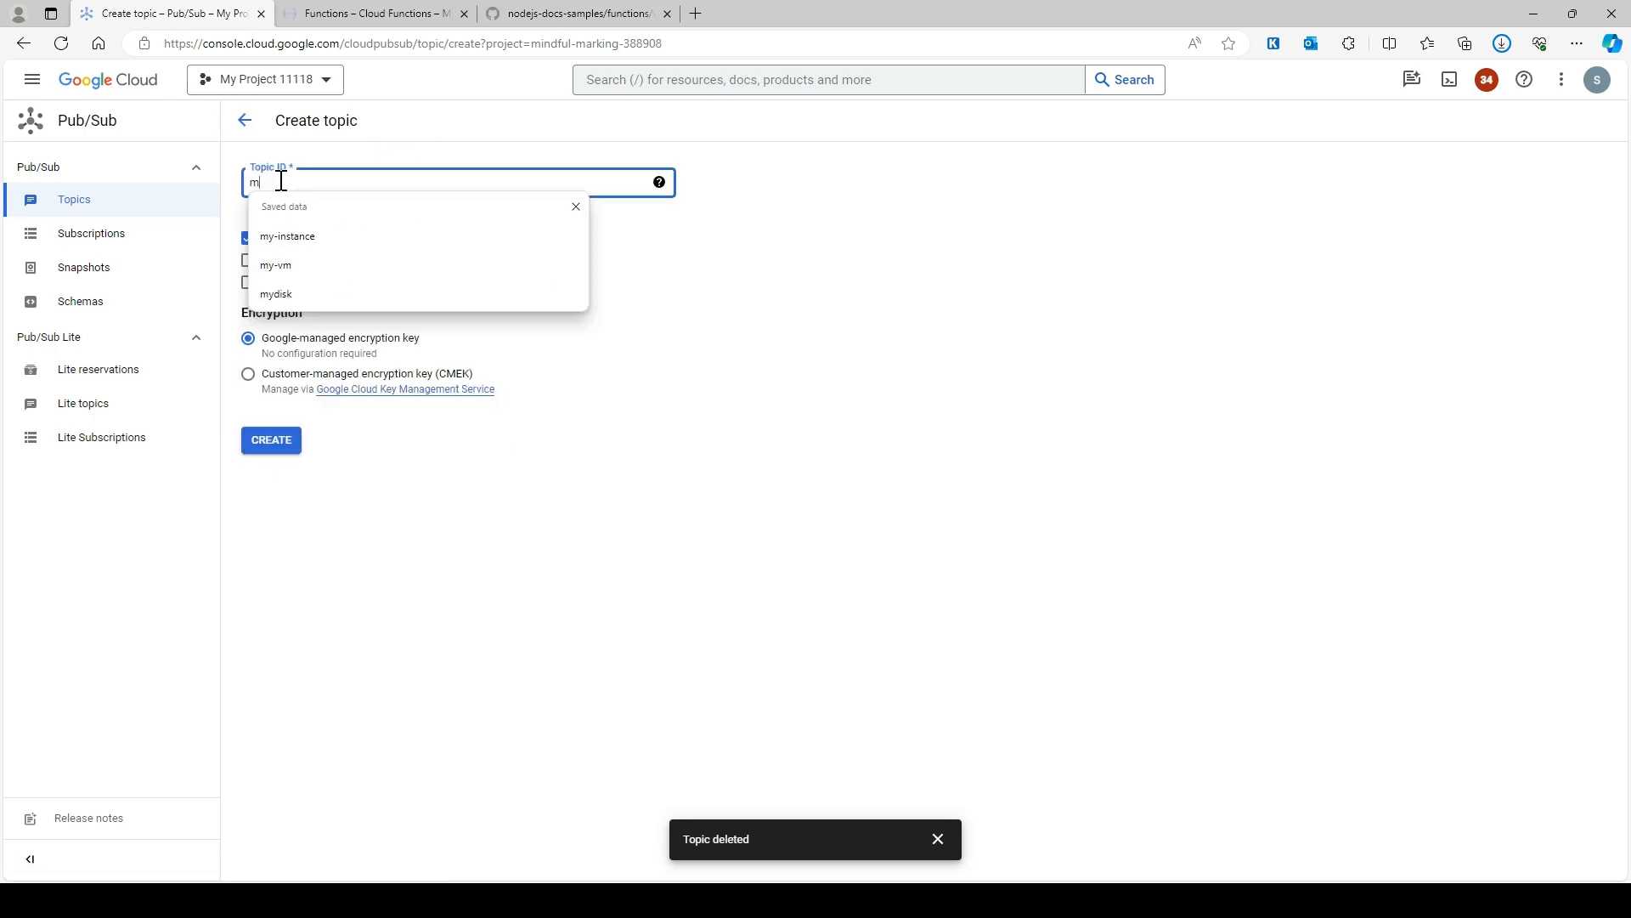
pyautogui.write('y-topic1')
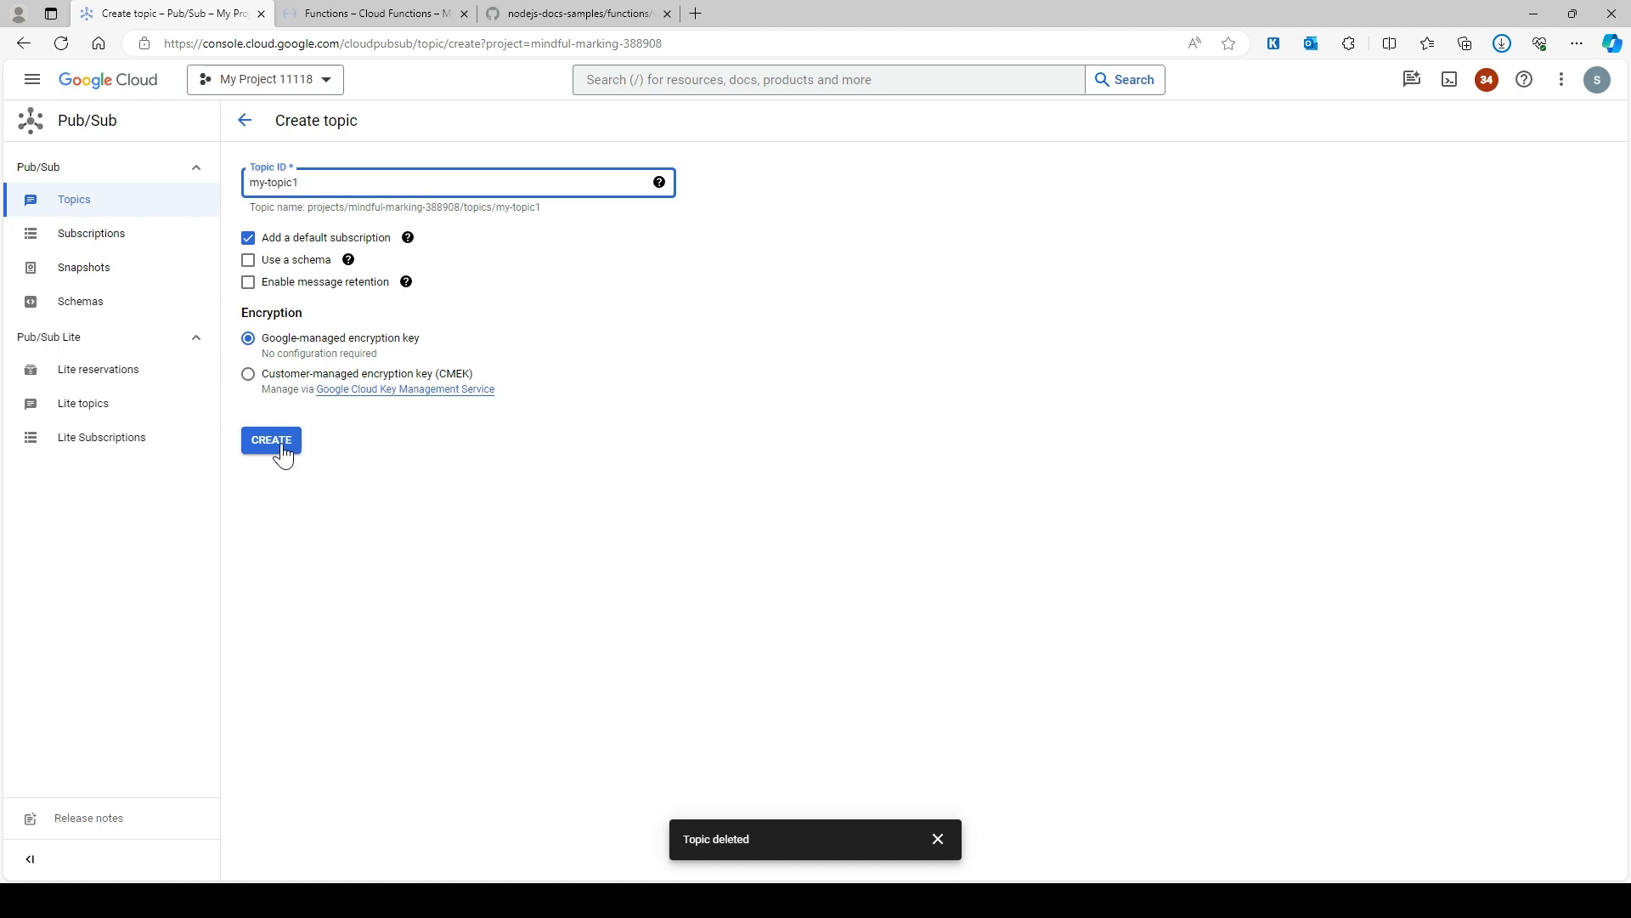
pyautogui.click(270, 438)
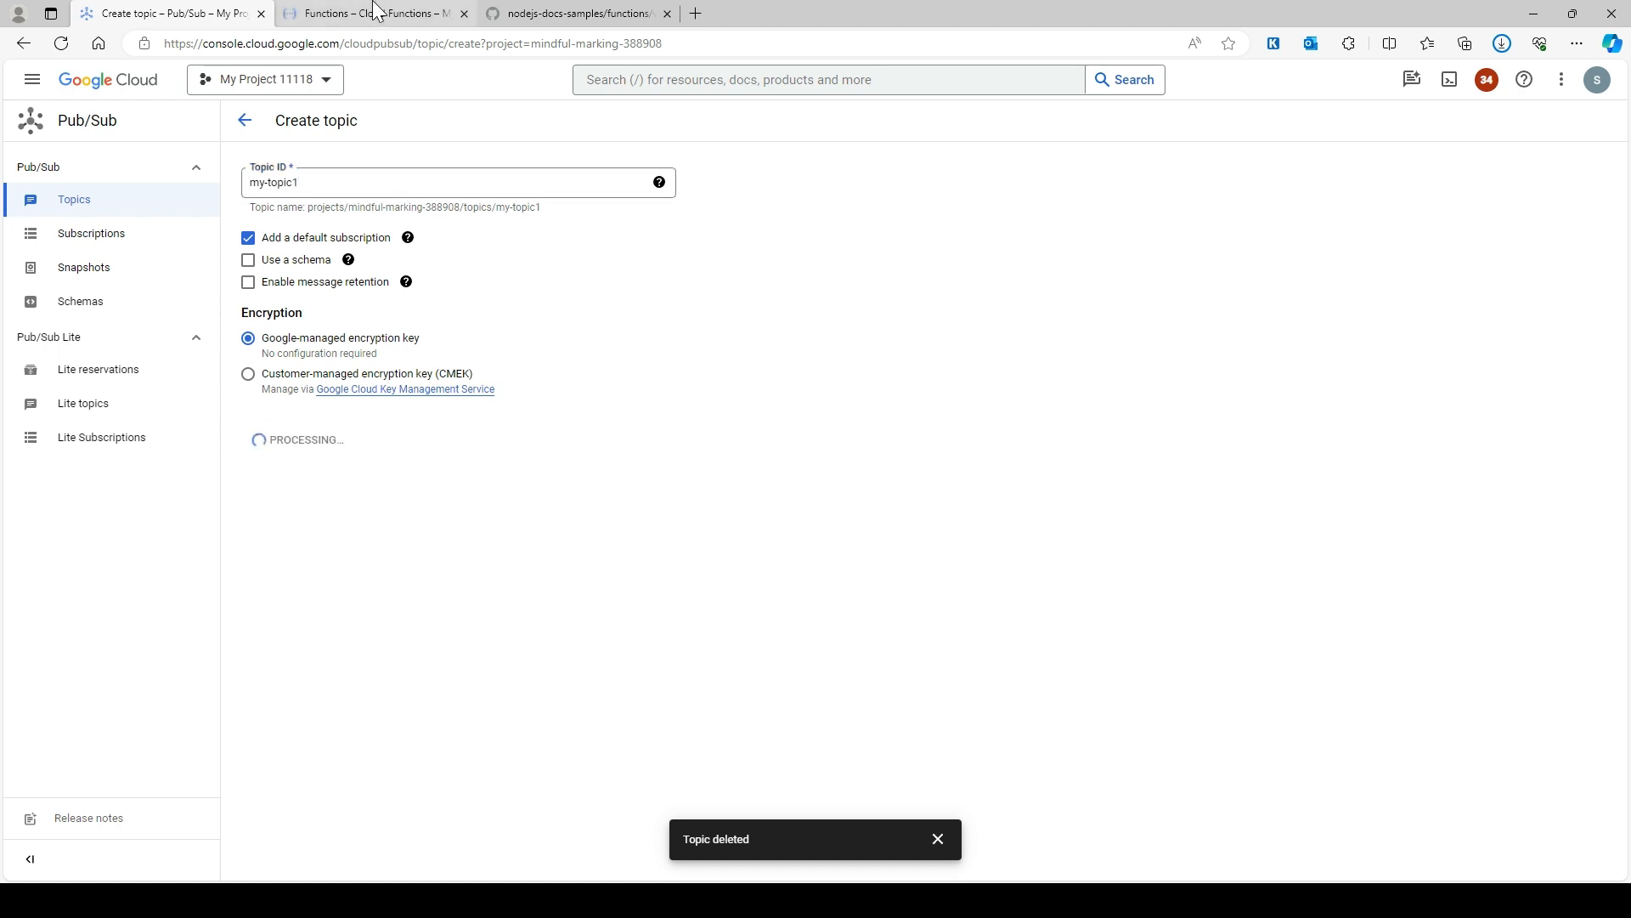
# - Reconnect Cloud Shell, acknowledge the subscription-failed notice and return to the Topics list
pyautogui.click(374, 11)
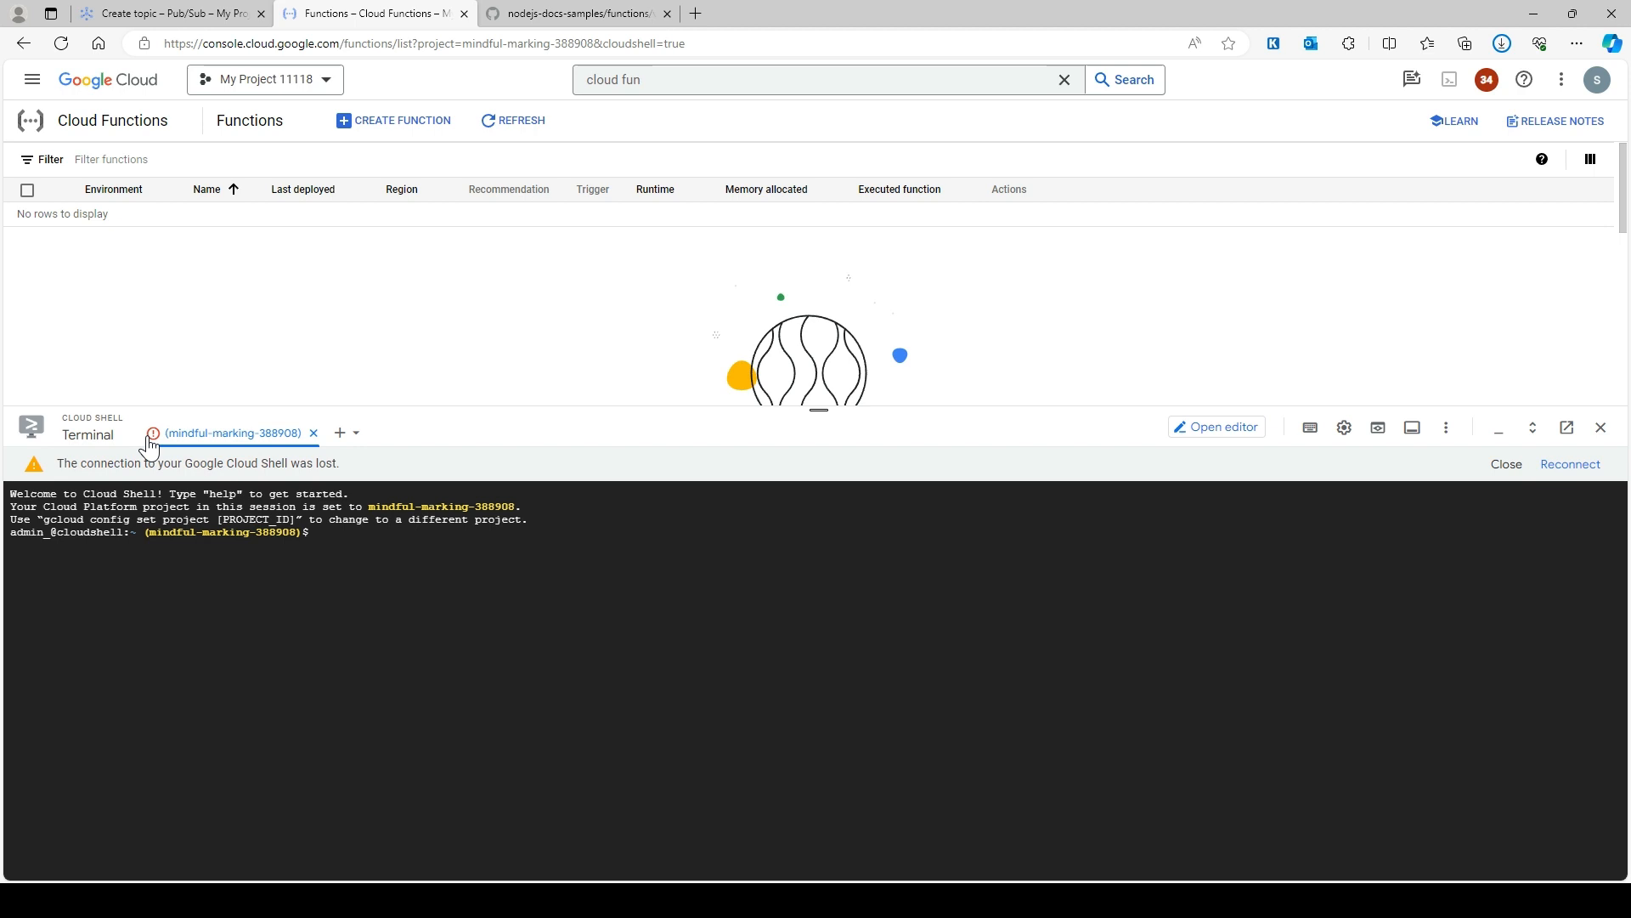
pyautogui.click(1569, 462)
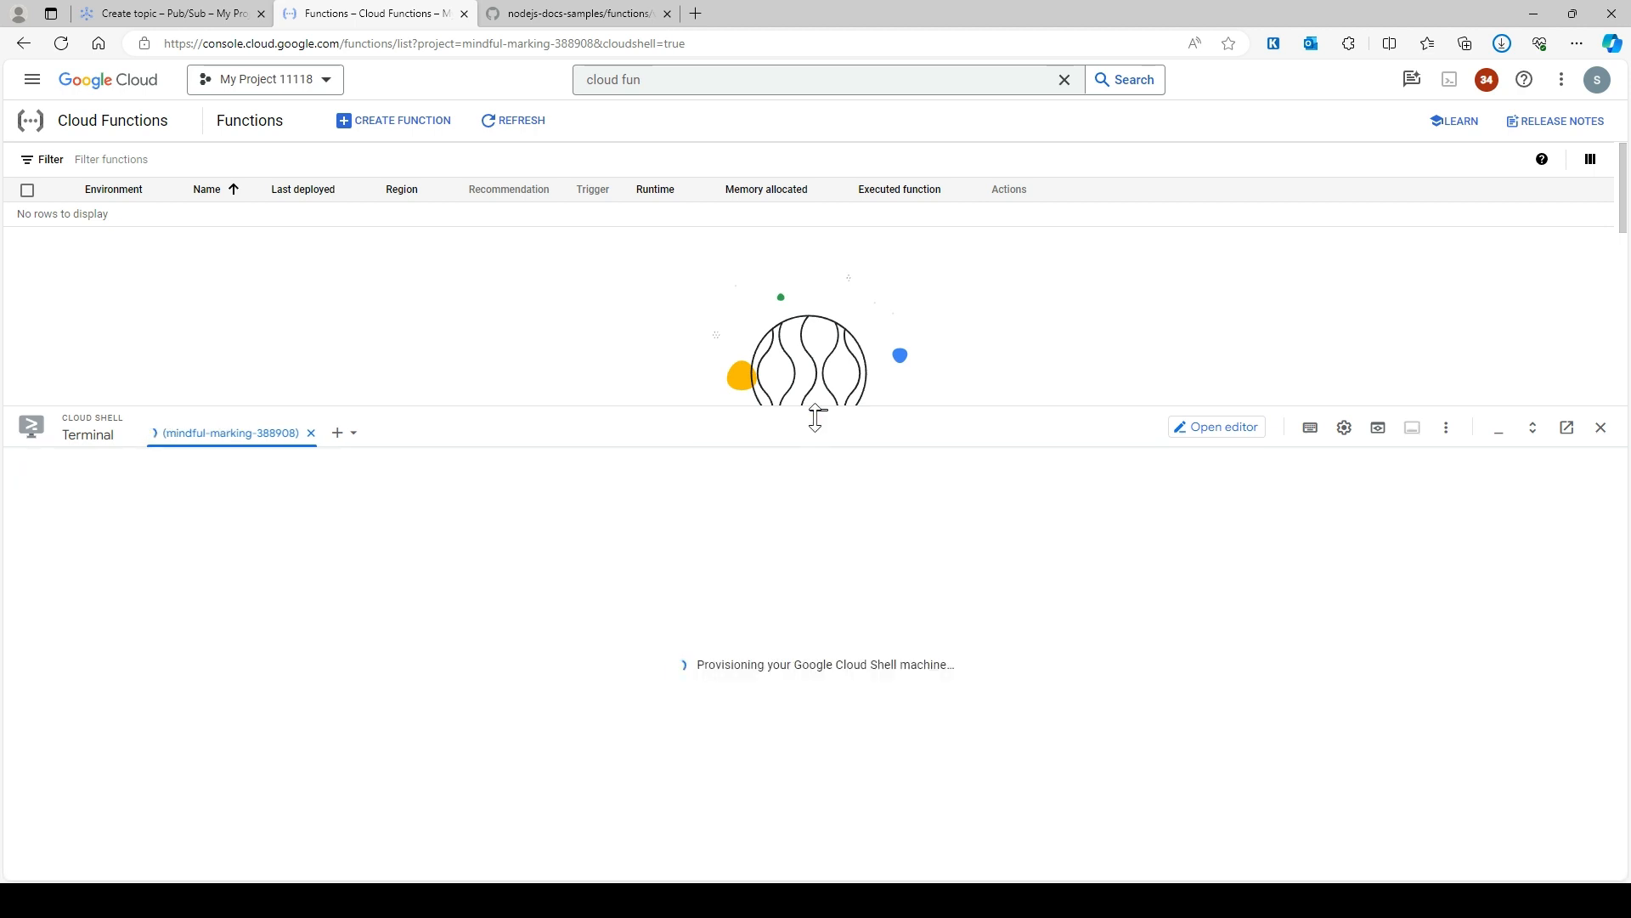
pyautogui.click(171, 12)
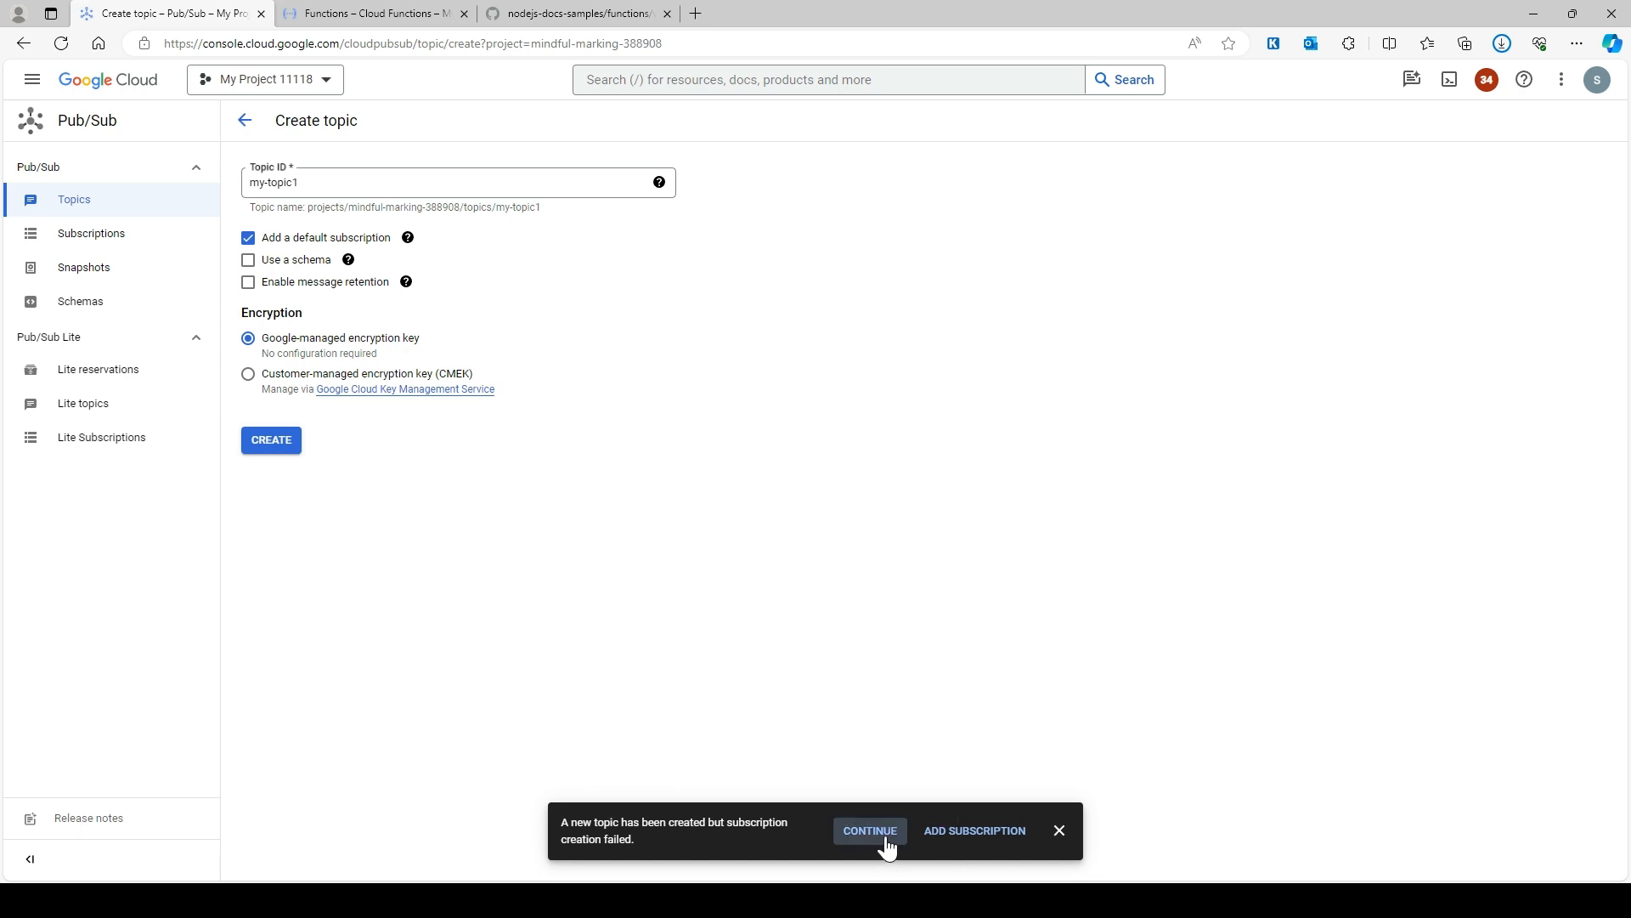
pyautogui.click(868, 831)
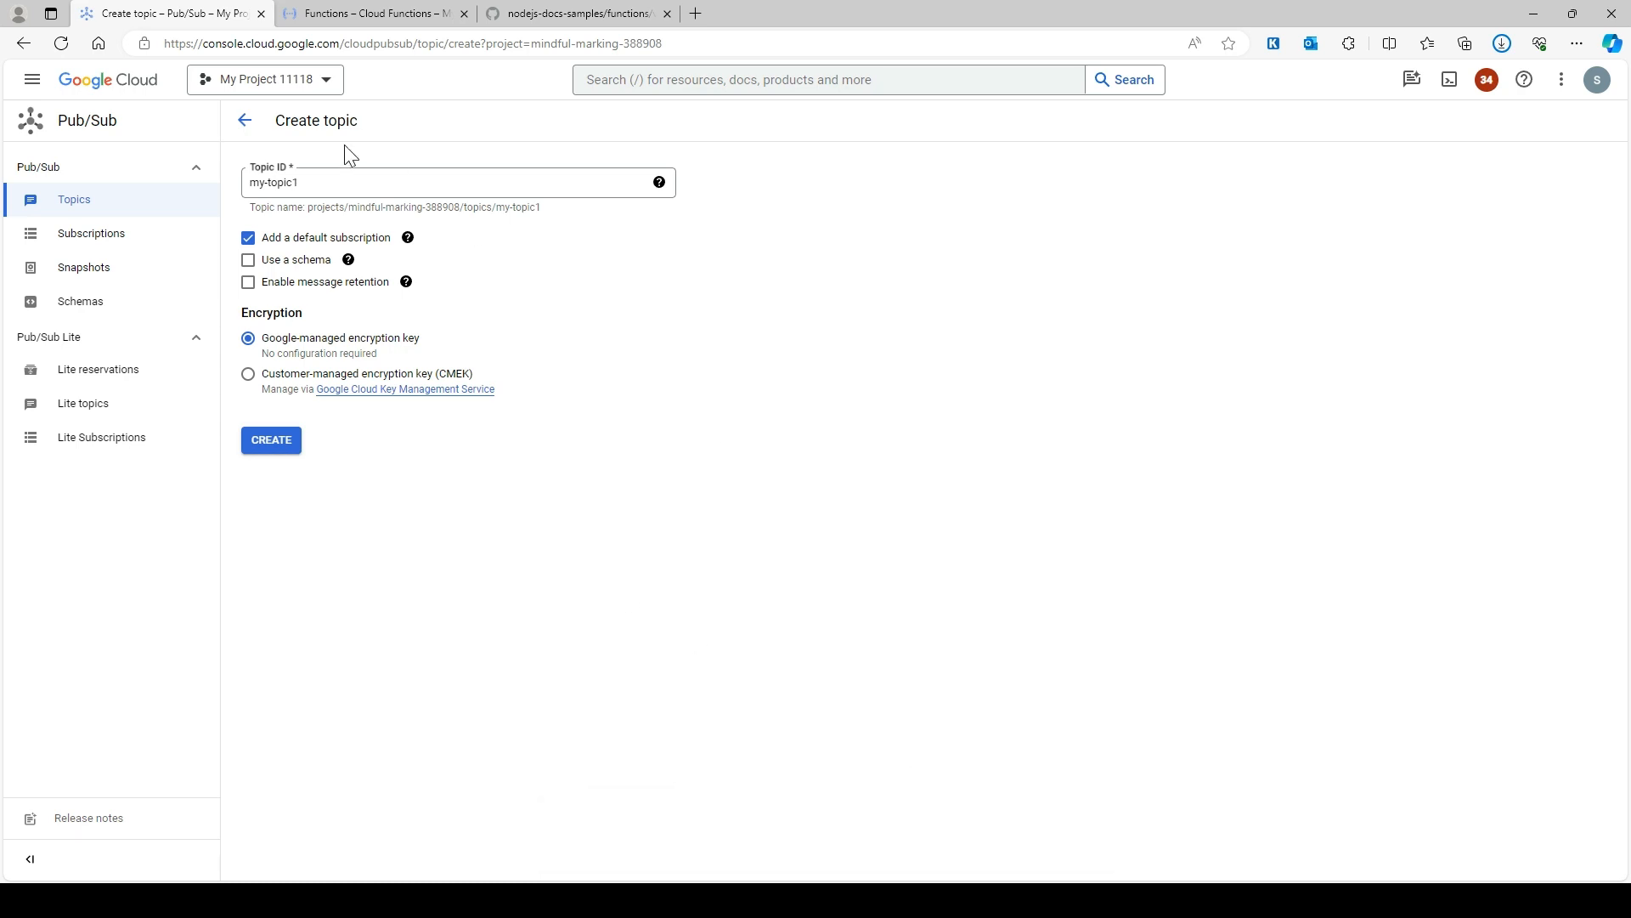
pyautogui.click(73, 199)
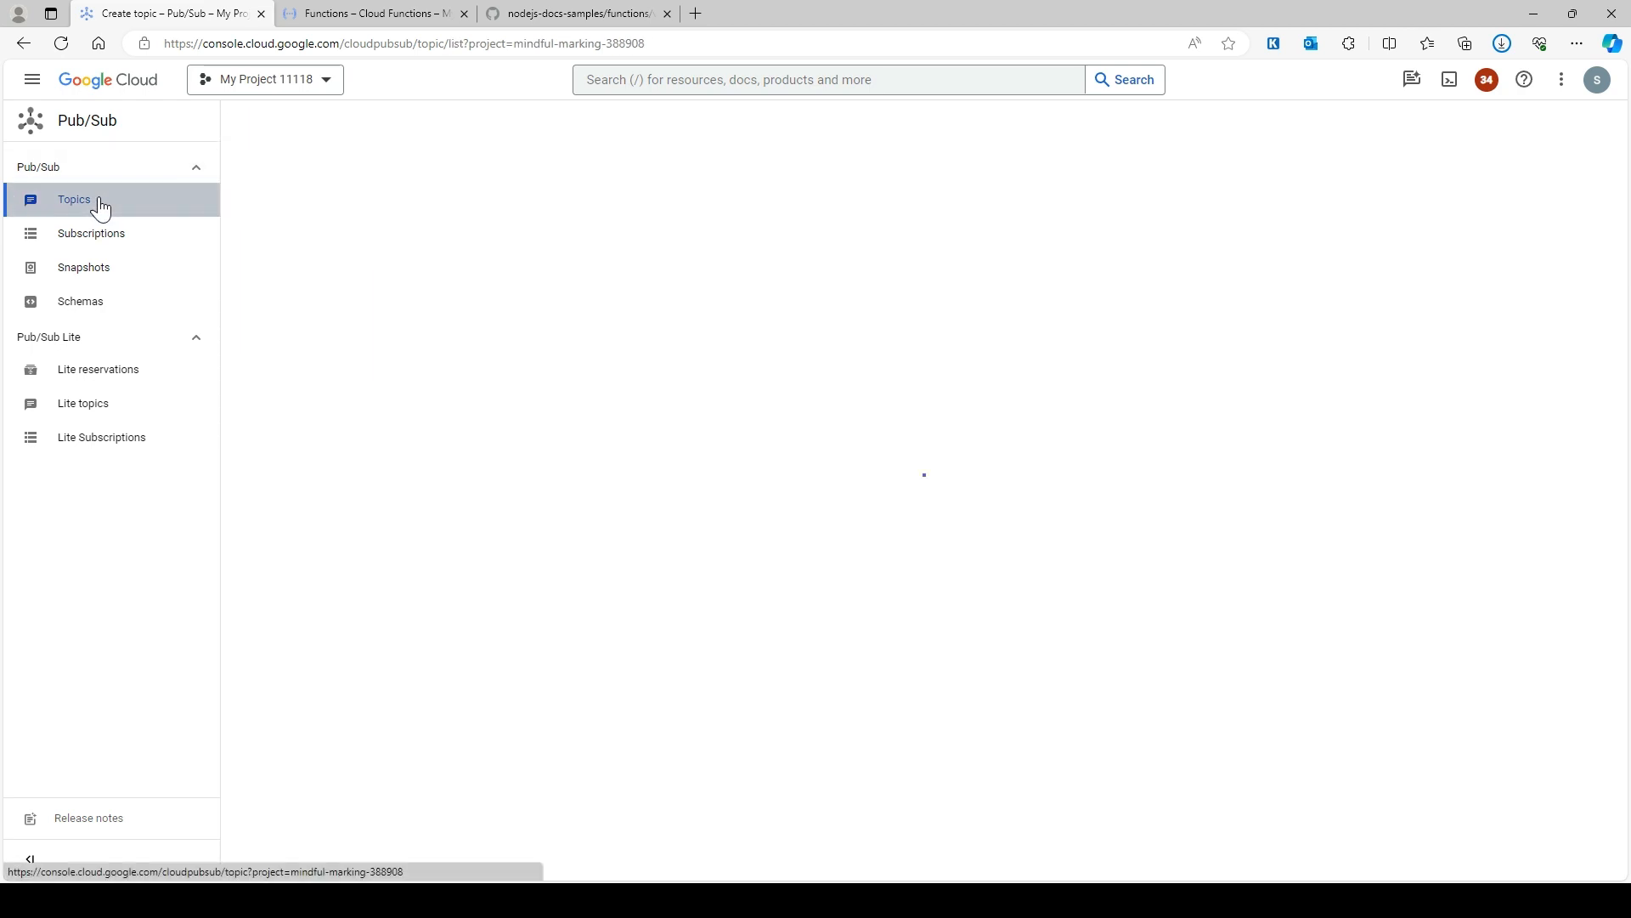
pyautogui.click(73, 199)
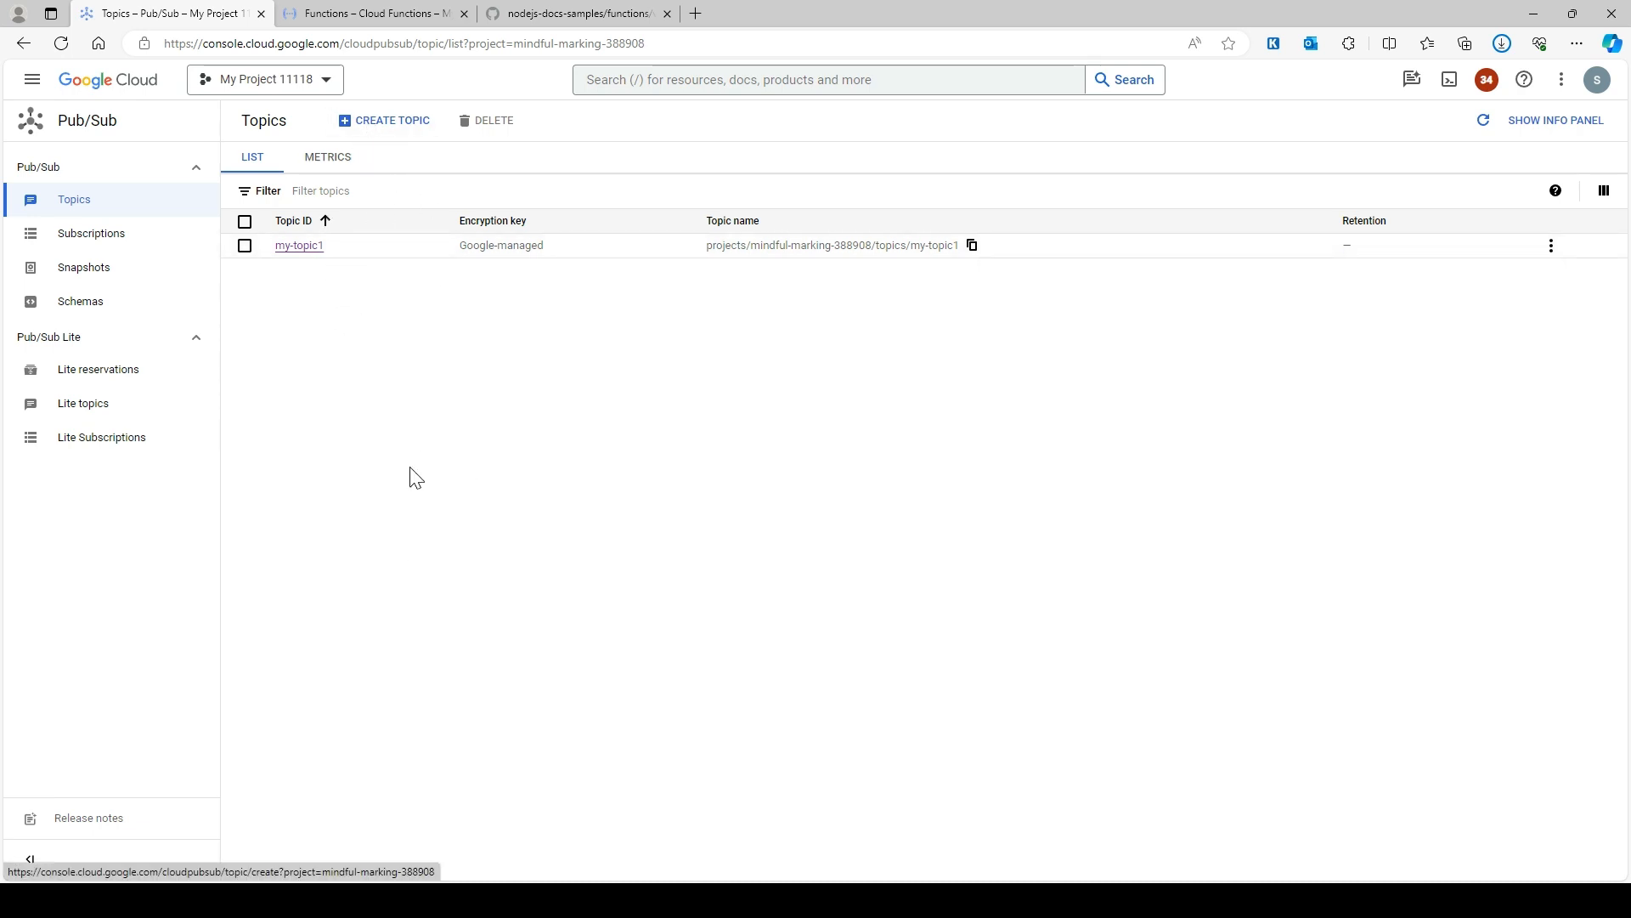
# - Start a new Cloud Function triggered by Cloud Pub/Sub messages on my-topic1
pyautogui.click(369, 11)
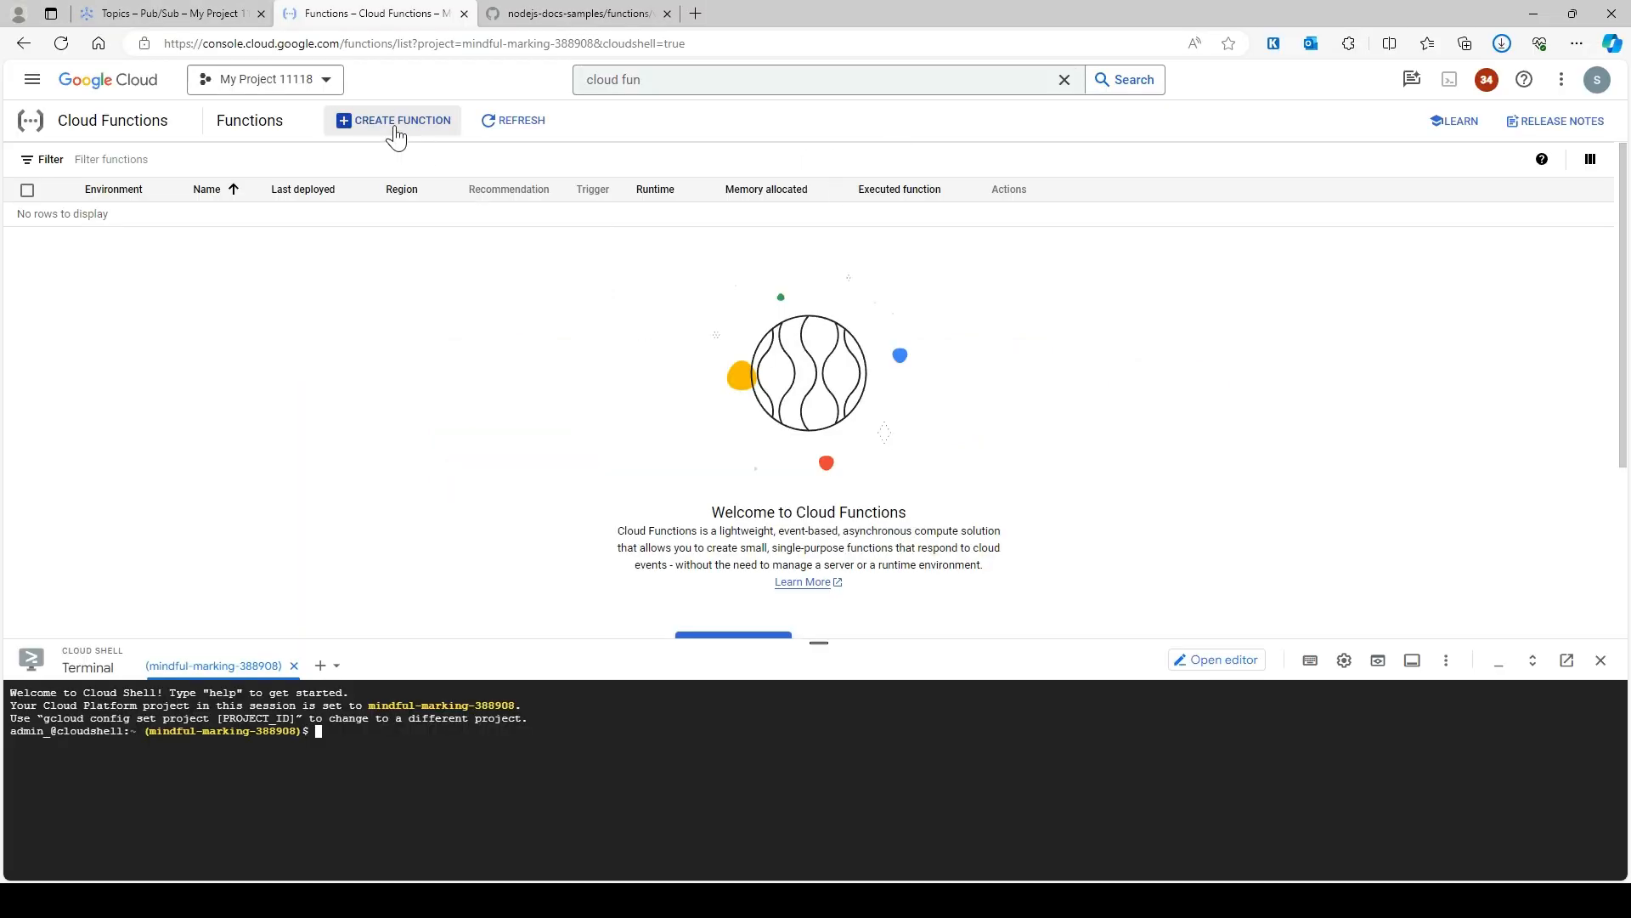
pyautogui.click(393, 119)
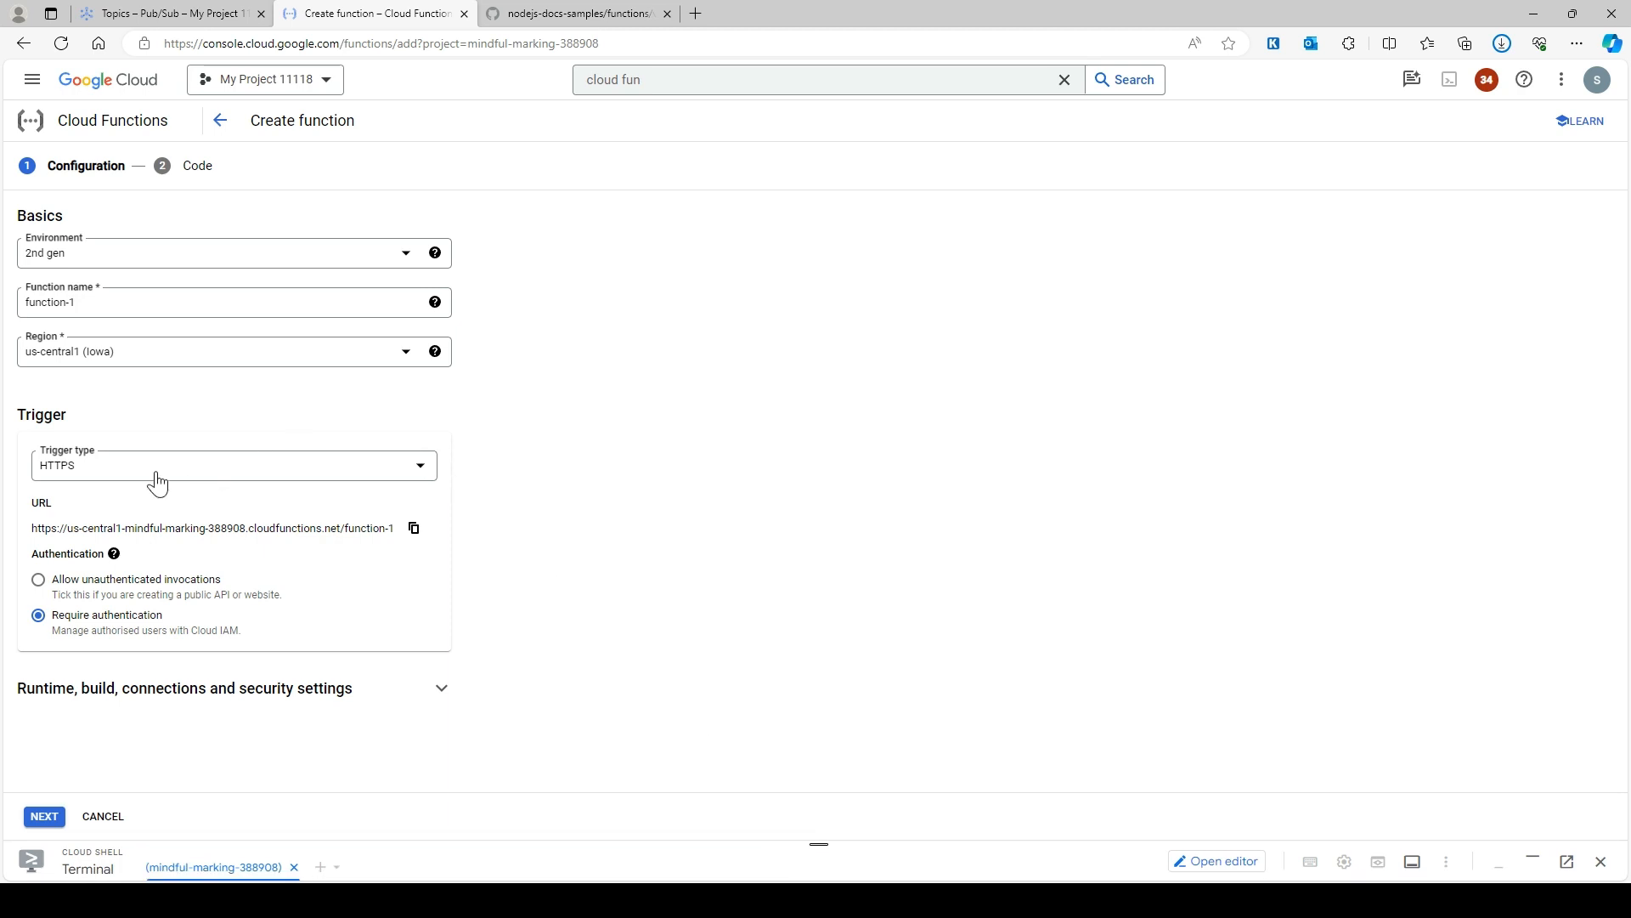
pyautogui.click(233, 466)
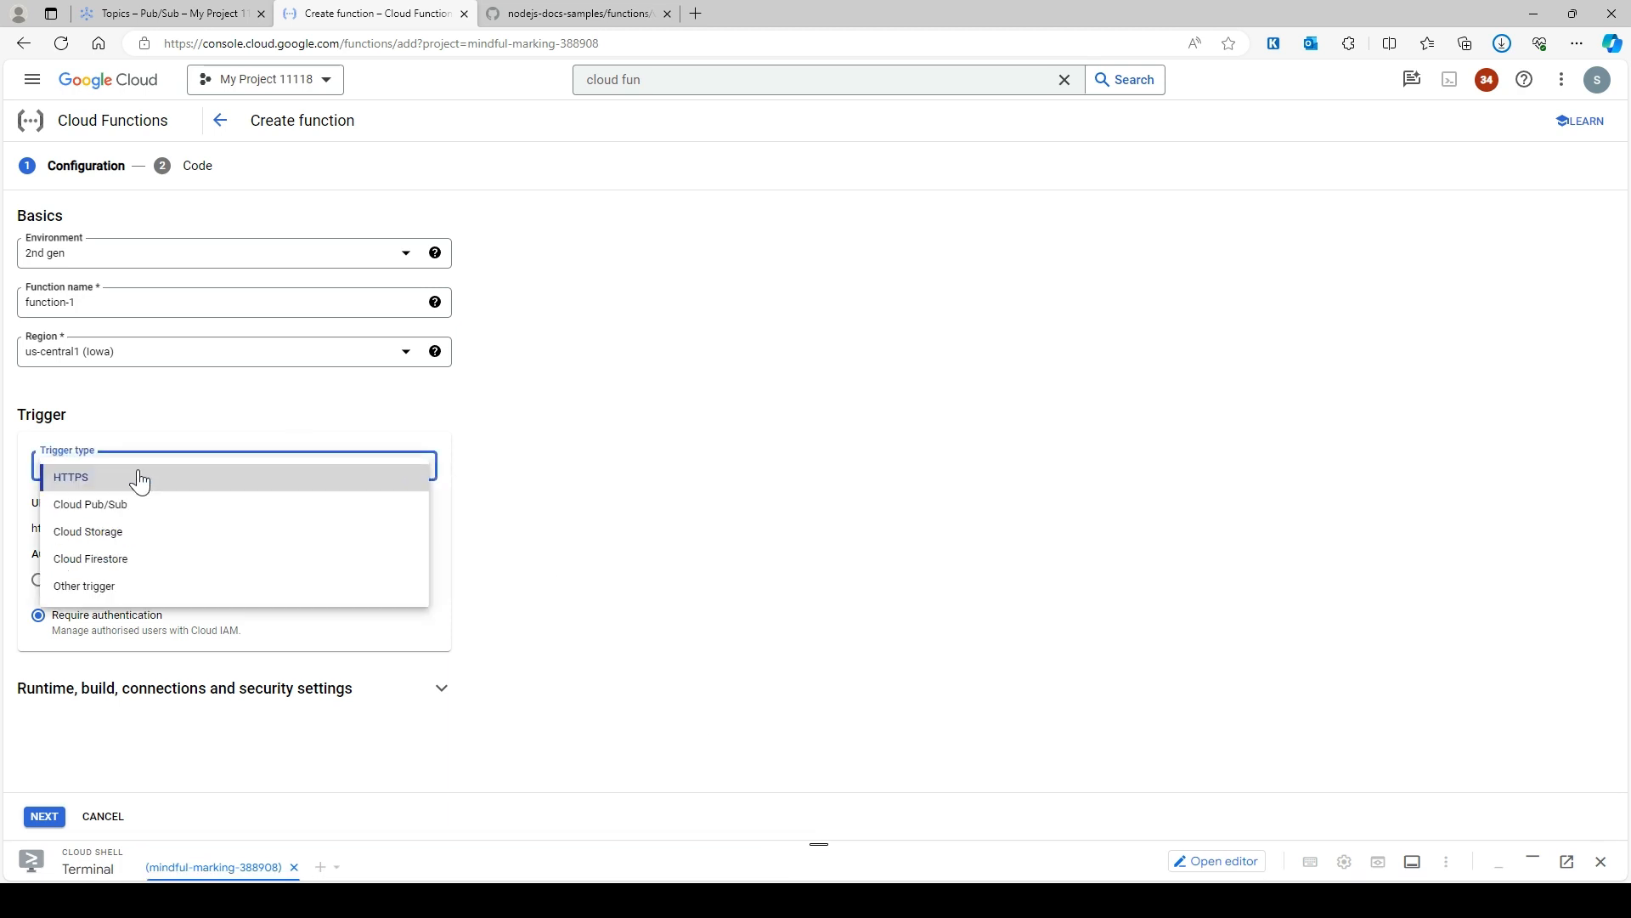
pyautogui.moveTo(97, 516)
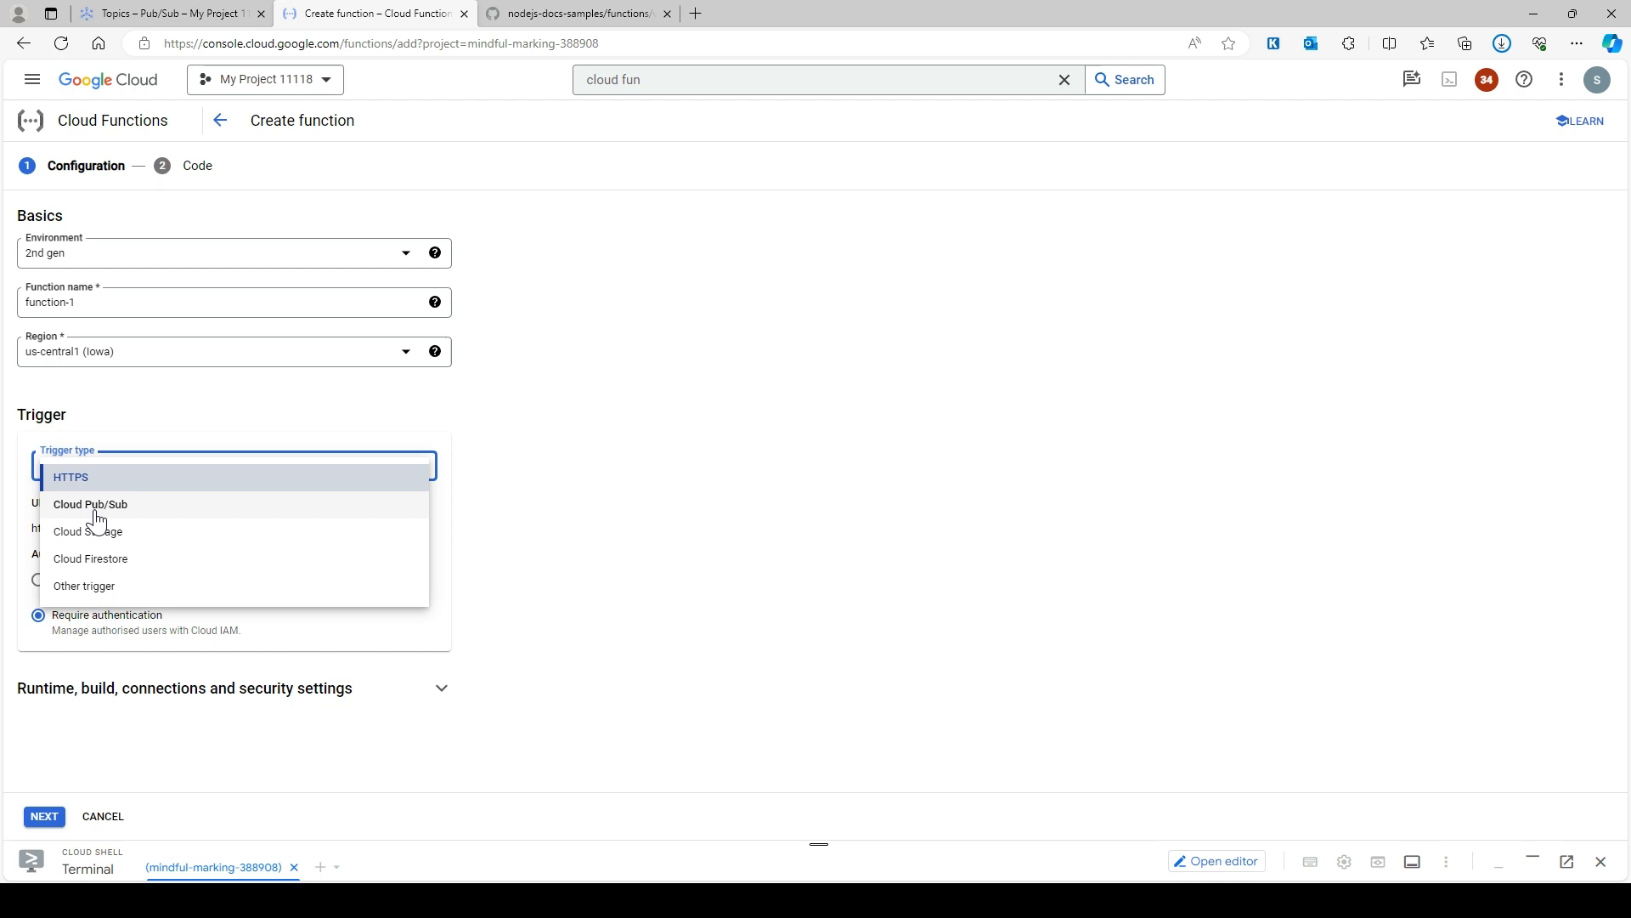
pyautogui.click(90, 505)
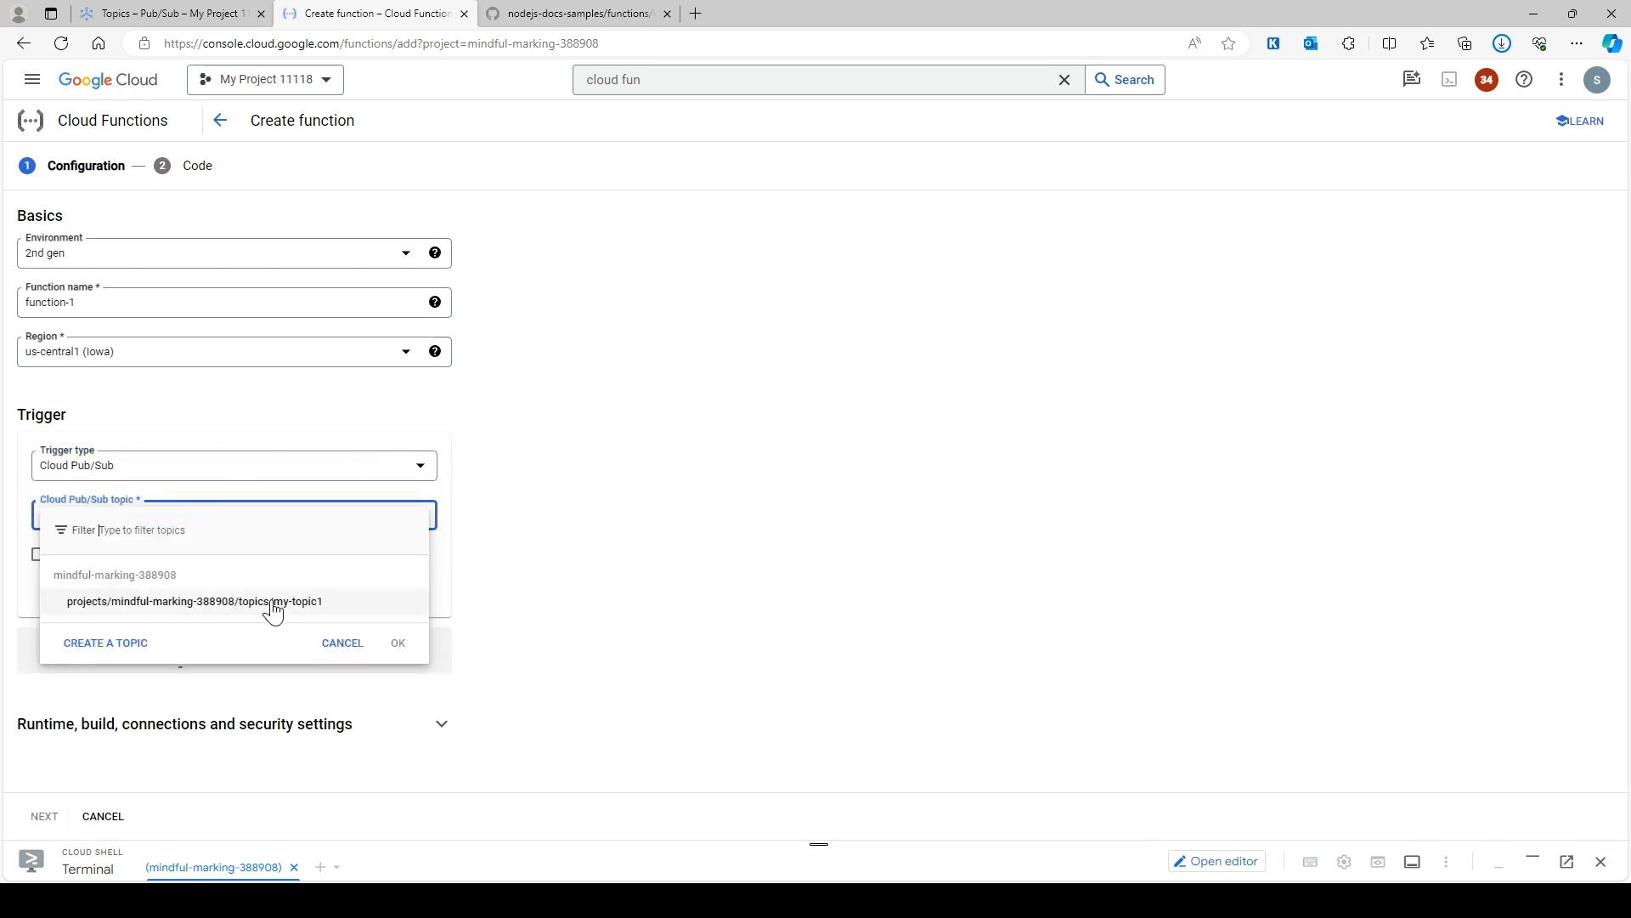
pyautogui.click(194, 602)
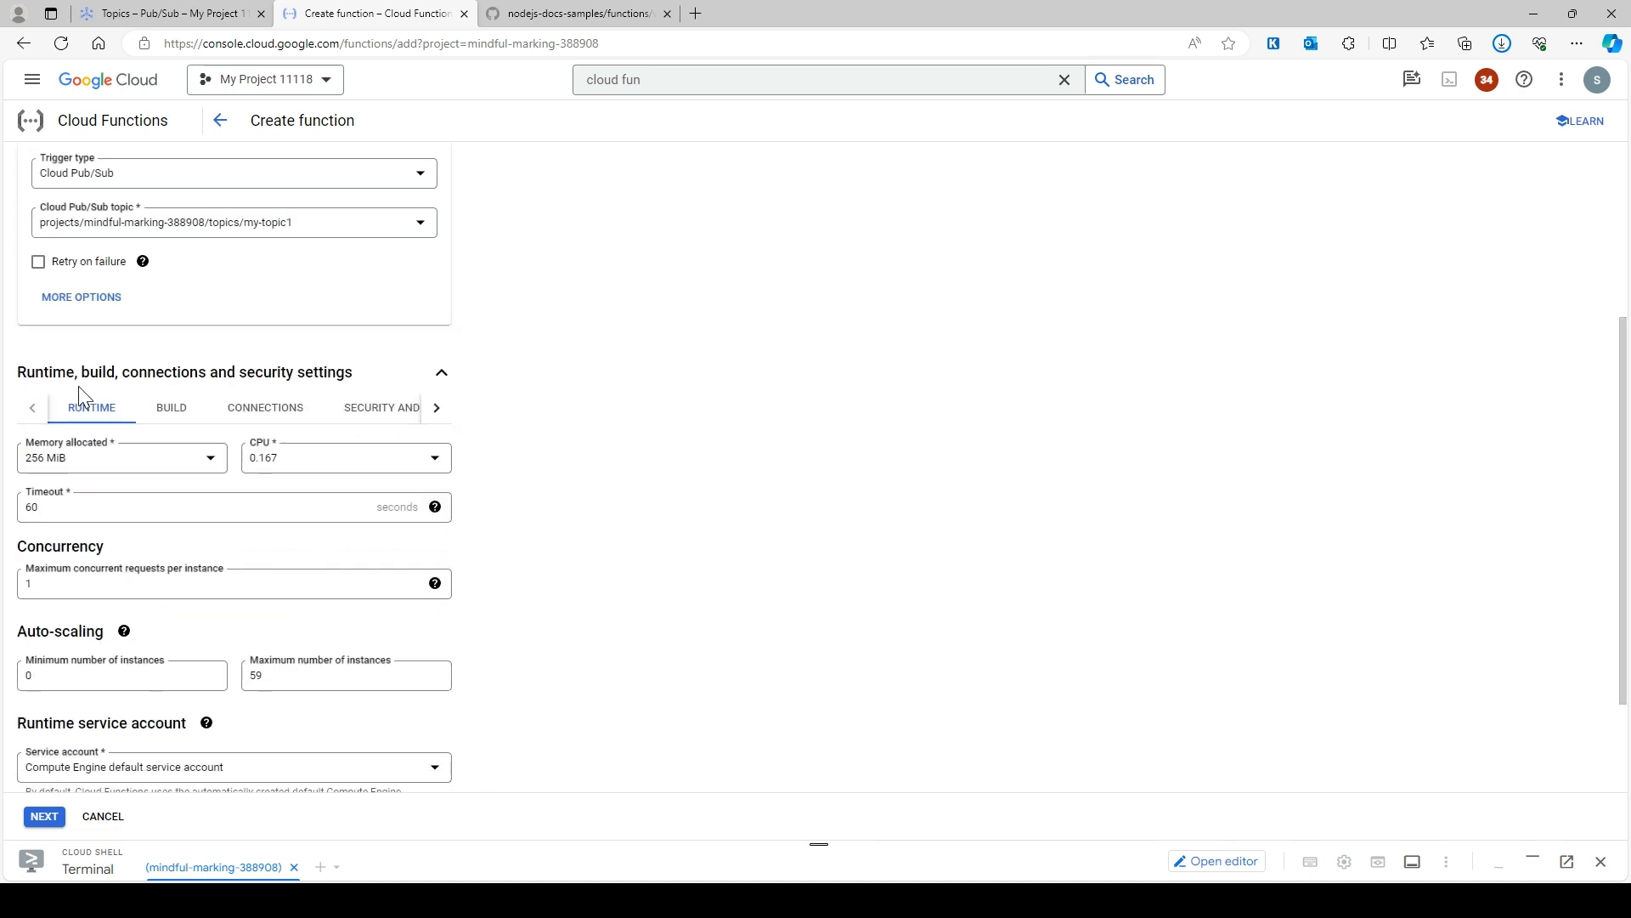
# - Allocate 512 MiB memory, 0.583 CPU and a 300-second timeout for the function
pyautogui.click(121, 457)
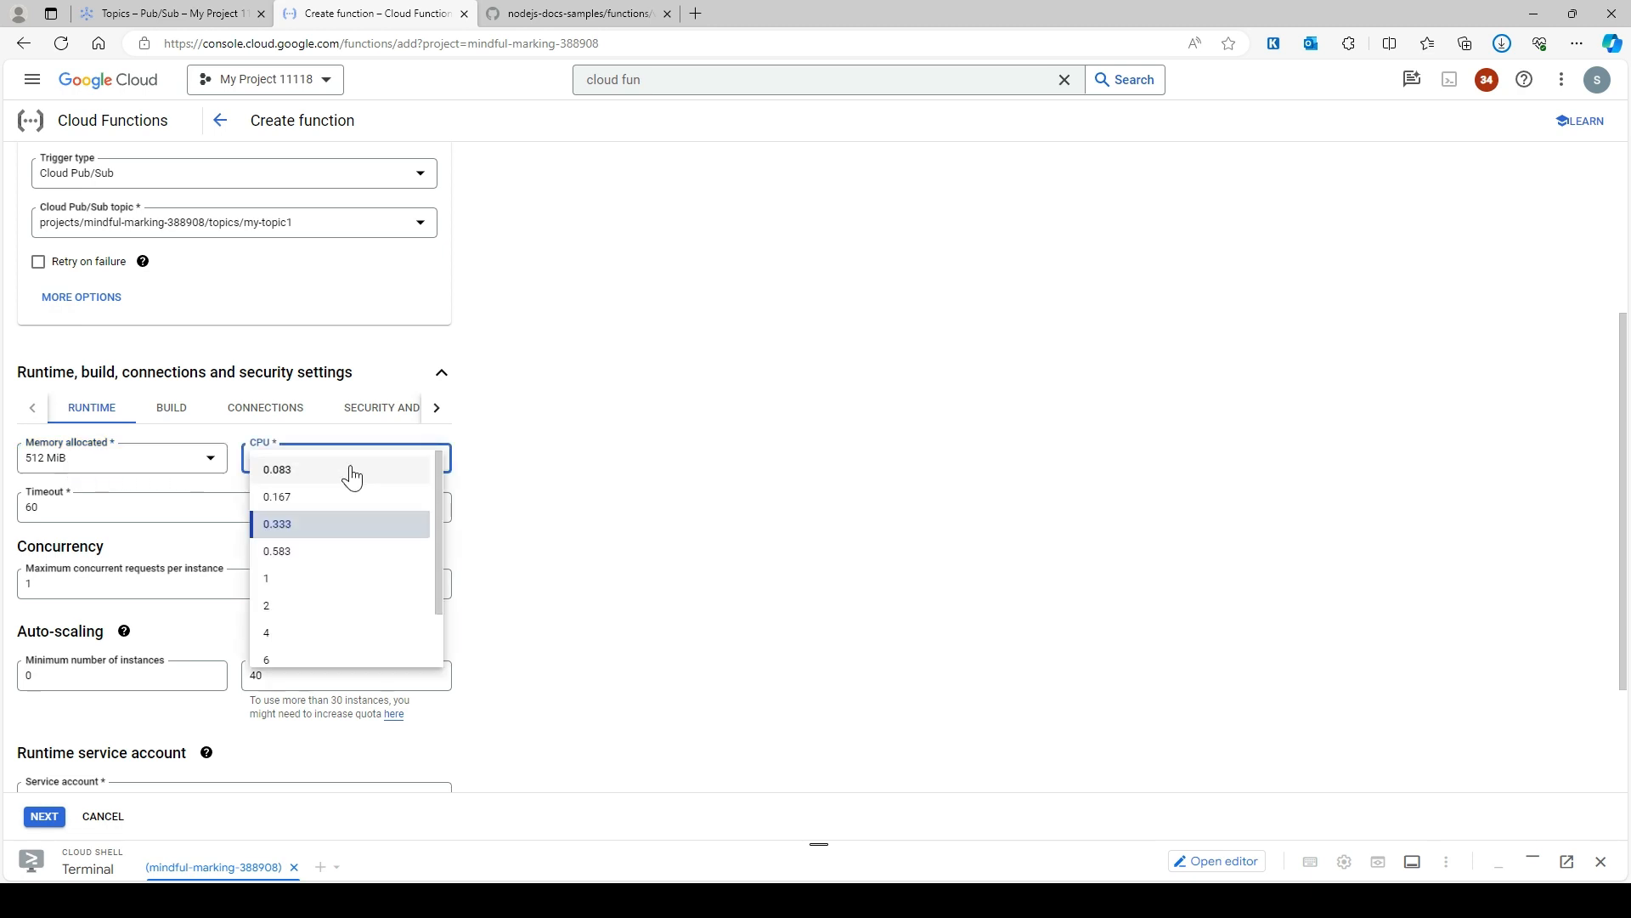
pyautogui.click(277, 551)
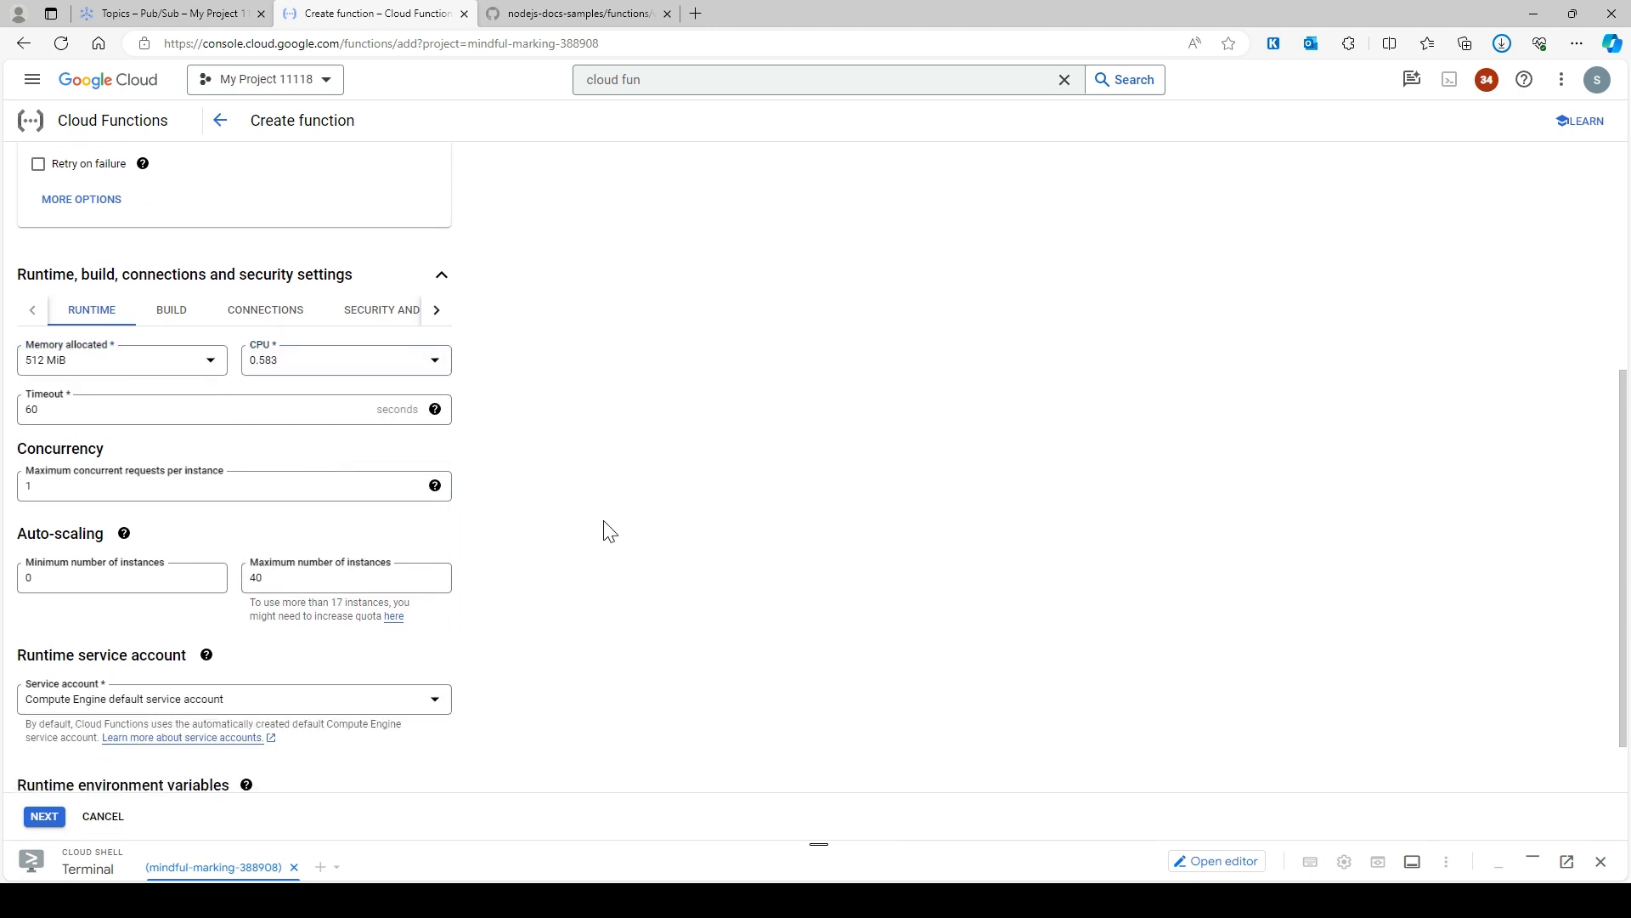
pyautogui.write('300')
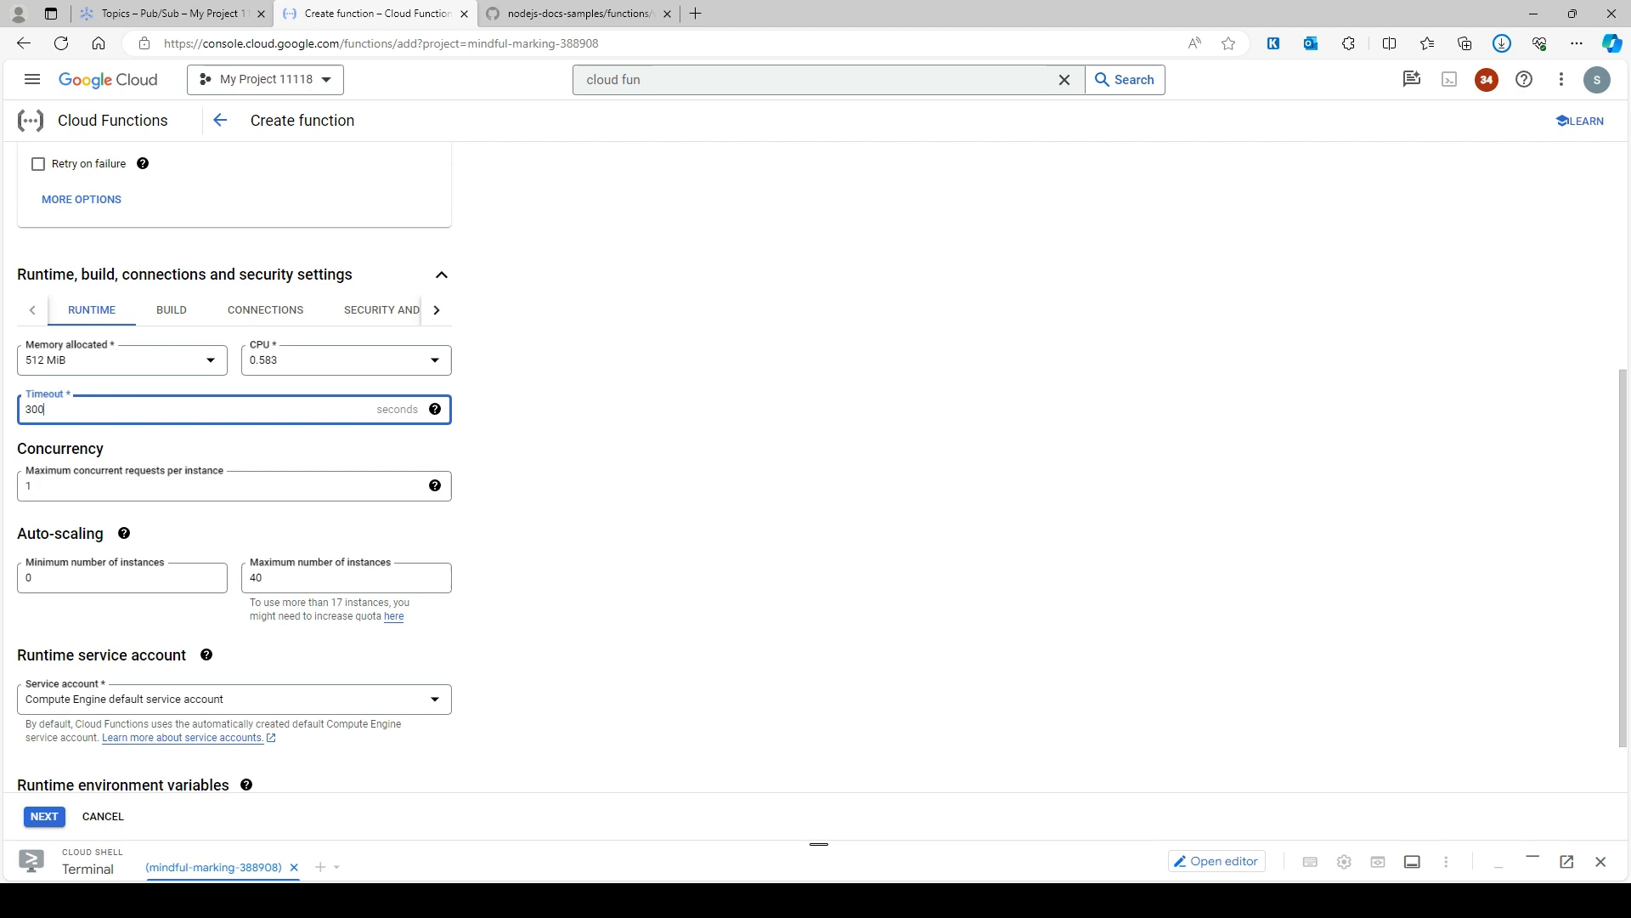
pyautogui.scroll(-3)
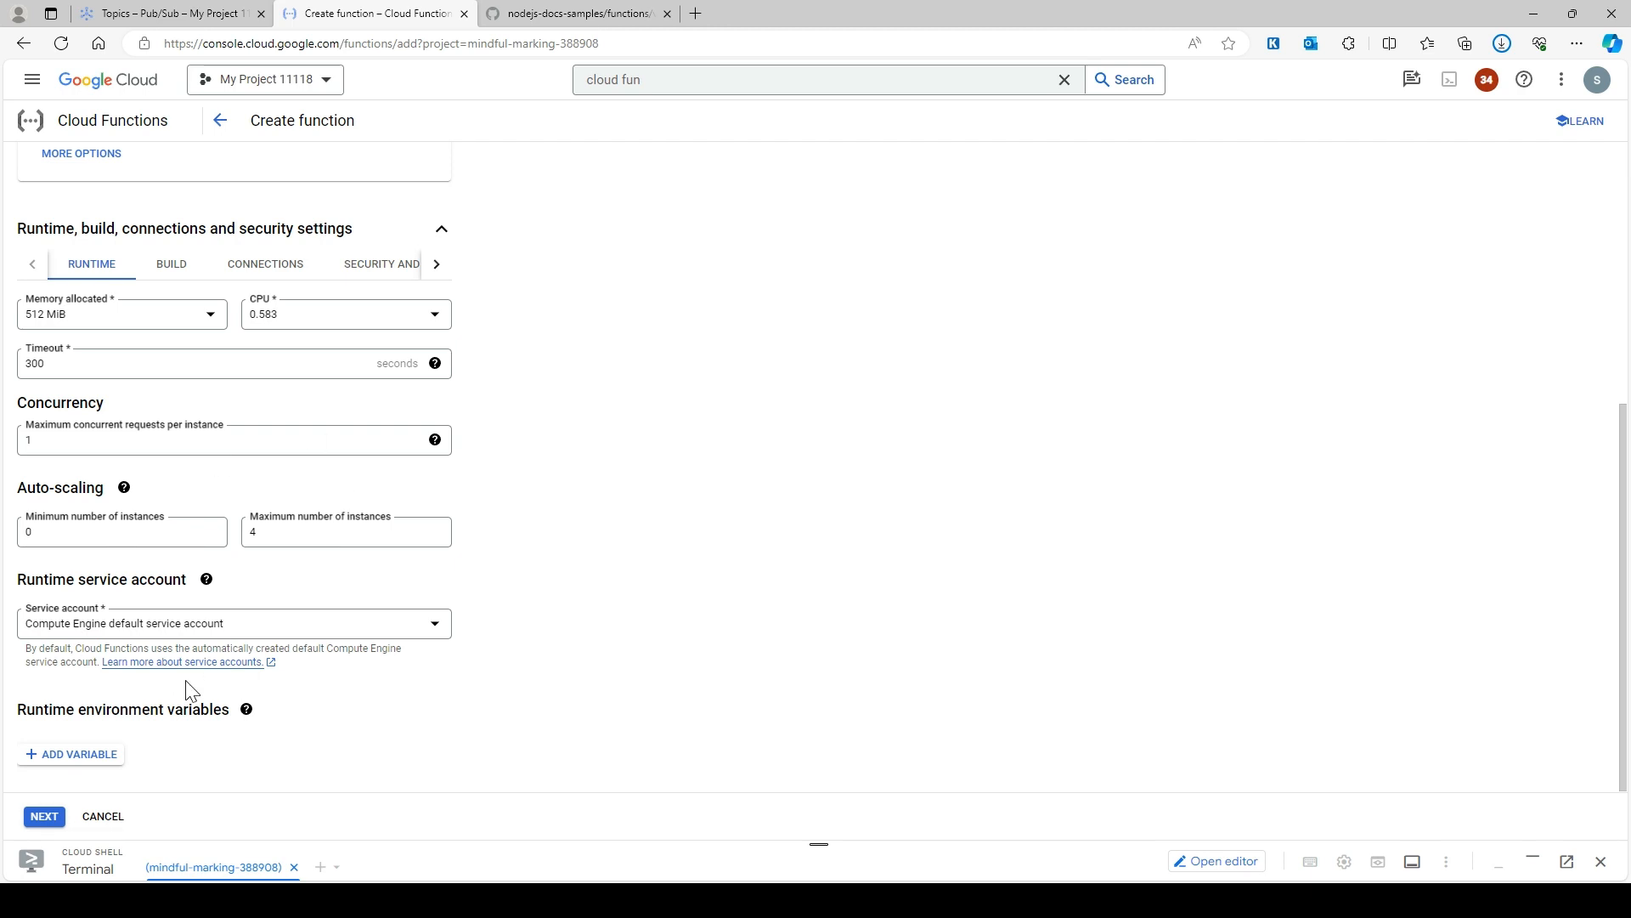
pyautogui.moveTo(143, 743)
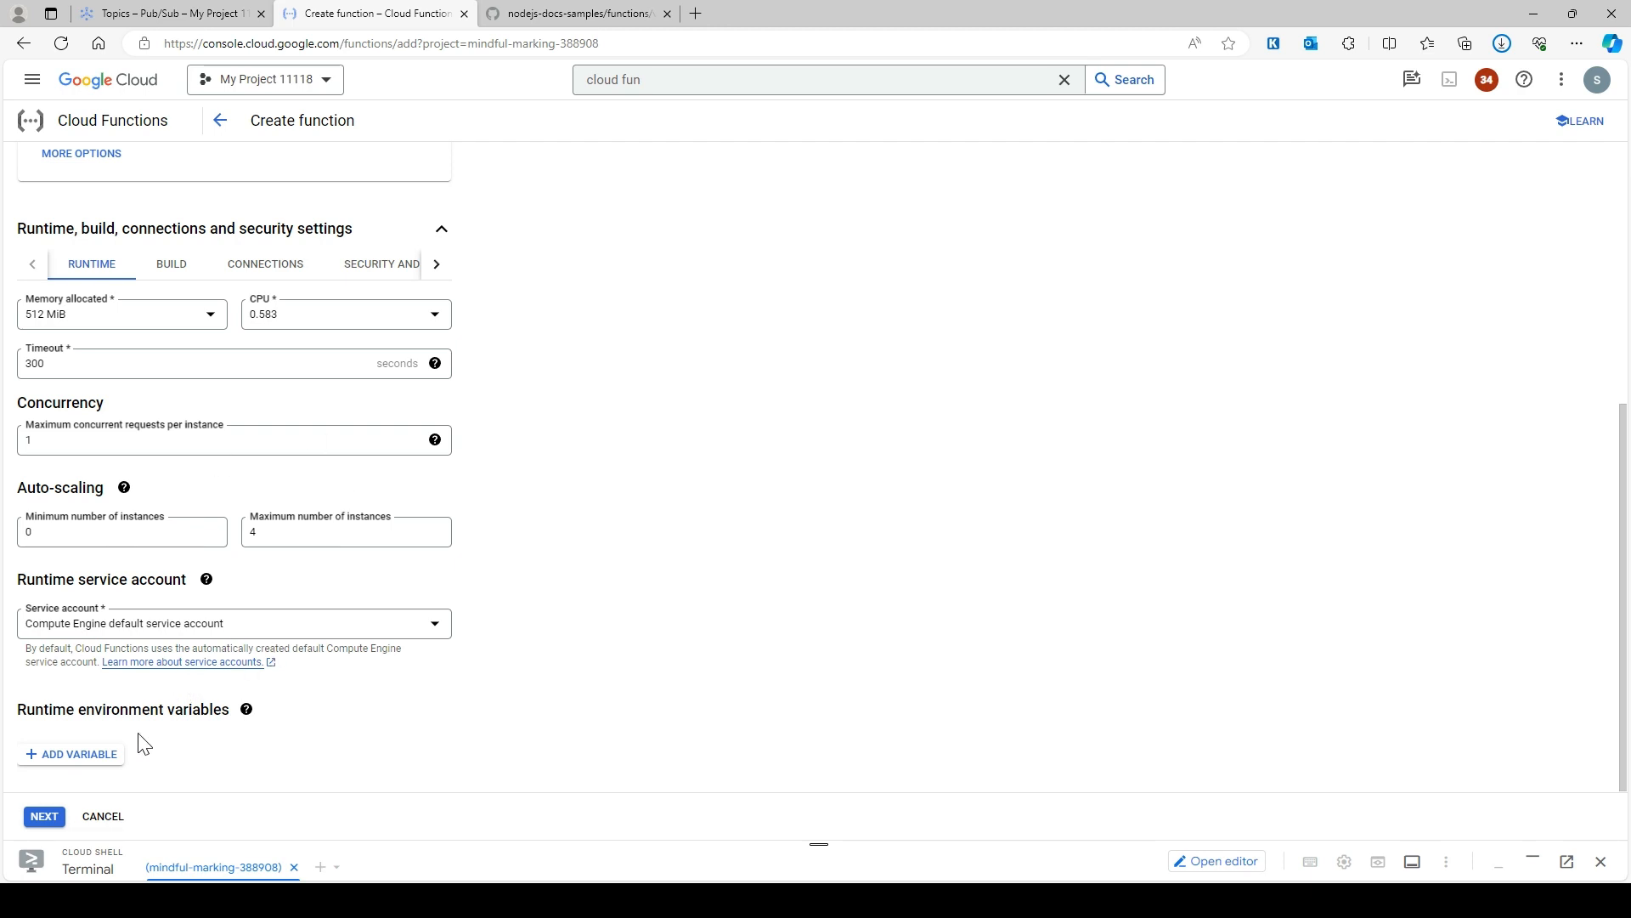
pyautogui.click(44, 816)
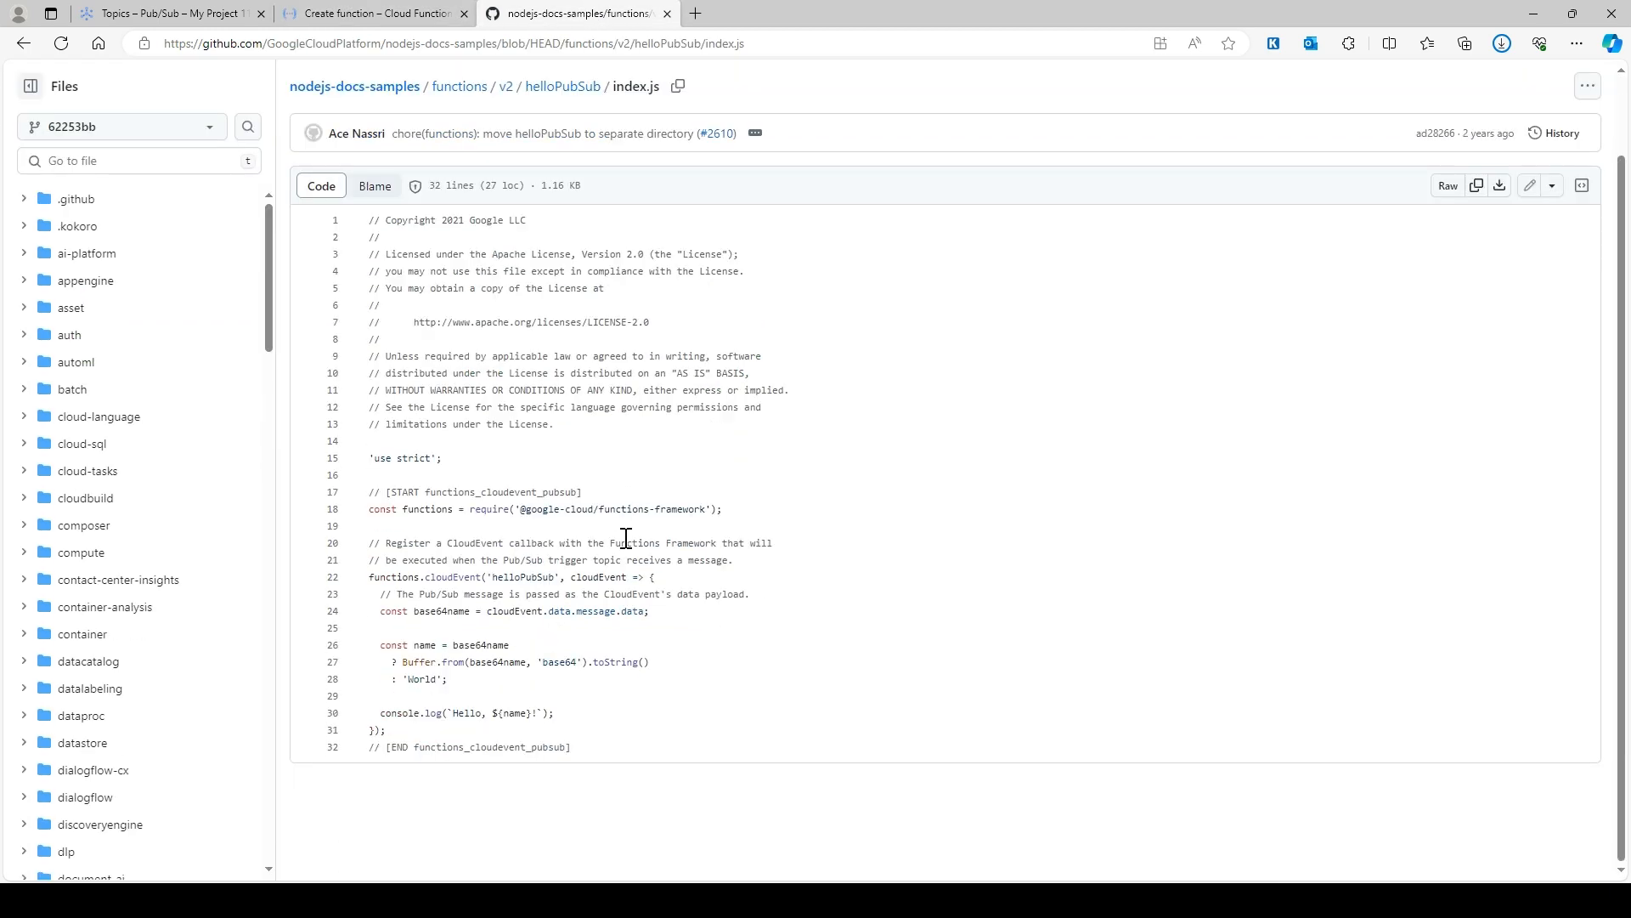
pyautogui.moveTo(626, 525)
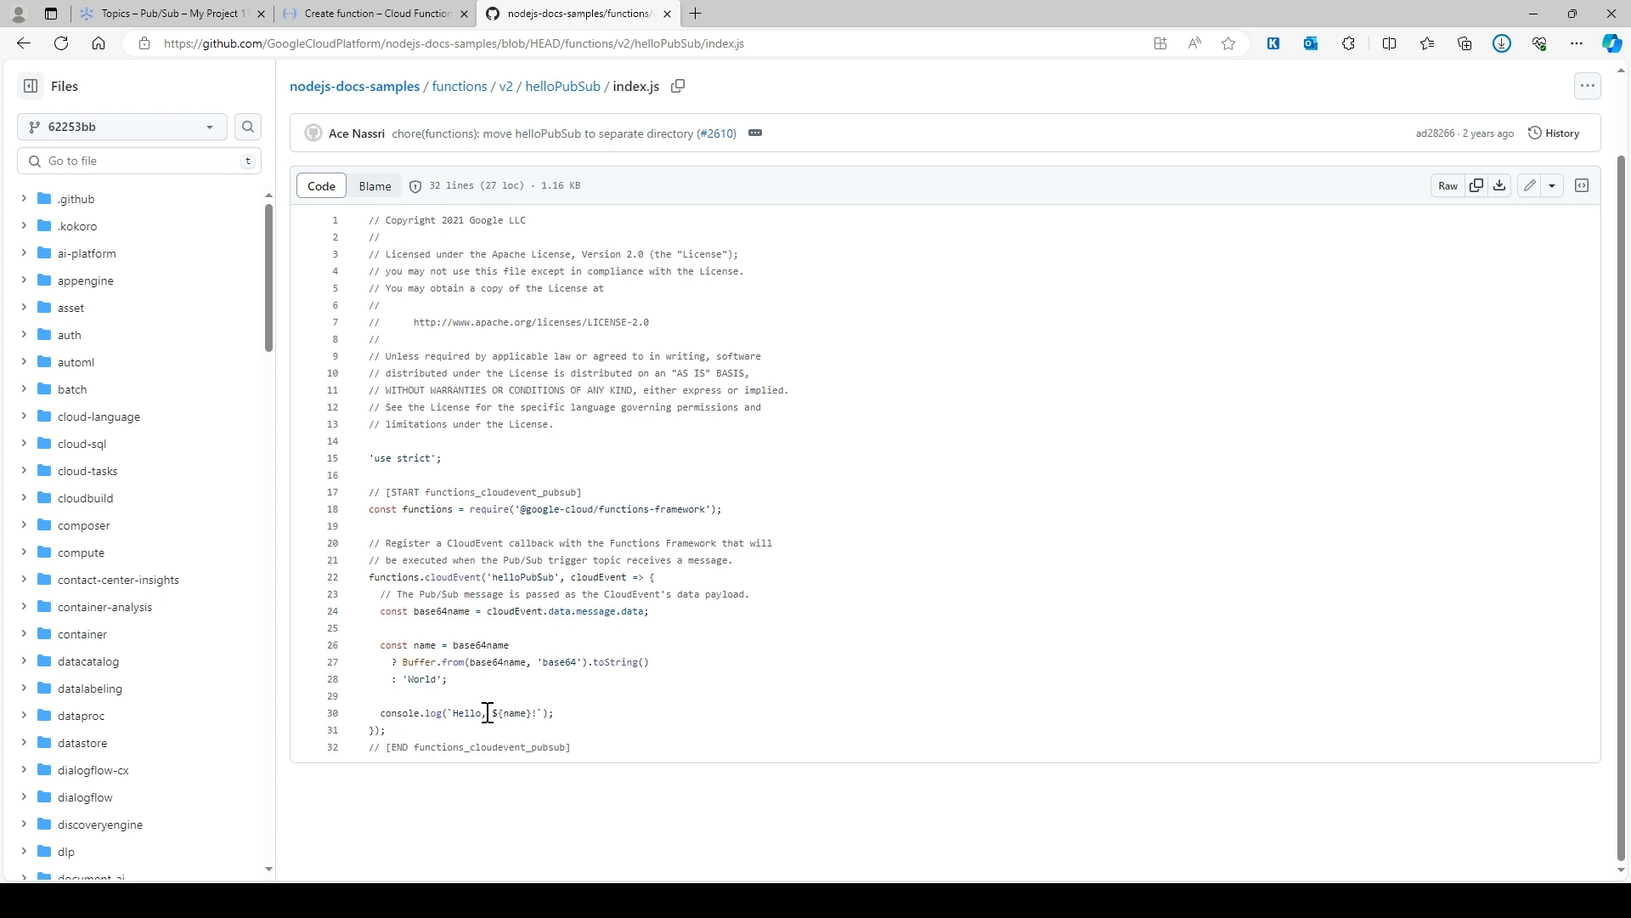
pyautogui.doubleClick(467, 712)
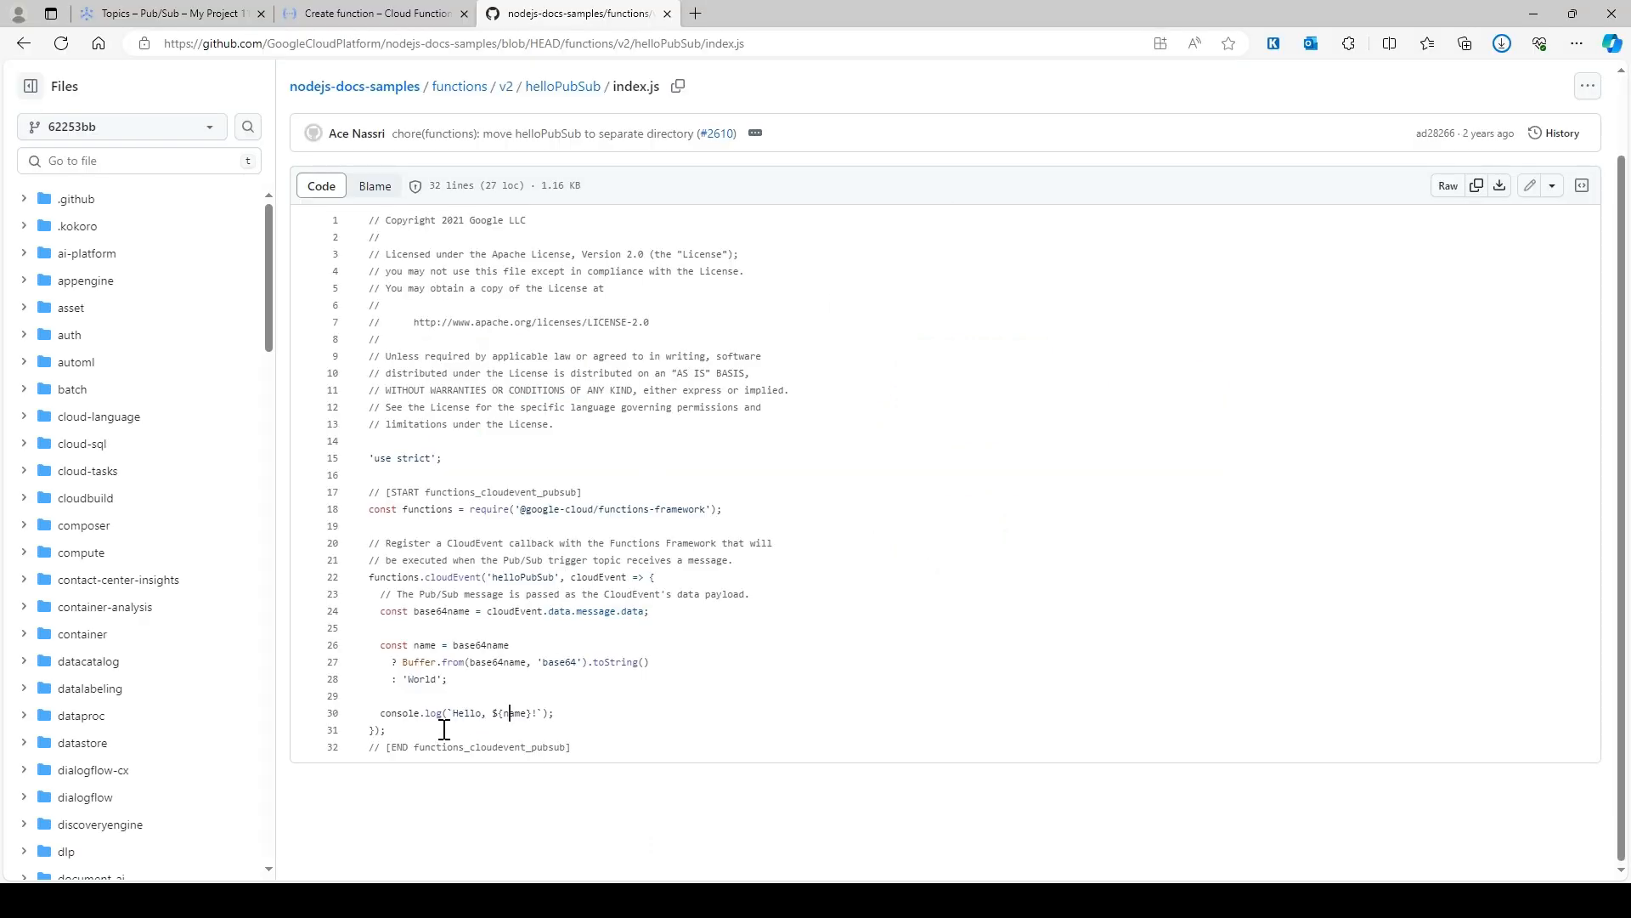
pyautogui.moveTo(670, 485)
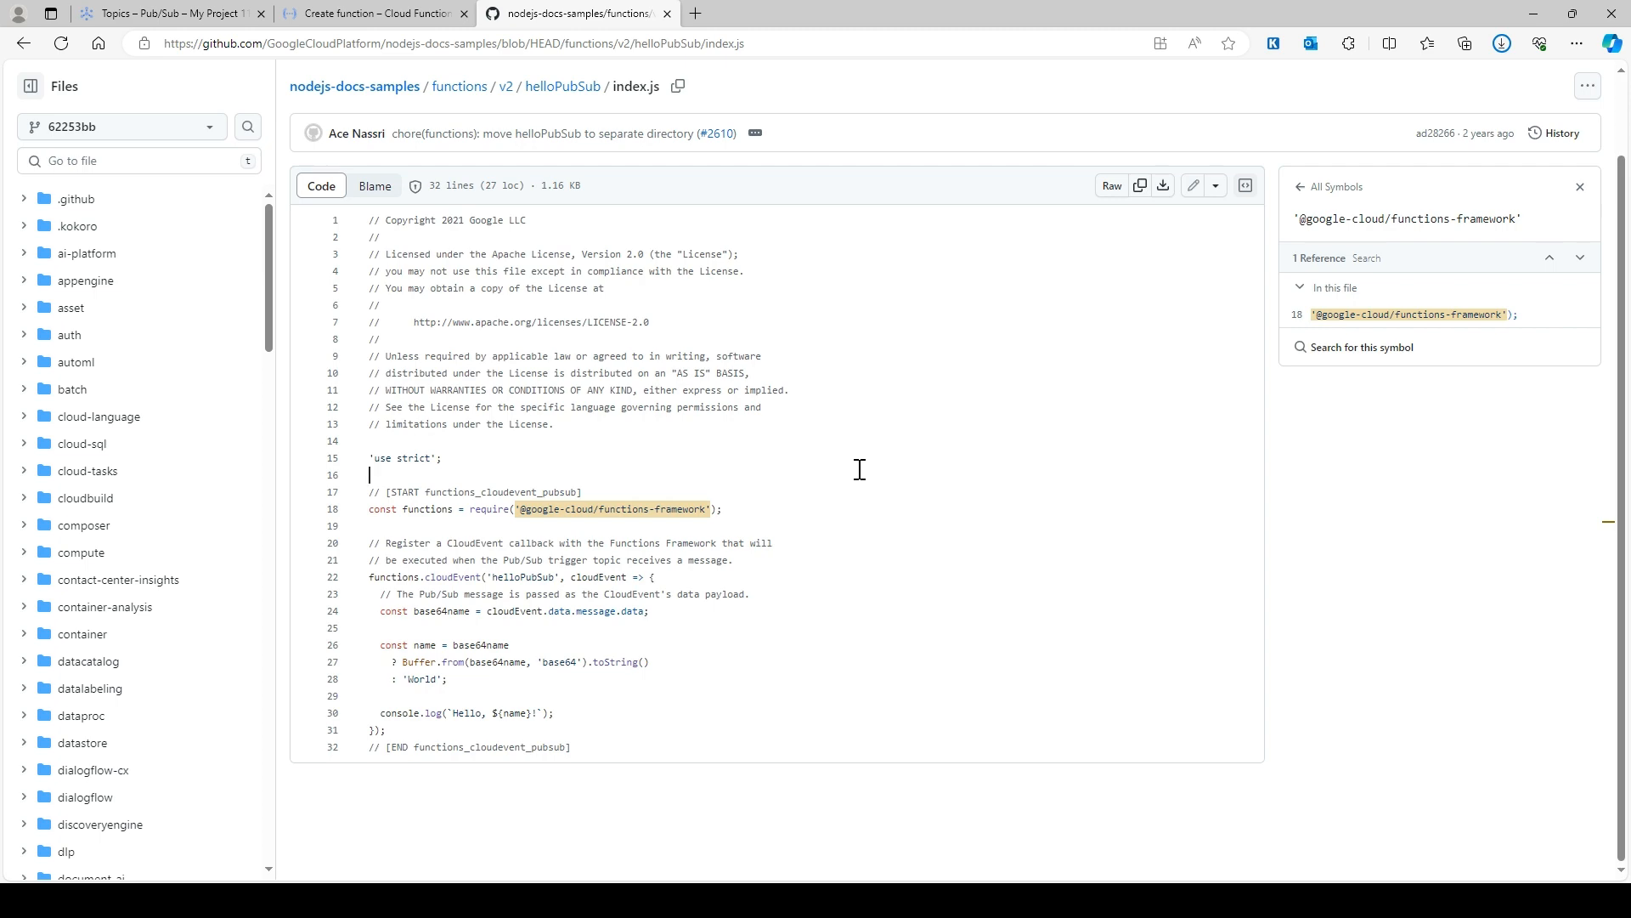
pyautogui.click(374, 12)
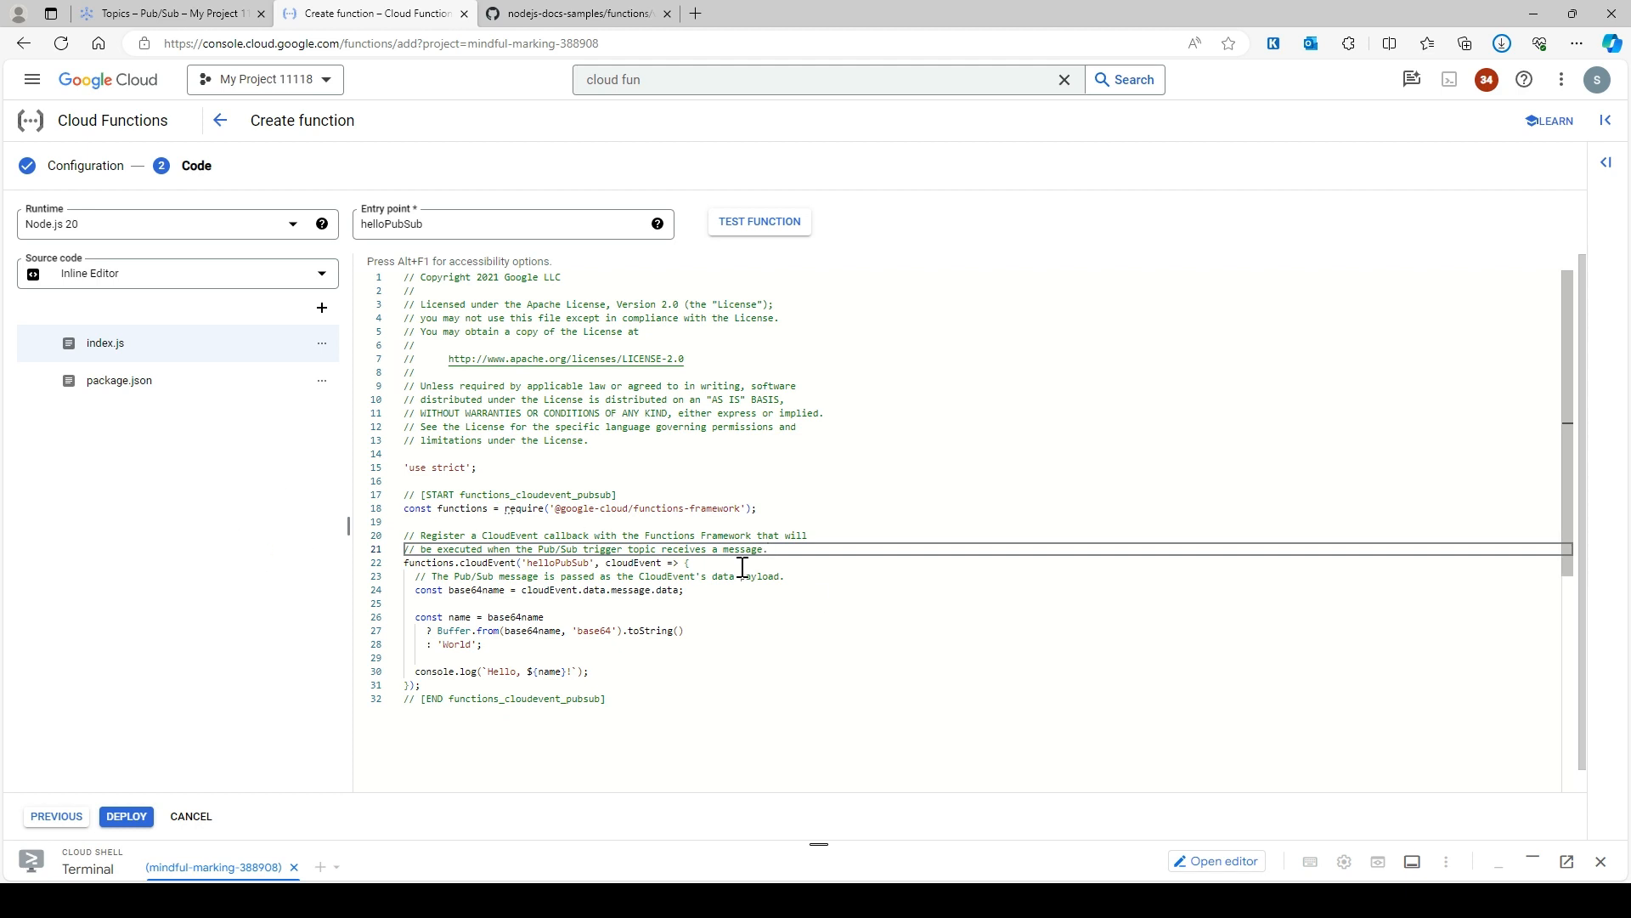
# - Review package.json and index.js, then deploy the helloPubSub code as function-1
pyautogui.click(117, 379)
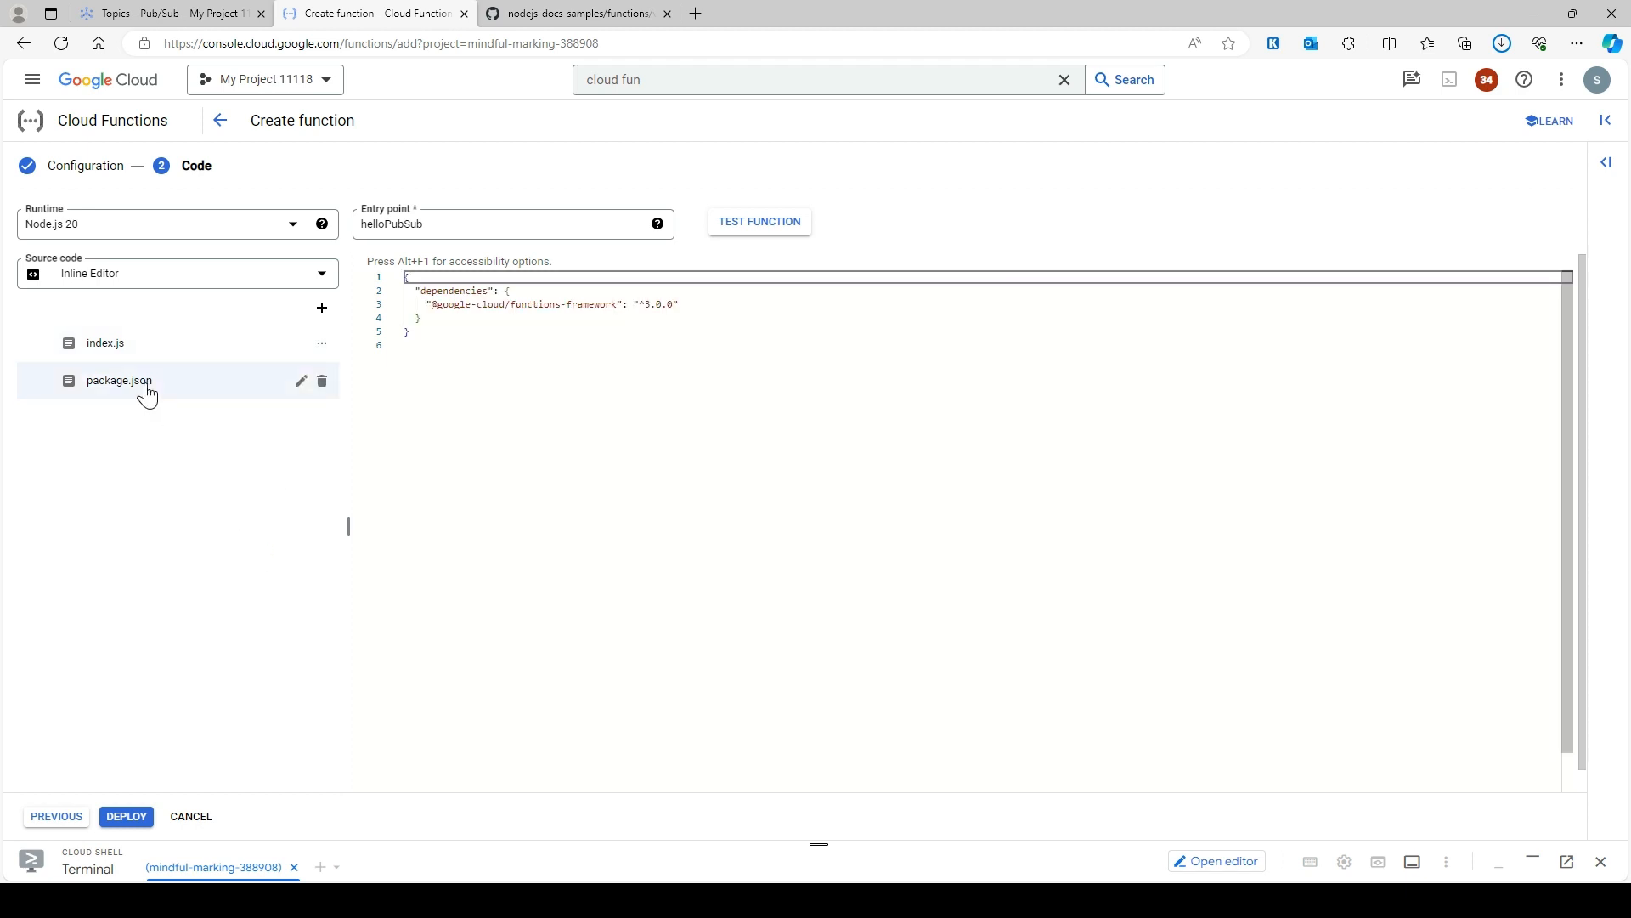
pyautogui.click(104, 342)
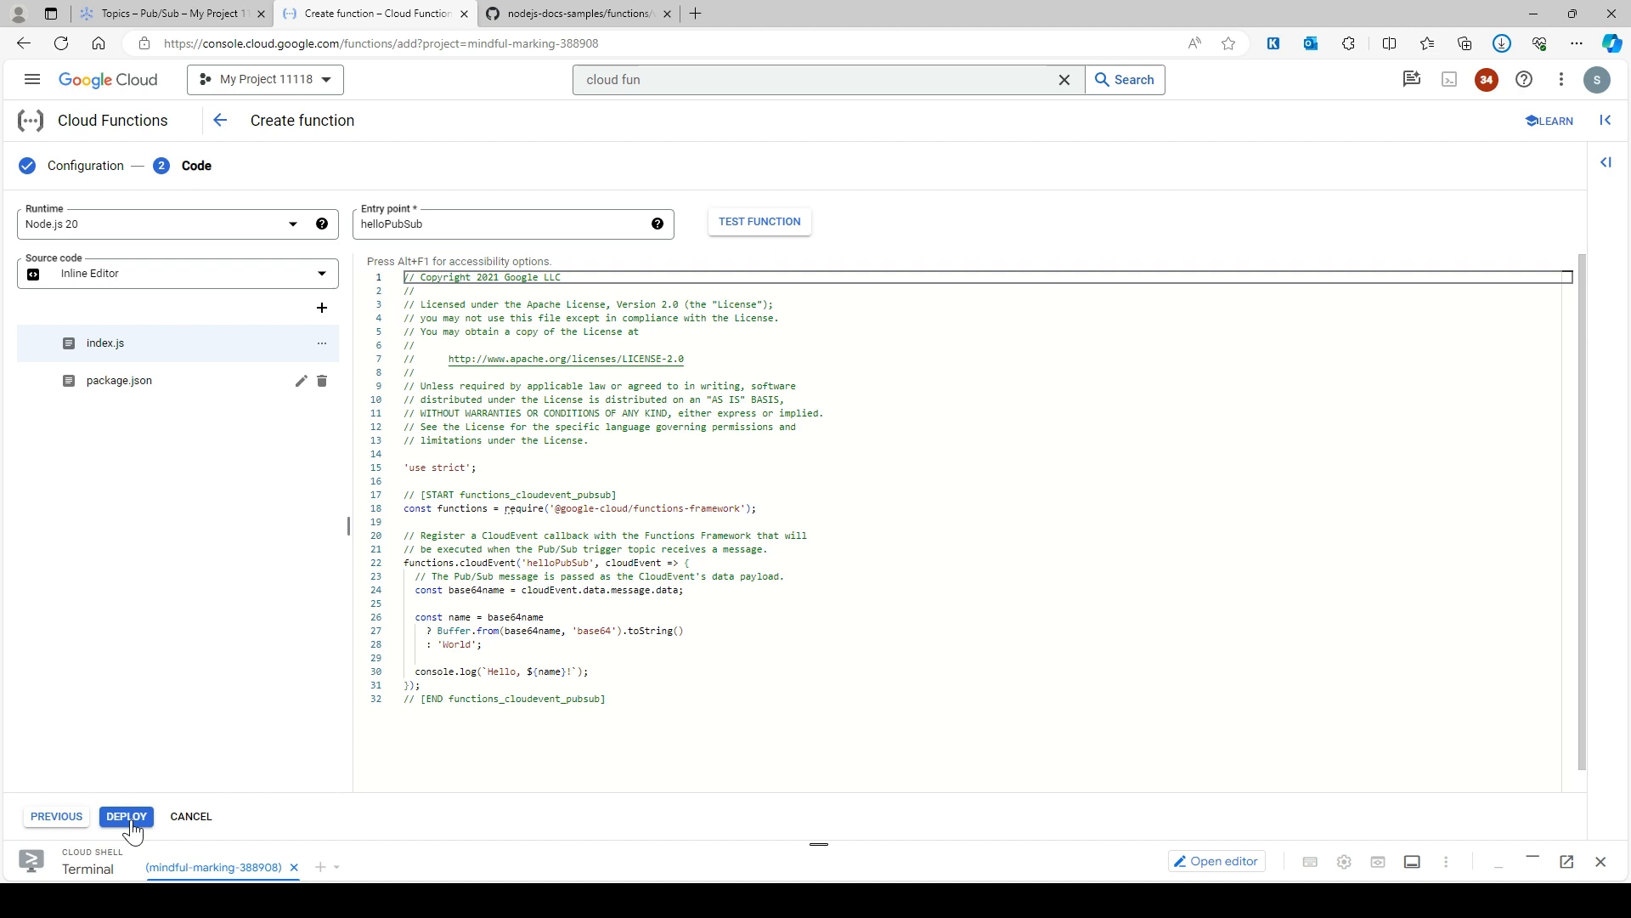
pyautogui.click(126, 816)
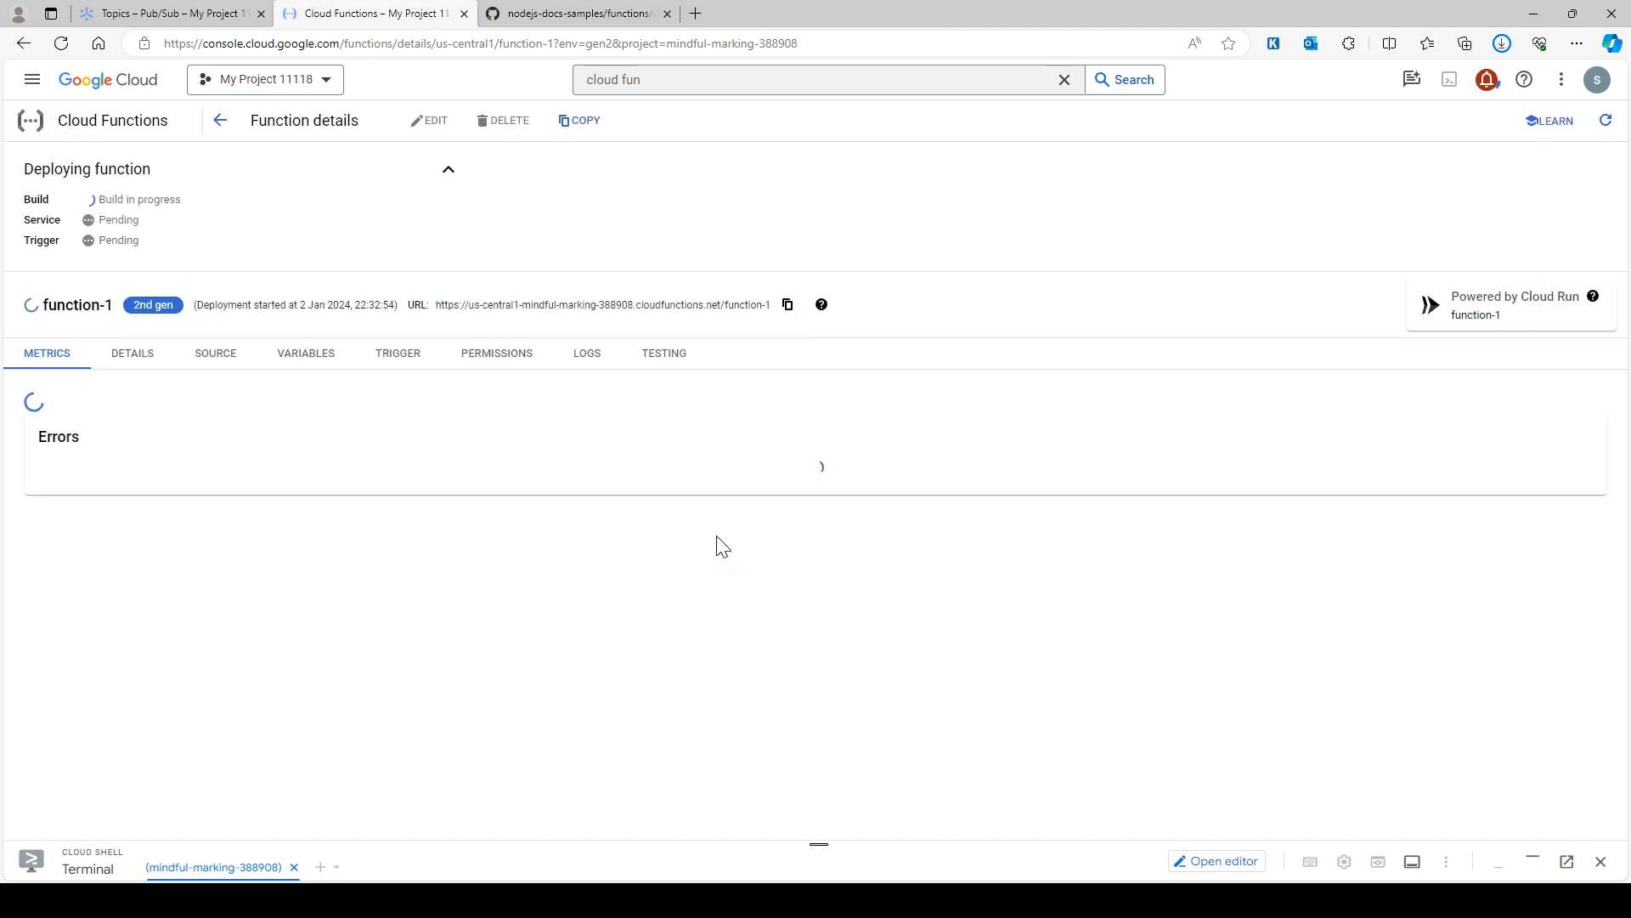
pyautogui.moveTo(638, 693)
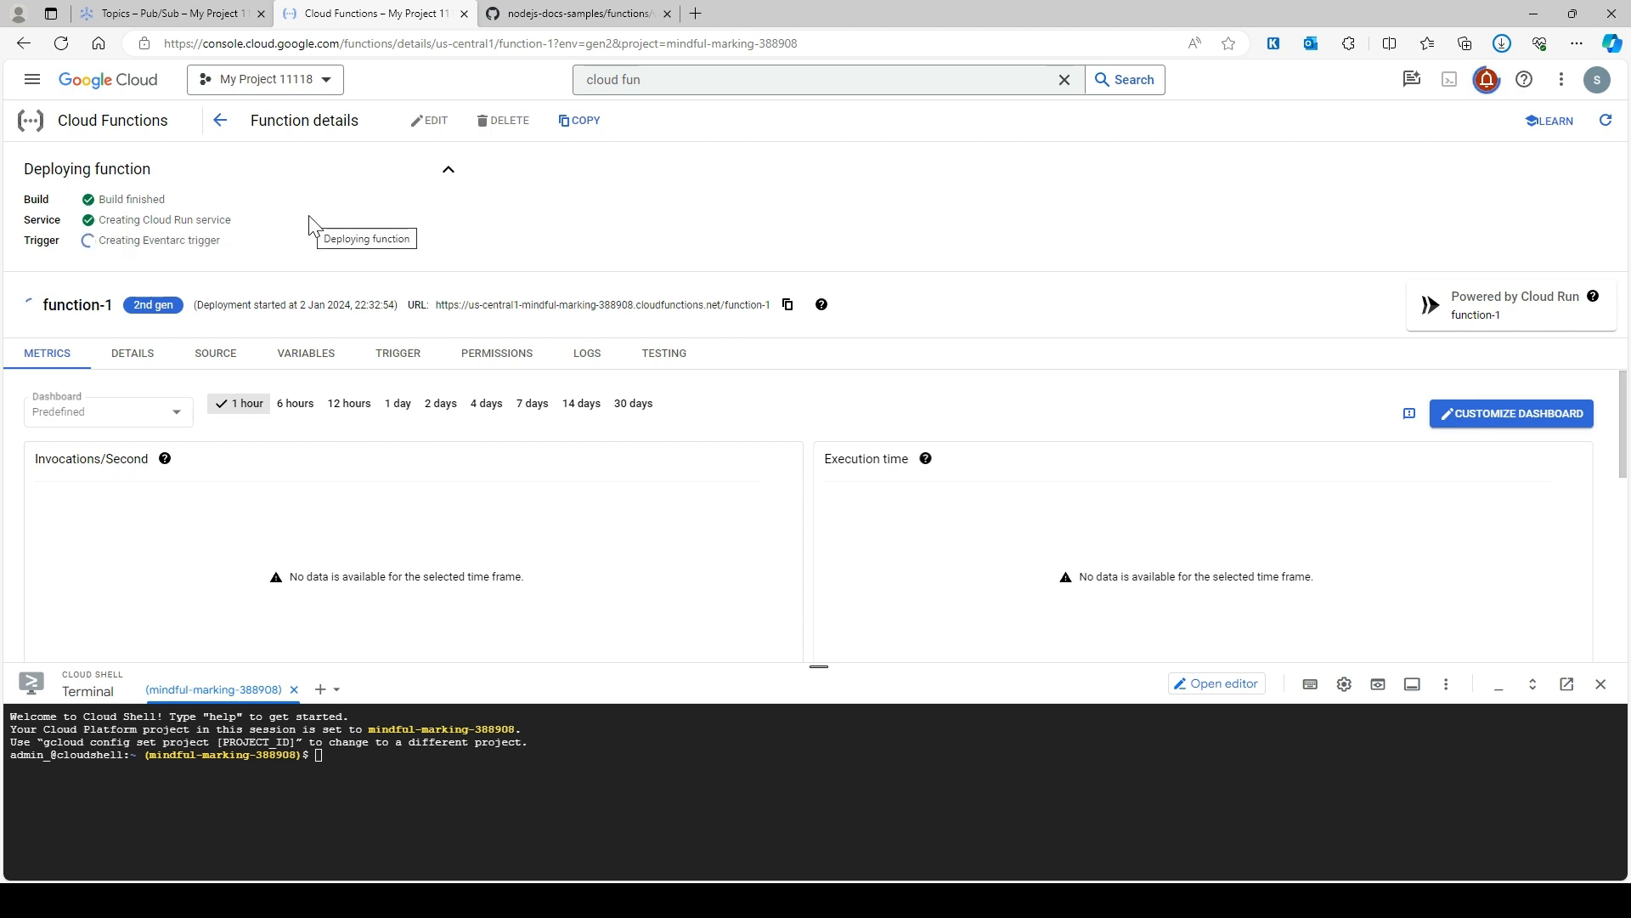
# - Check function-1's details and metrics after deployment, then return to the Pub/Sub Topics page
pyautogui.click(133, 353)
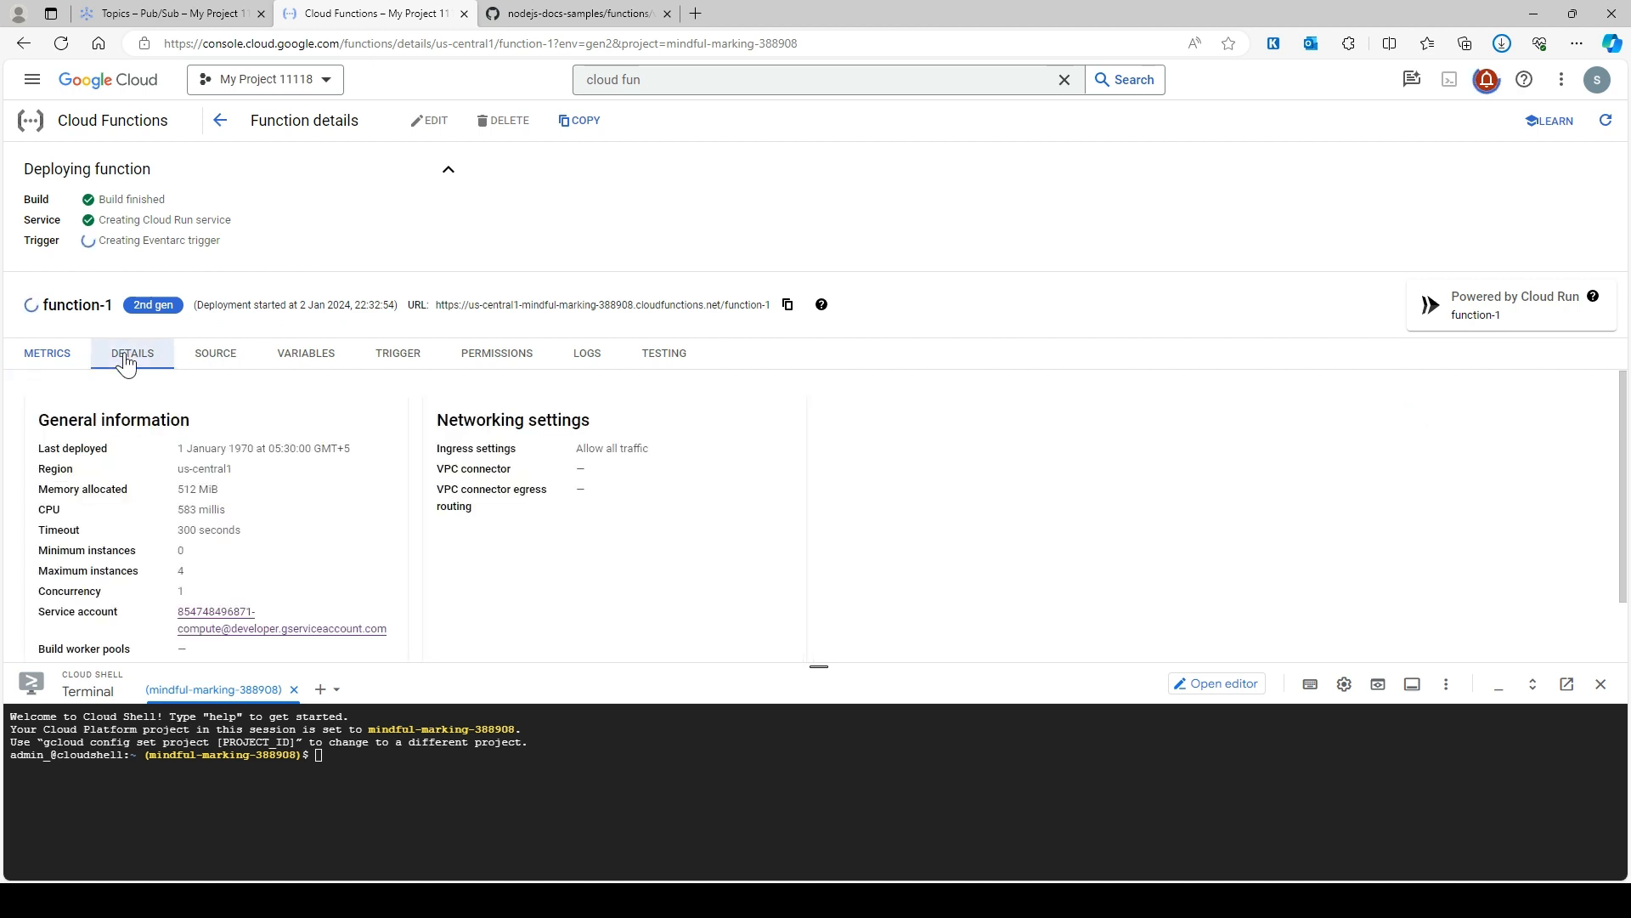
pyautogui.click(133, 354)
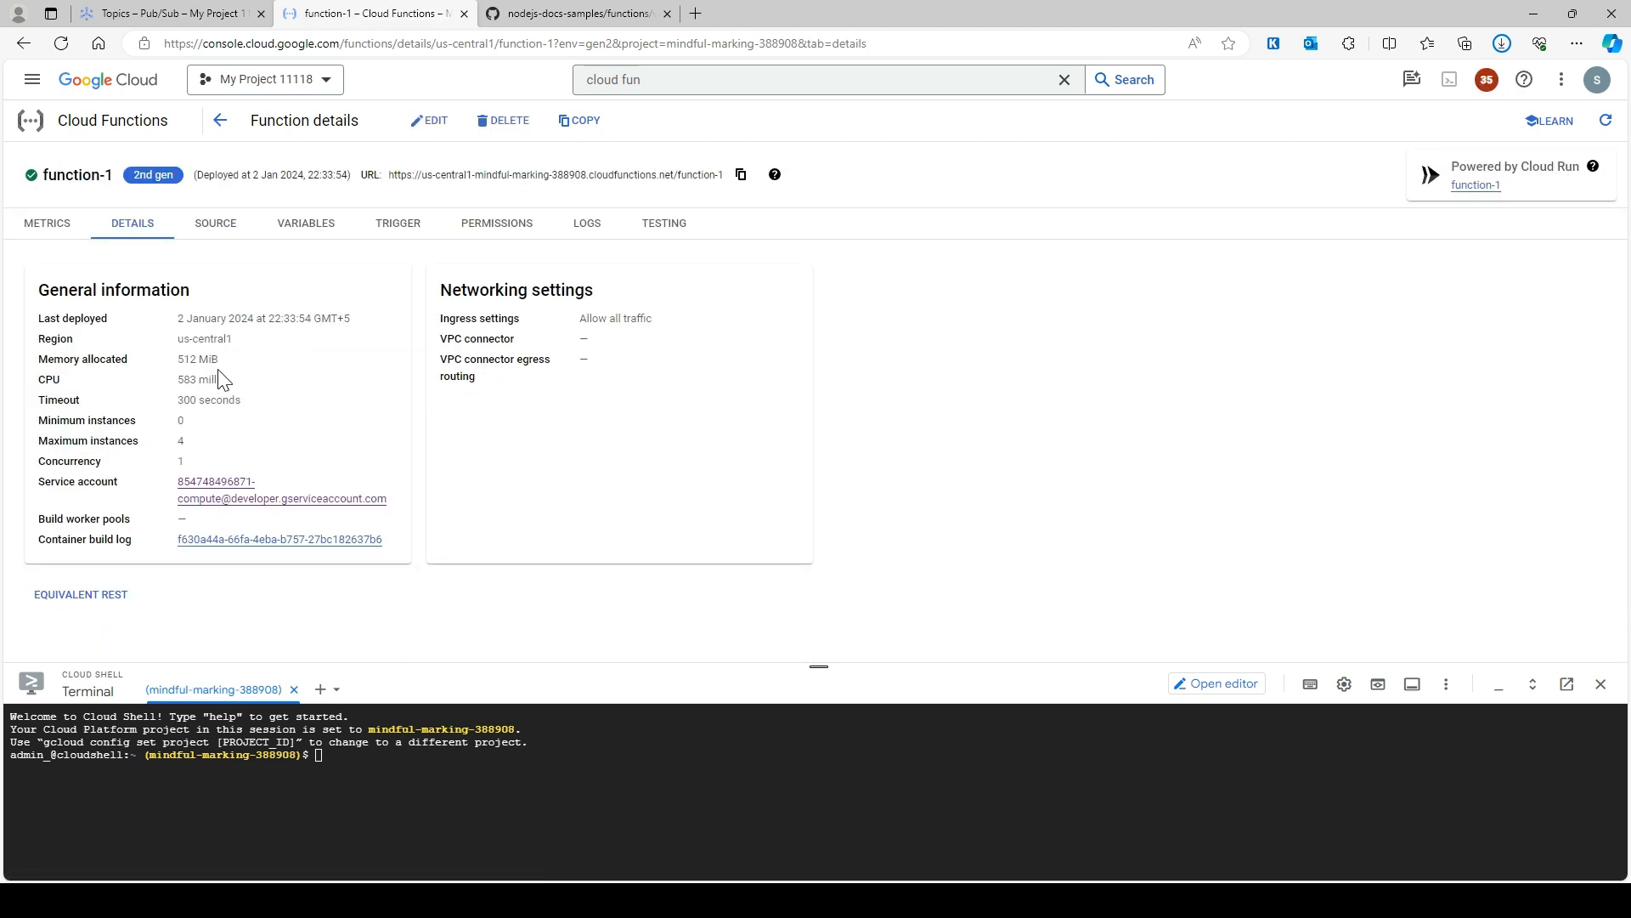
pyautogui.moveTo(412, 569)
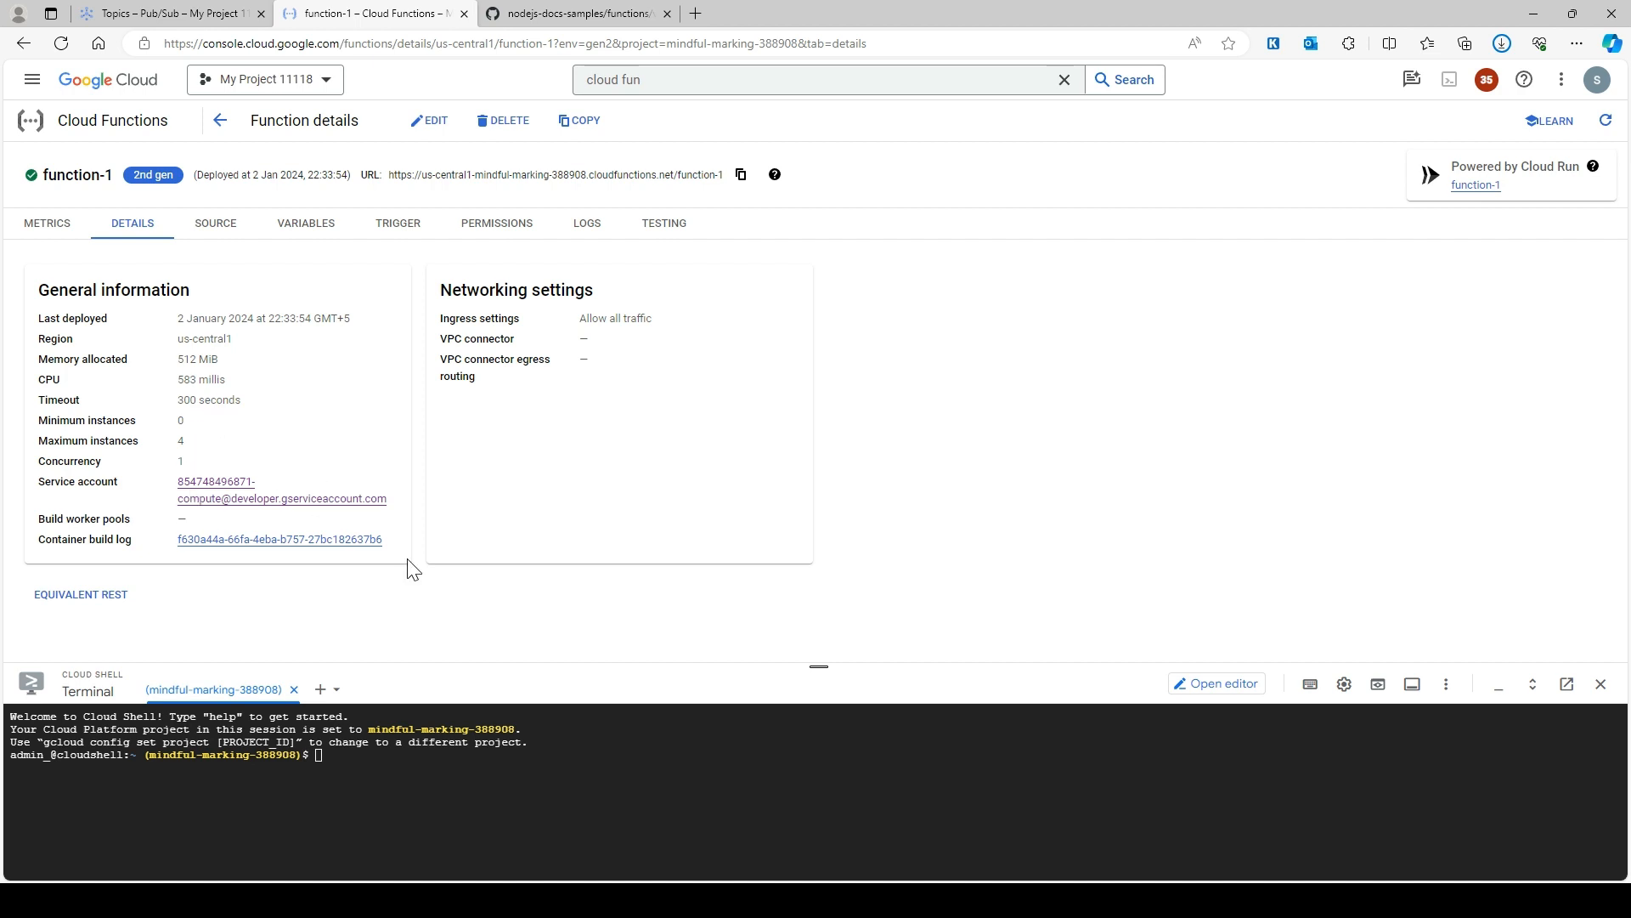
pyautogui.moveTo(253, 223)
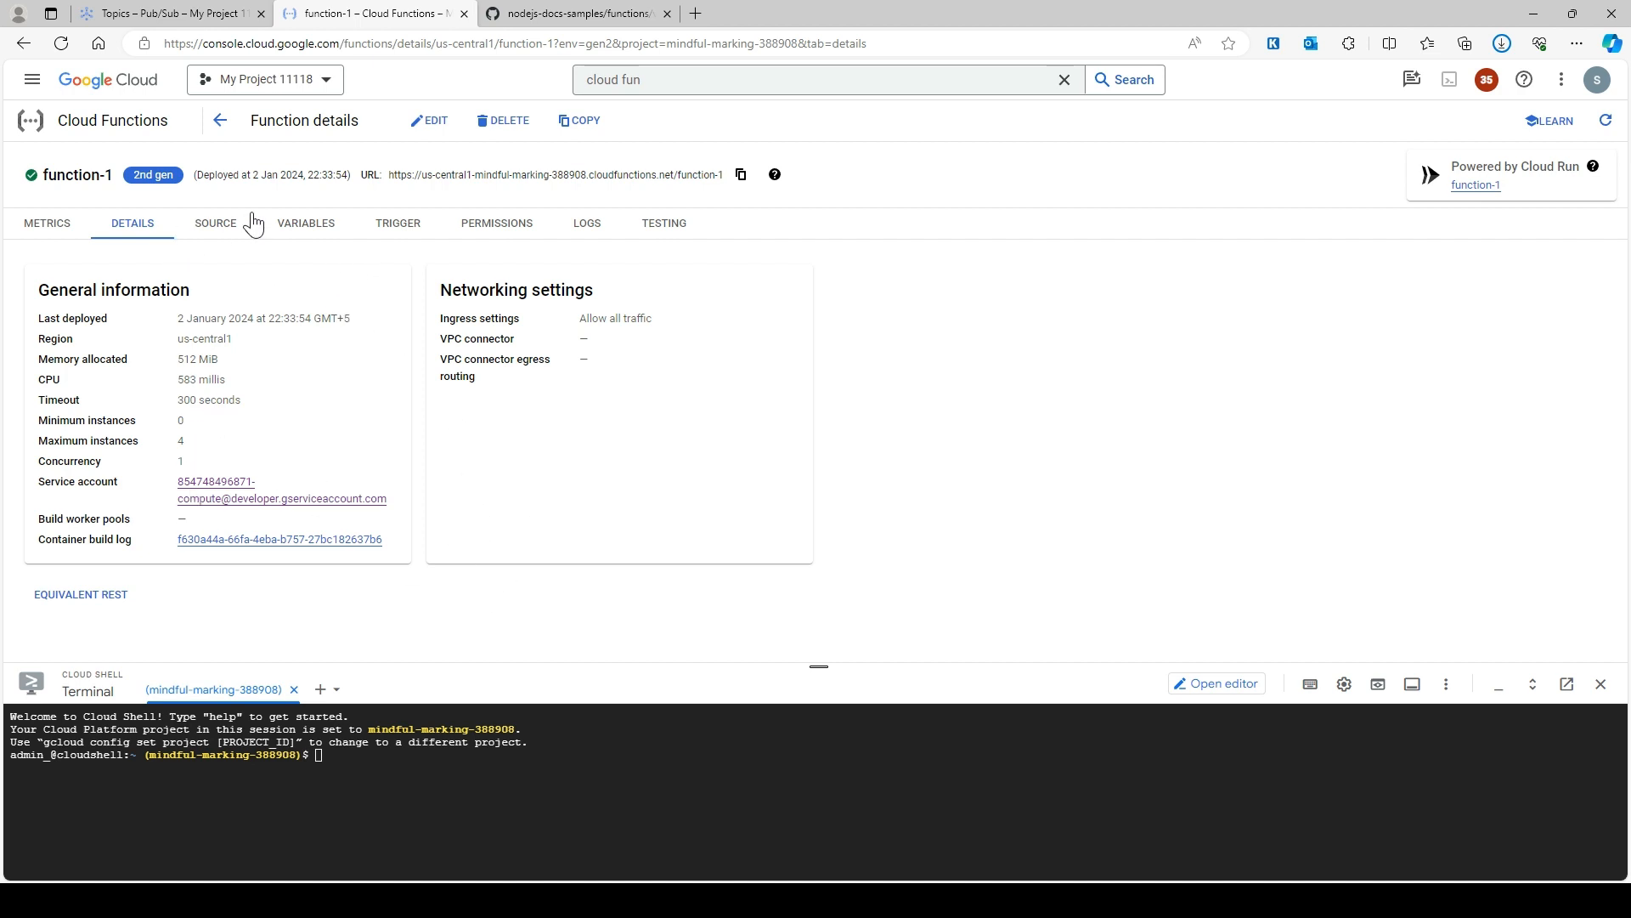
pyautogui.click(45, 223)
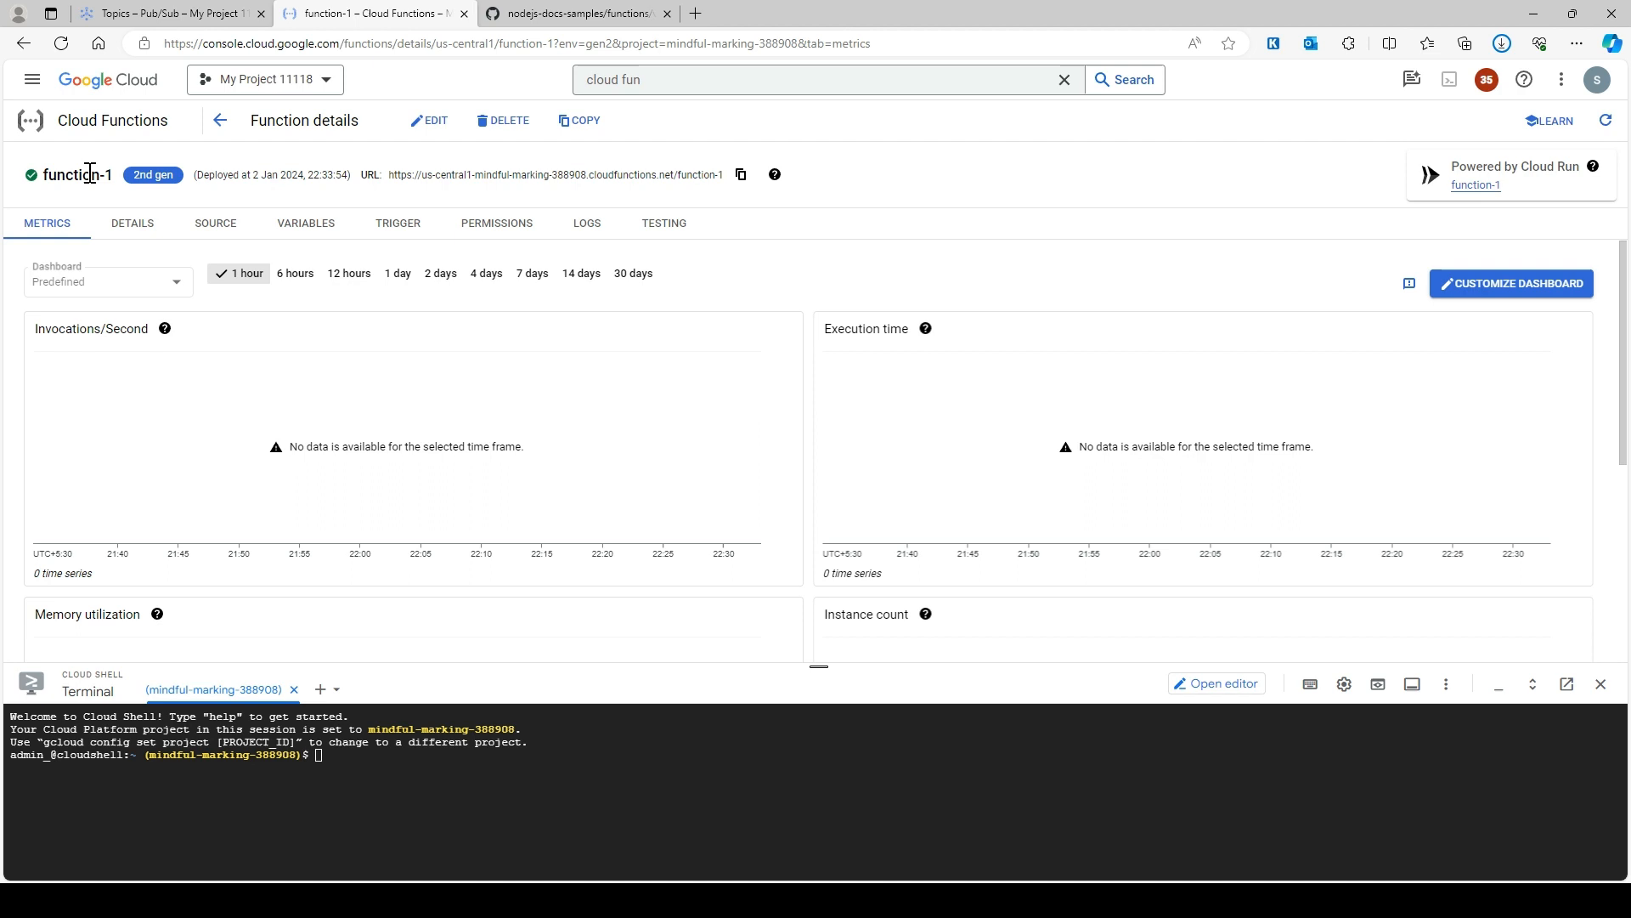
pyautogui.moveTo(141, 189)
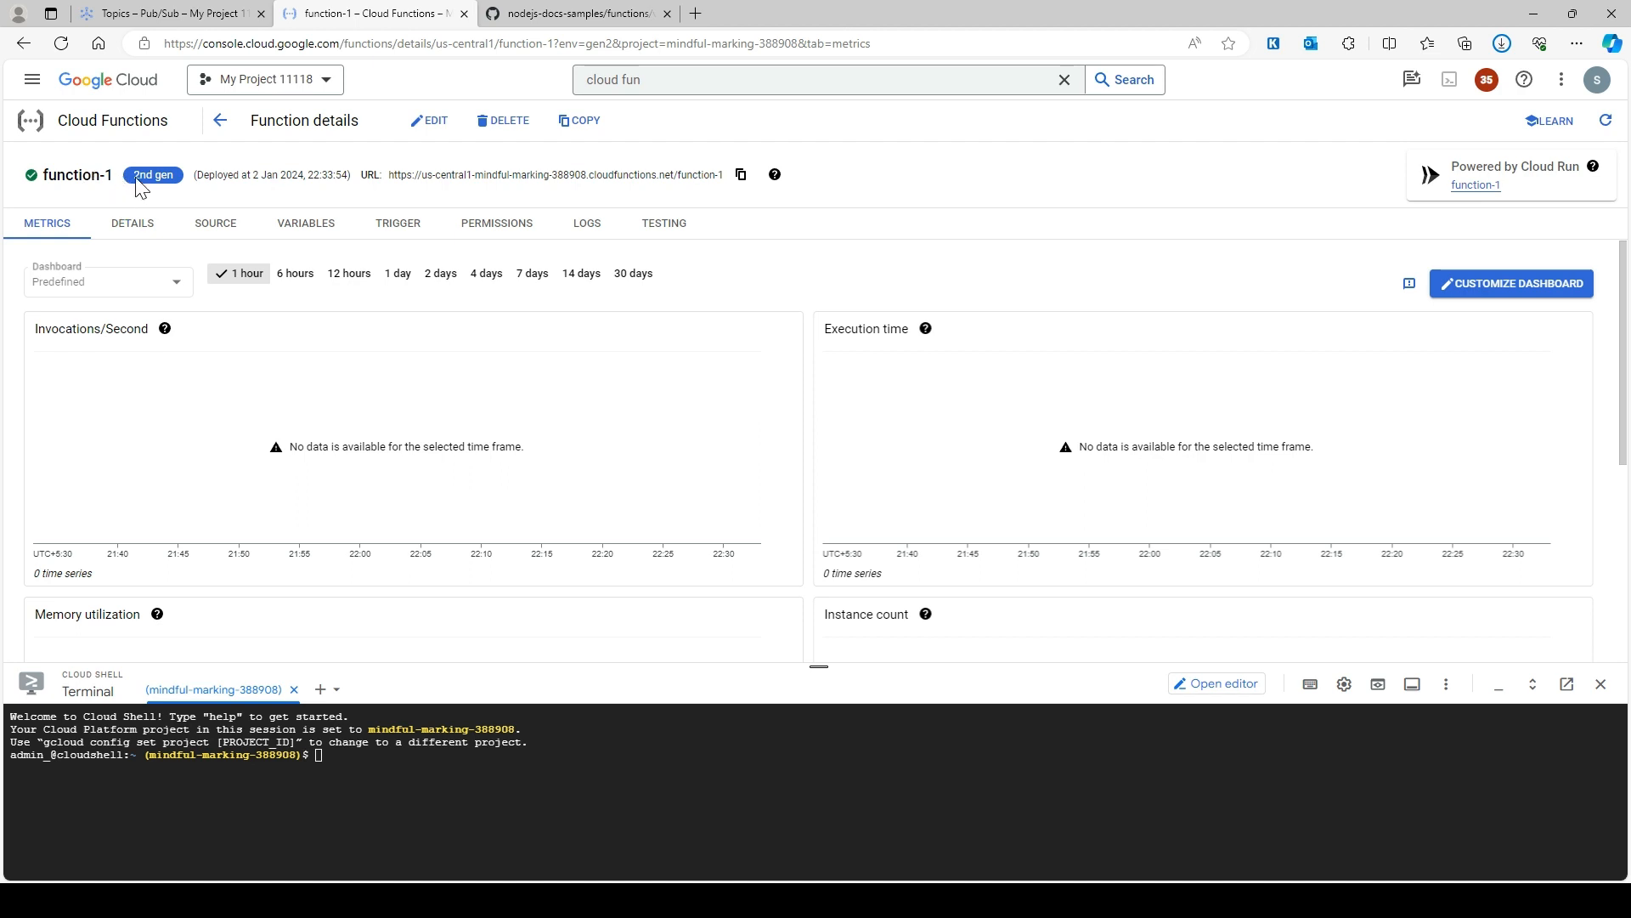
pyautogui.click(167, 12)
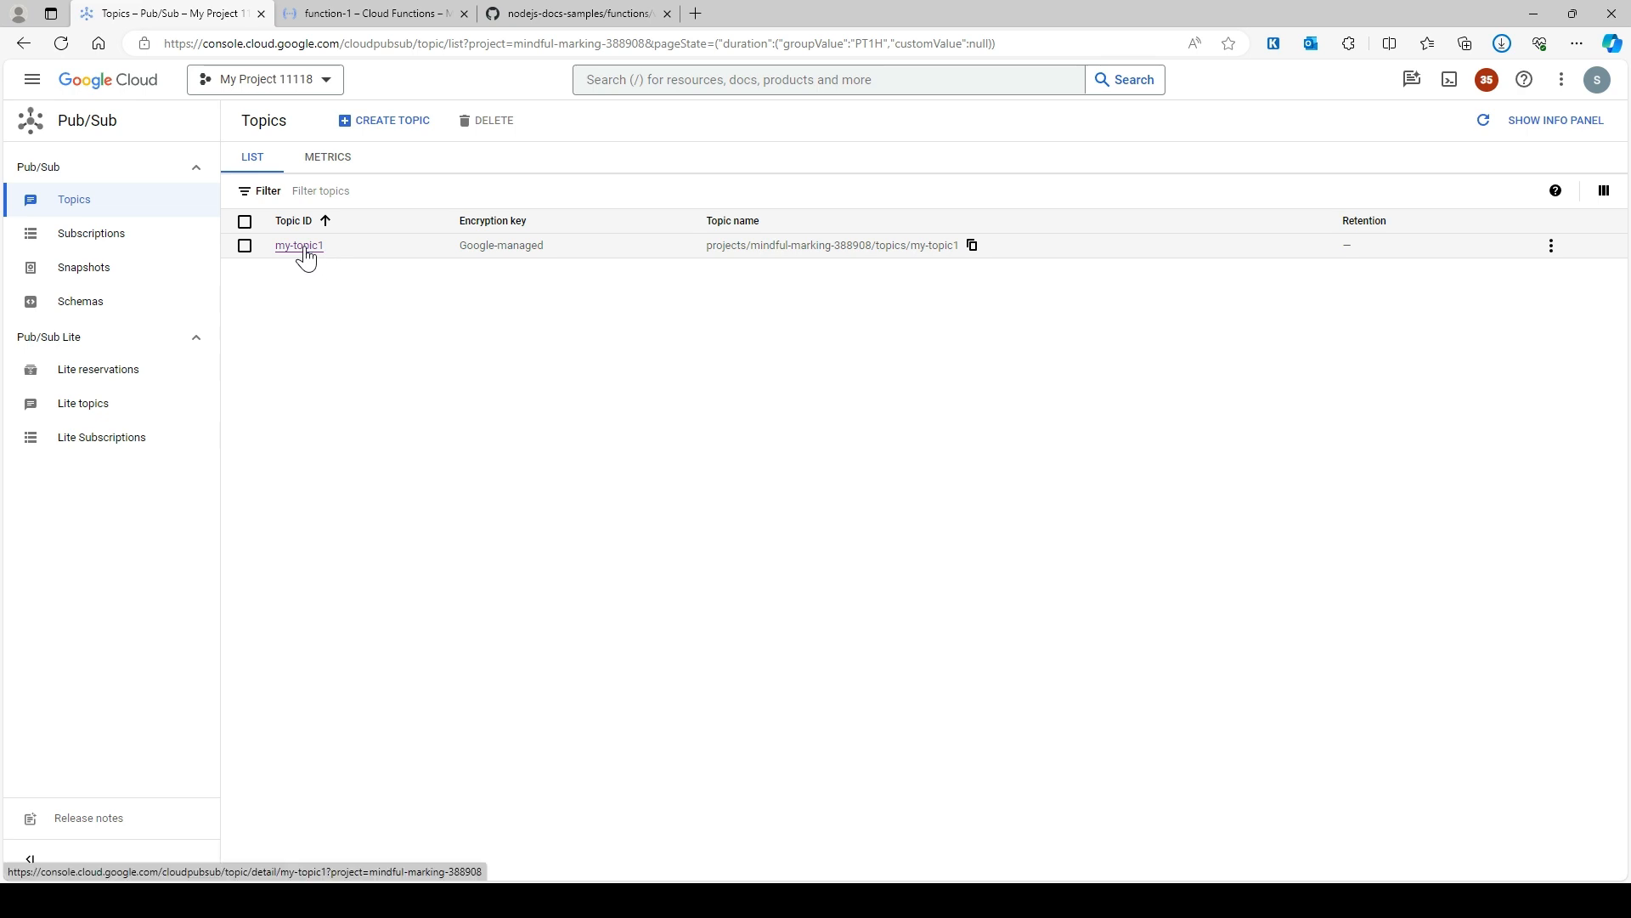
# - Confirm my-topic1 has function-1's Eventarc subscription, then return to function-1
pyautogui.click(300, 245)
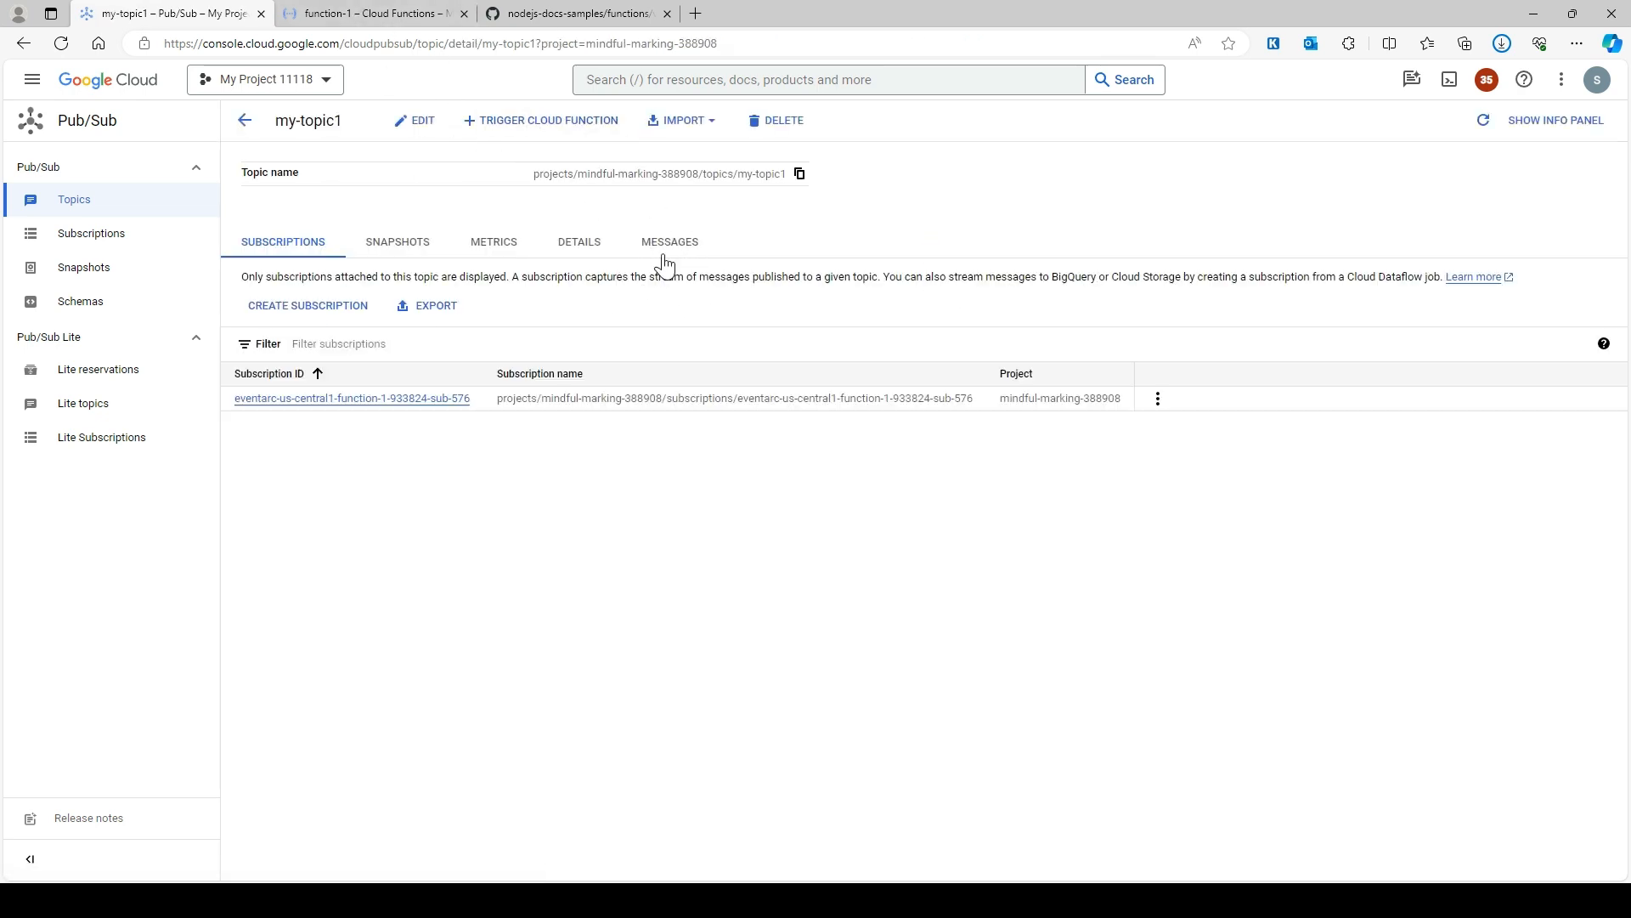
pyautogui.click(369, 12)
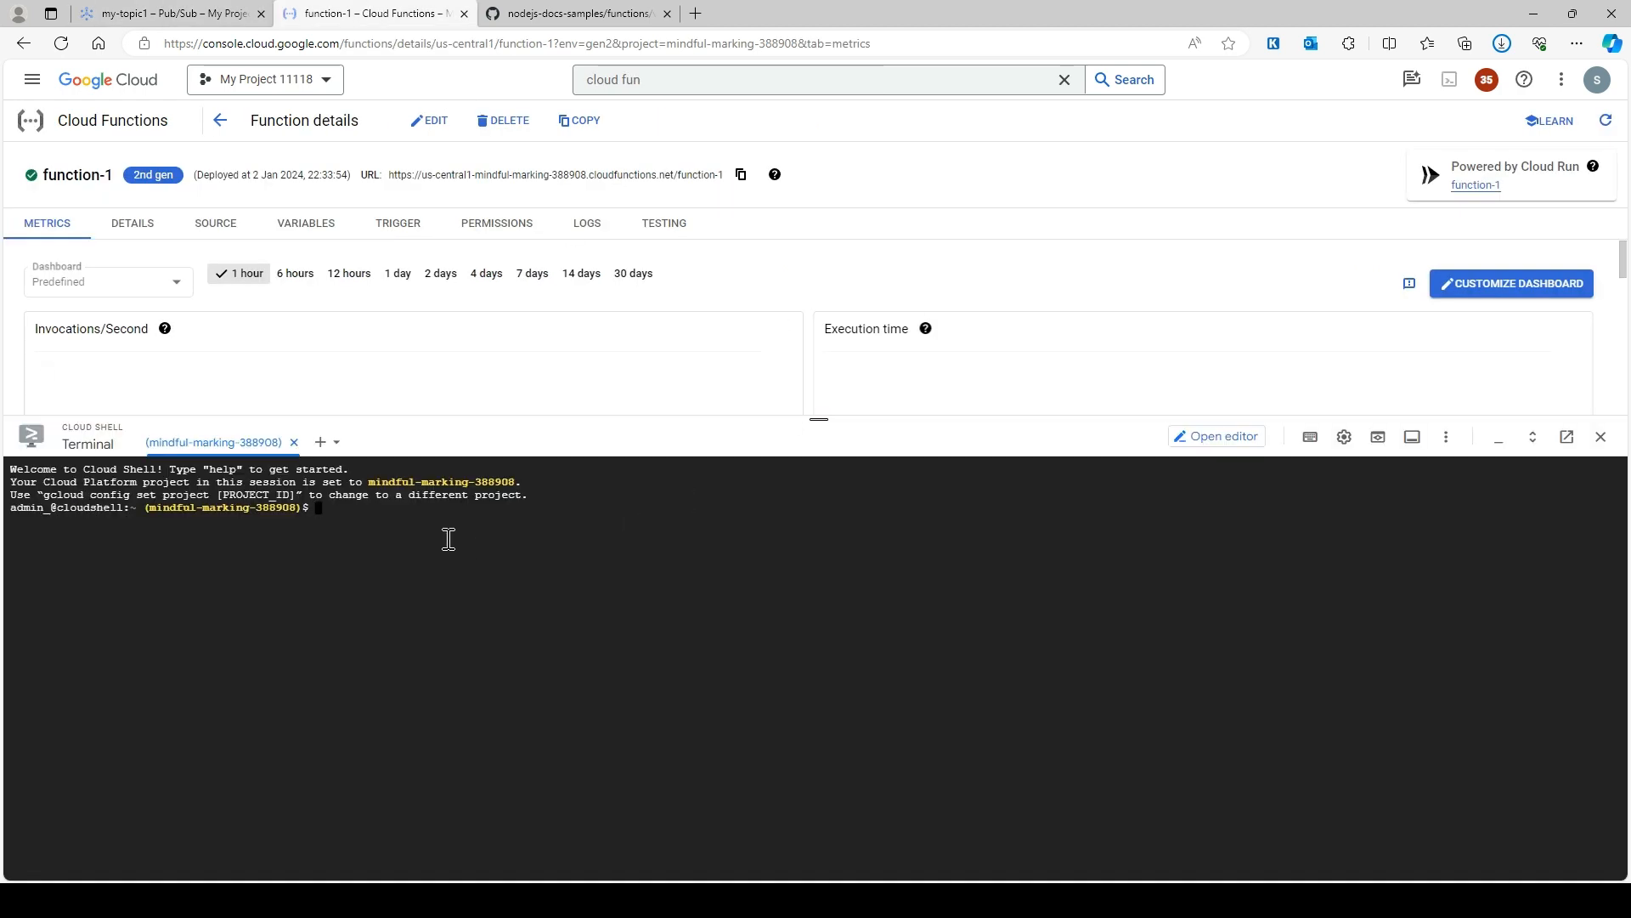
# - Enter 'gcloud pubsub topics publish my-topic1 --message="the cloudbaba"' in Cloud Shell after two rejected attempts
pyautogui.write('gcloud')
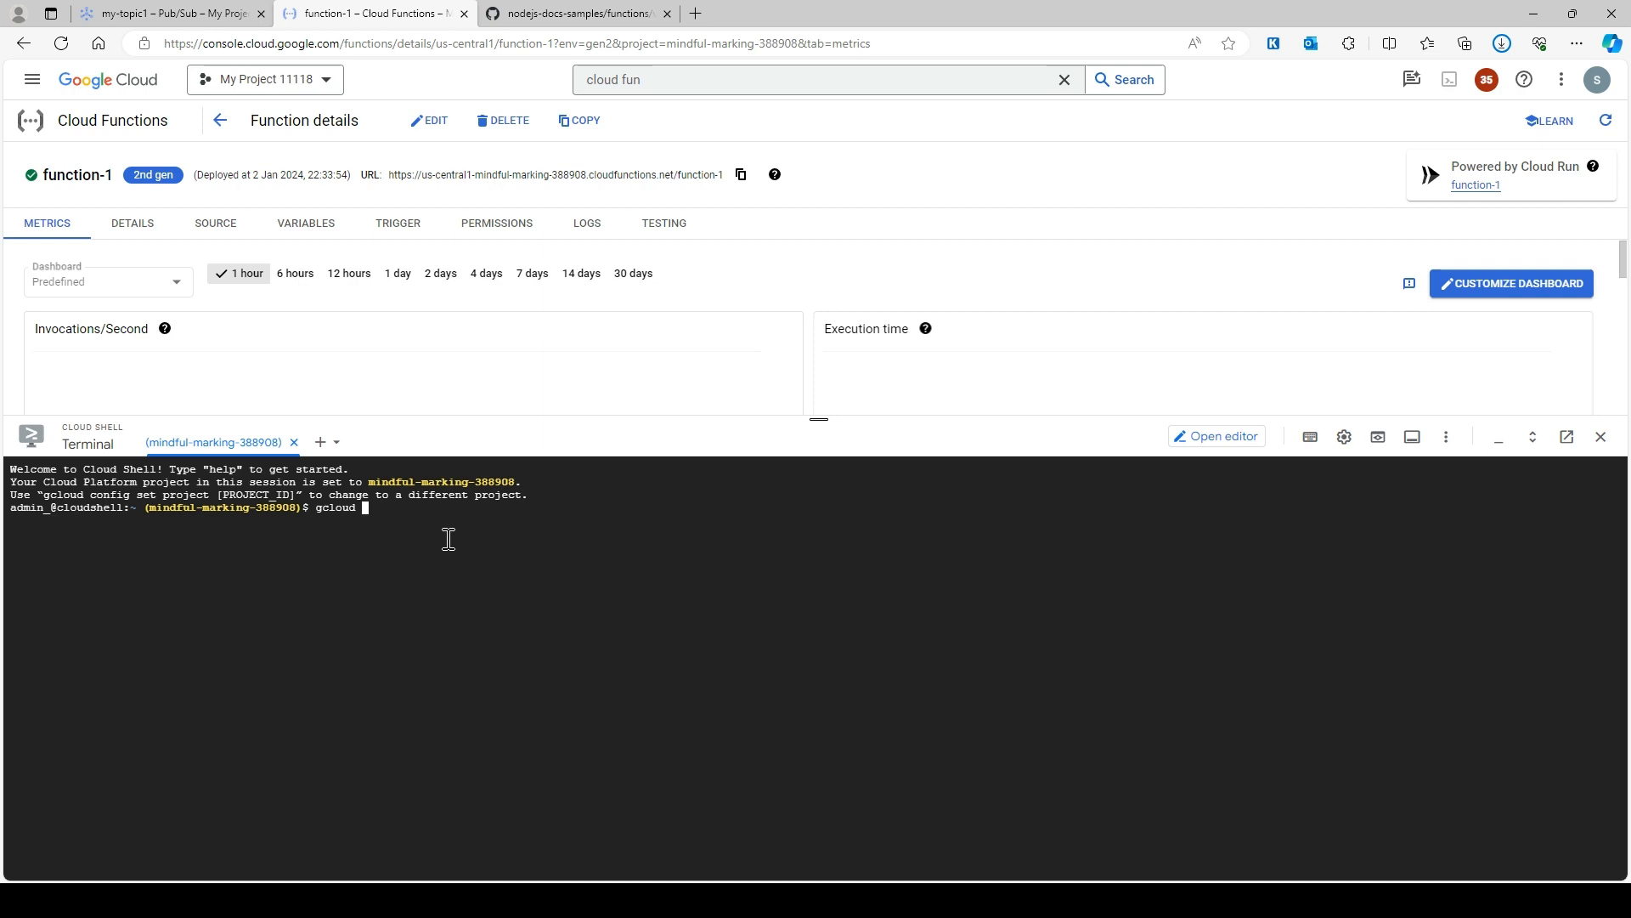
pyautogui.write('pub')
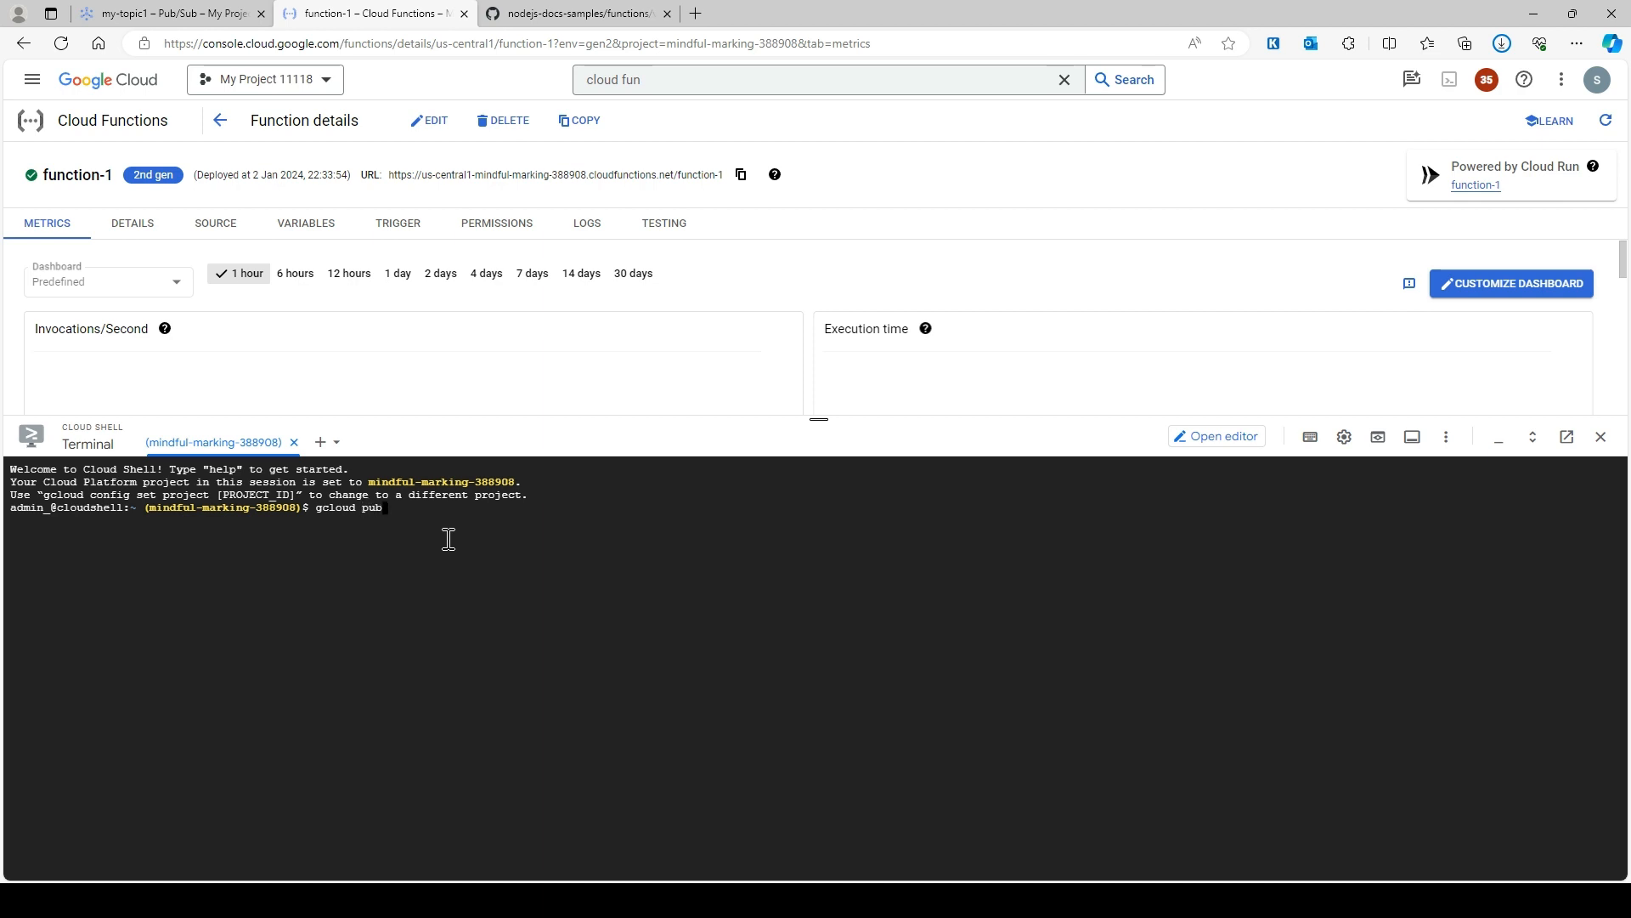
pyautogui.write('sub')
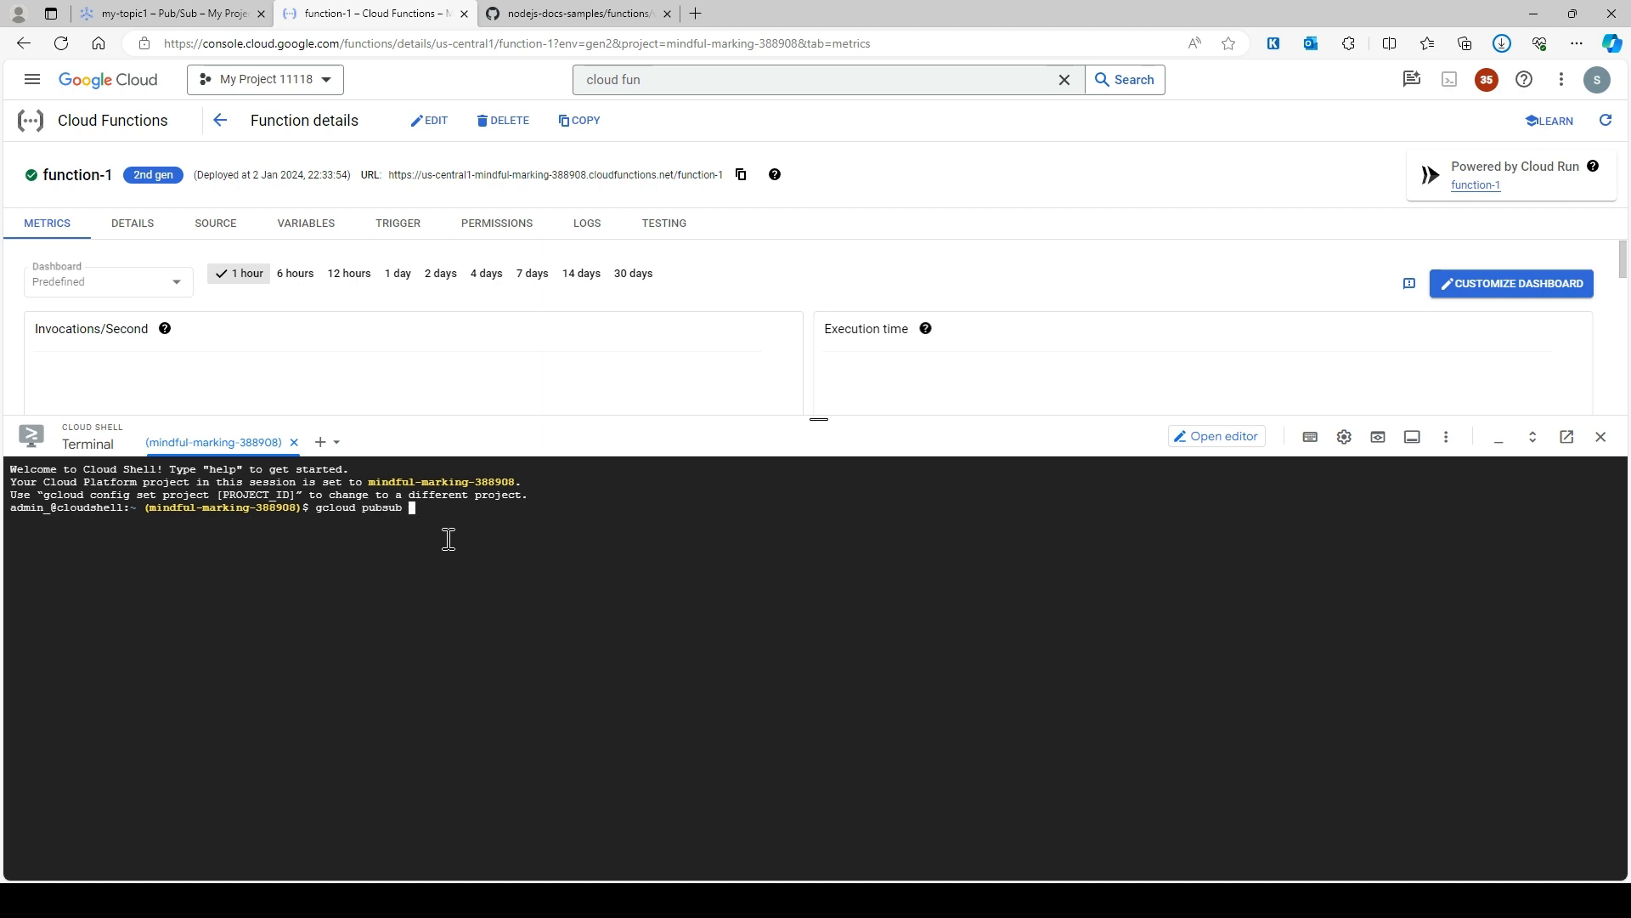
pyautogui.write('topics')
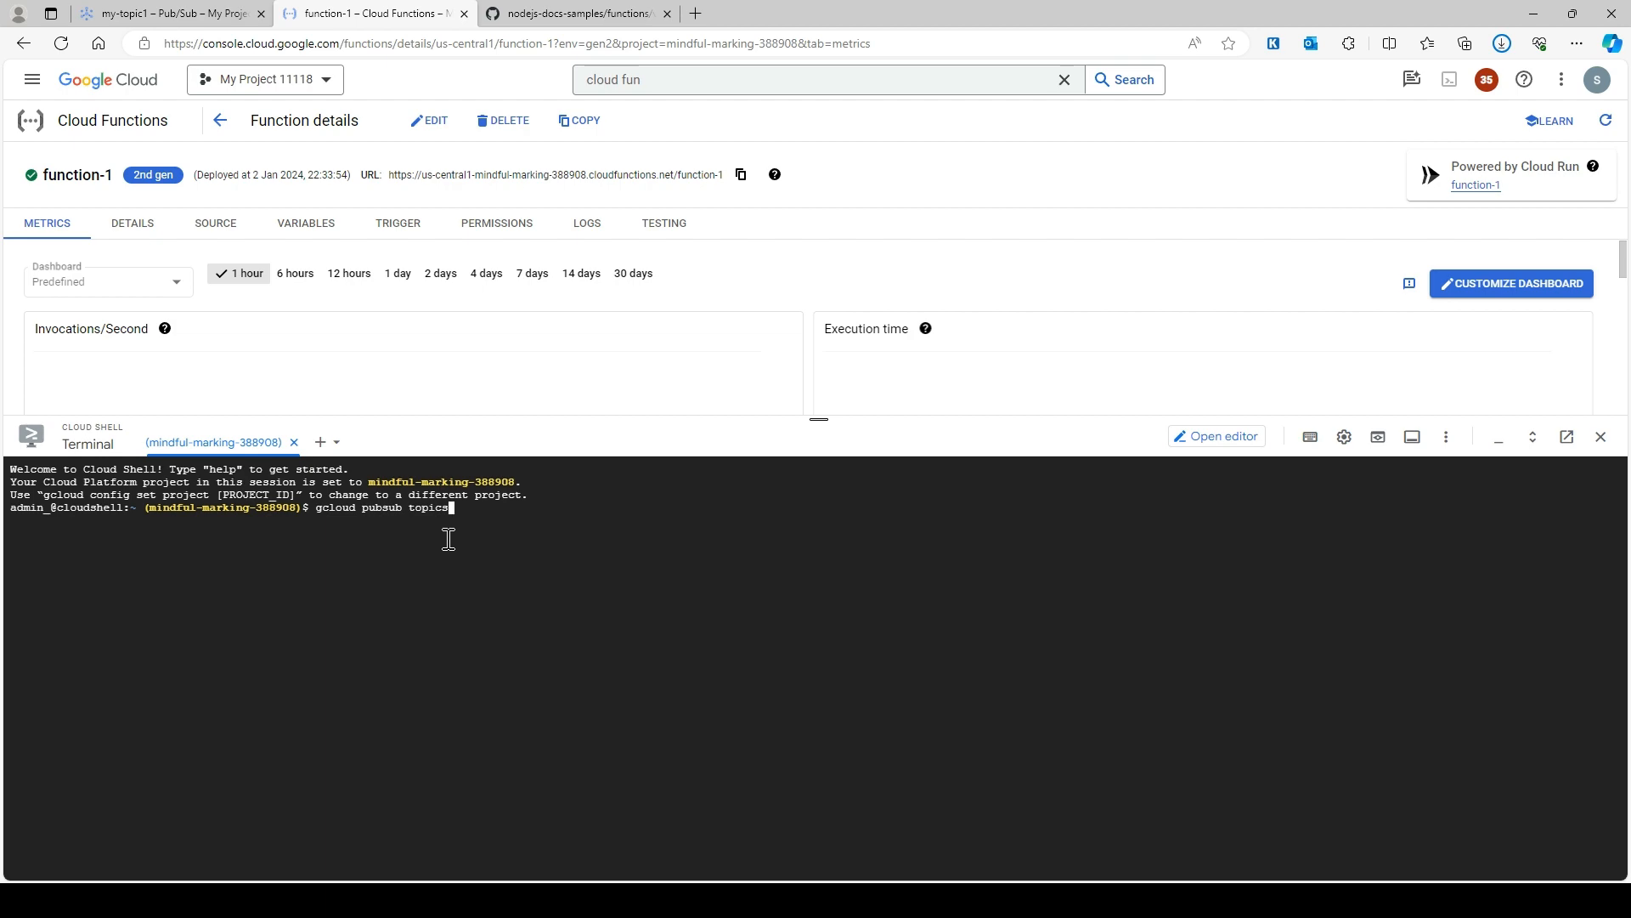
pyautogui.write('my-topic1')
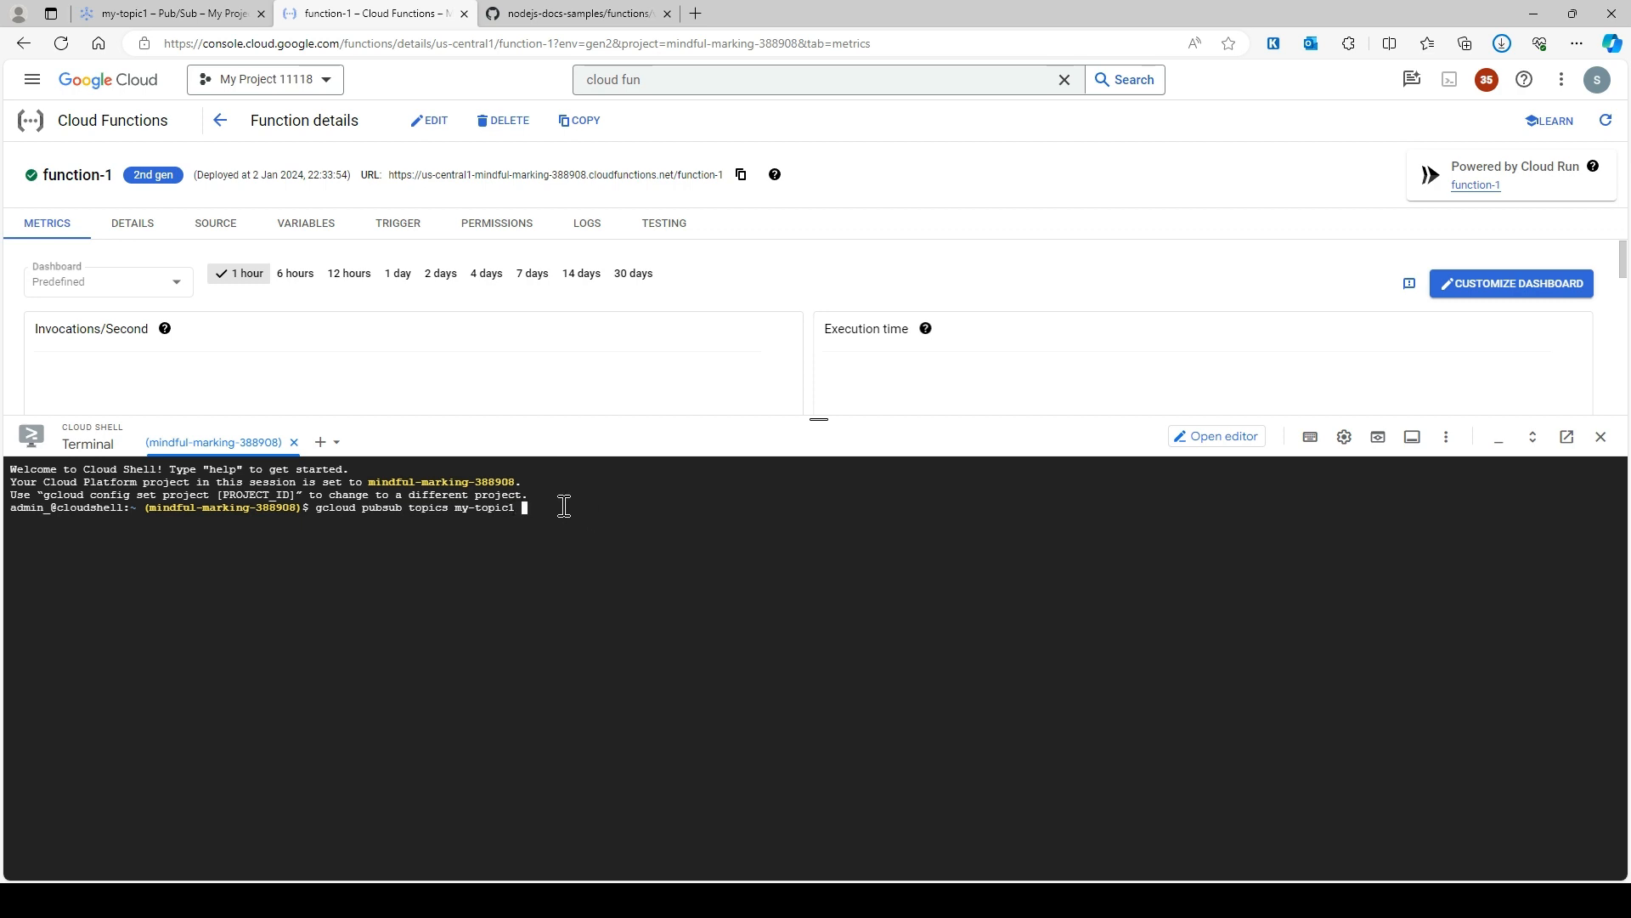
pyautogui.write('--message')
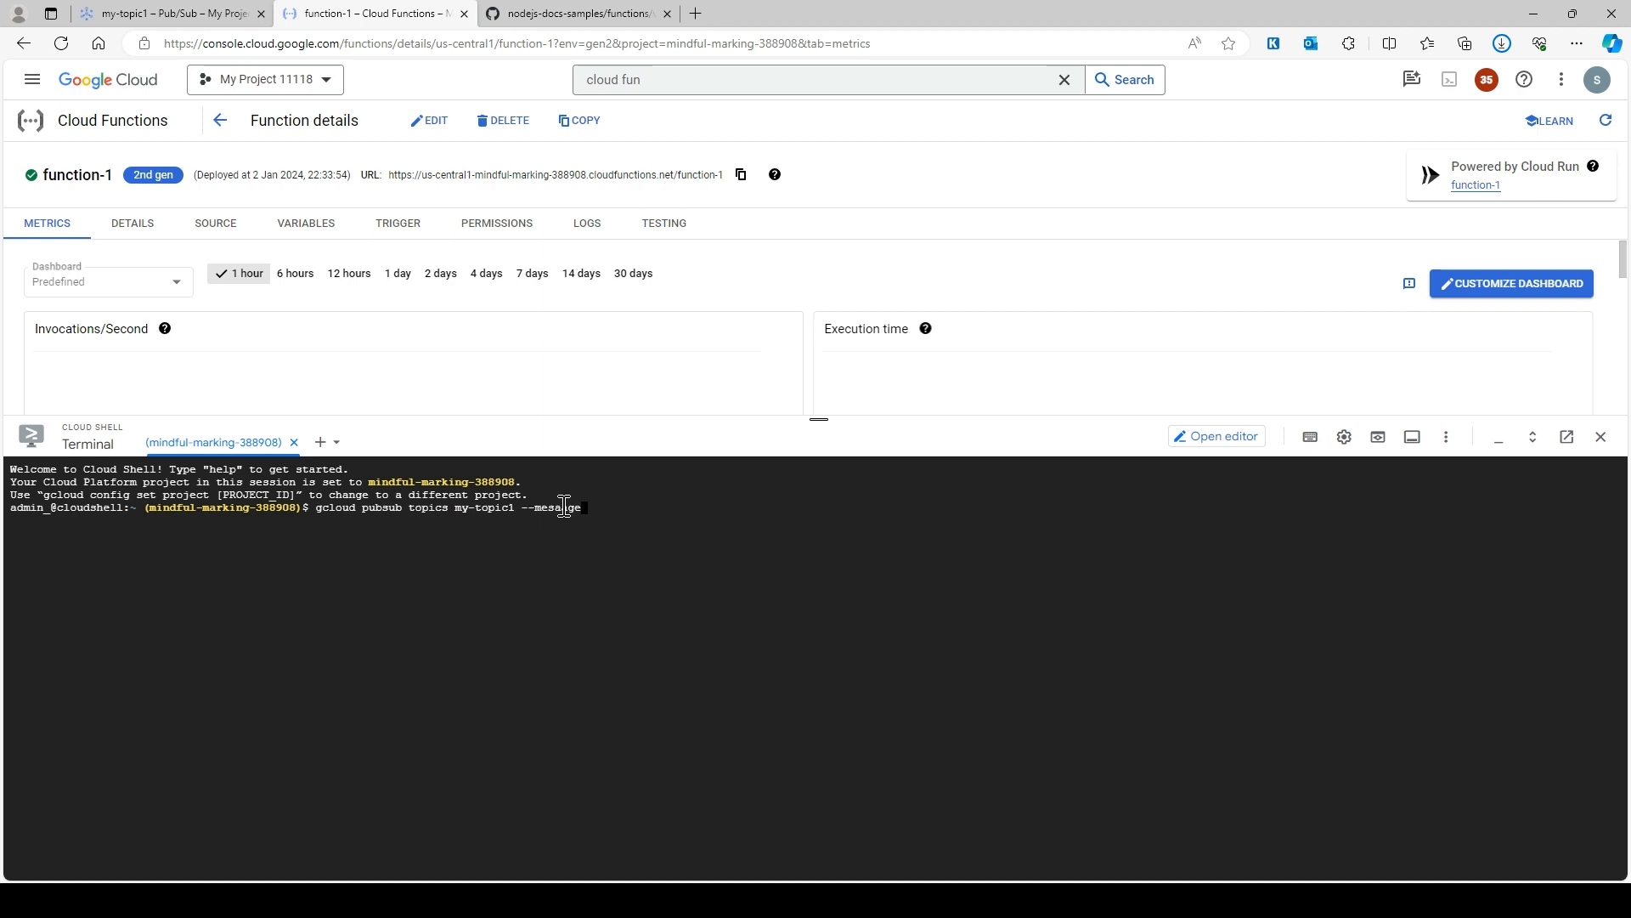
pyautogui.write('="')
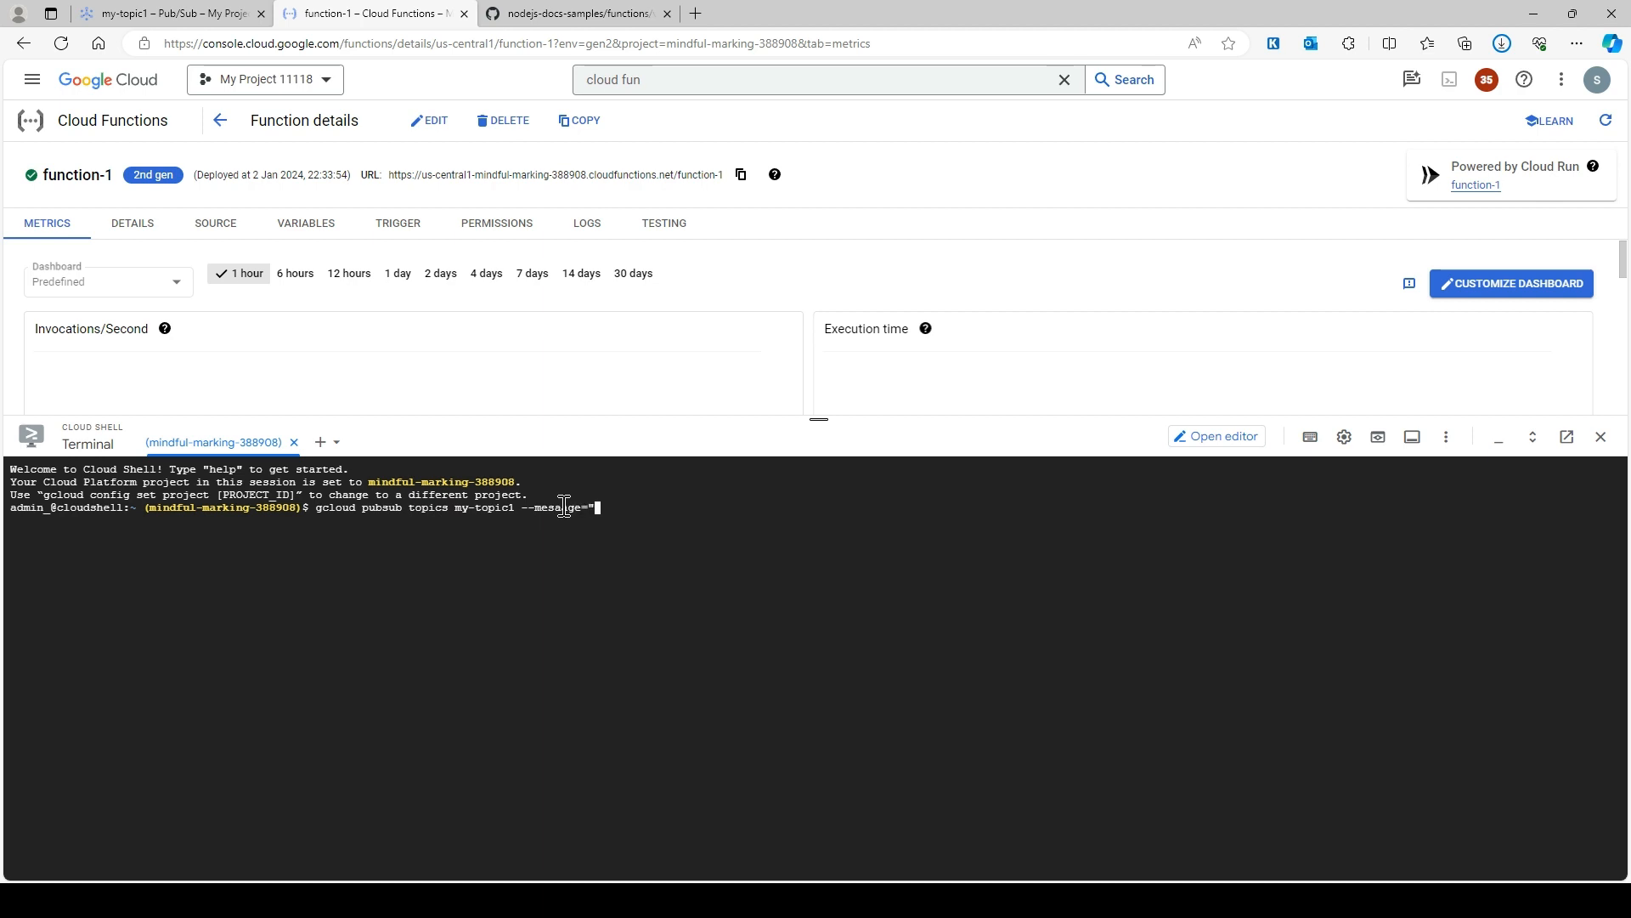
pyautogui.write('the cloud')
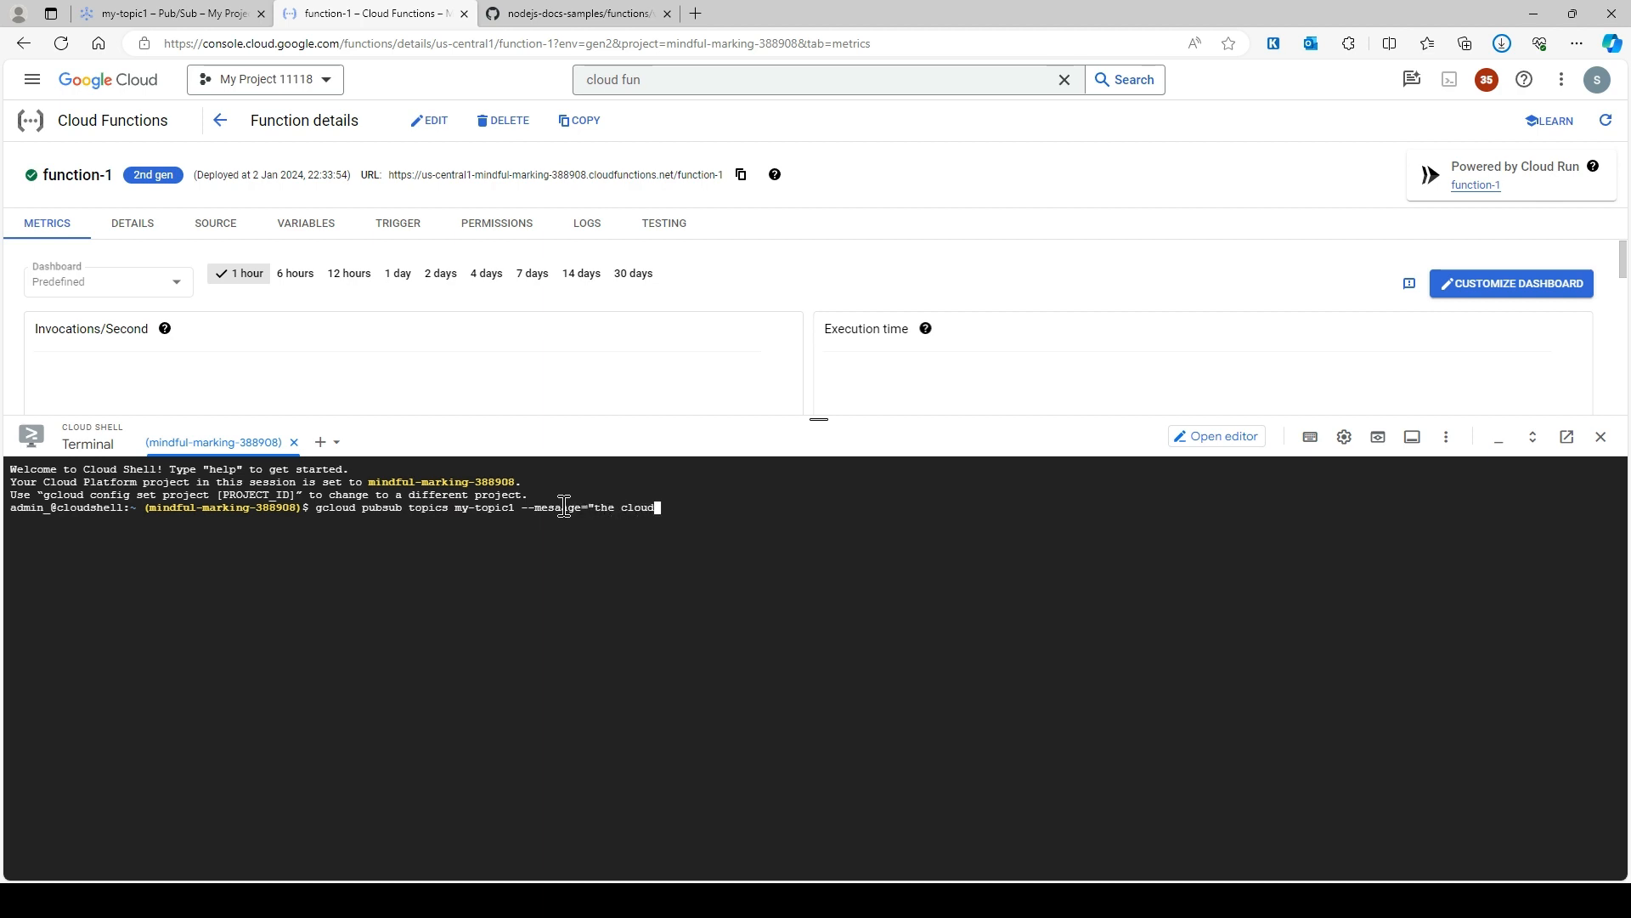
pyautogui.press('Backspace')
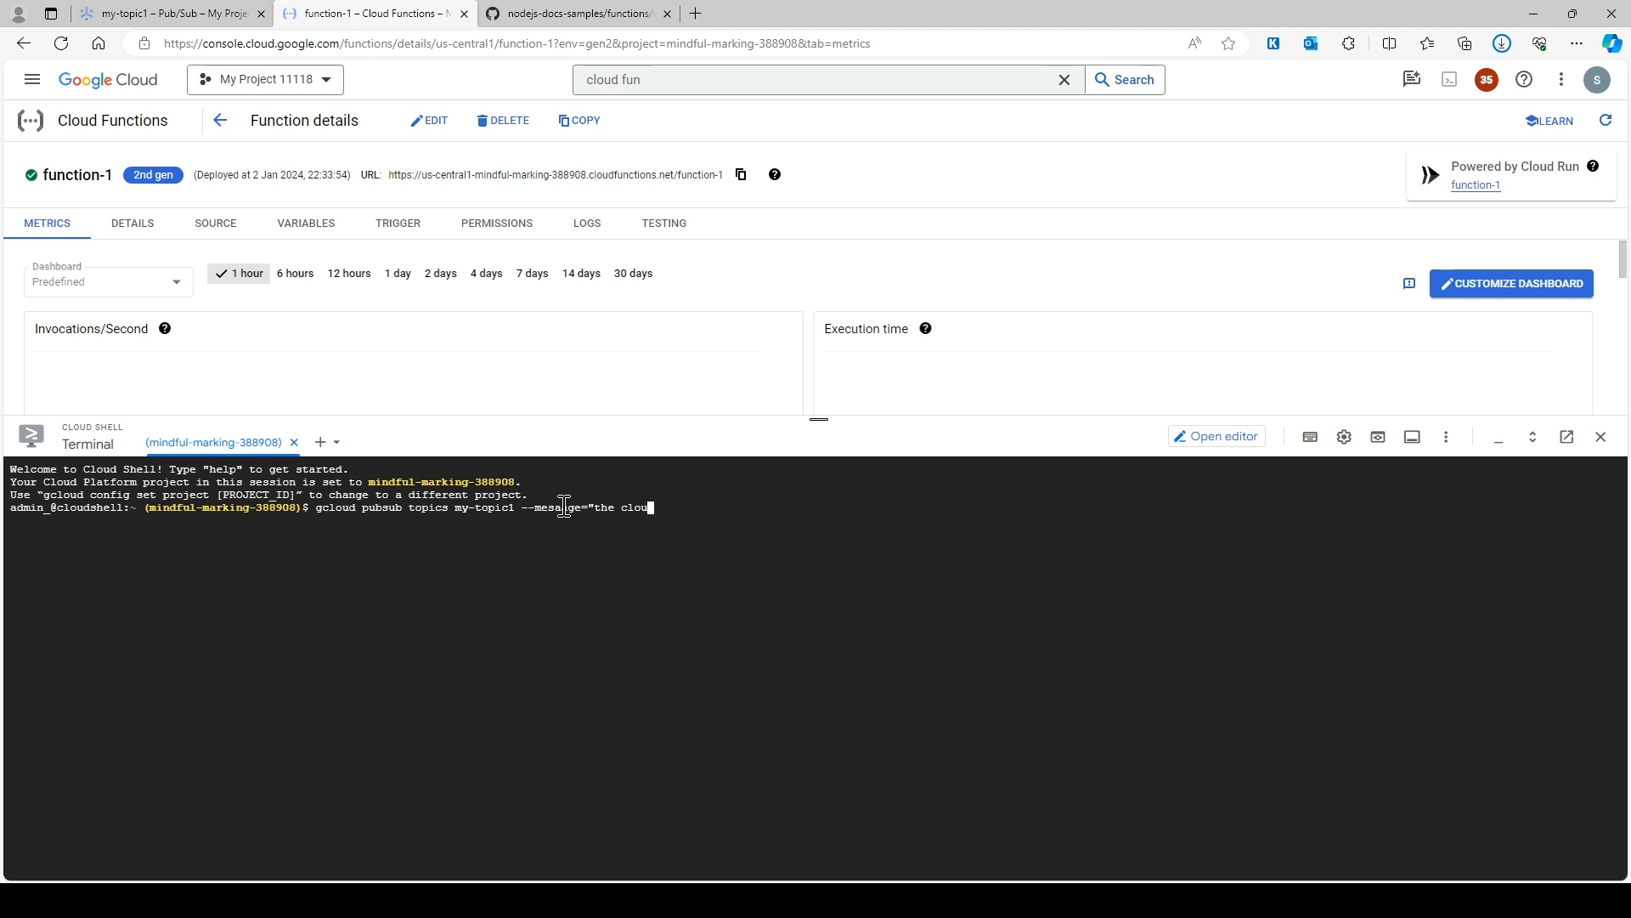
pyautogui.write('baba"')
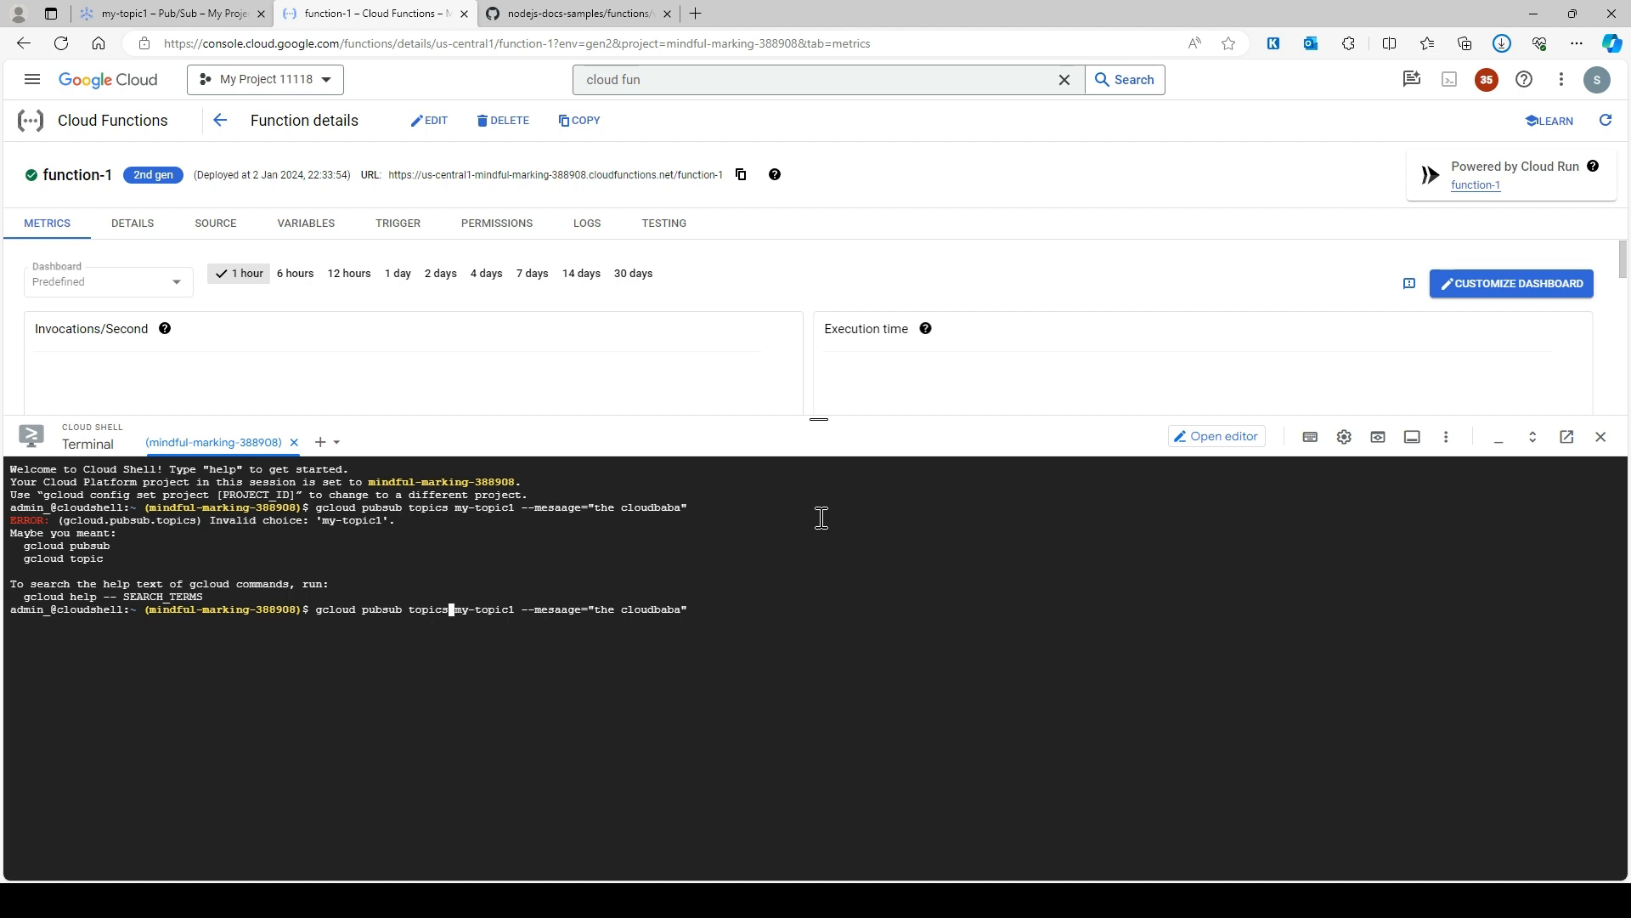
pyautogui.write('publish')
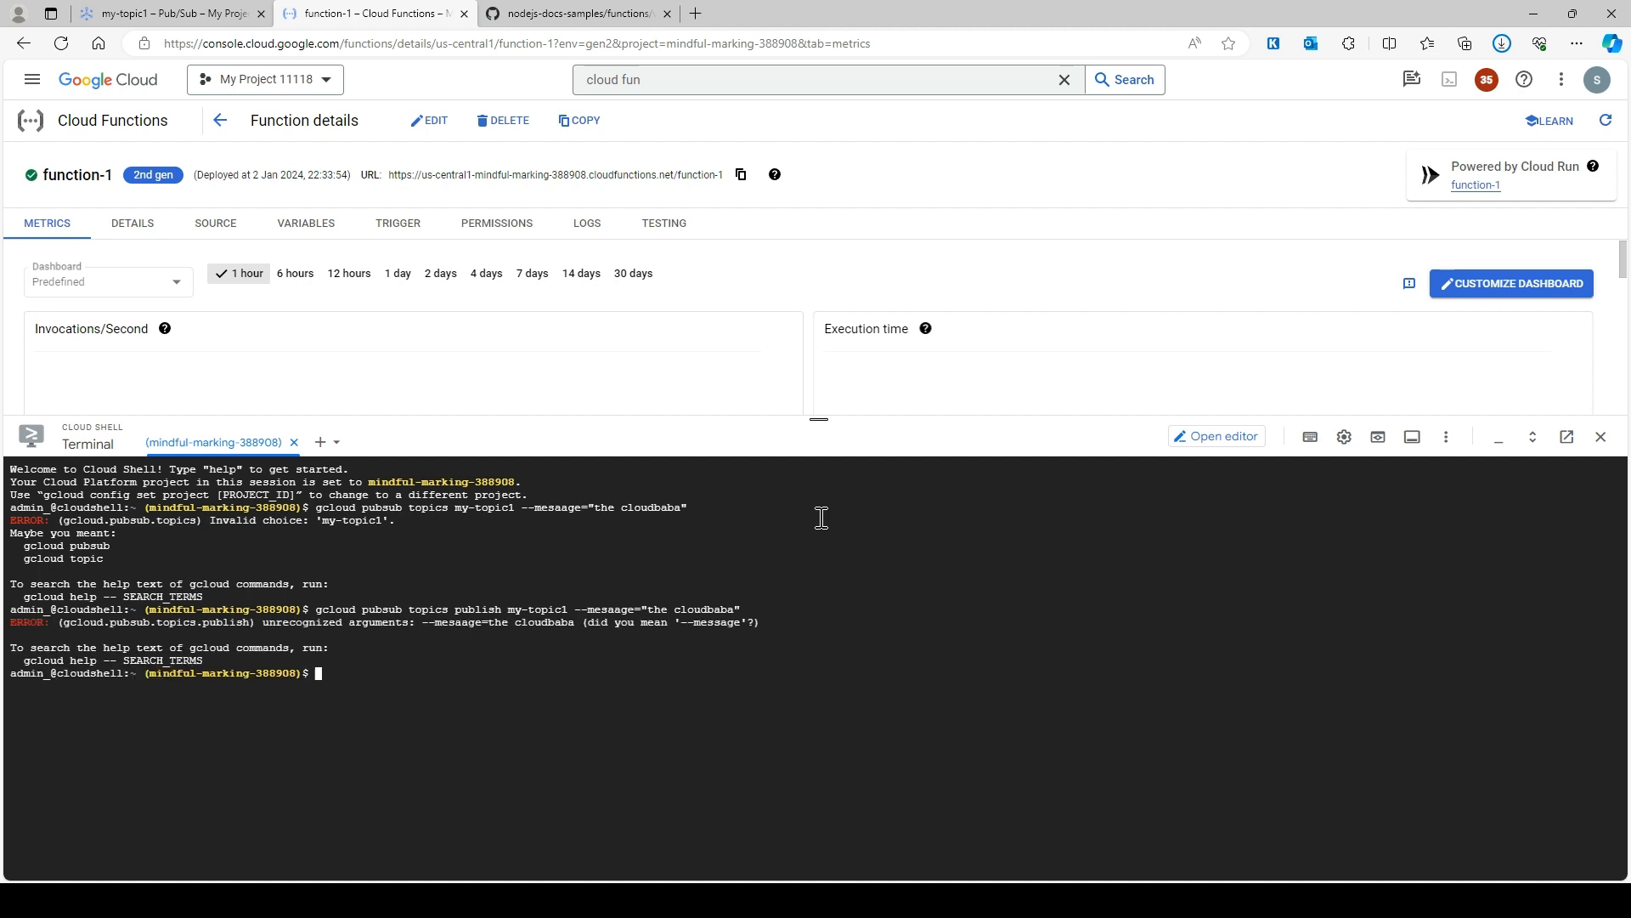
pyautogui.write('gcloud pubsub topics publish my-topic1 --mesaage="the cloudbaba"')
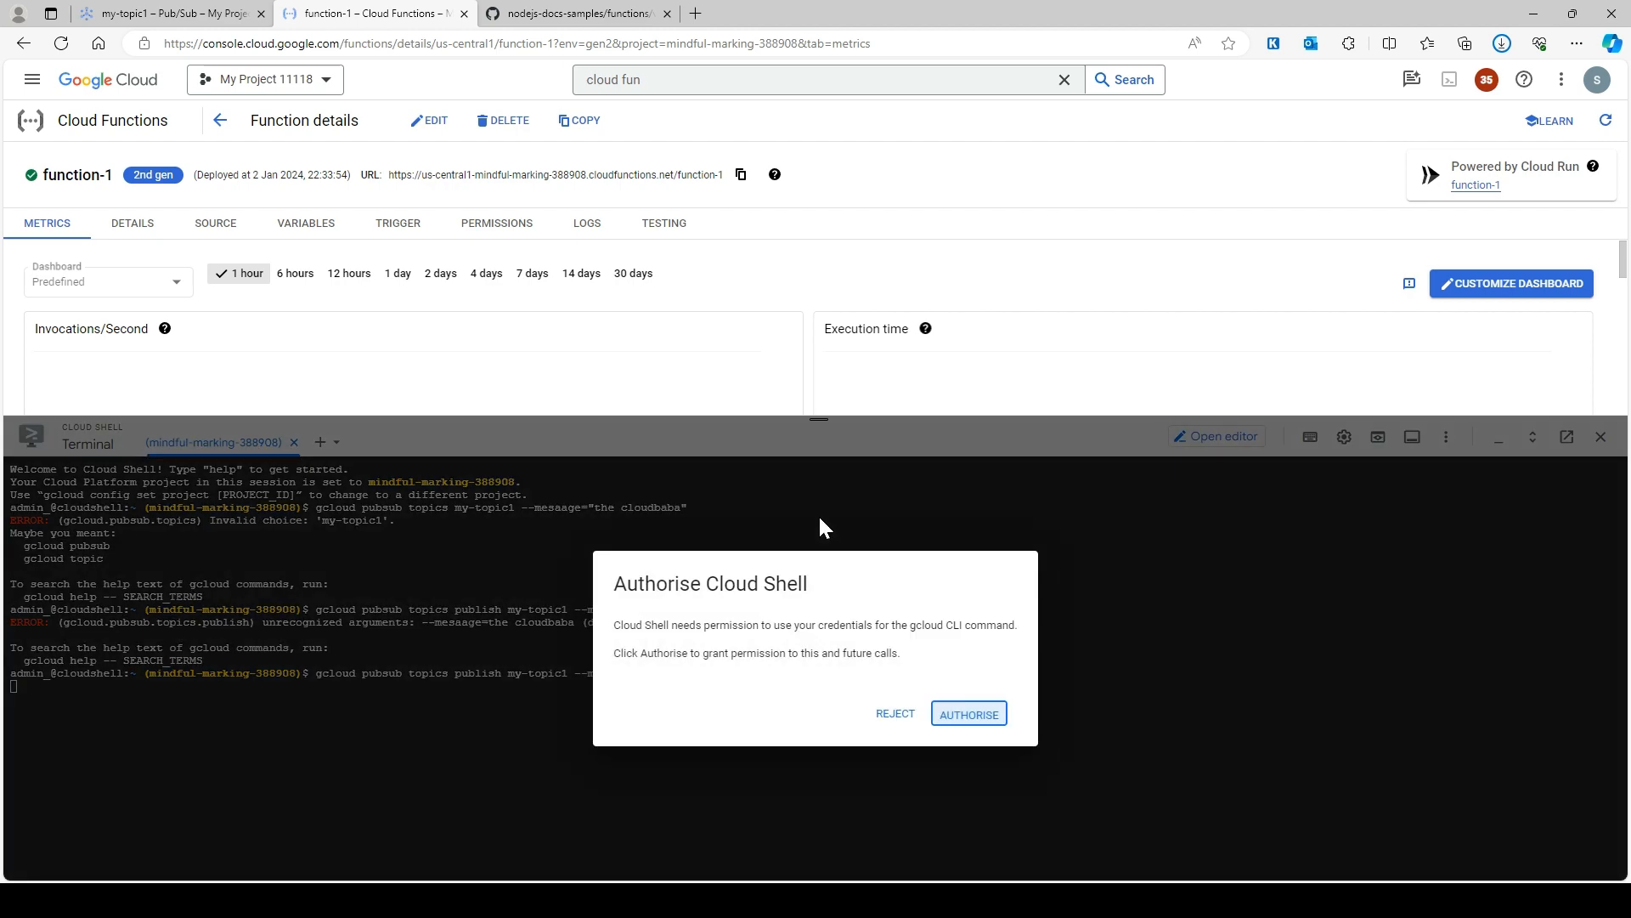
# - Authorise Cloud Shell so the publish to my-topic1 succeeds and select the returned message ID
pyautogui.click(967, 712)
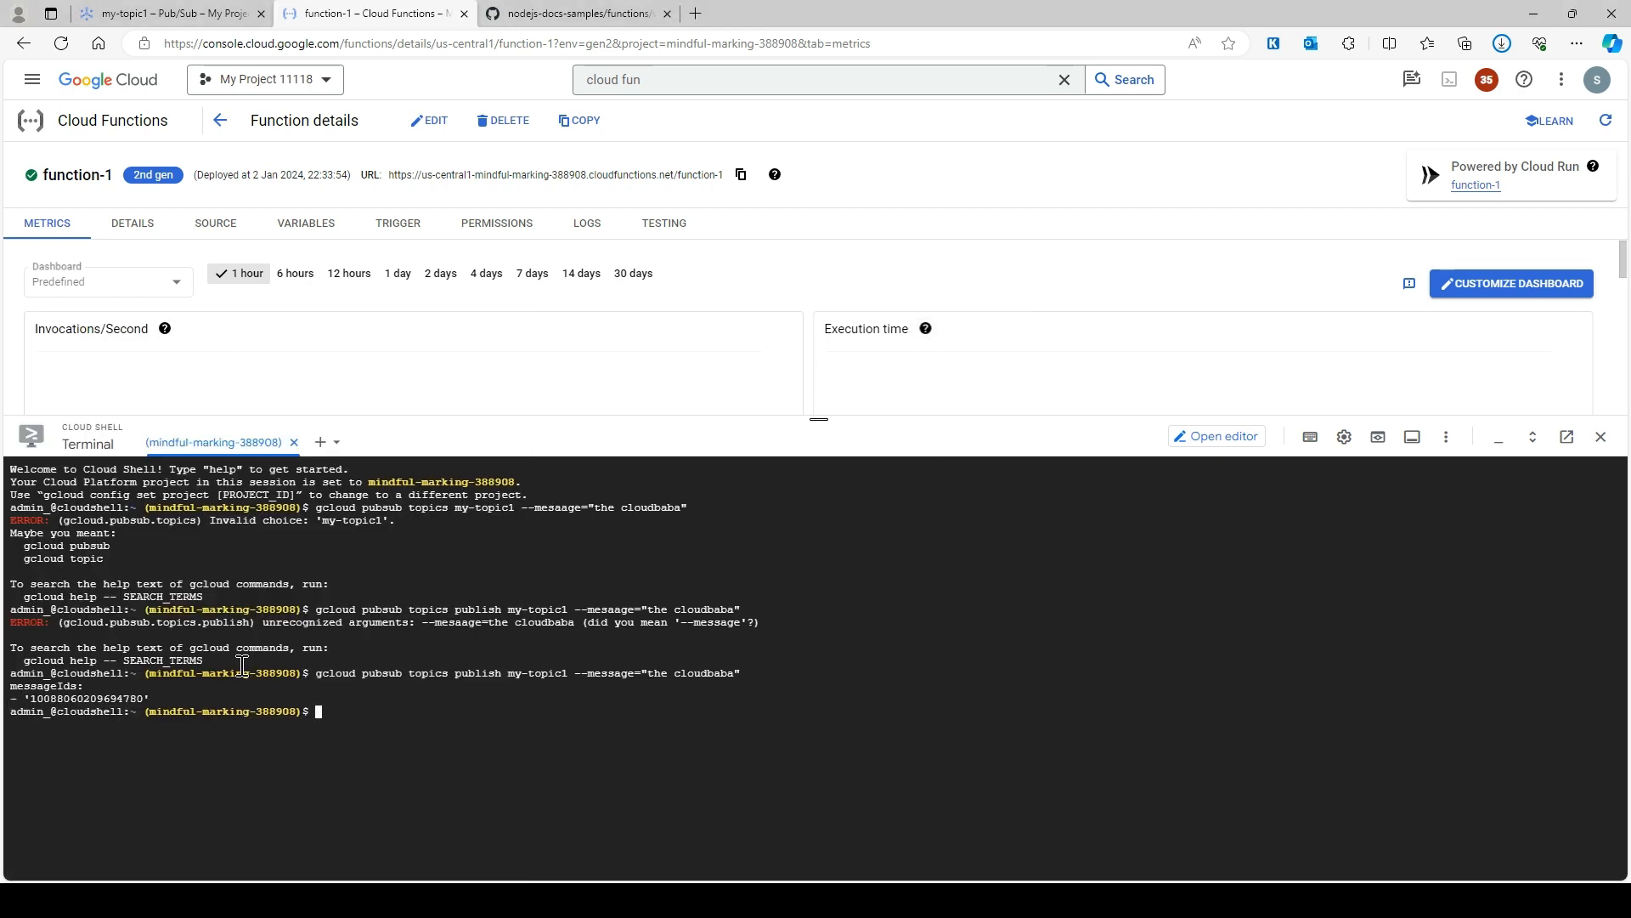
pyautogui.doubleClick(88, 699)
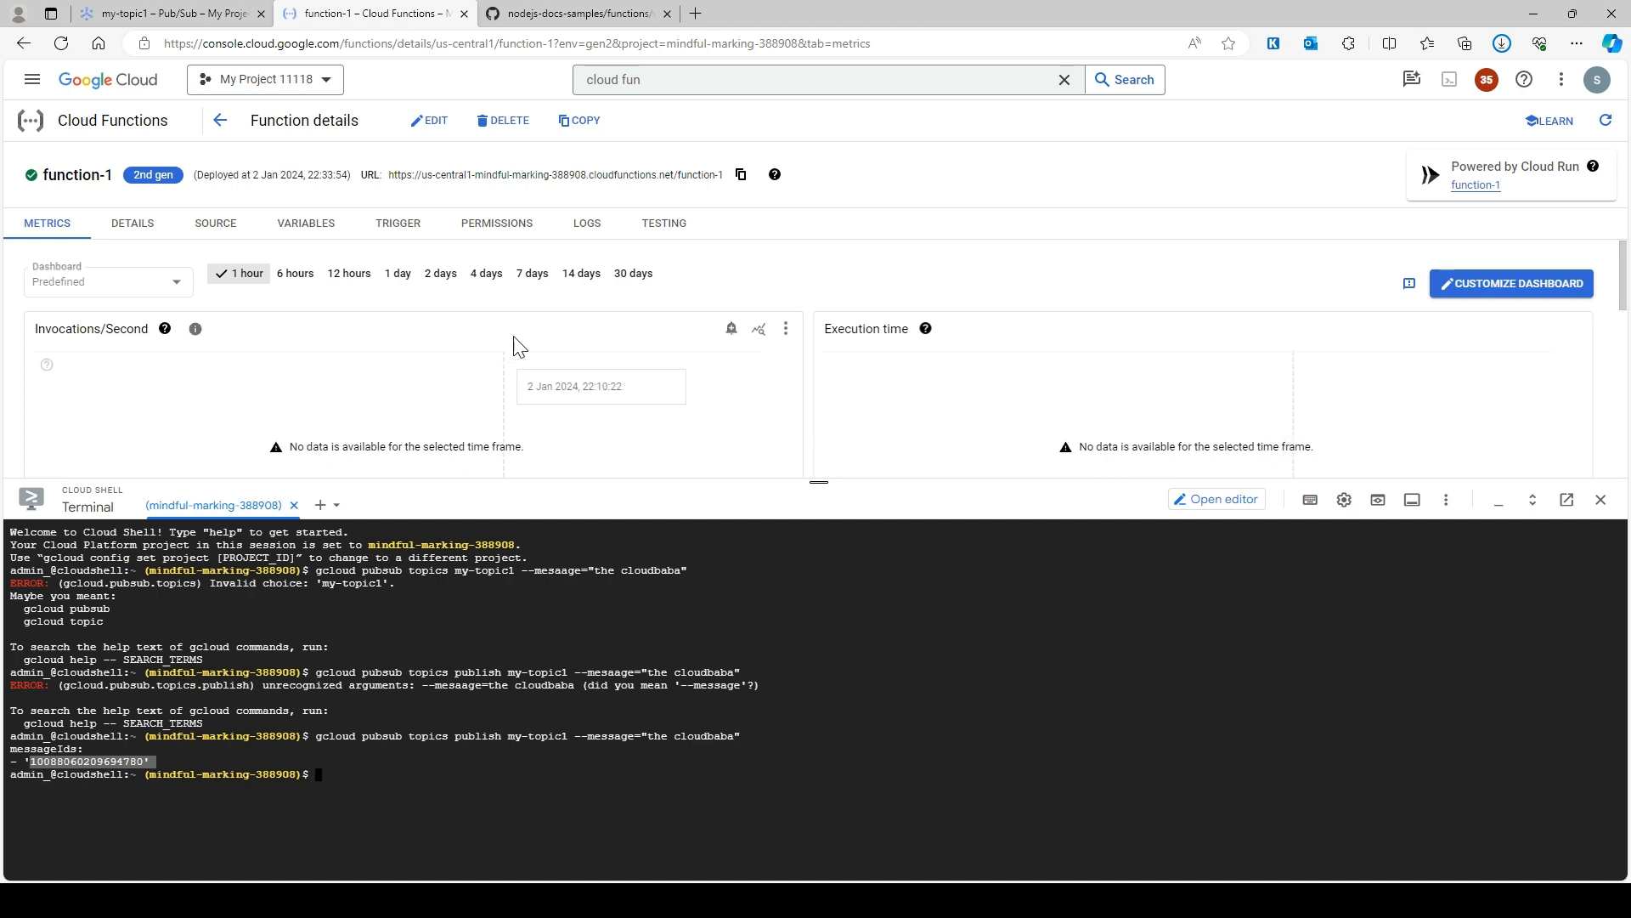
pyautogui.moveTo(819, 481); pyautogui.dragTo(819, 546)
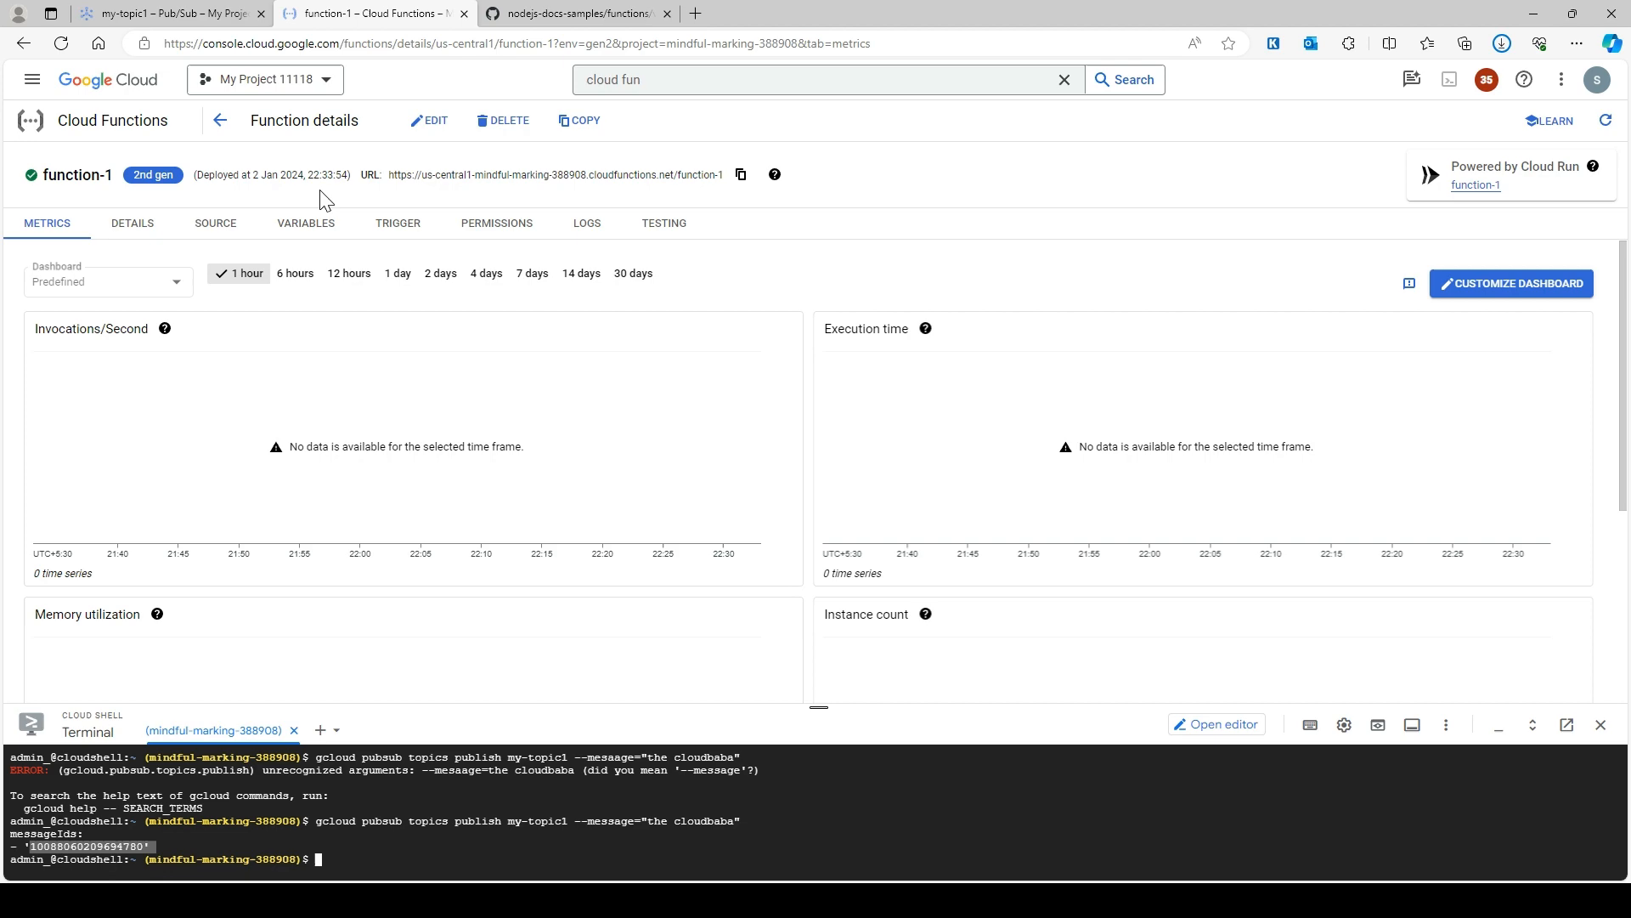
pyautogui.moveTo(600, 253)
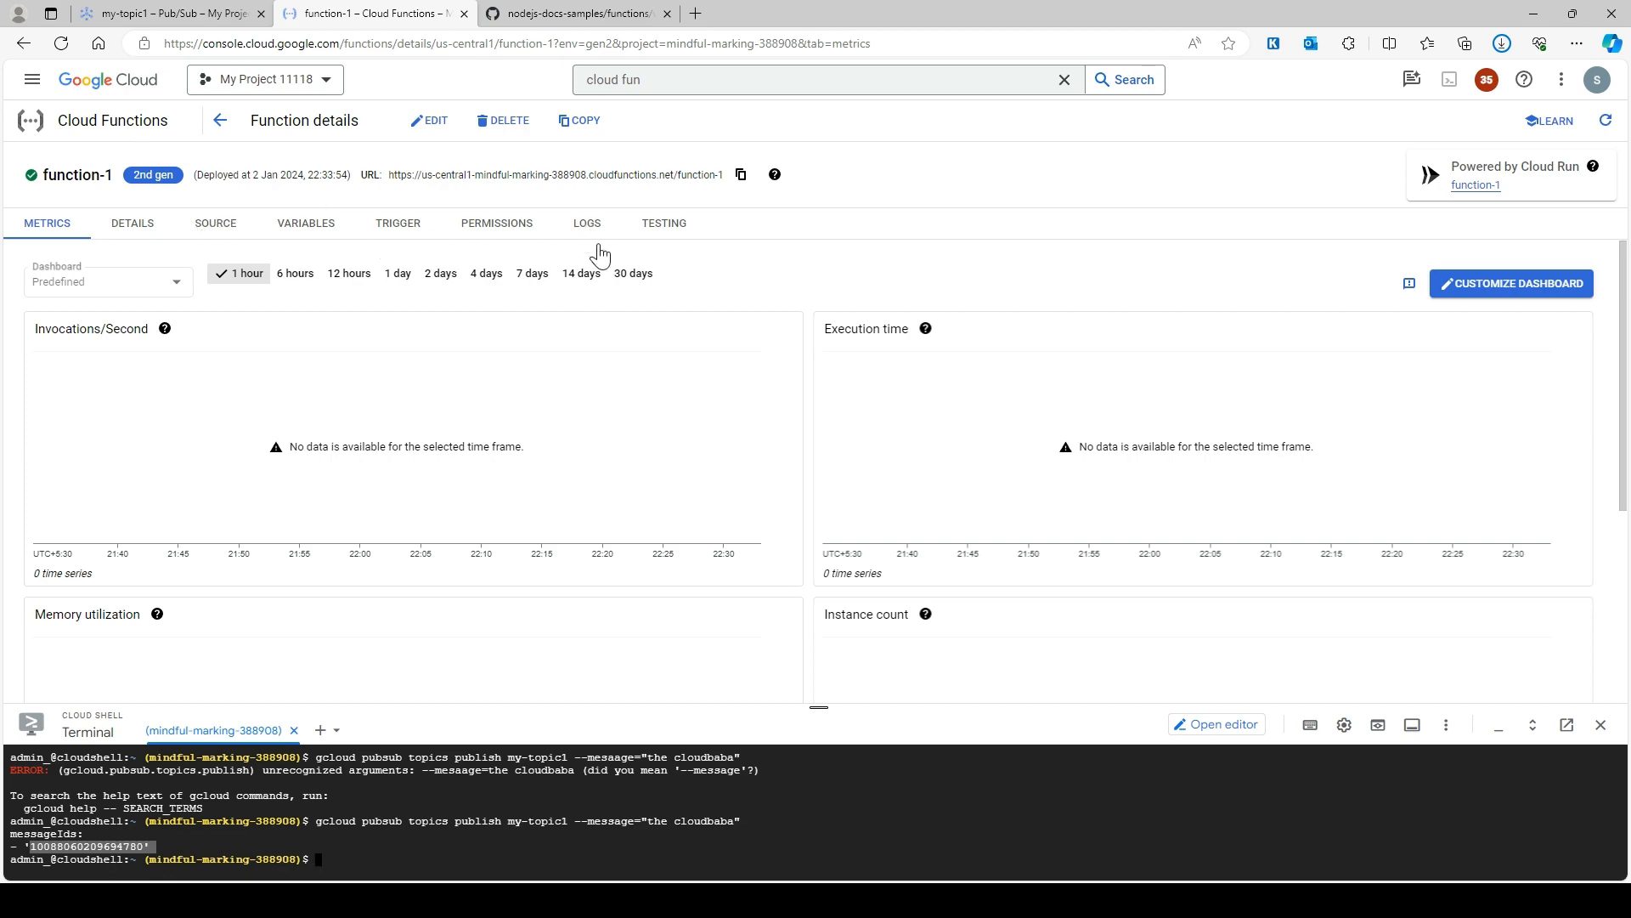
# - Find the 'Hello, the cloudbaba!' entry in function-1's Logs tab and enlarge the terminal
pyautogui.click(586, 222)
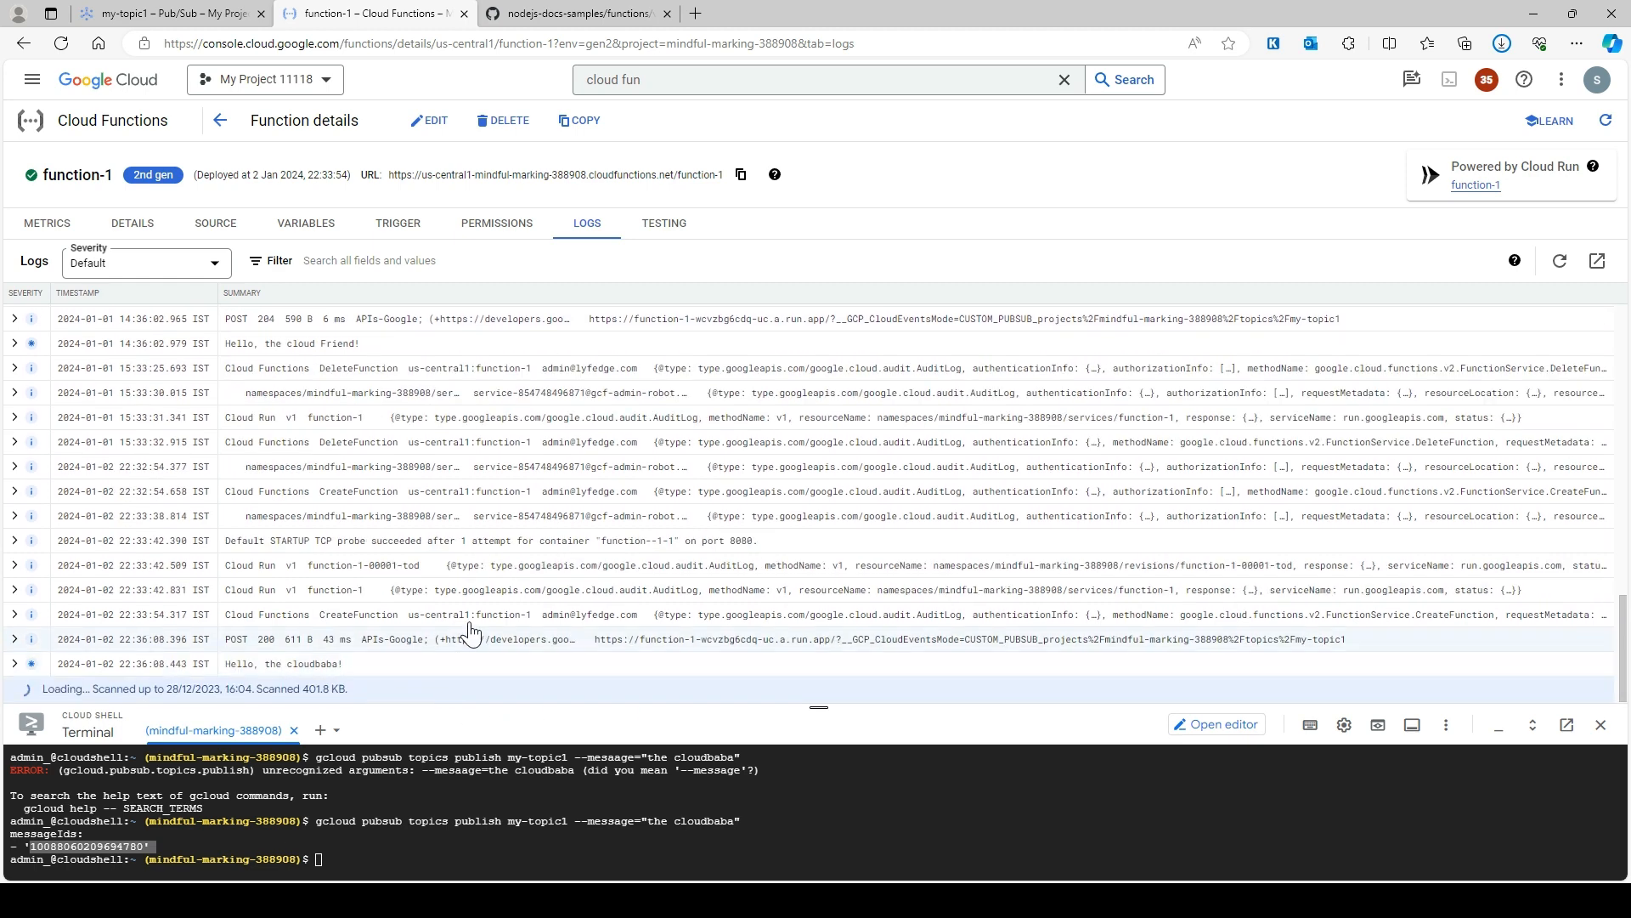
pyautogui.doubleClick(331, 665)
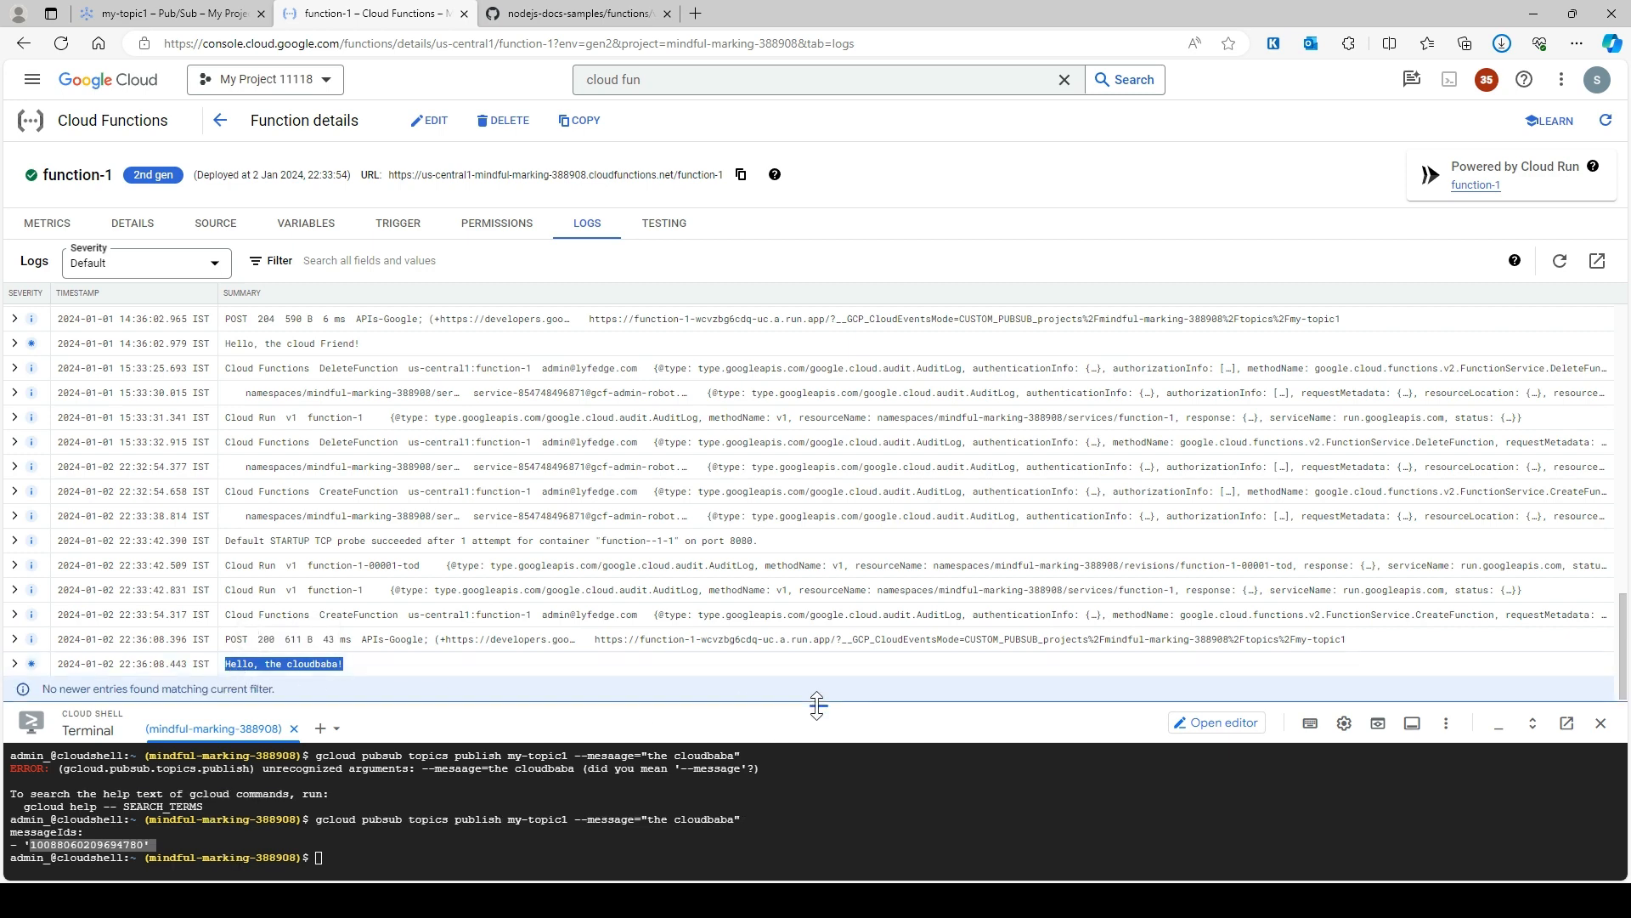
pyautogui.moveTo(818, 705); pyautogui.dragTo(858, 369)
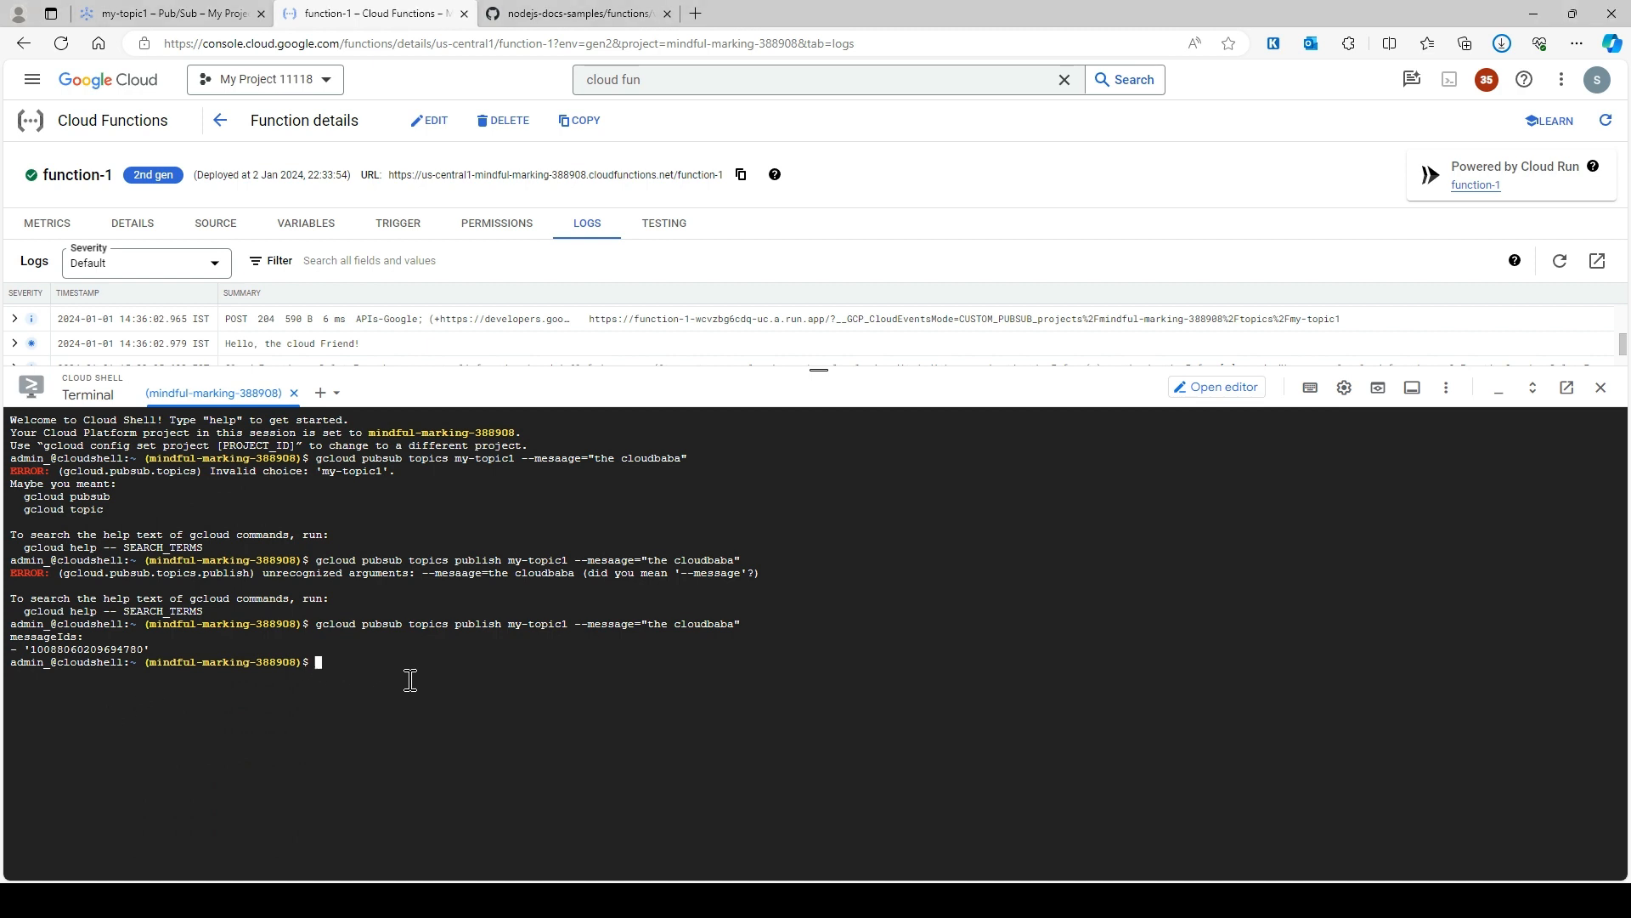
# - Run 'gcloud functions logs read --gen2 --region=us-central1 --limit=5 function-1' to list the greeting logs
pyautogui.write('gcloud pubsub topics publish my-topic1 --mesaage="the cloudbaba"')
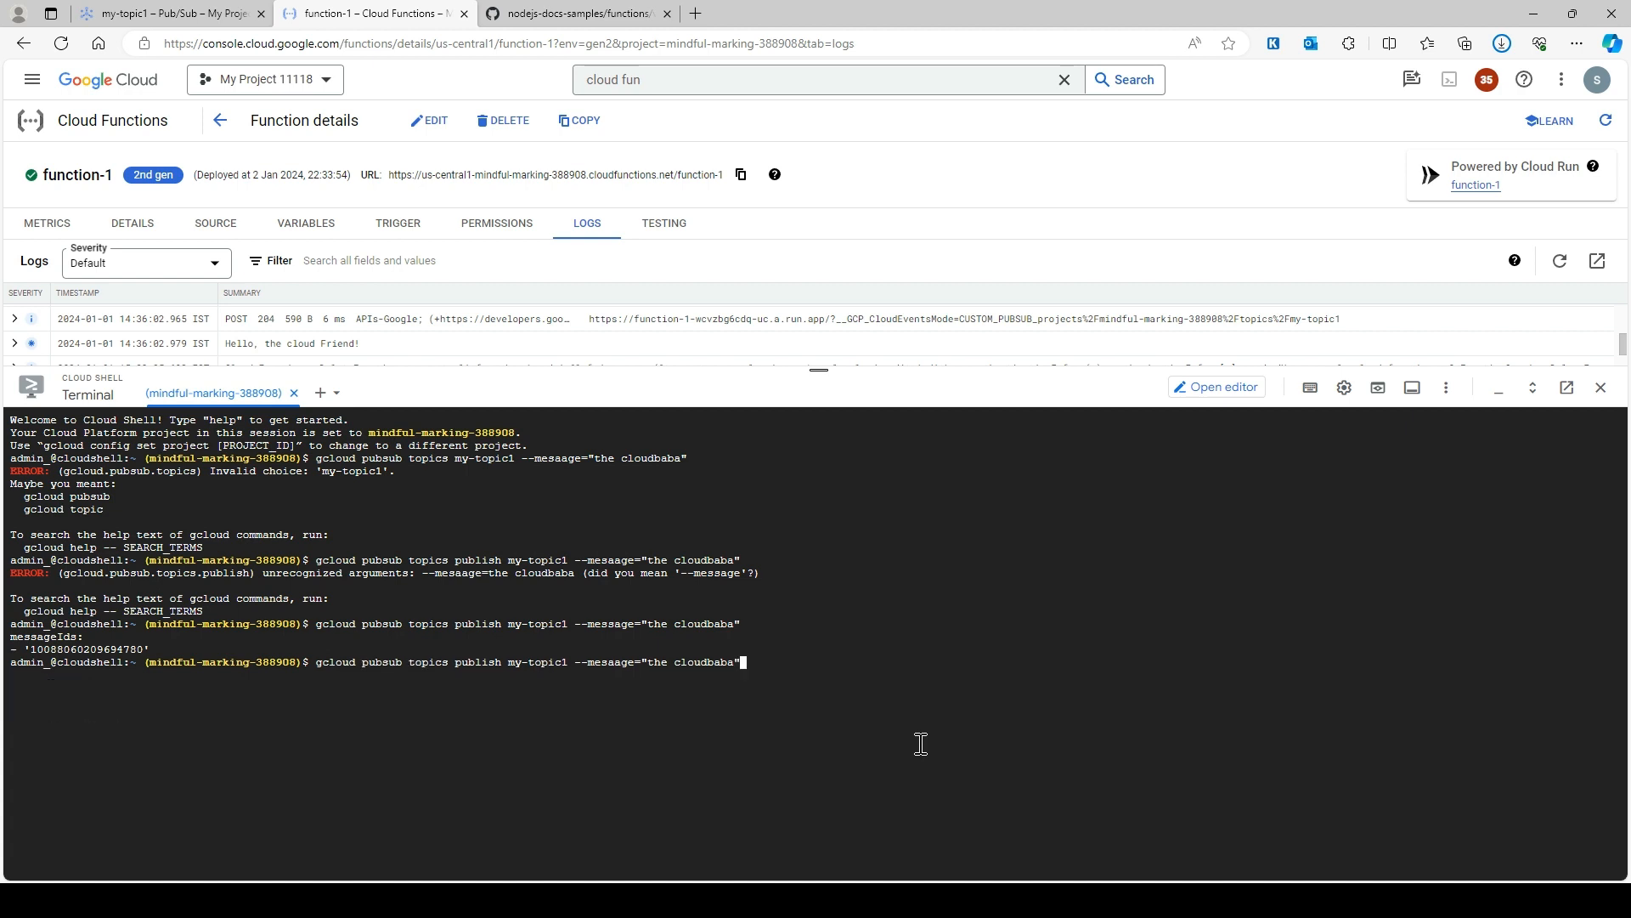
pyautogui.press('ctrl+c')
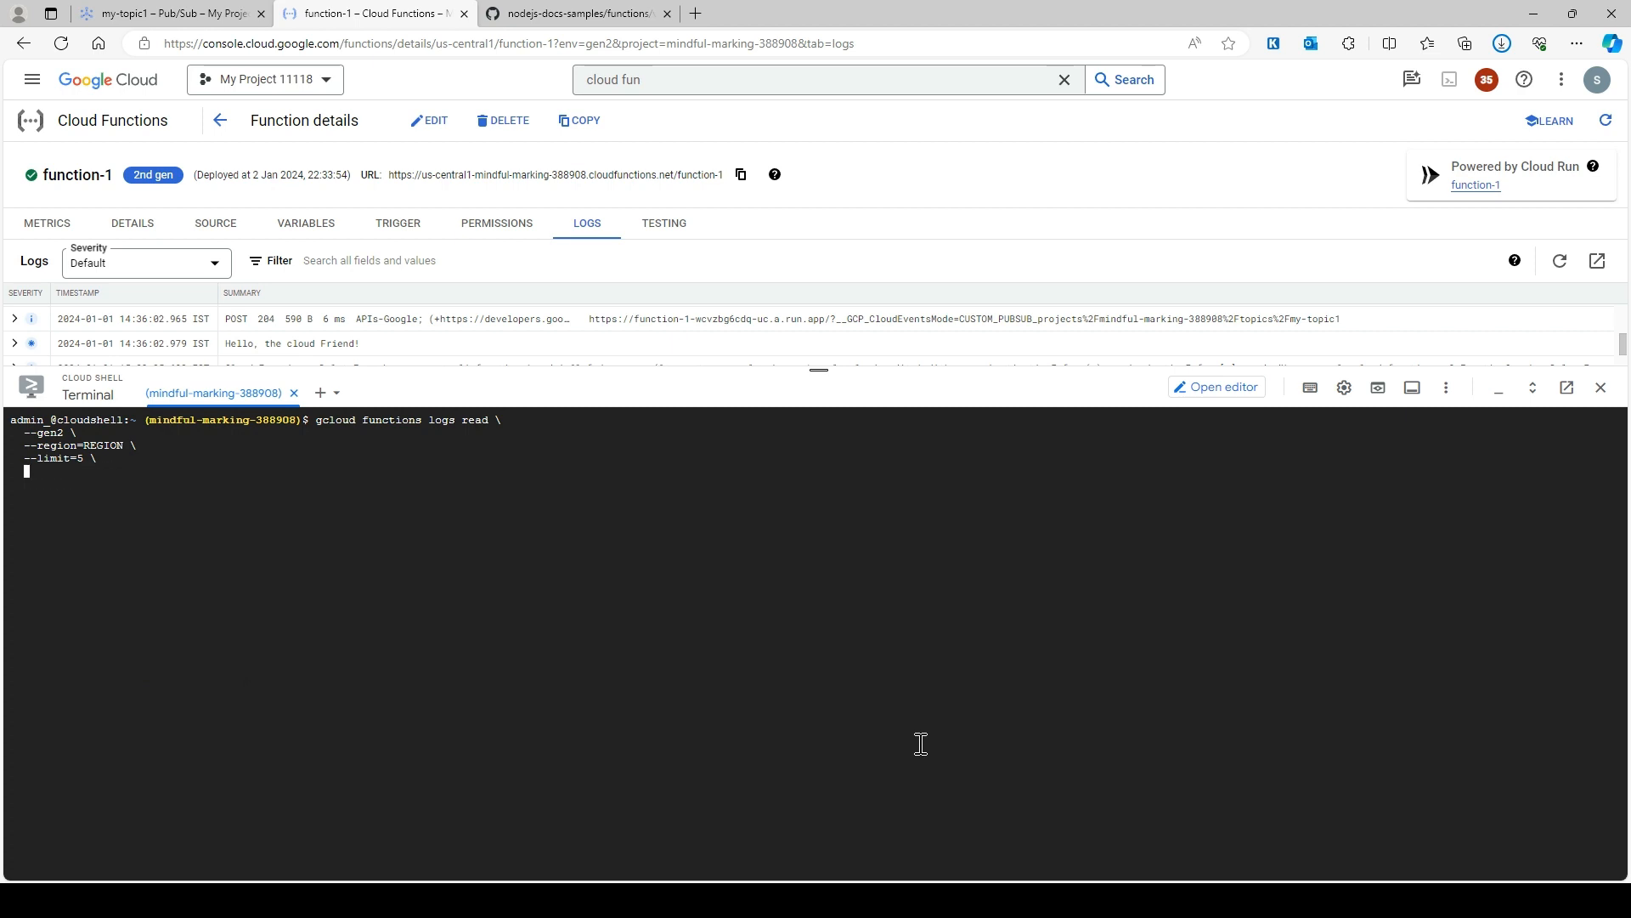
pyautogui.write('function')
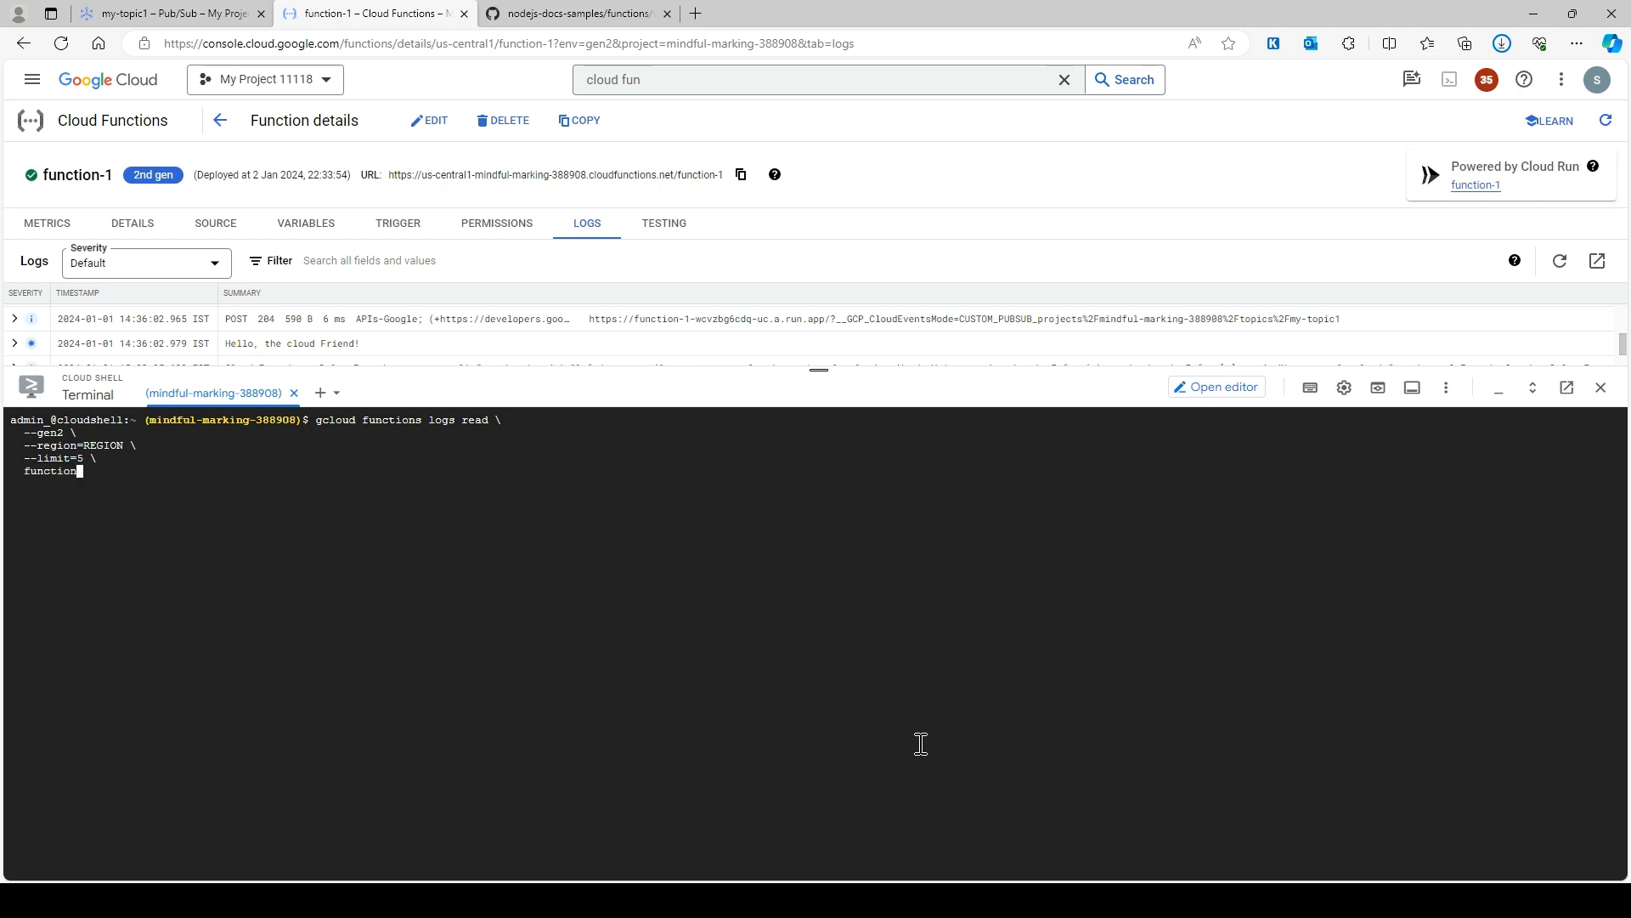
pyautogui.write('gcloud pubsub topics publish my-topic1 --message="the cloudbaba"')
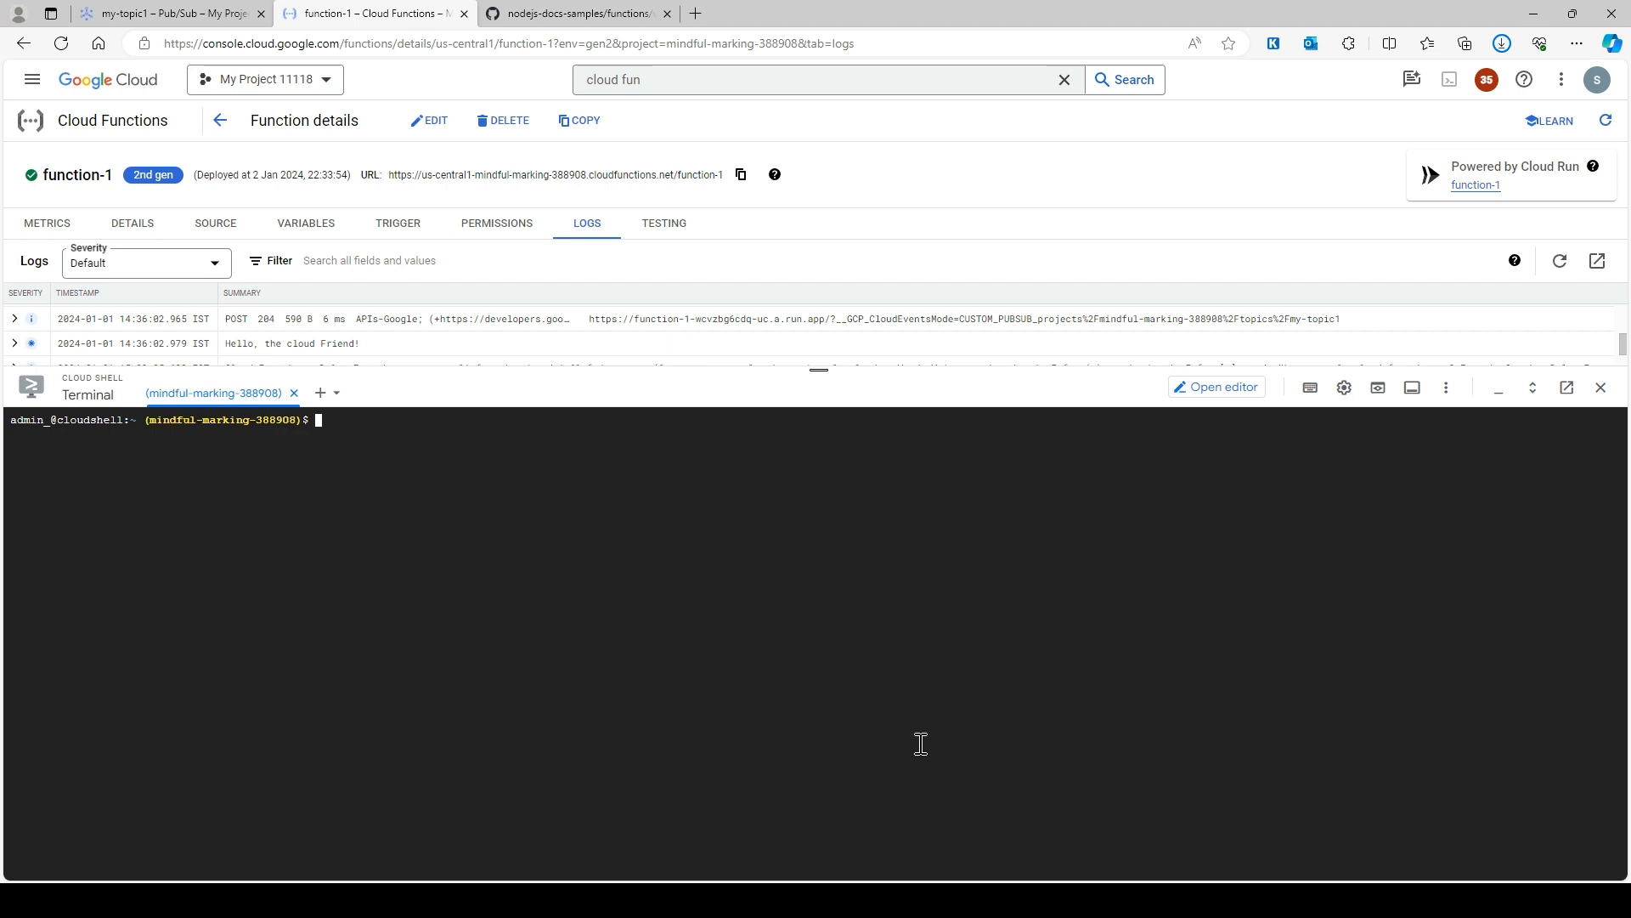
pyautogui.write('gcloud functions logs read \\')
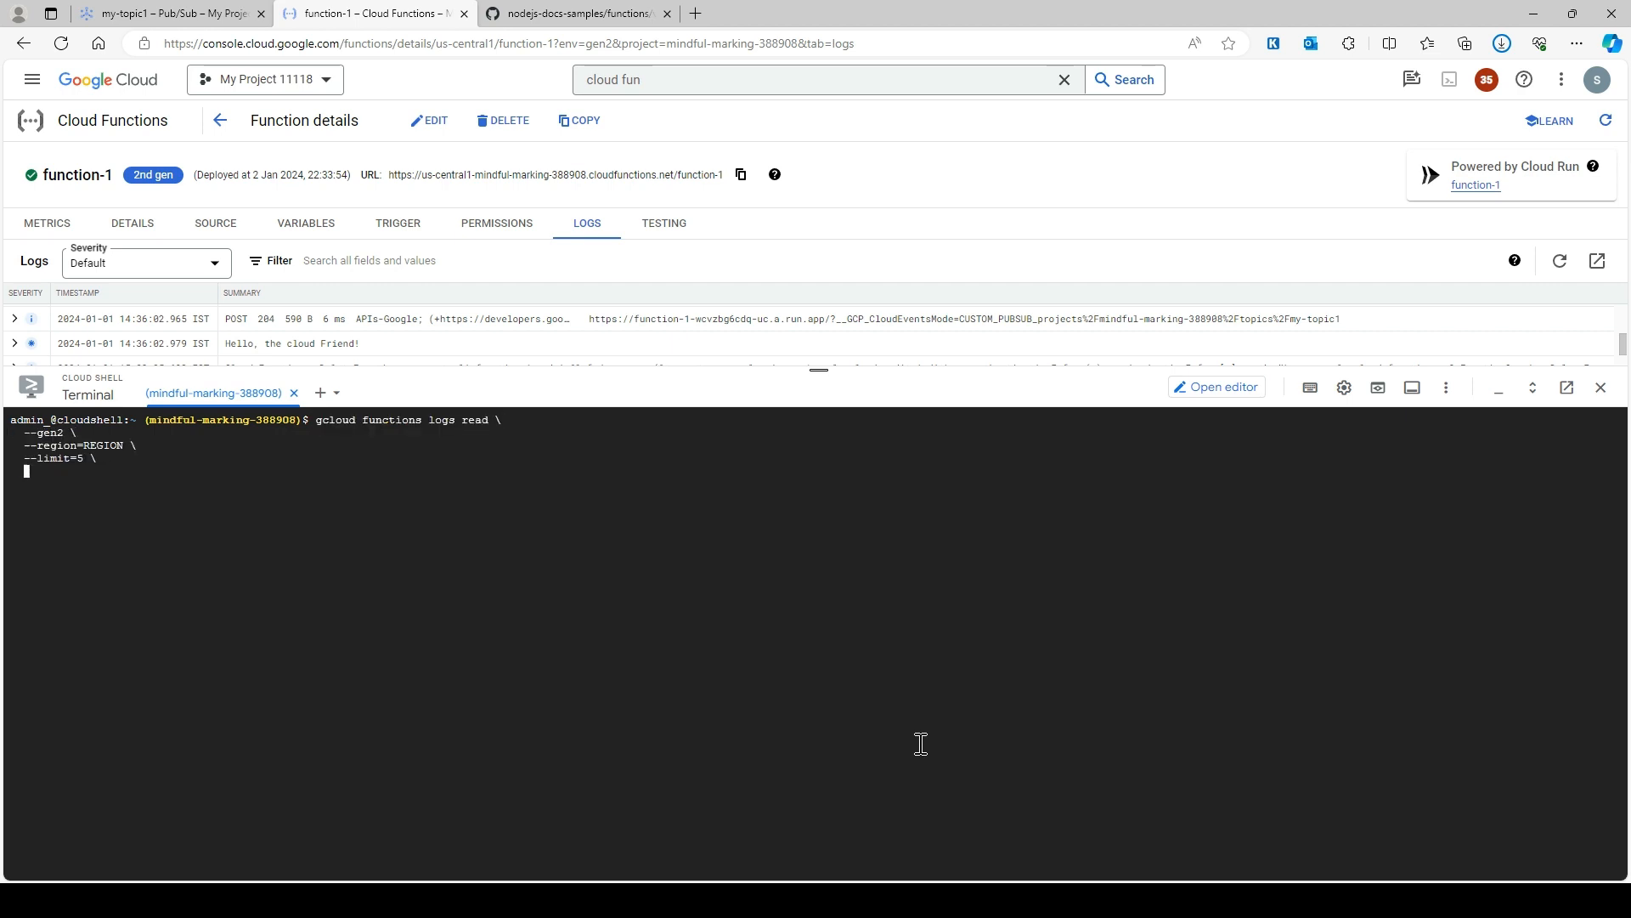
pyautogui.write('function0')
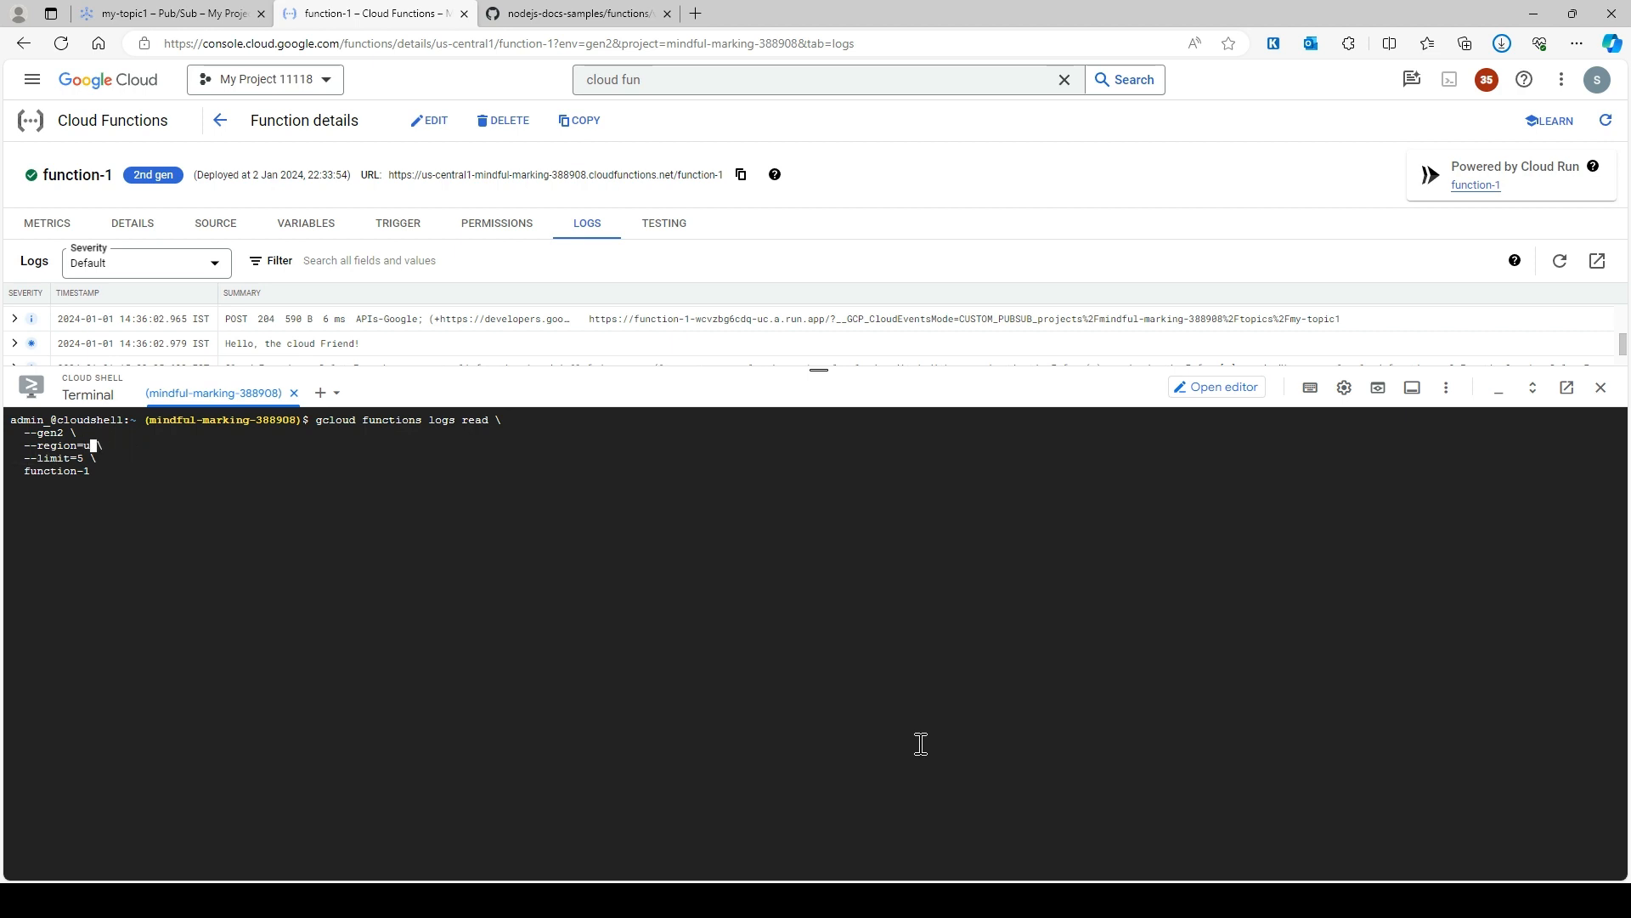
pyautogui.write('s-central')
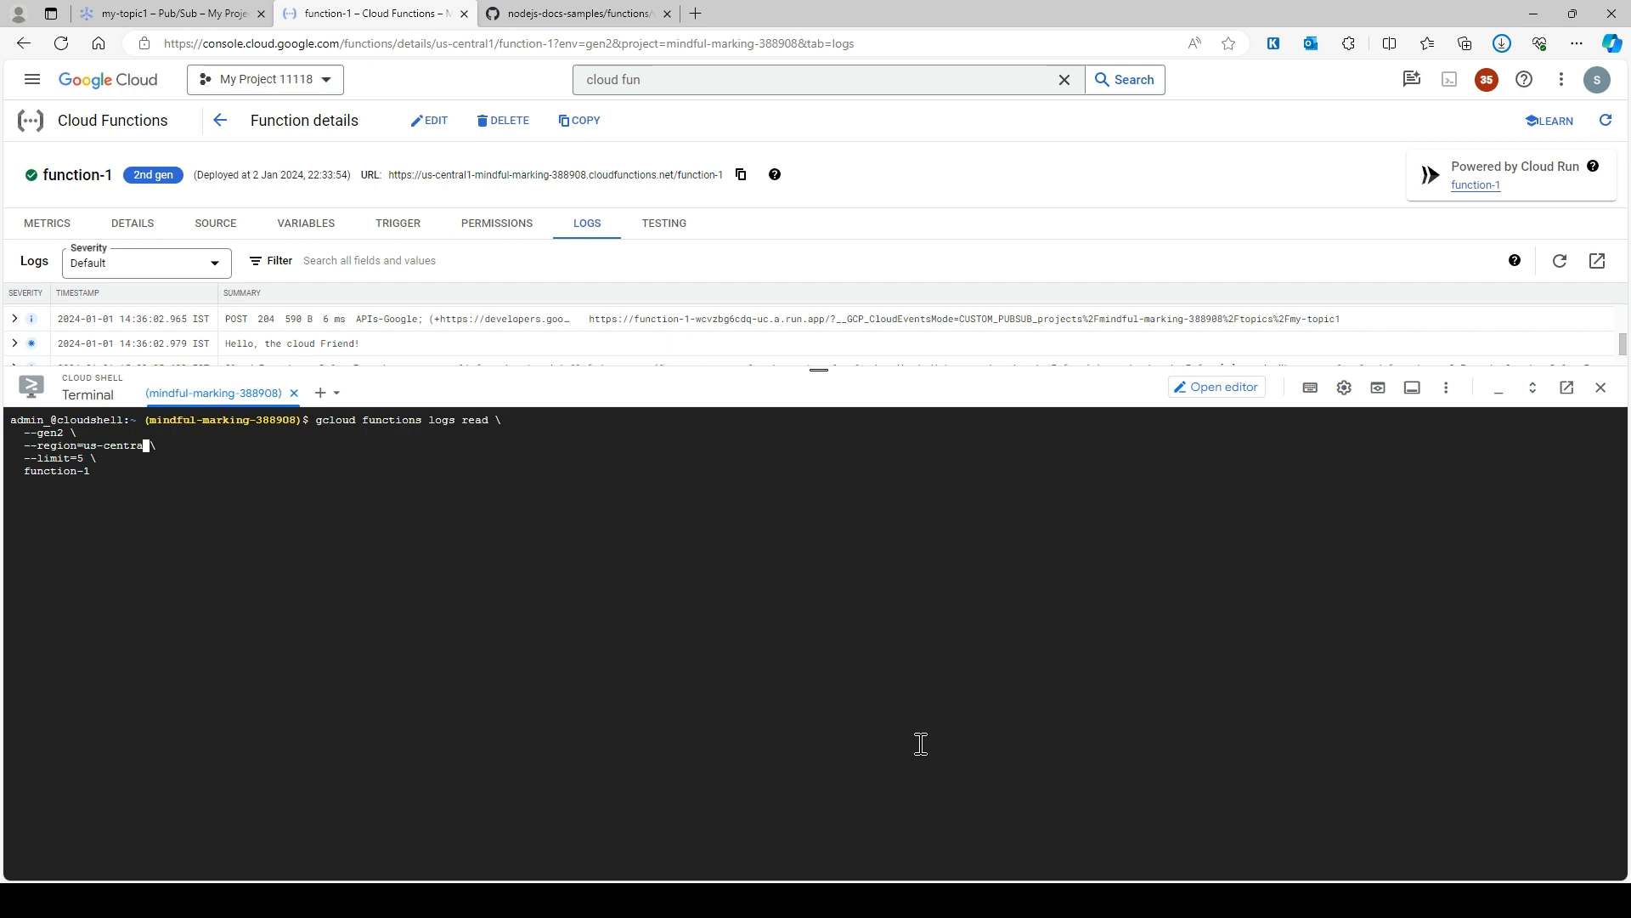
pyautogui.write('l1')
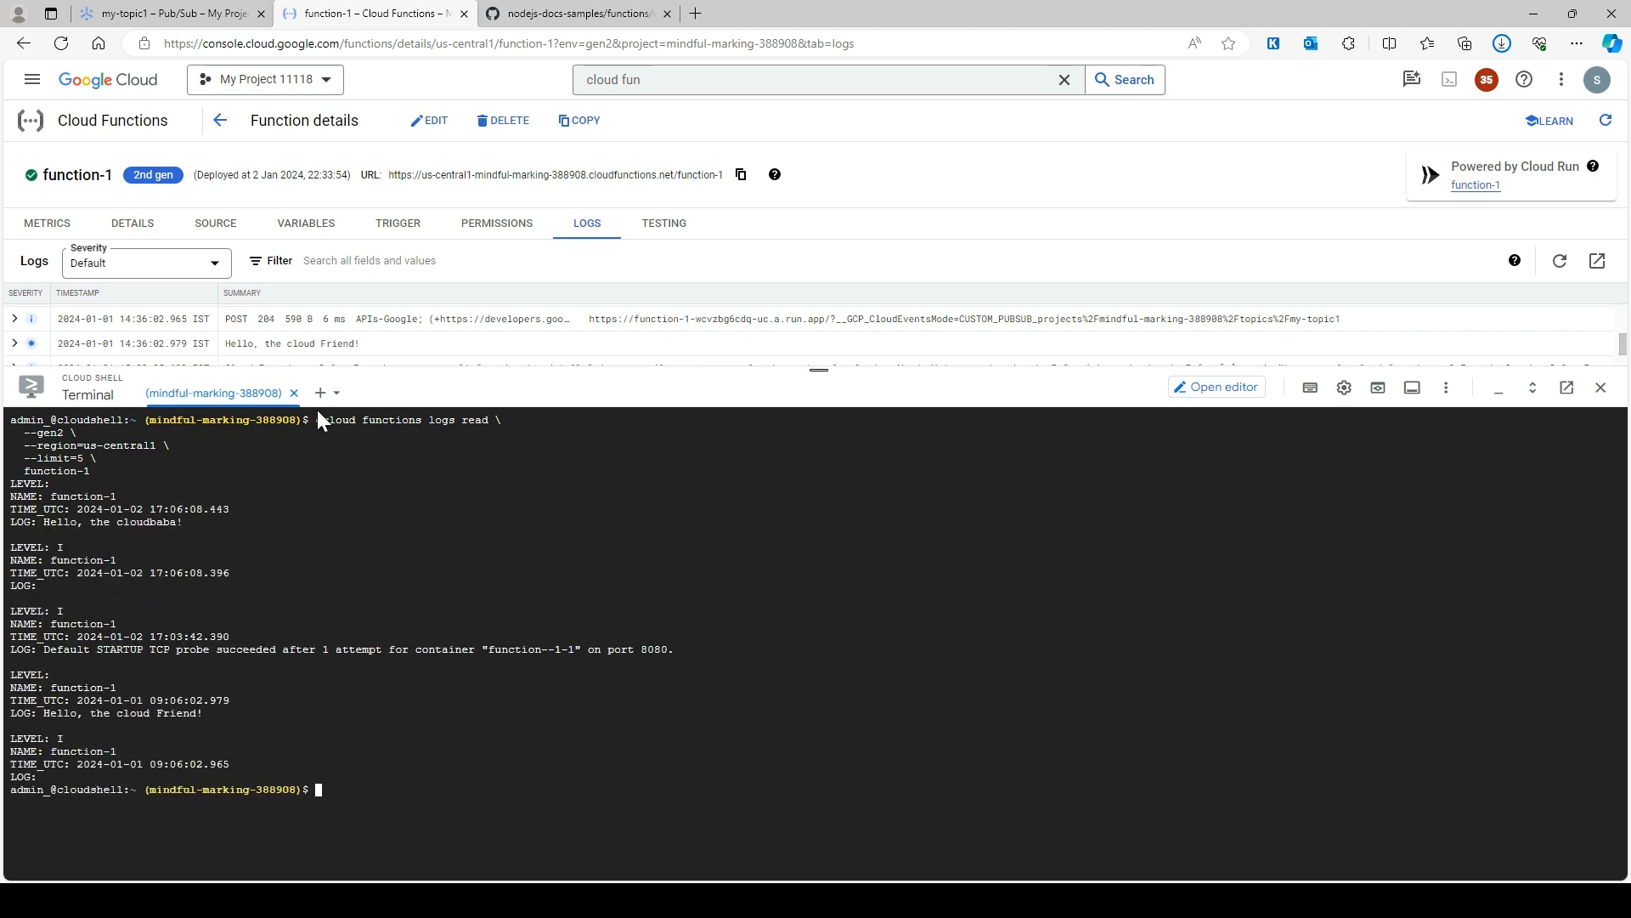
pyautogui.moveTo(136, 715)
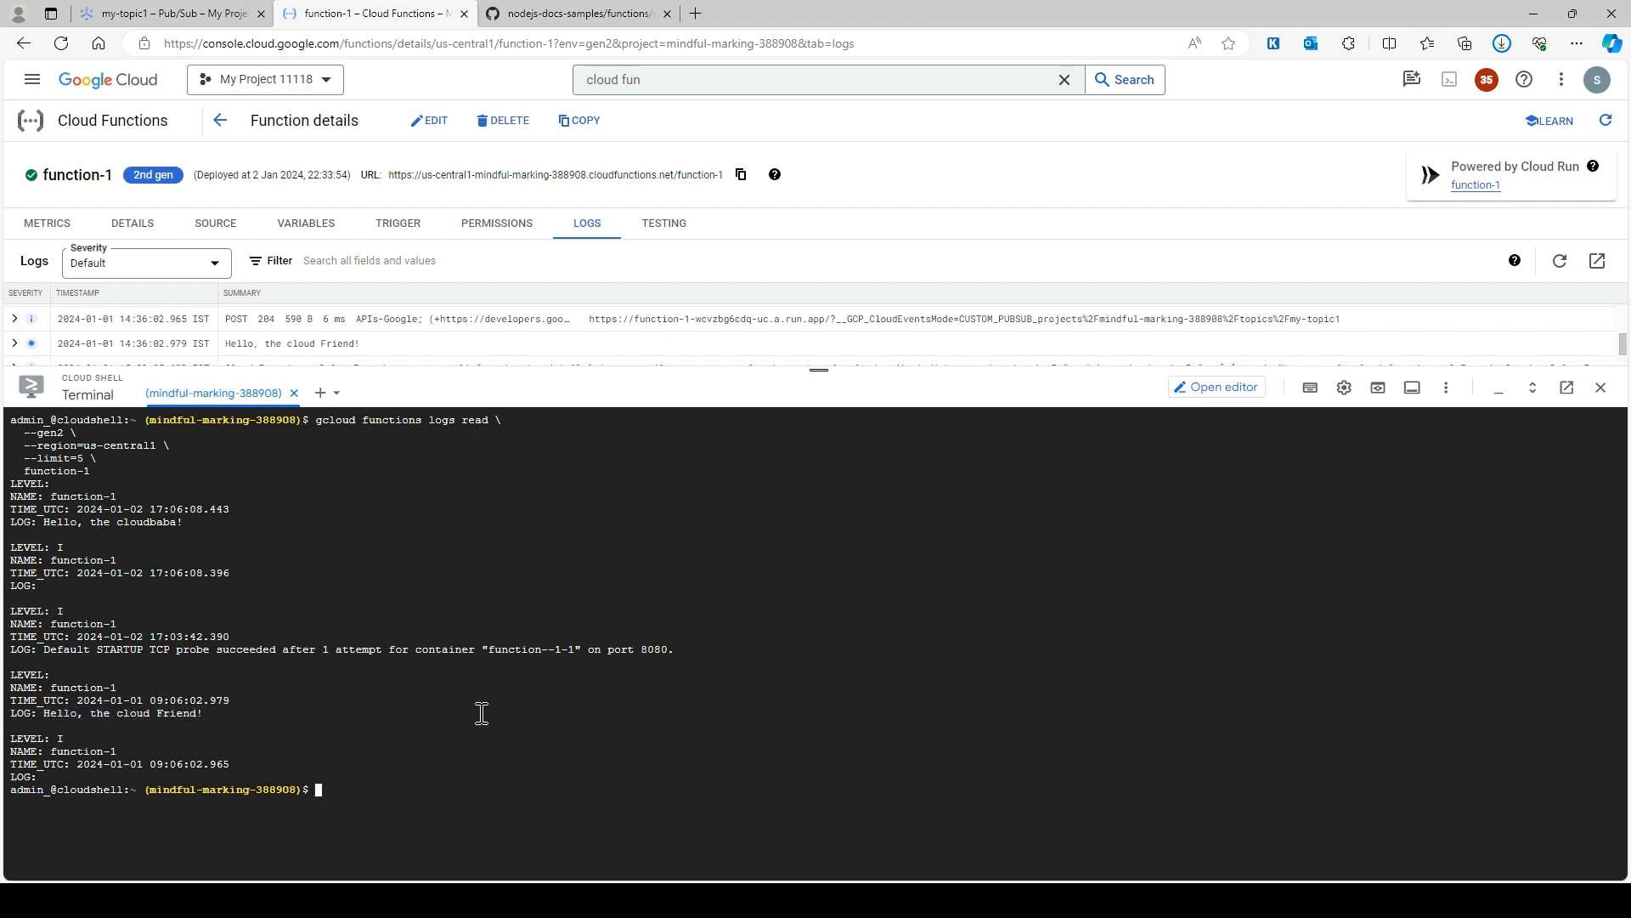
# - Publish a new 'how are you' greeting message to my-topic1 with gcloud from Cloud Shell
pyautogui.write('gcloud pubsub topics publish my-topic1 --message="the cloudbaba"')
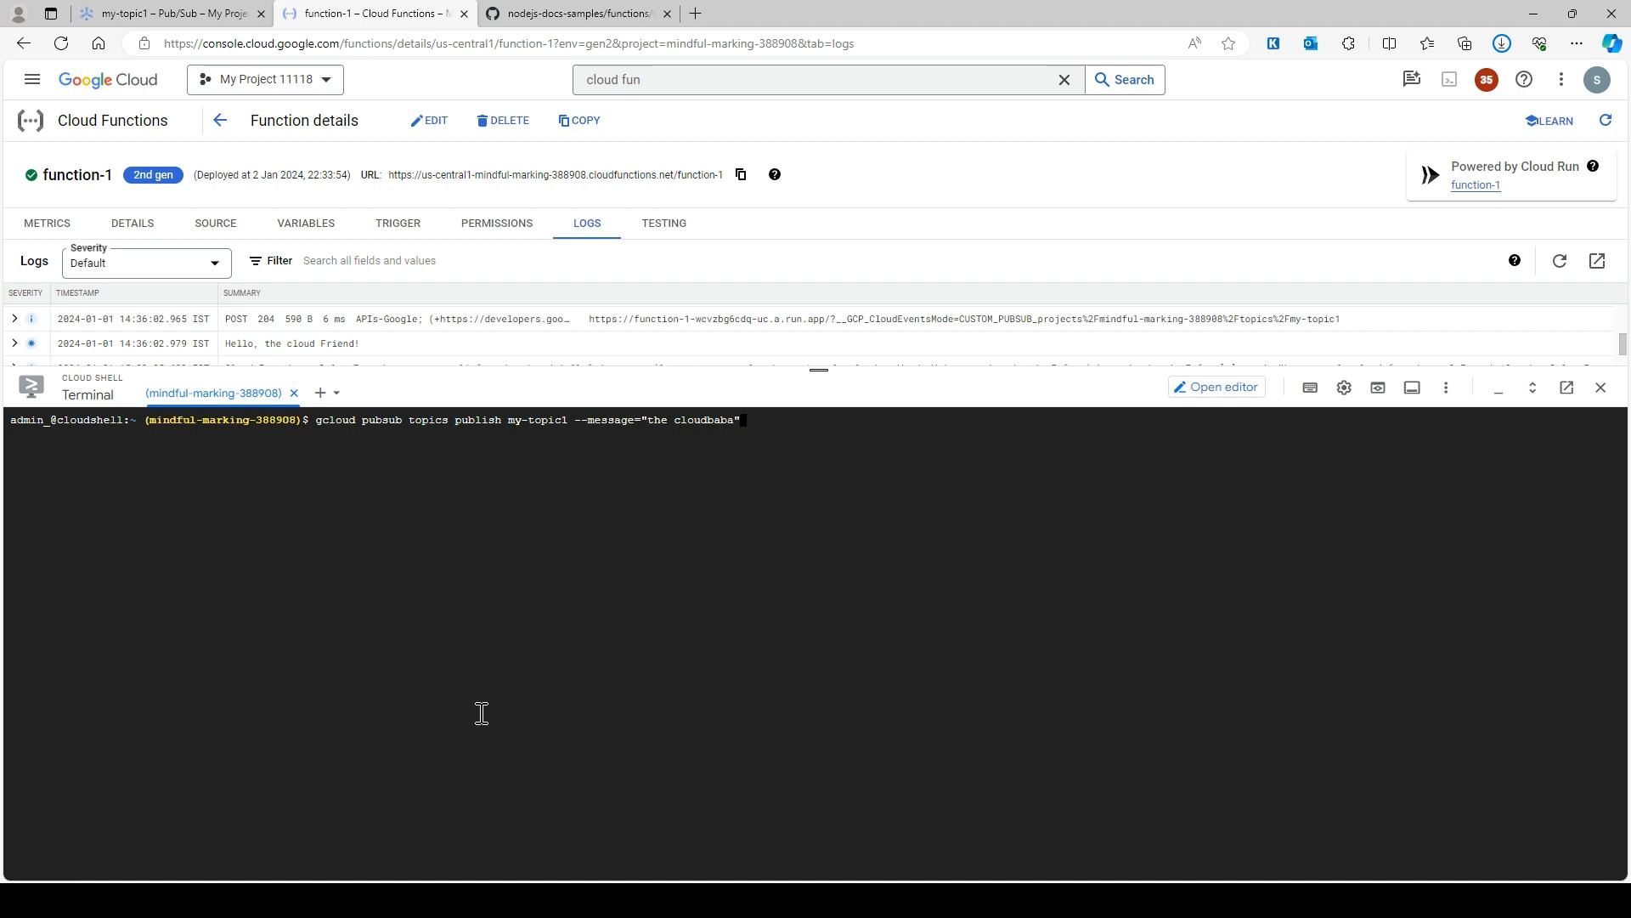
pyautogui.press('Backspace')
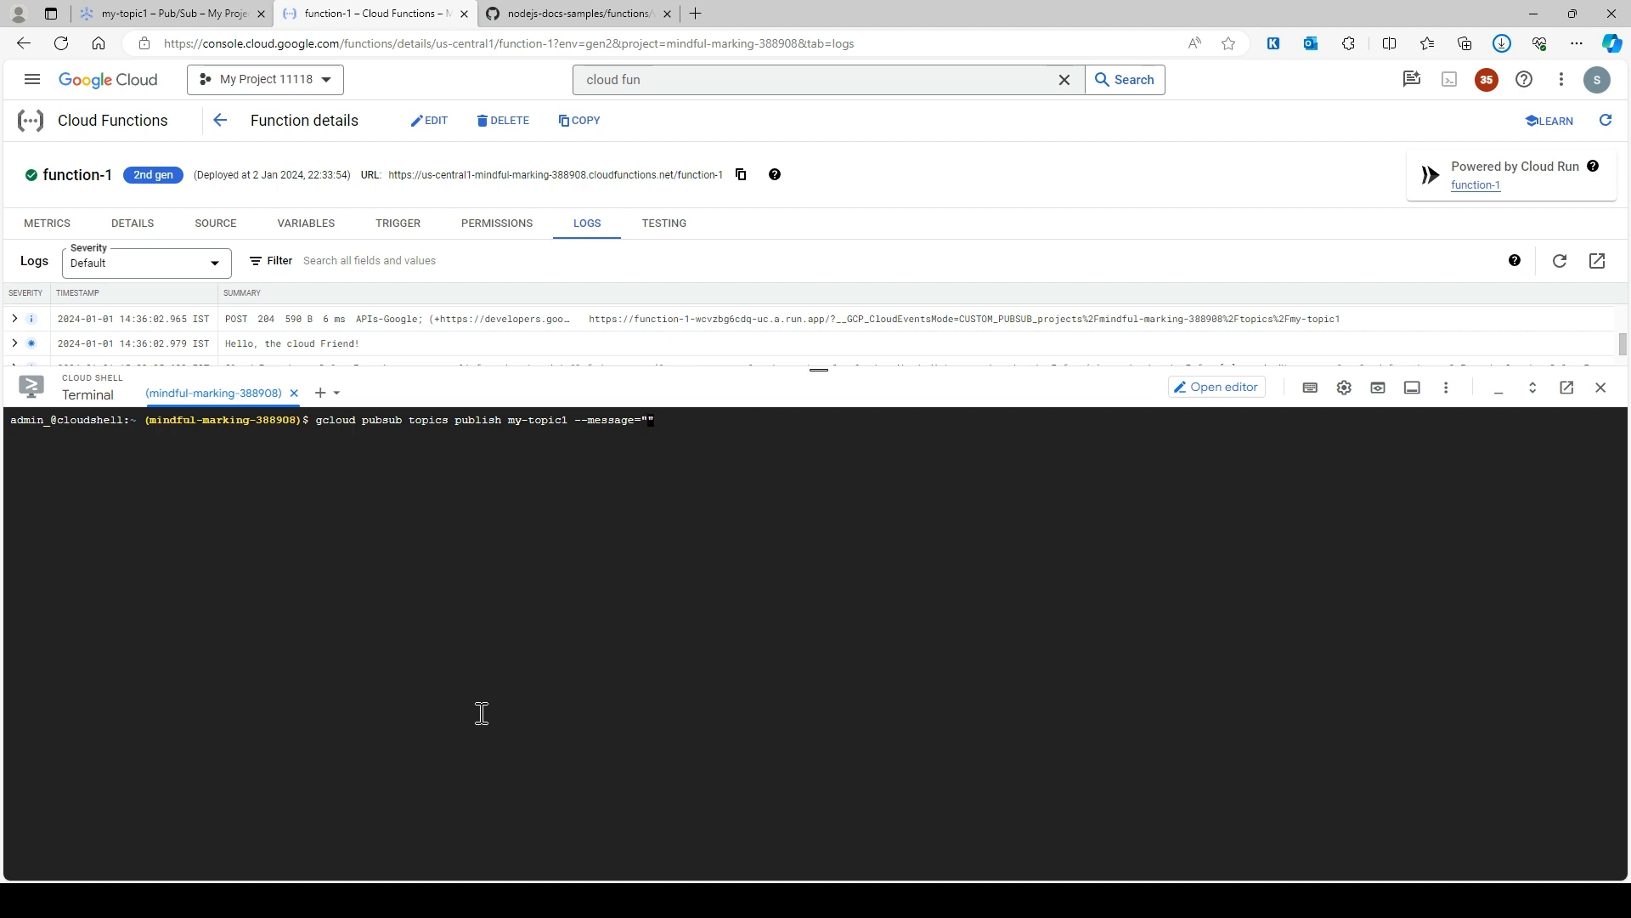
pyautogui.write('how are')
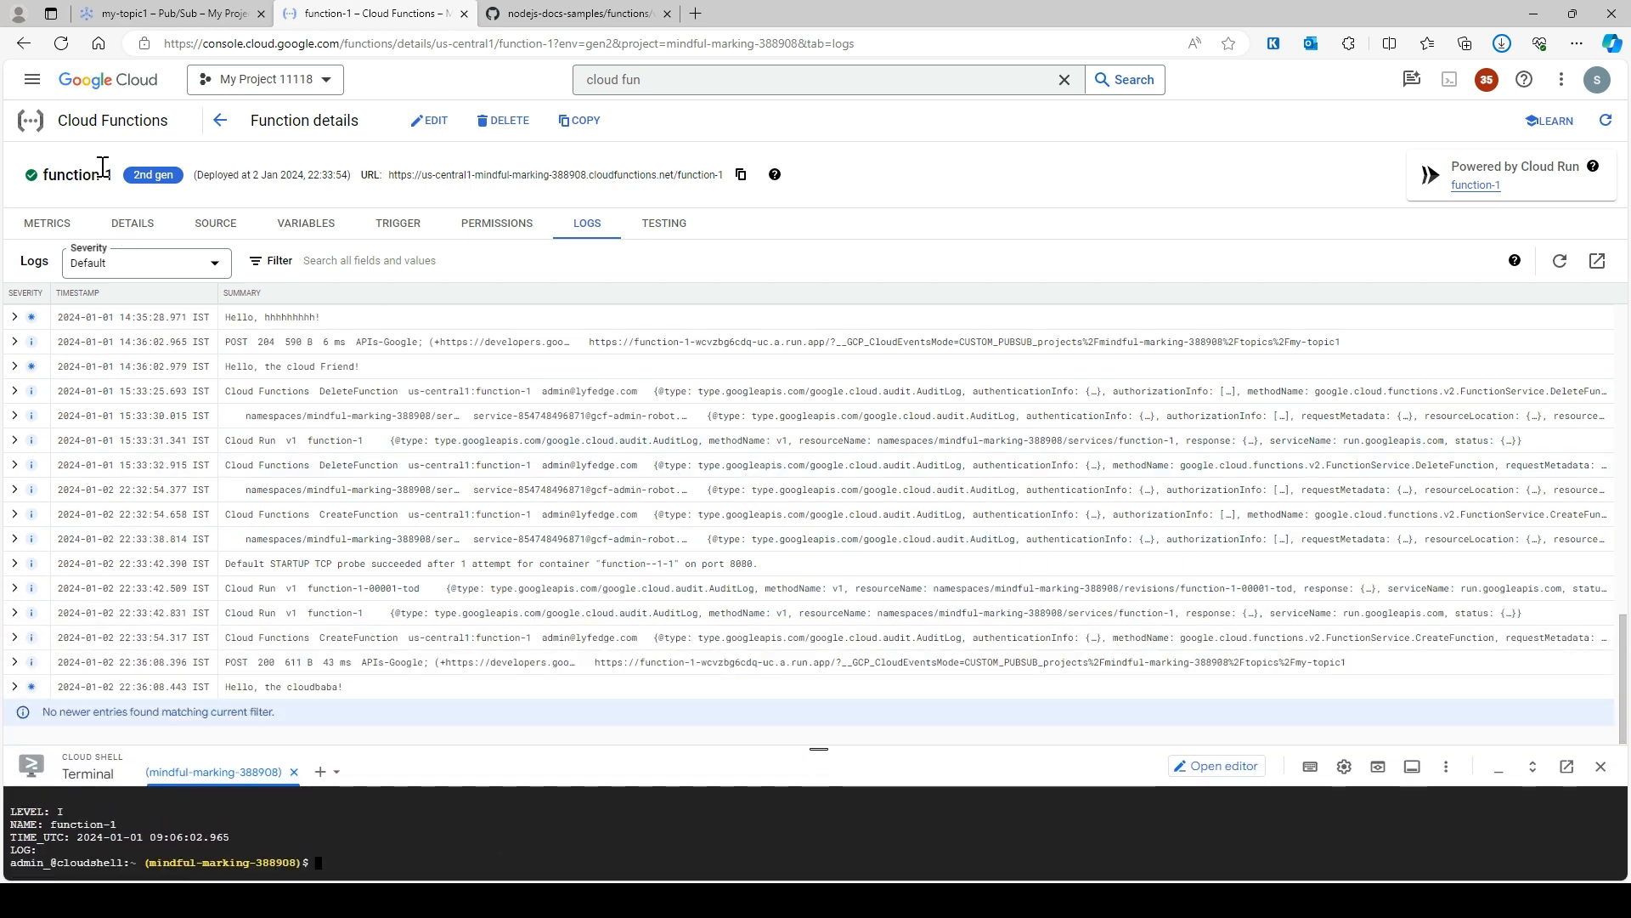
# - Review function-1's Pub/Sub trigger and metrics, then return to its logs showing 'Hello, how are you!!'
pyautogui.click(396, 223)
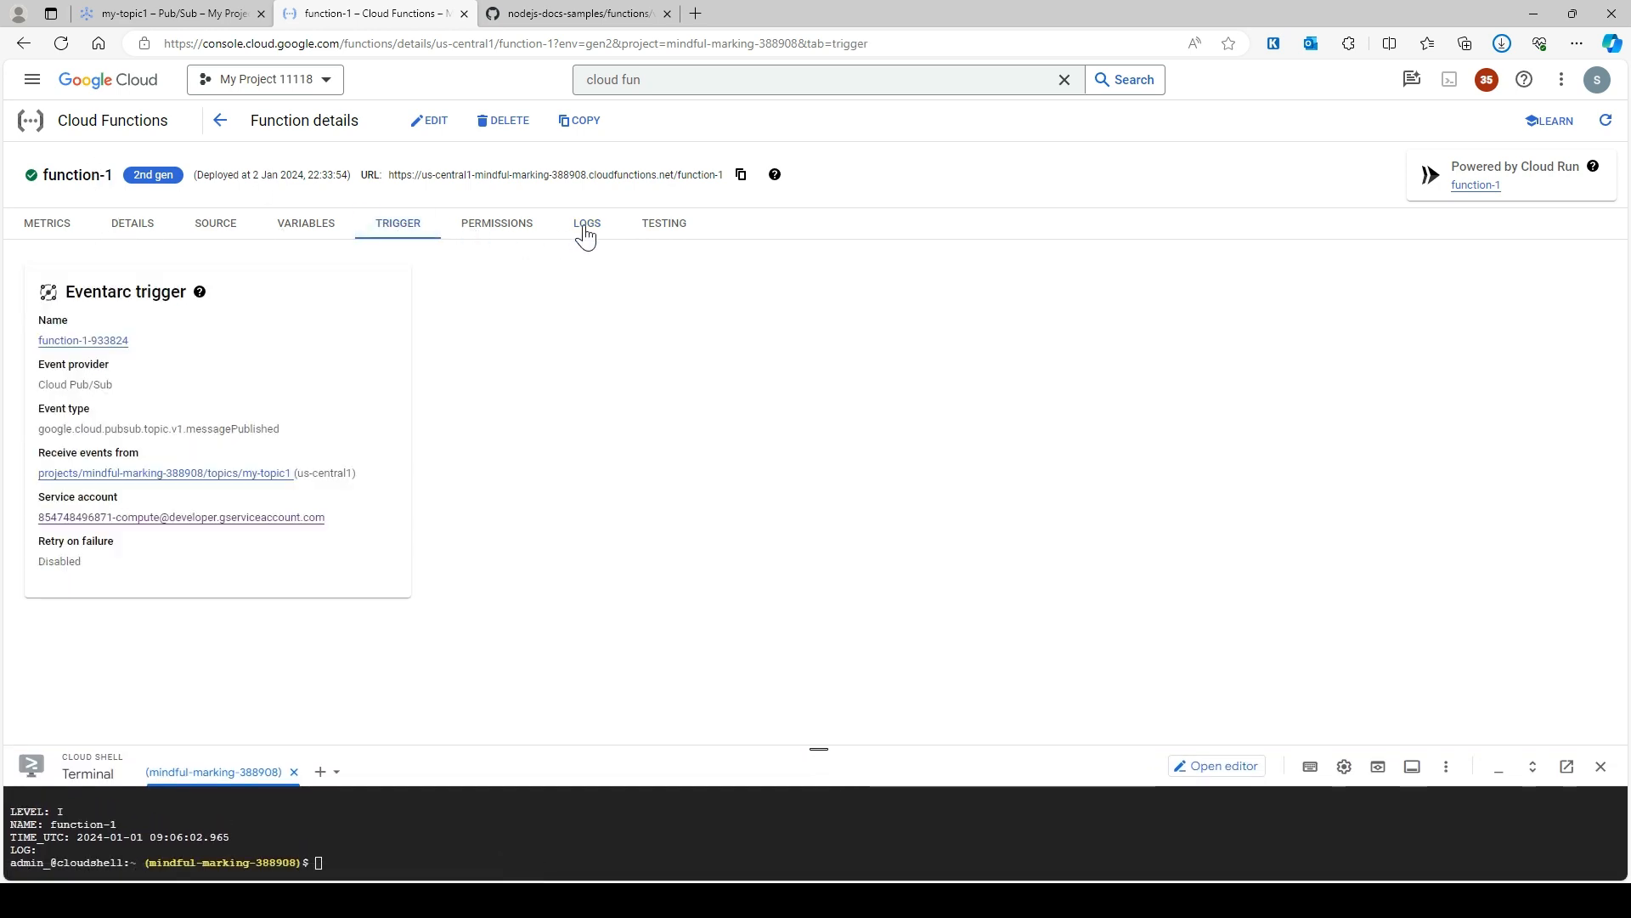
pyautogui.click(587, 223)
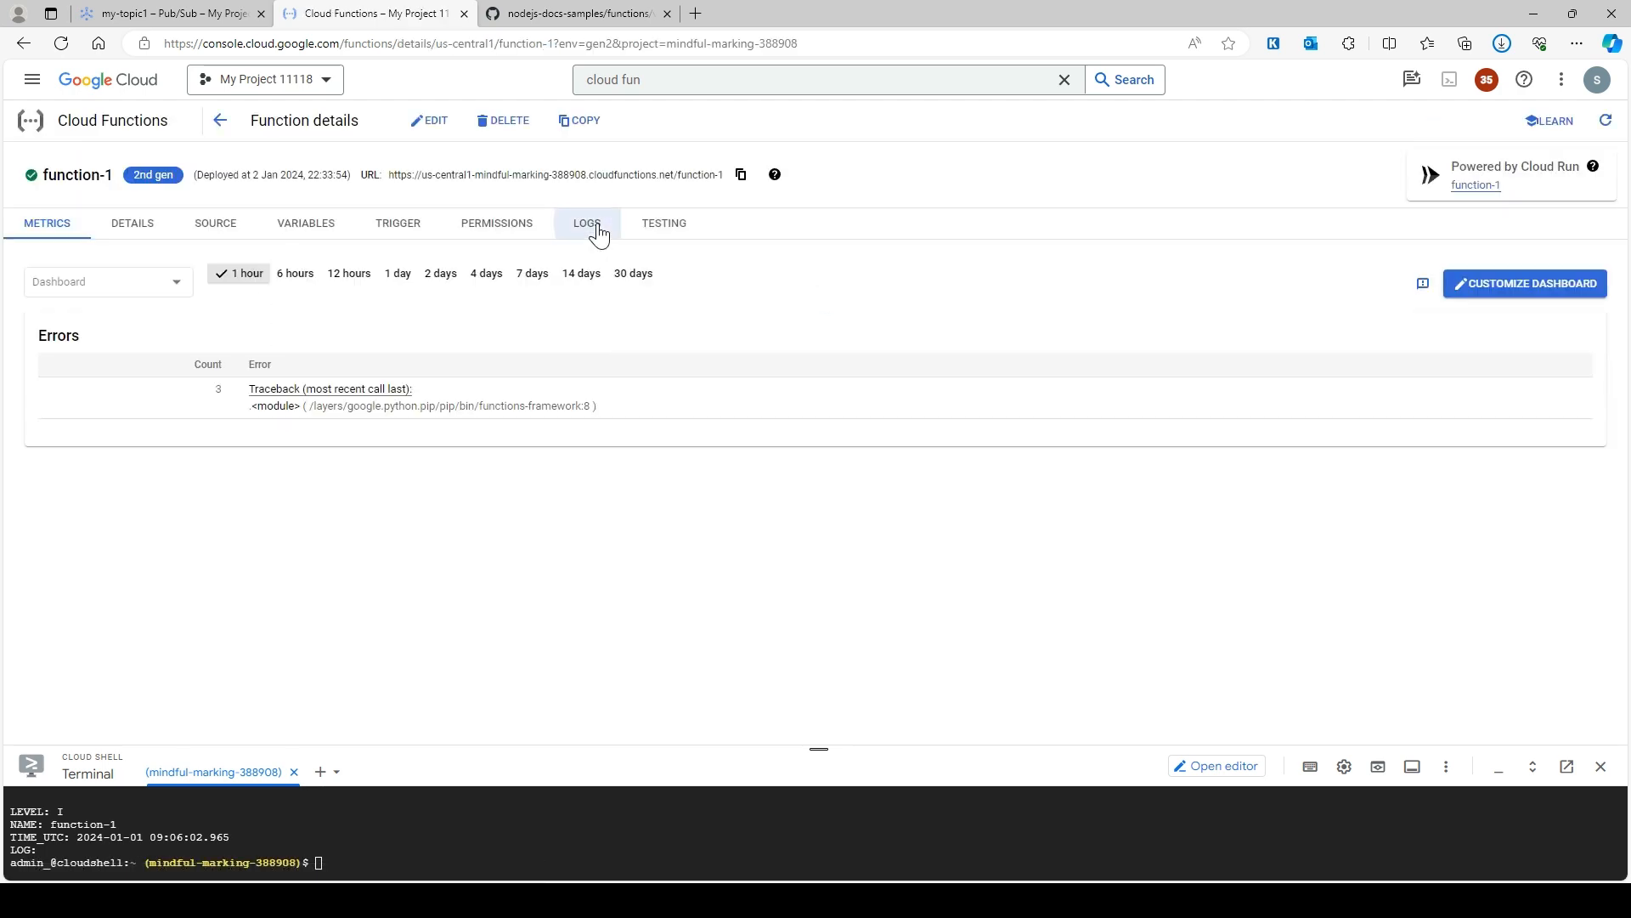
pyautogui.click(586, 223)
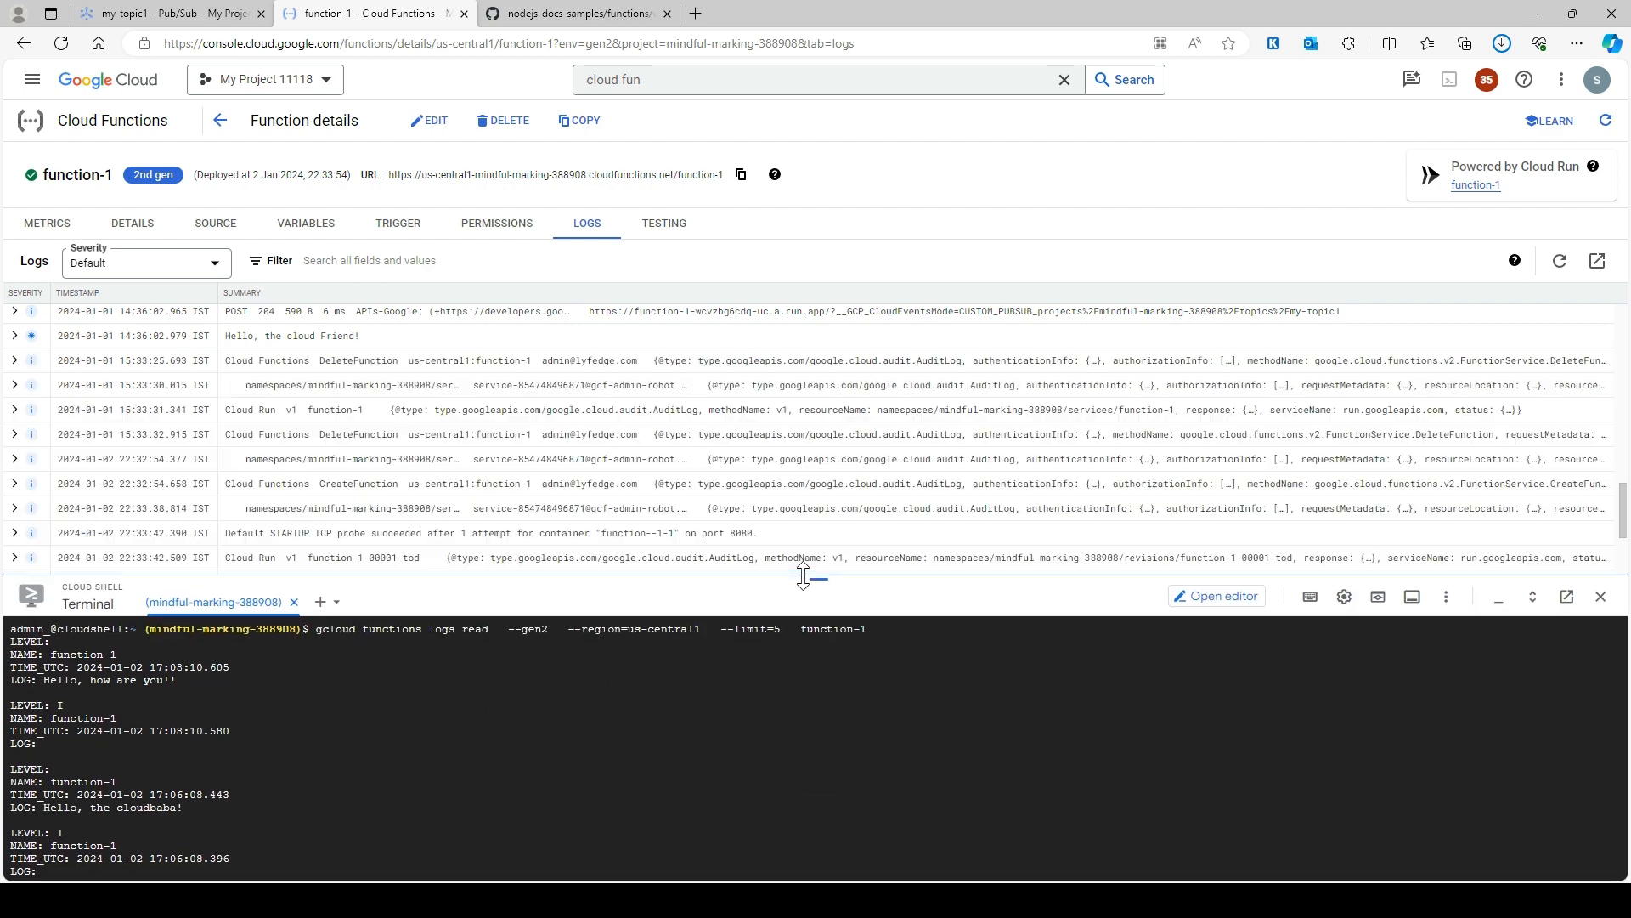
pyautogui.scroll(-3)
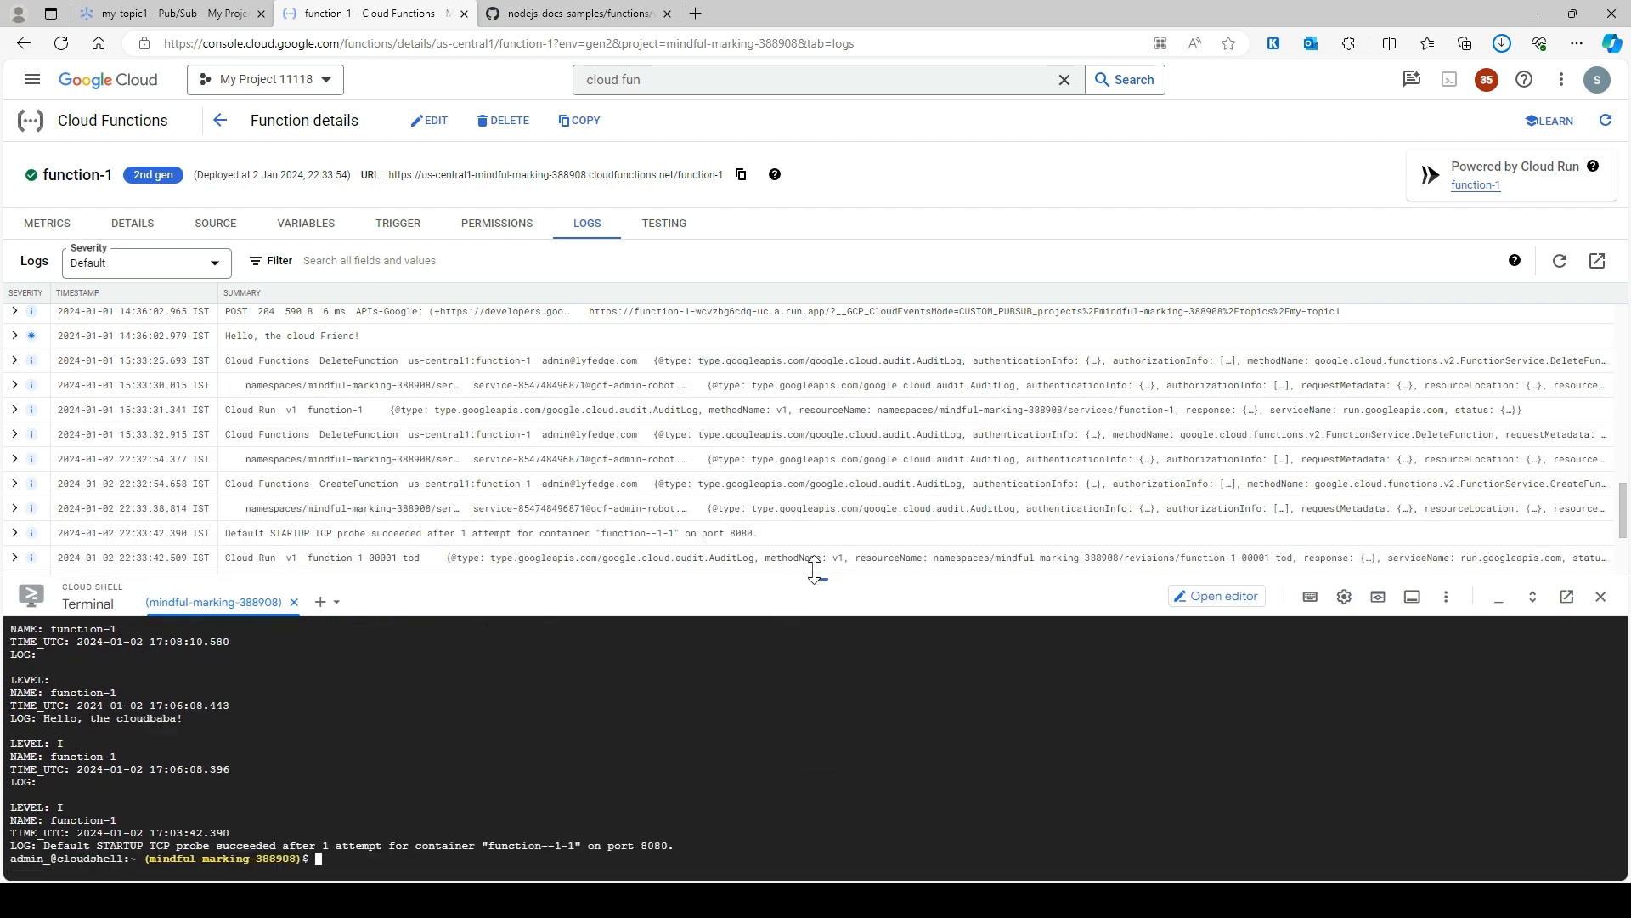